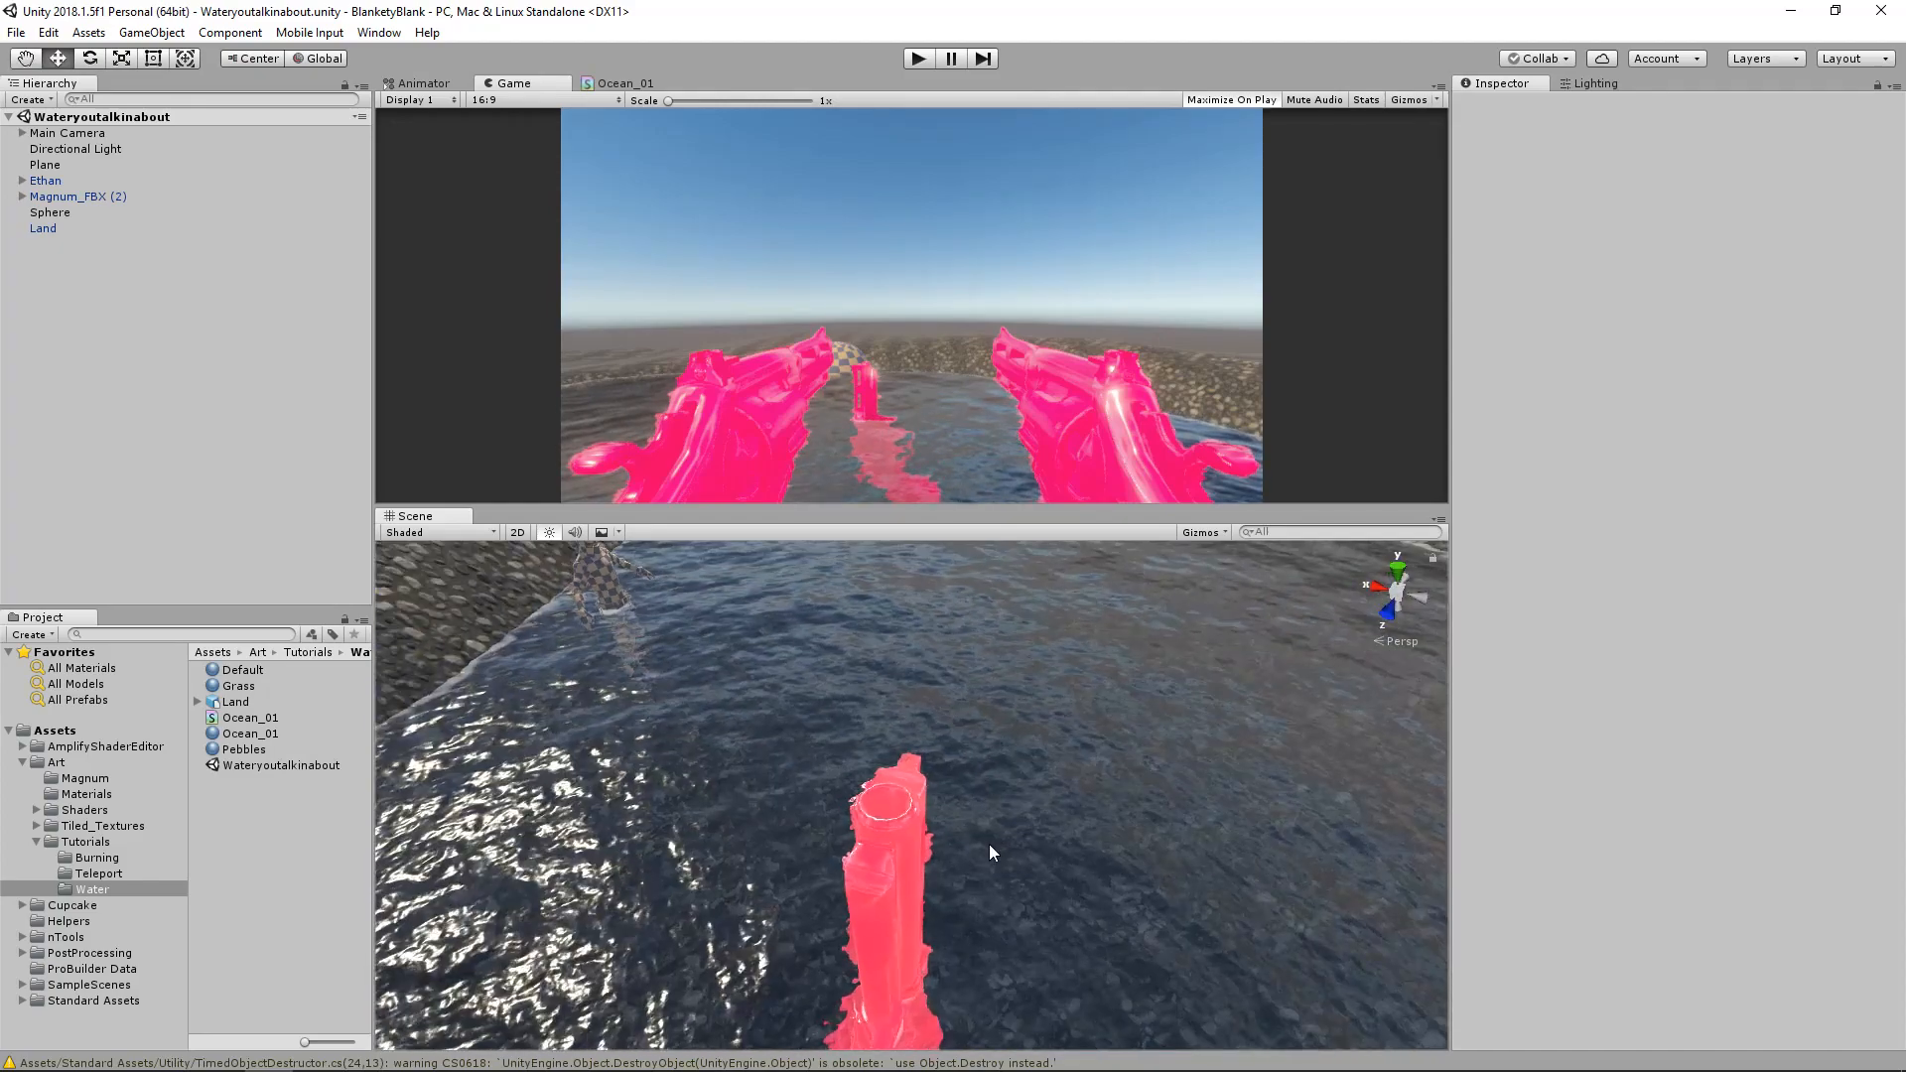
Preview the scene in play mode, flying the view around the water and submerged gun
{"action": "left_click_drag", "start_coordinate": [991, 851], "coordinate": [946, 791]}
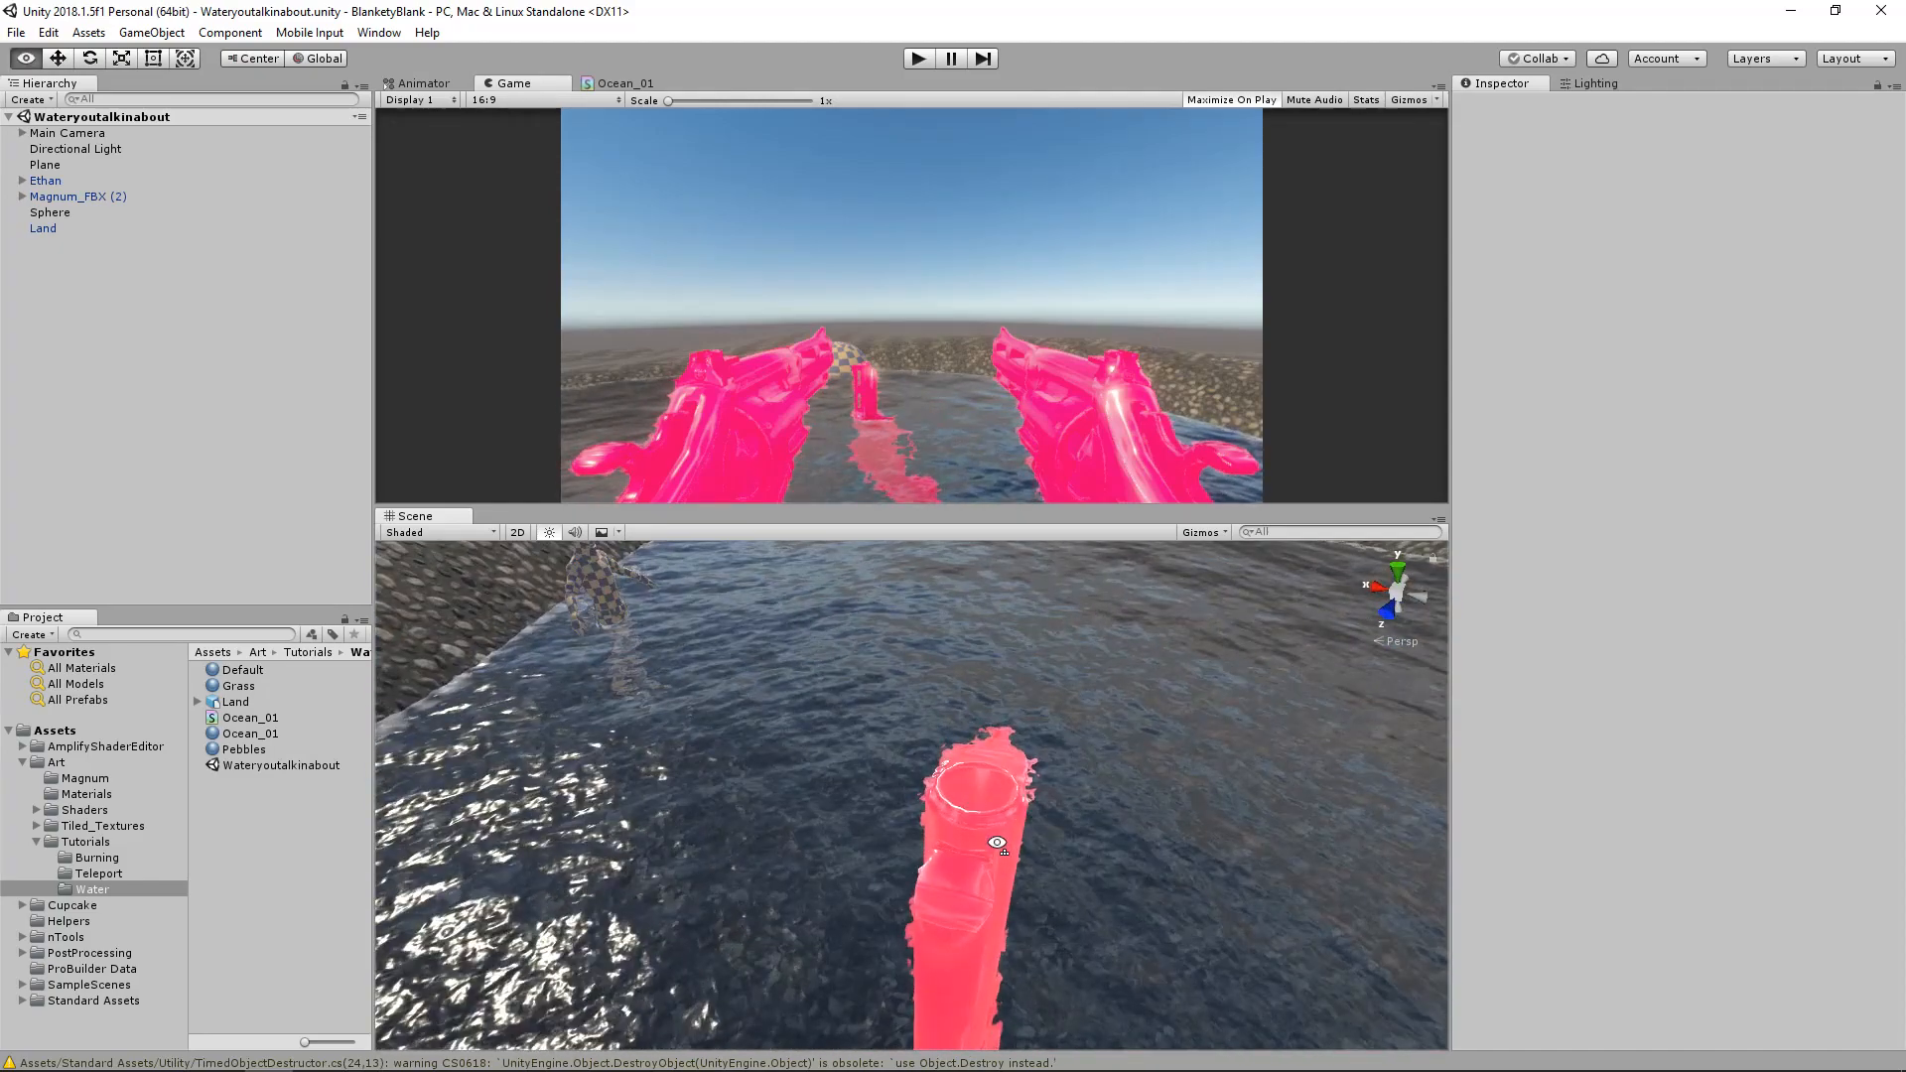
{"action": "left_click_drag", "start_coordinate": [997, 844], "coordinate": [1034, 901]}
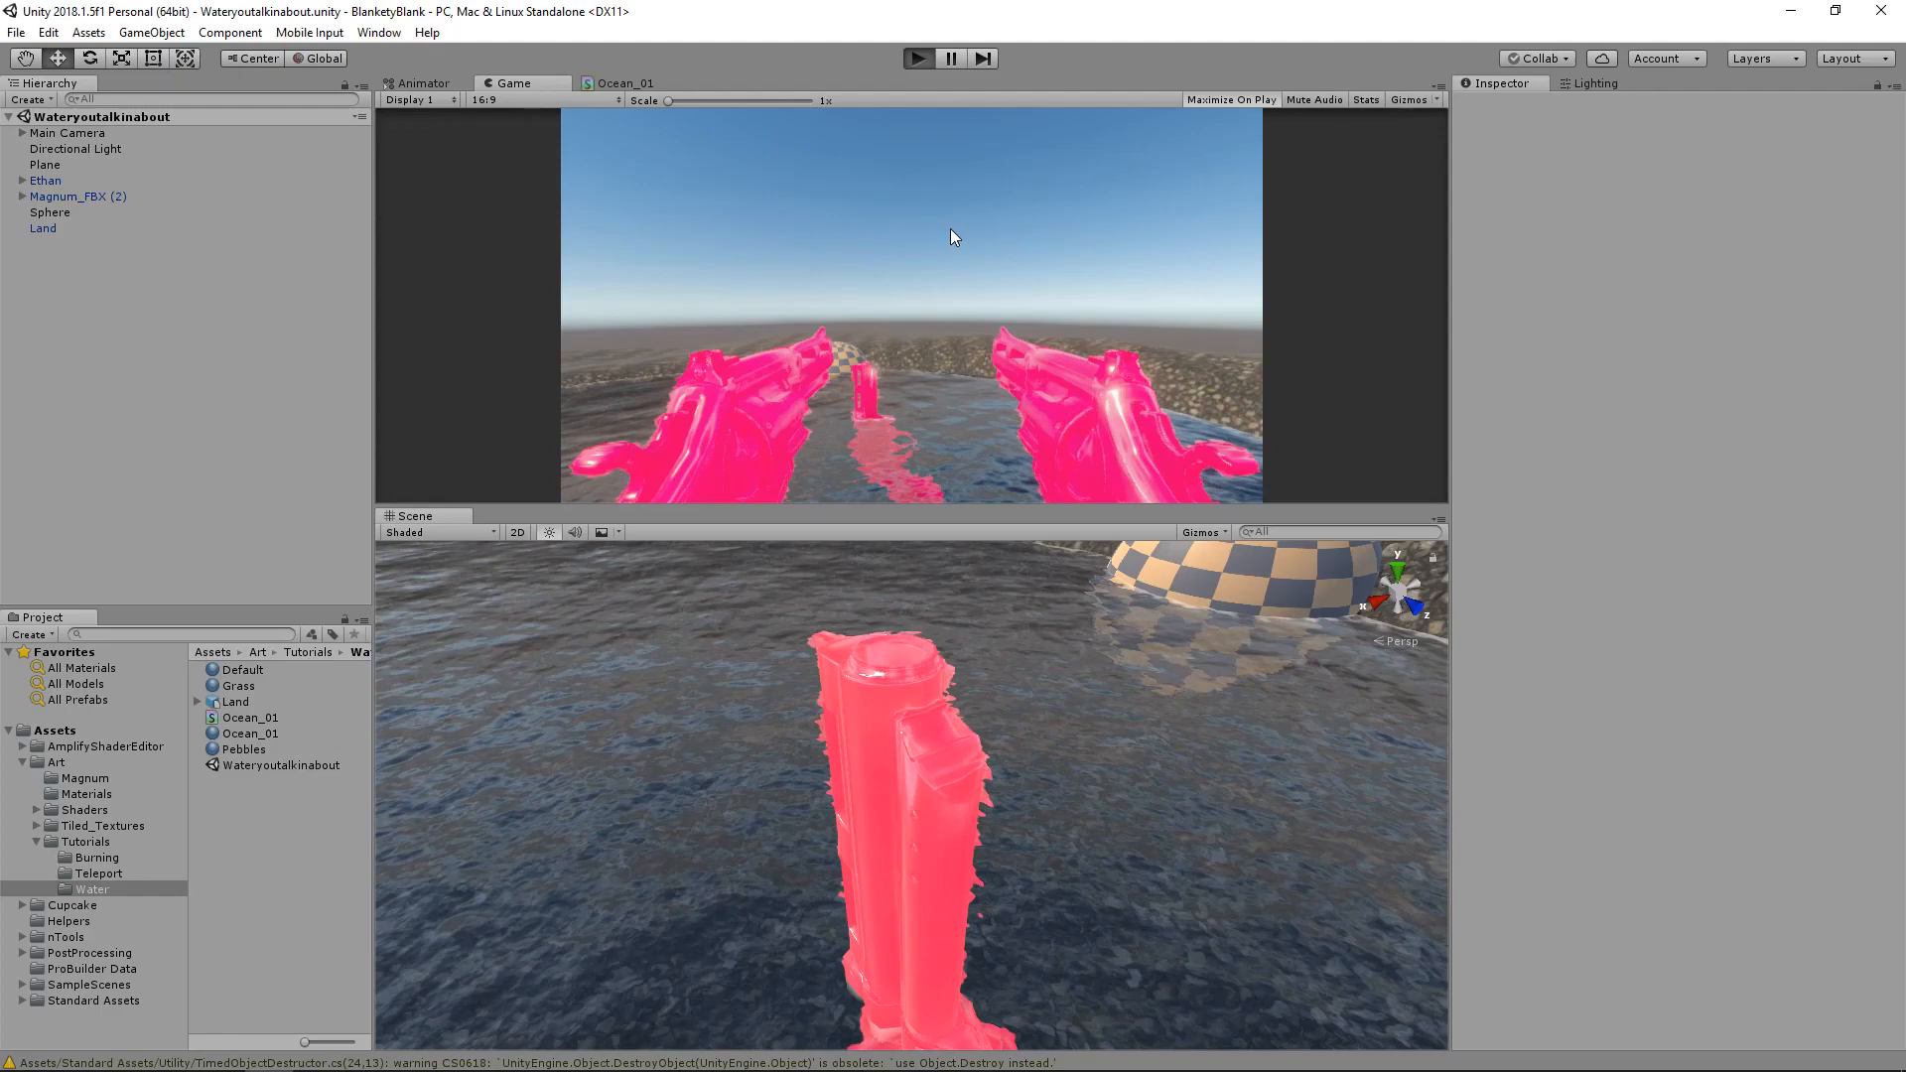
{"action": "left_click", "coordinate": [1231, 98]}
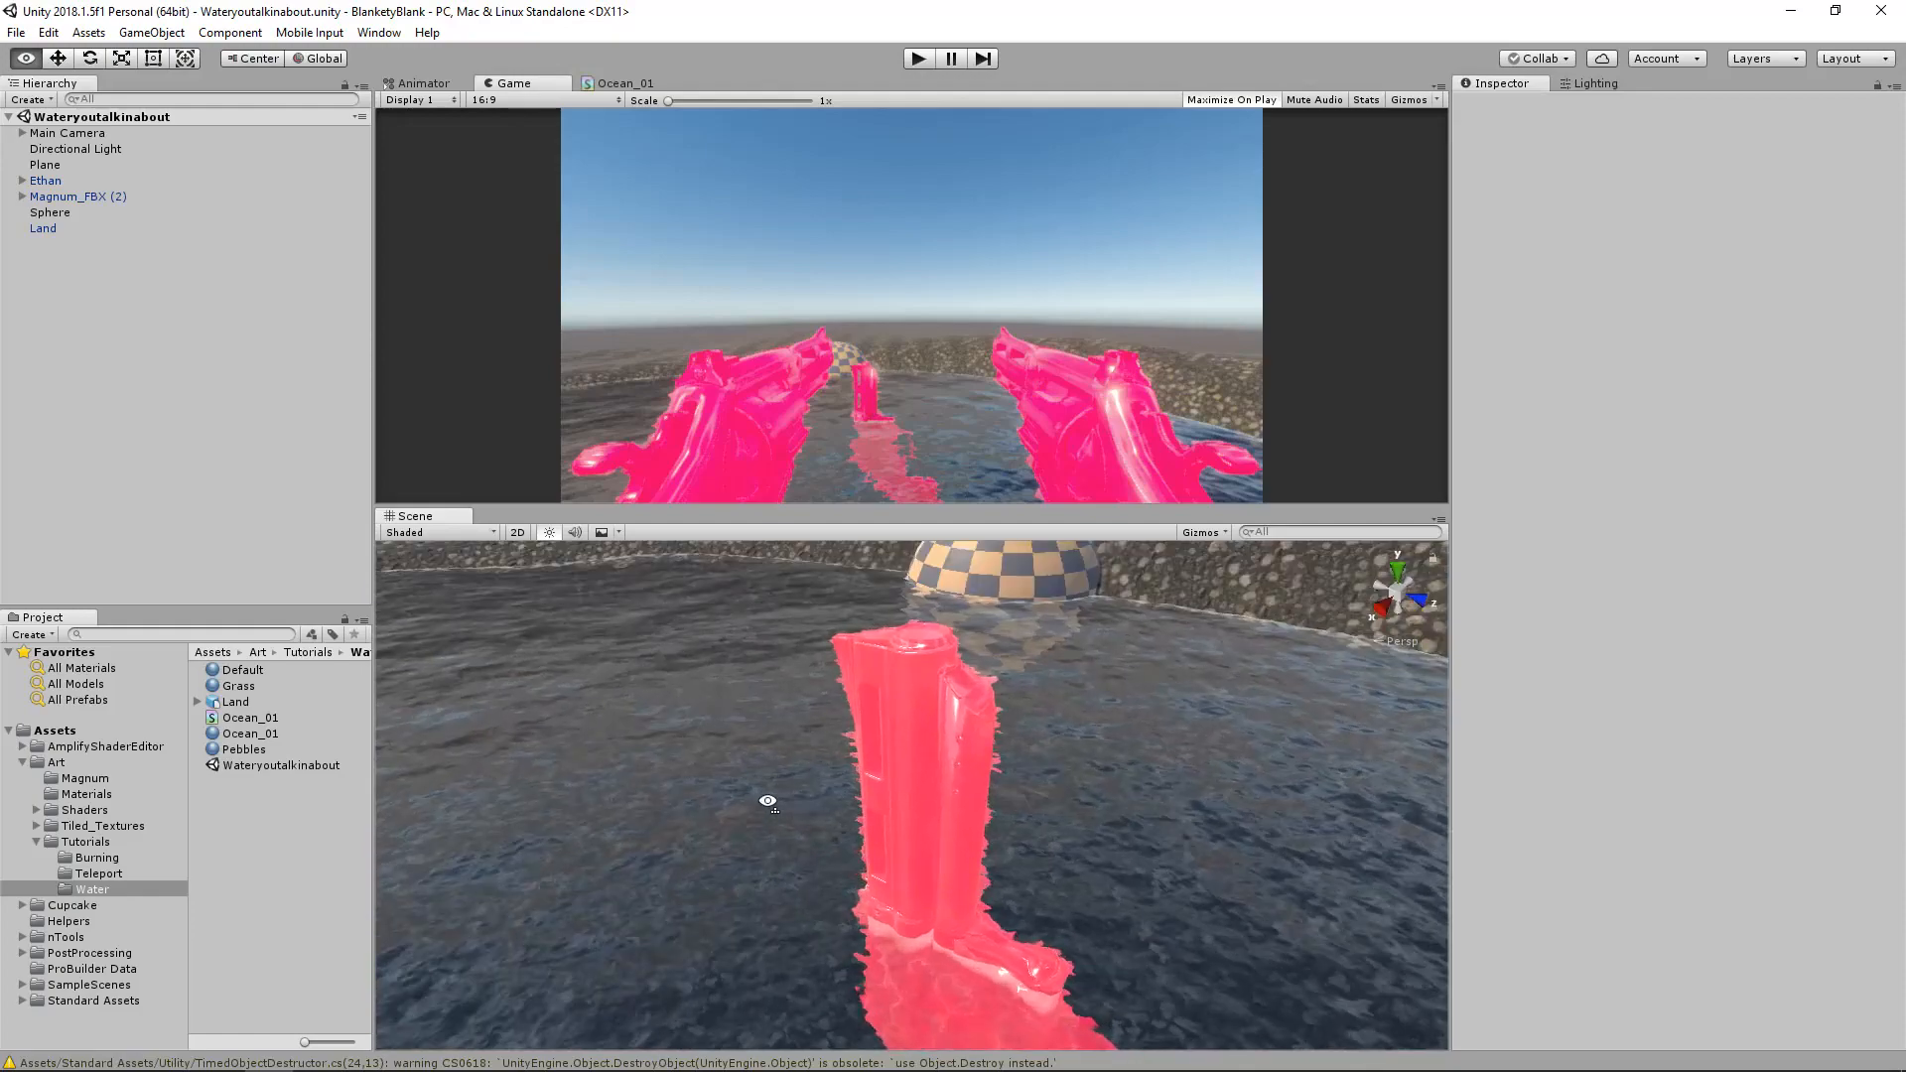
{"action": "left_click", "coordinate": [41, 164]}
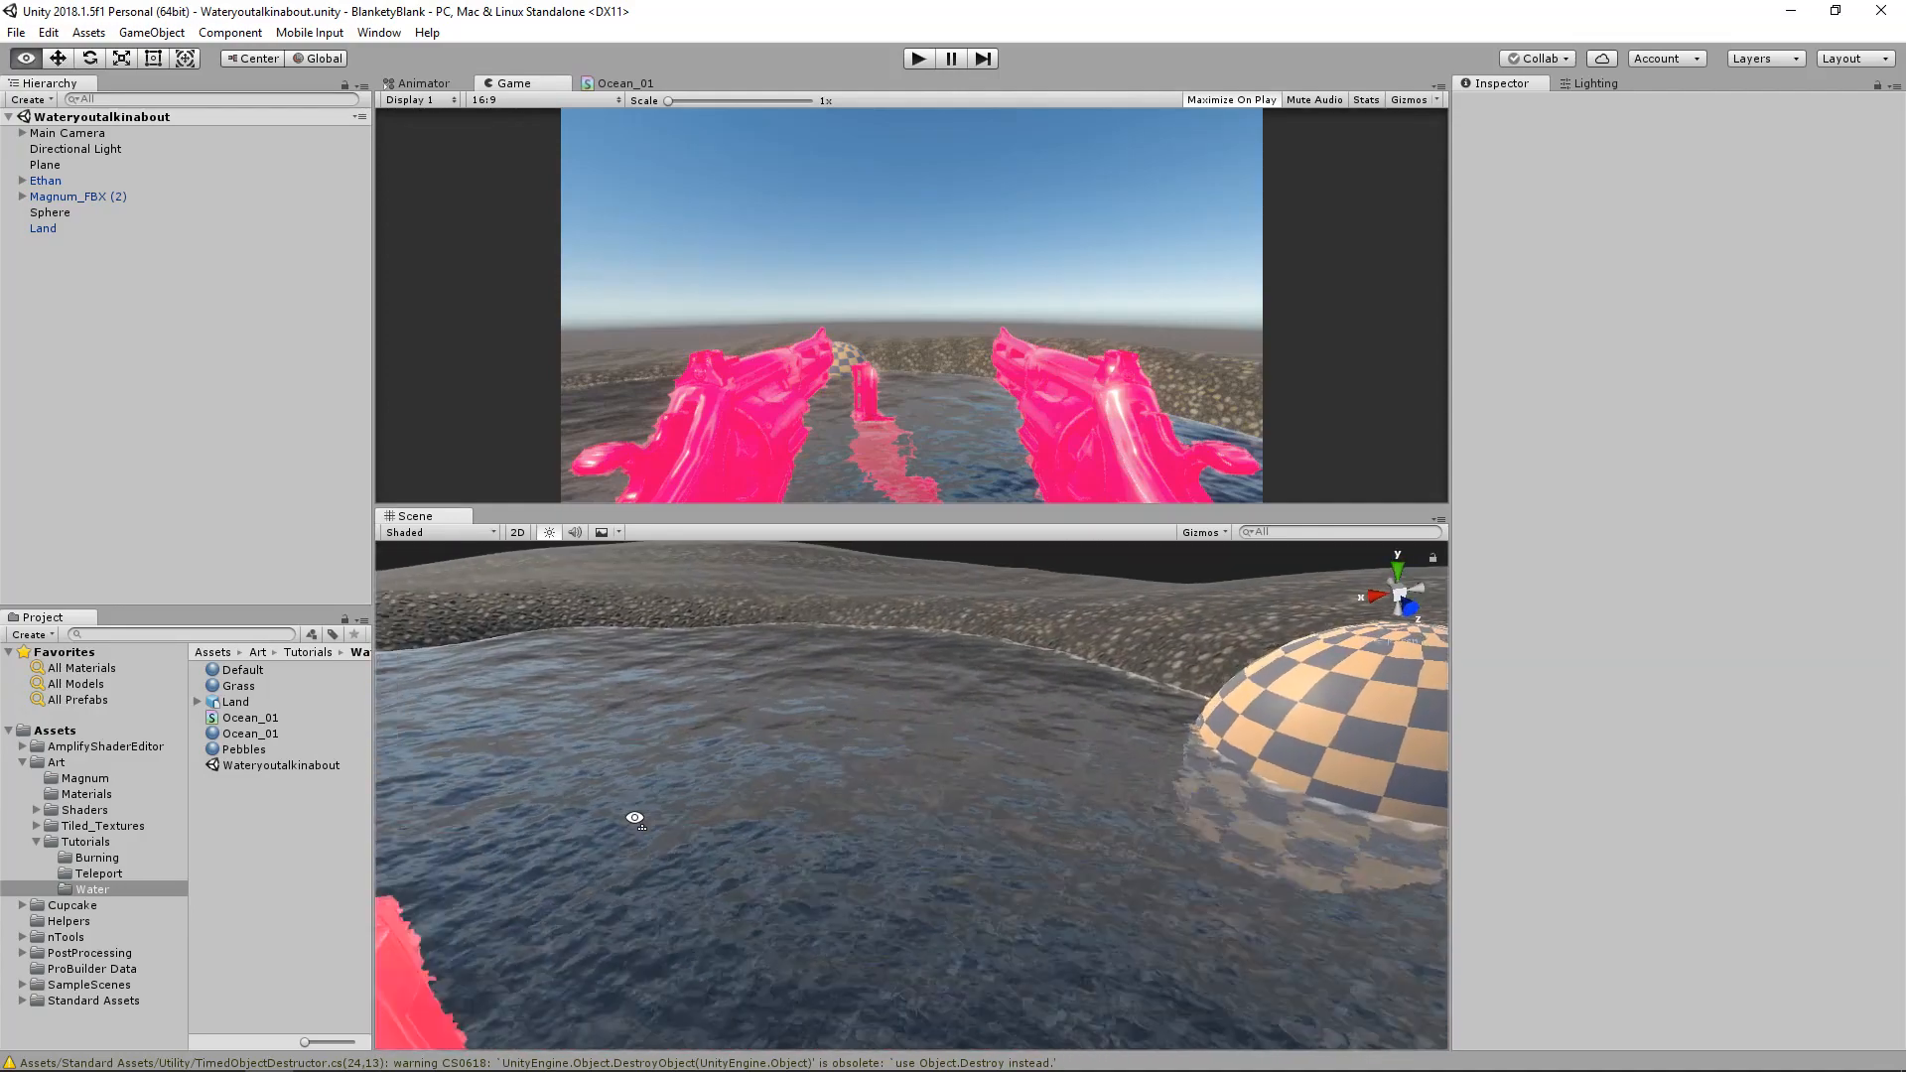
{"action": "left_click_drag", "start_coordinate": [633, 817], "coordinate": [1244, 936]}
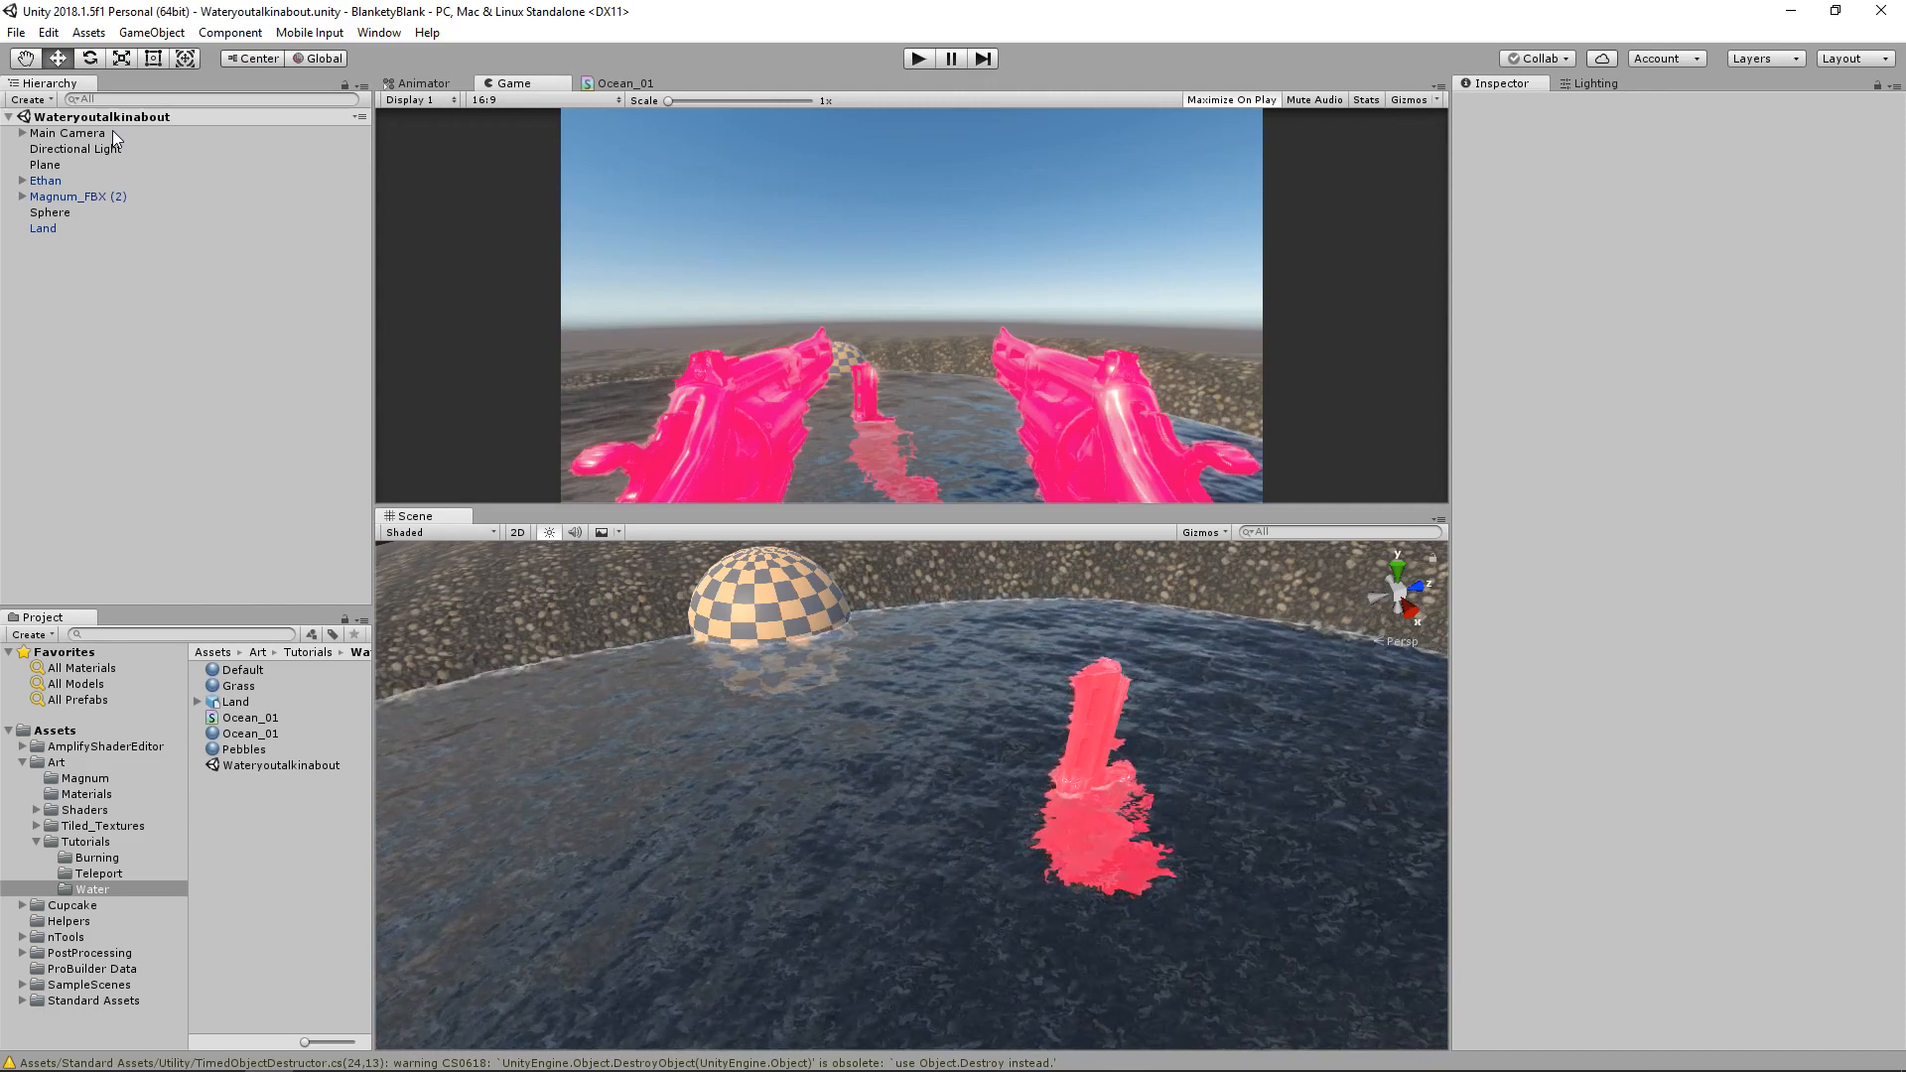
Duplicate Main Camera as GunCamera, delete its copied guns and remove unneeded components
{"action": "left_click", "coordinate": [68, 133]}
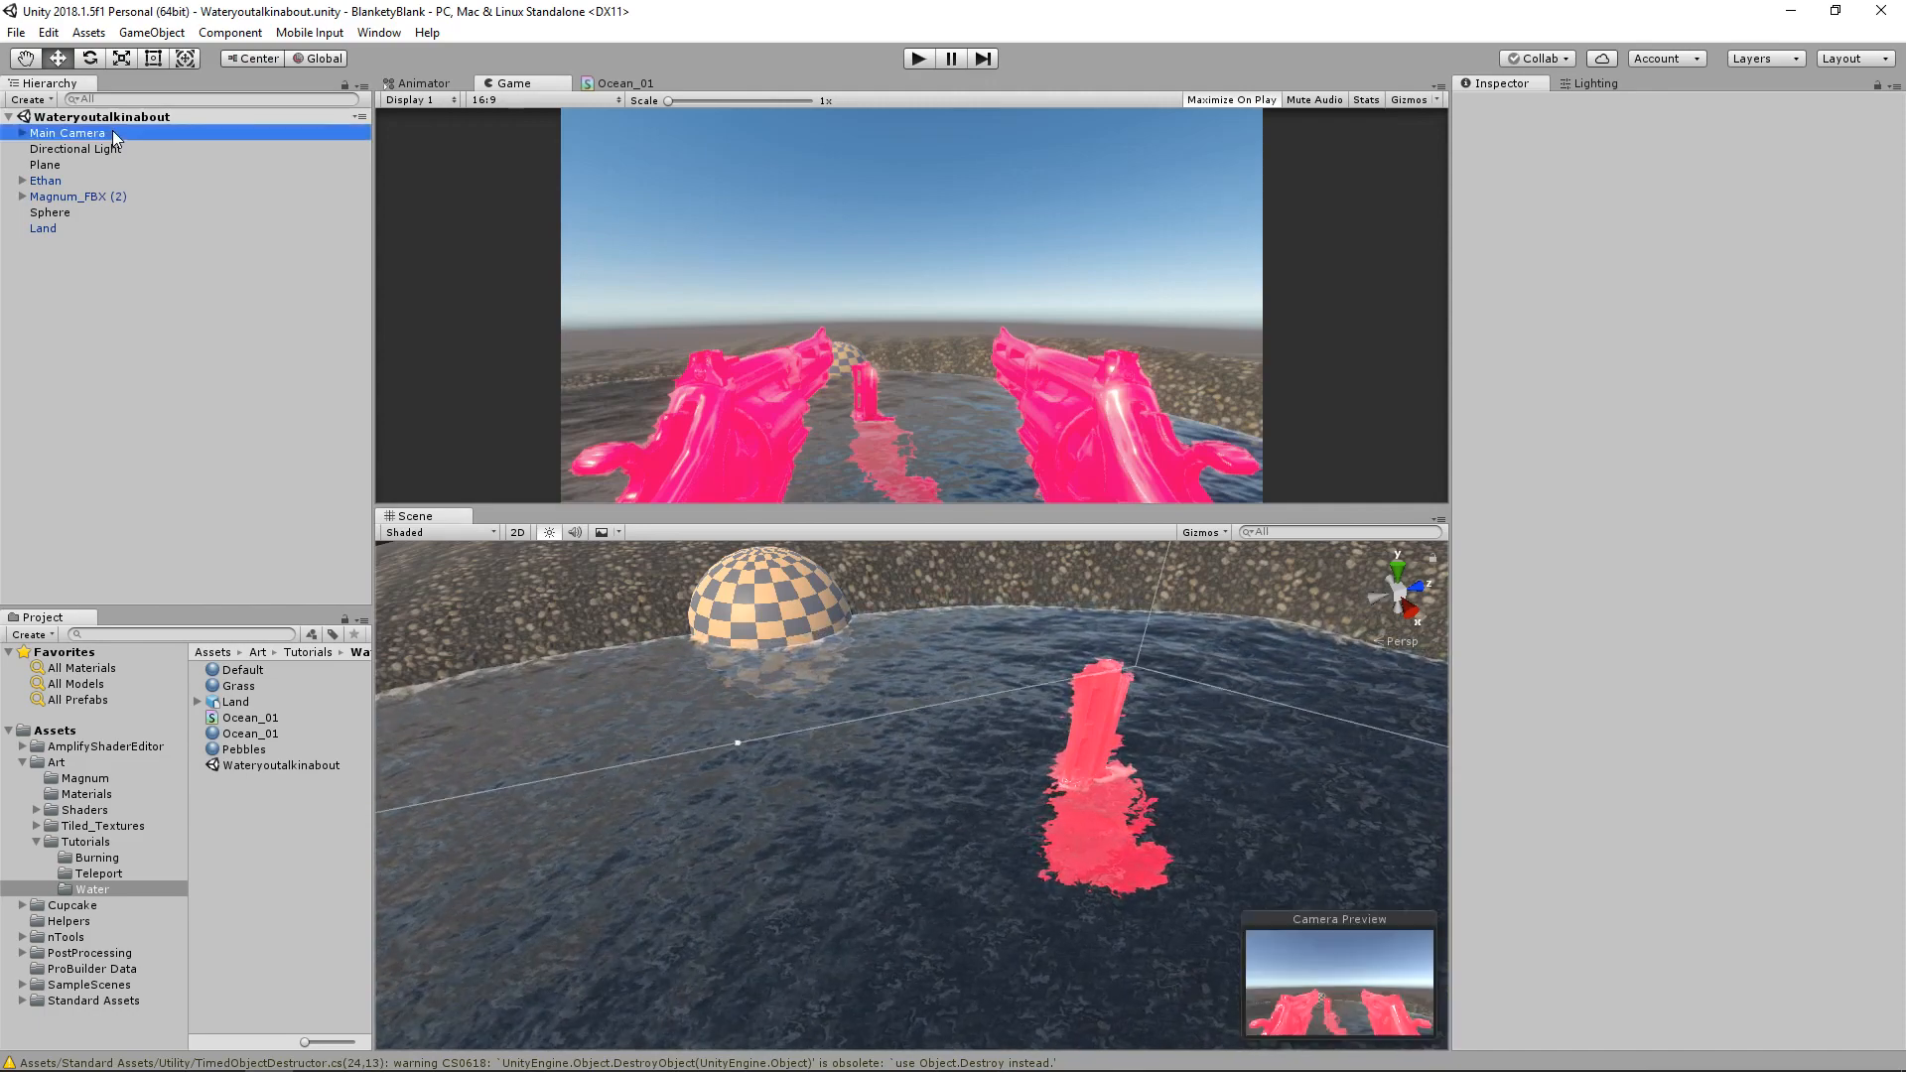
{"action": "left_click", "coordinate": [60, 132]}
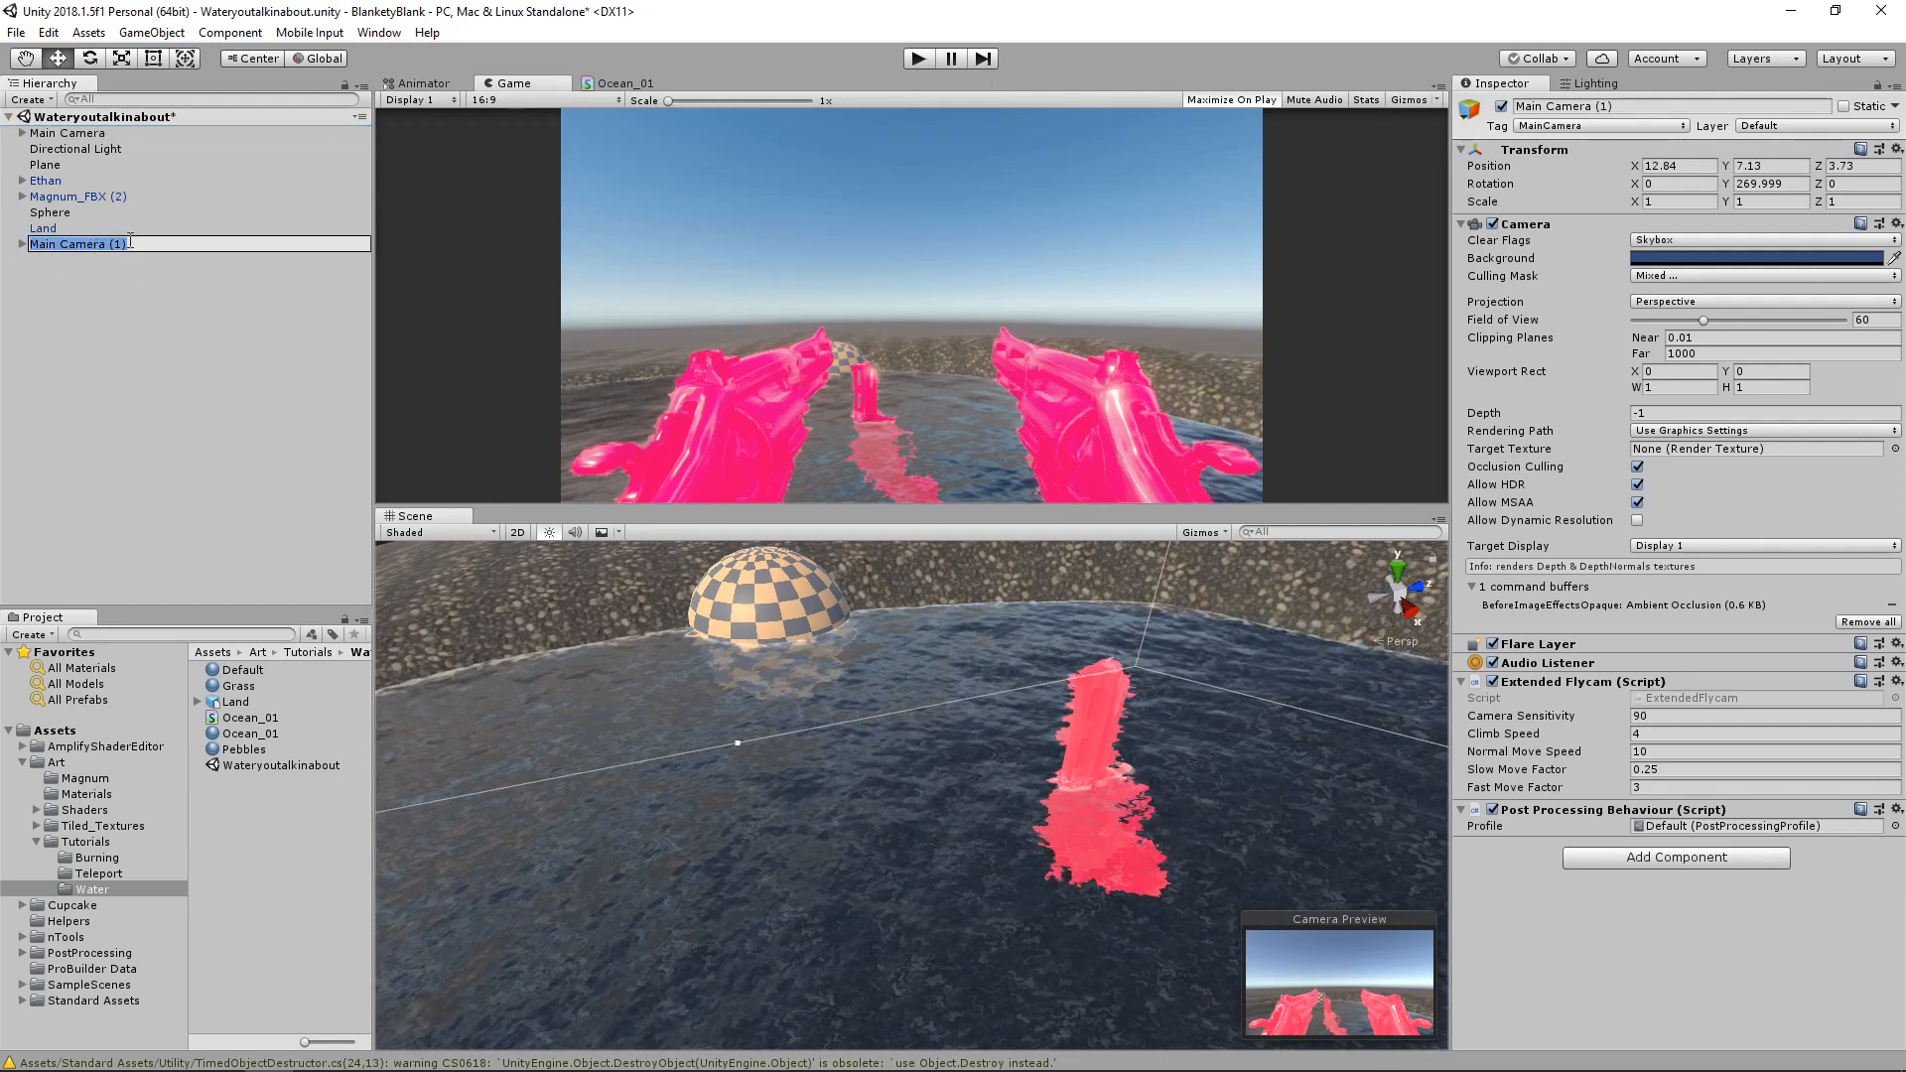
{"action": "type", "text": "GunCamera"}
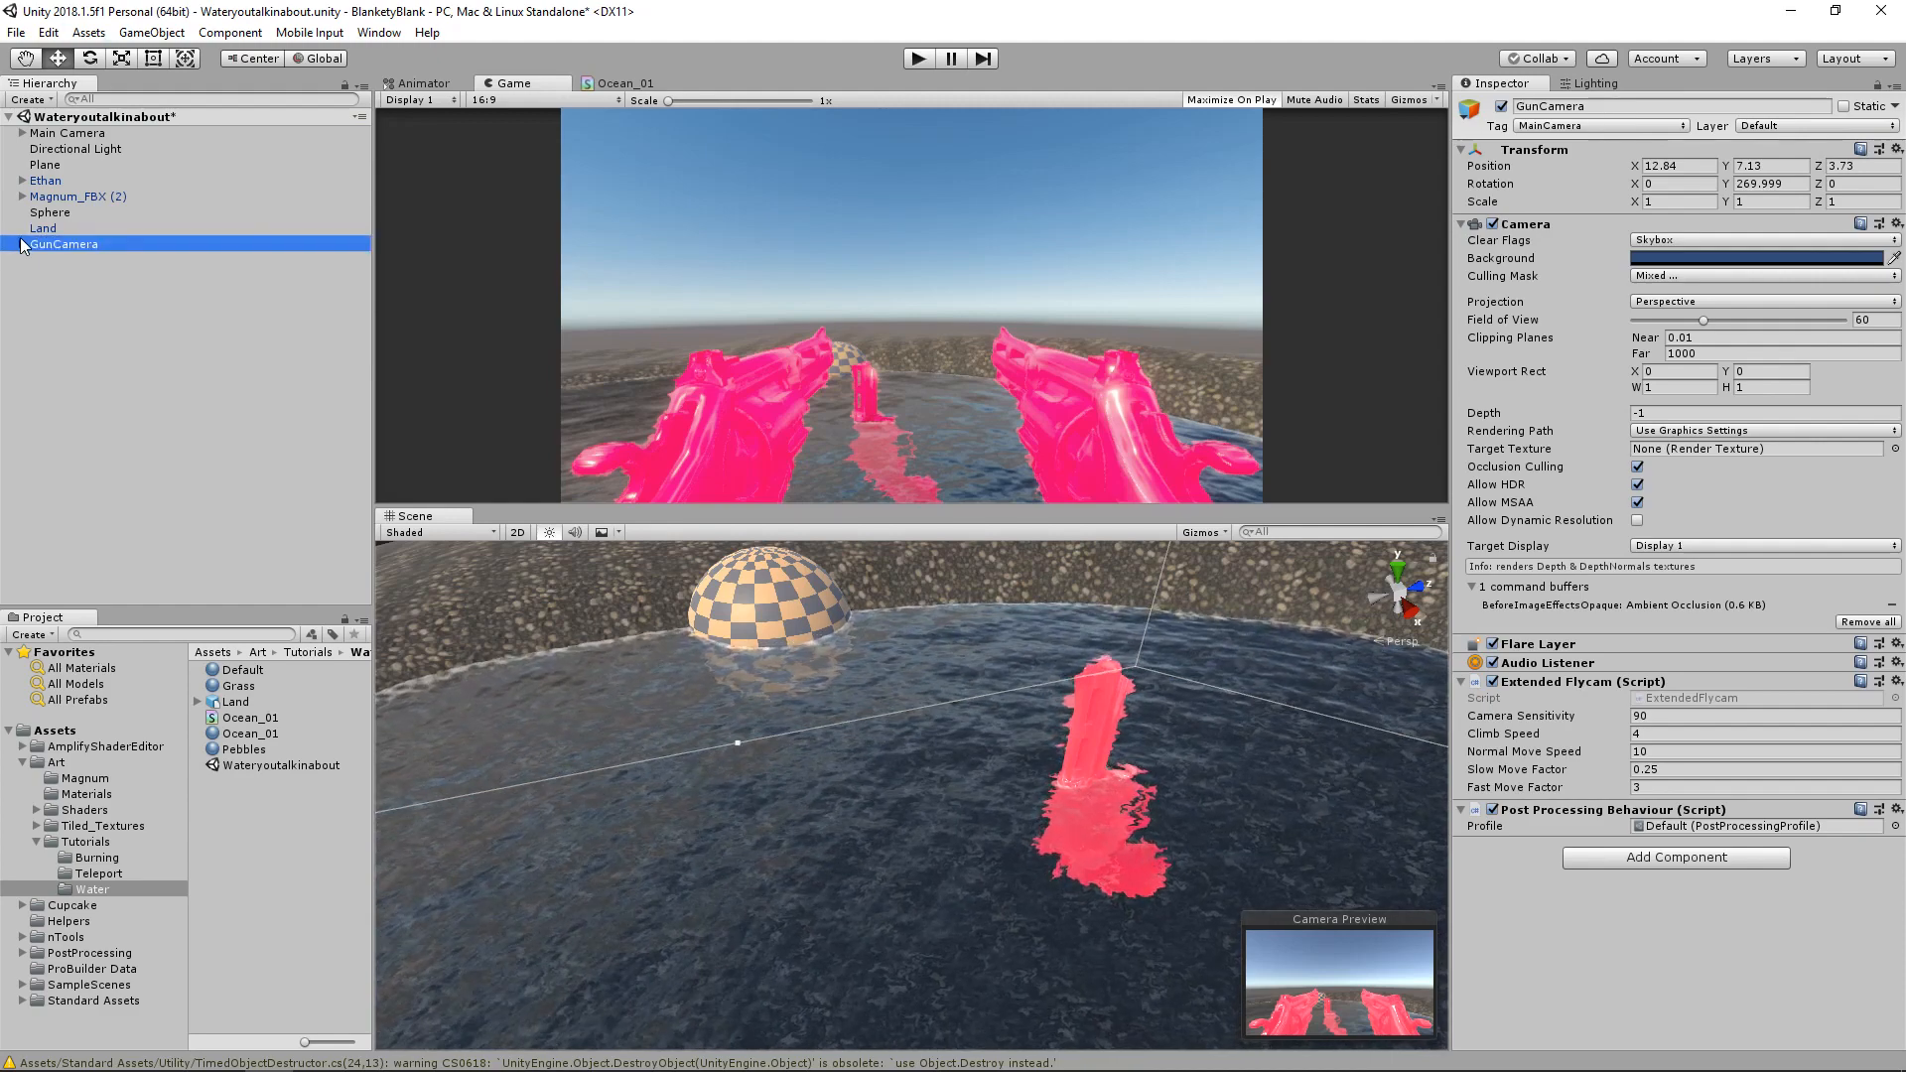
{"action": "left_click", "coordinate": [19, 244]}
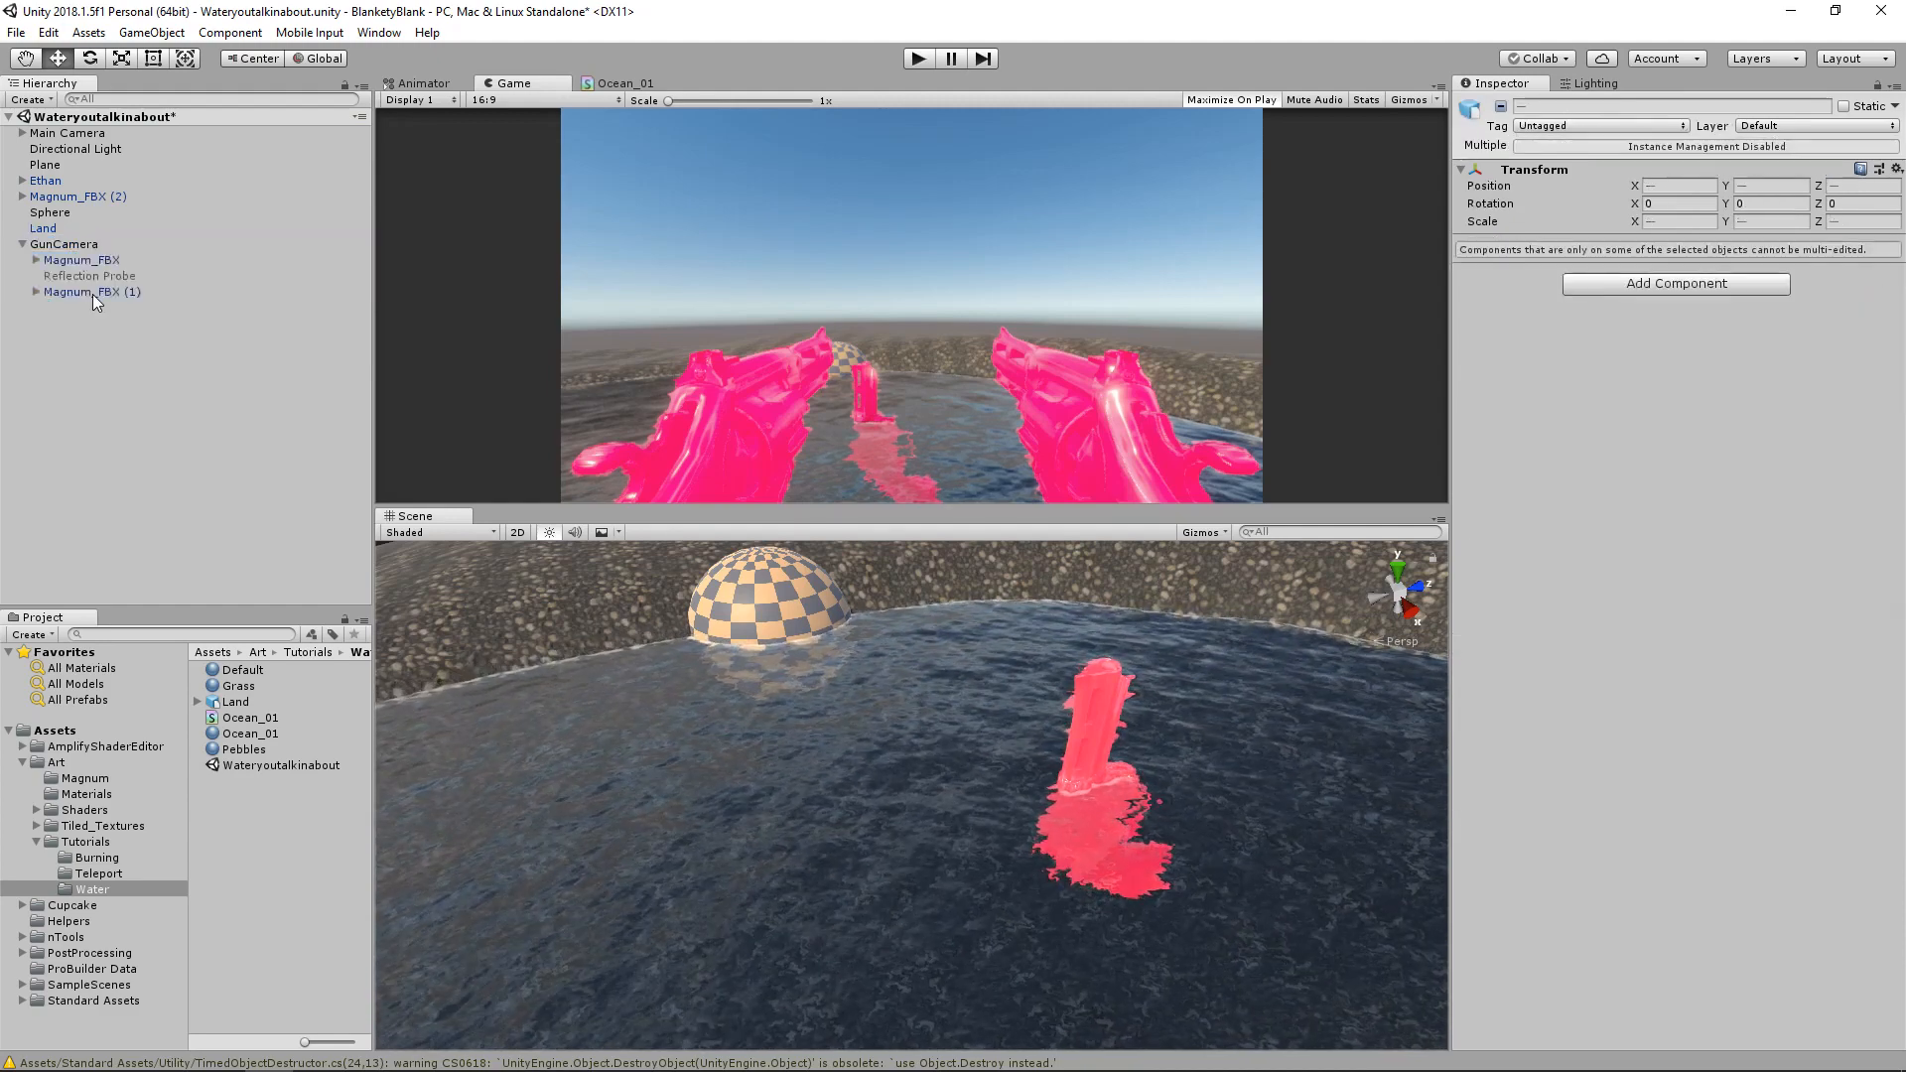
{"action": "left_click", "coordinate": [56, 243]}
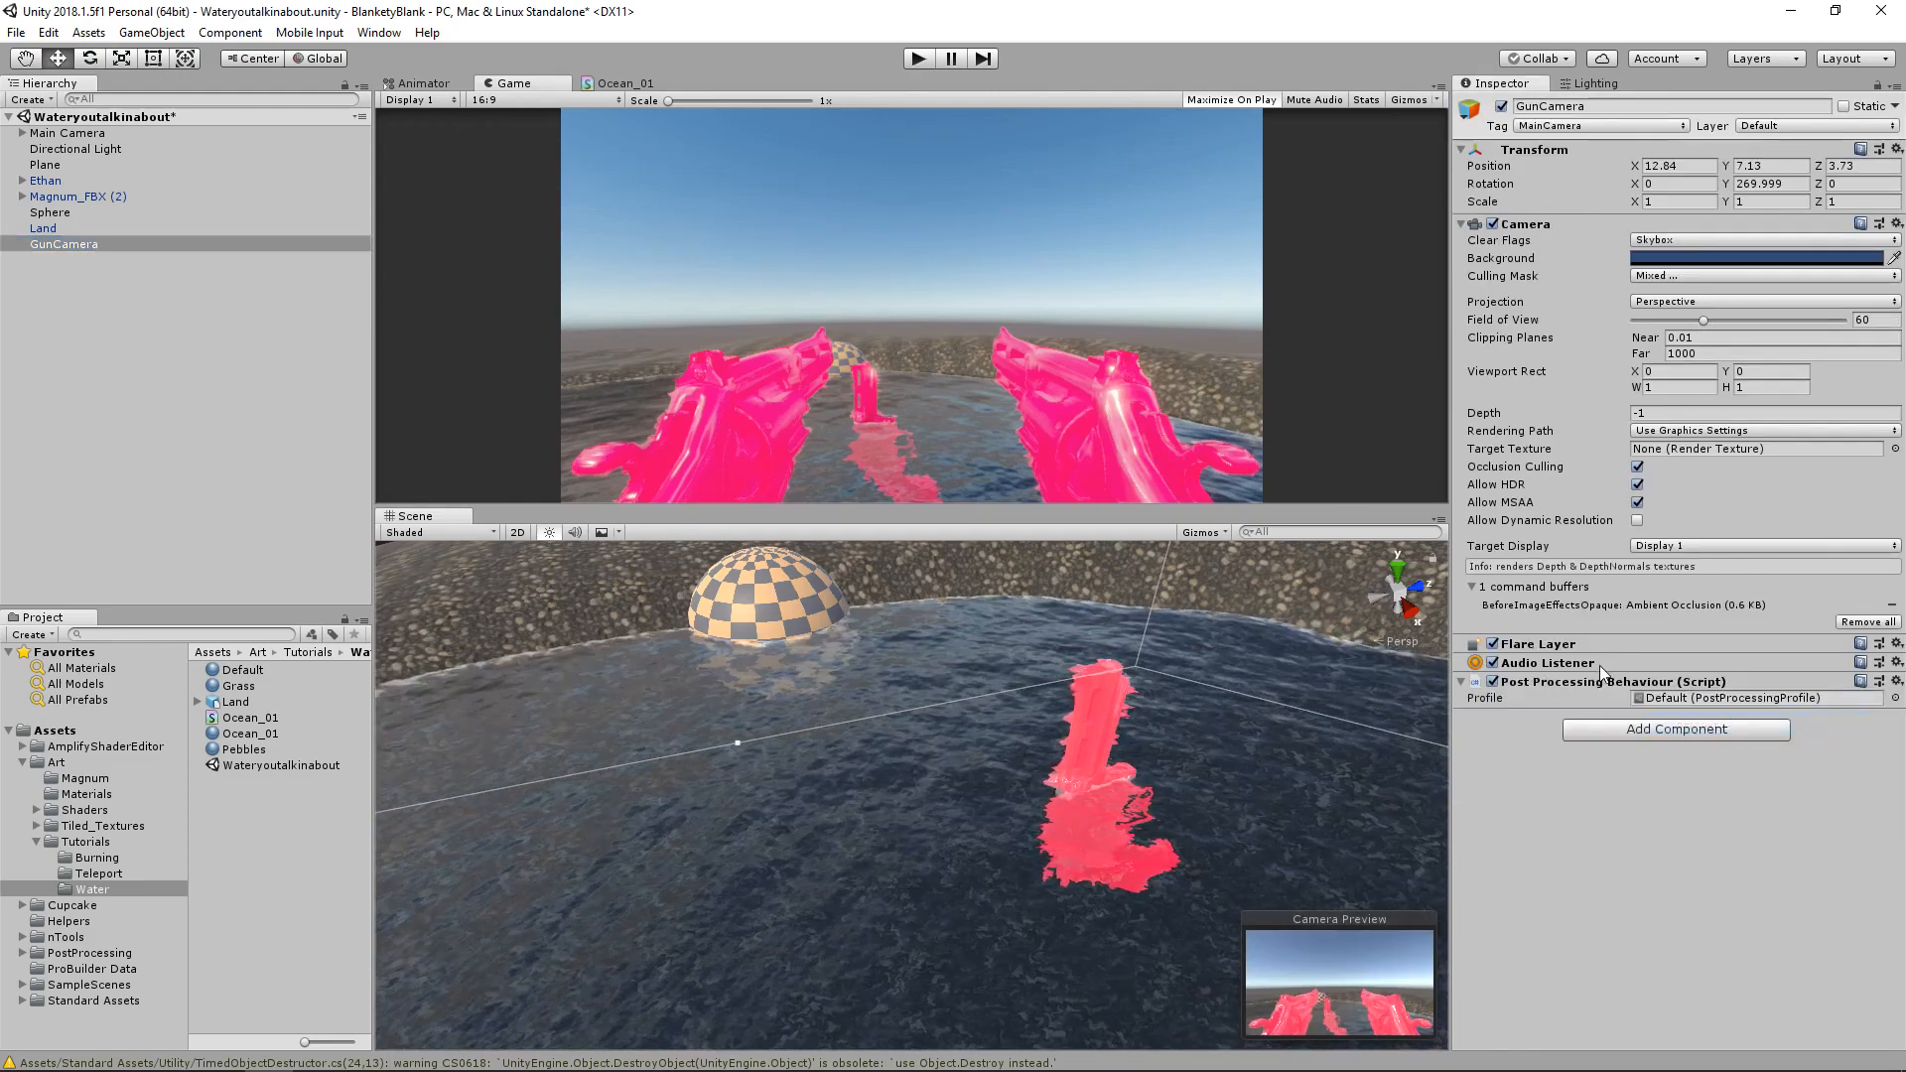
{"action": "left_click", "coordinate": [1897, 662]}
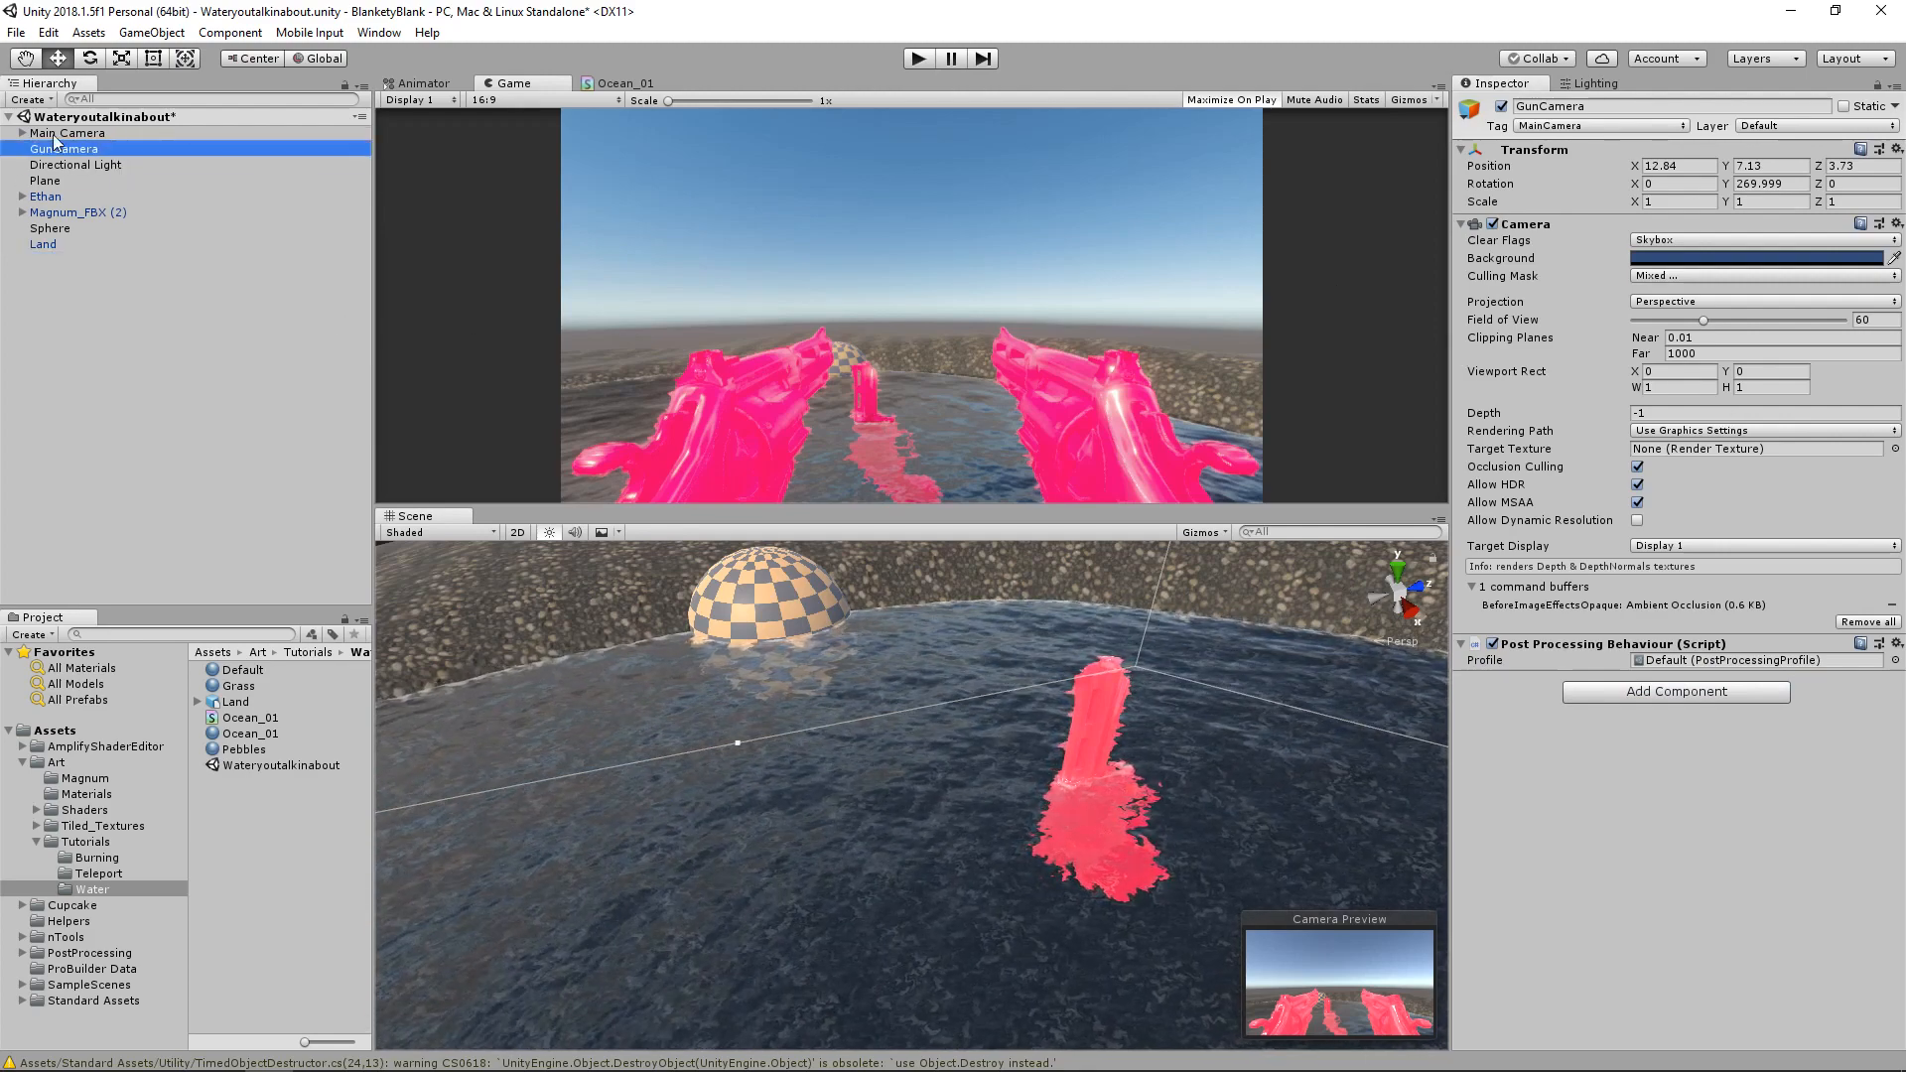
Parent GunCamera under Main Camera and set its camera Depth to 10
{"action": "left_click", "coordinate": [65, 134]}
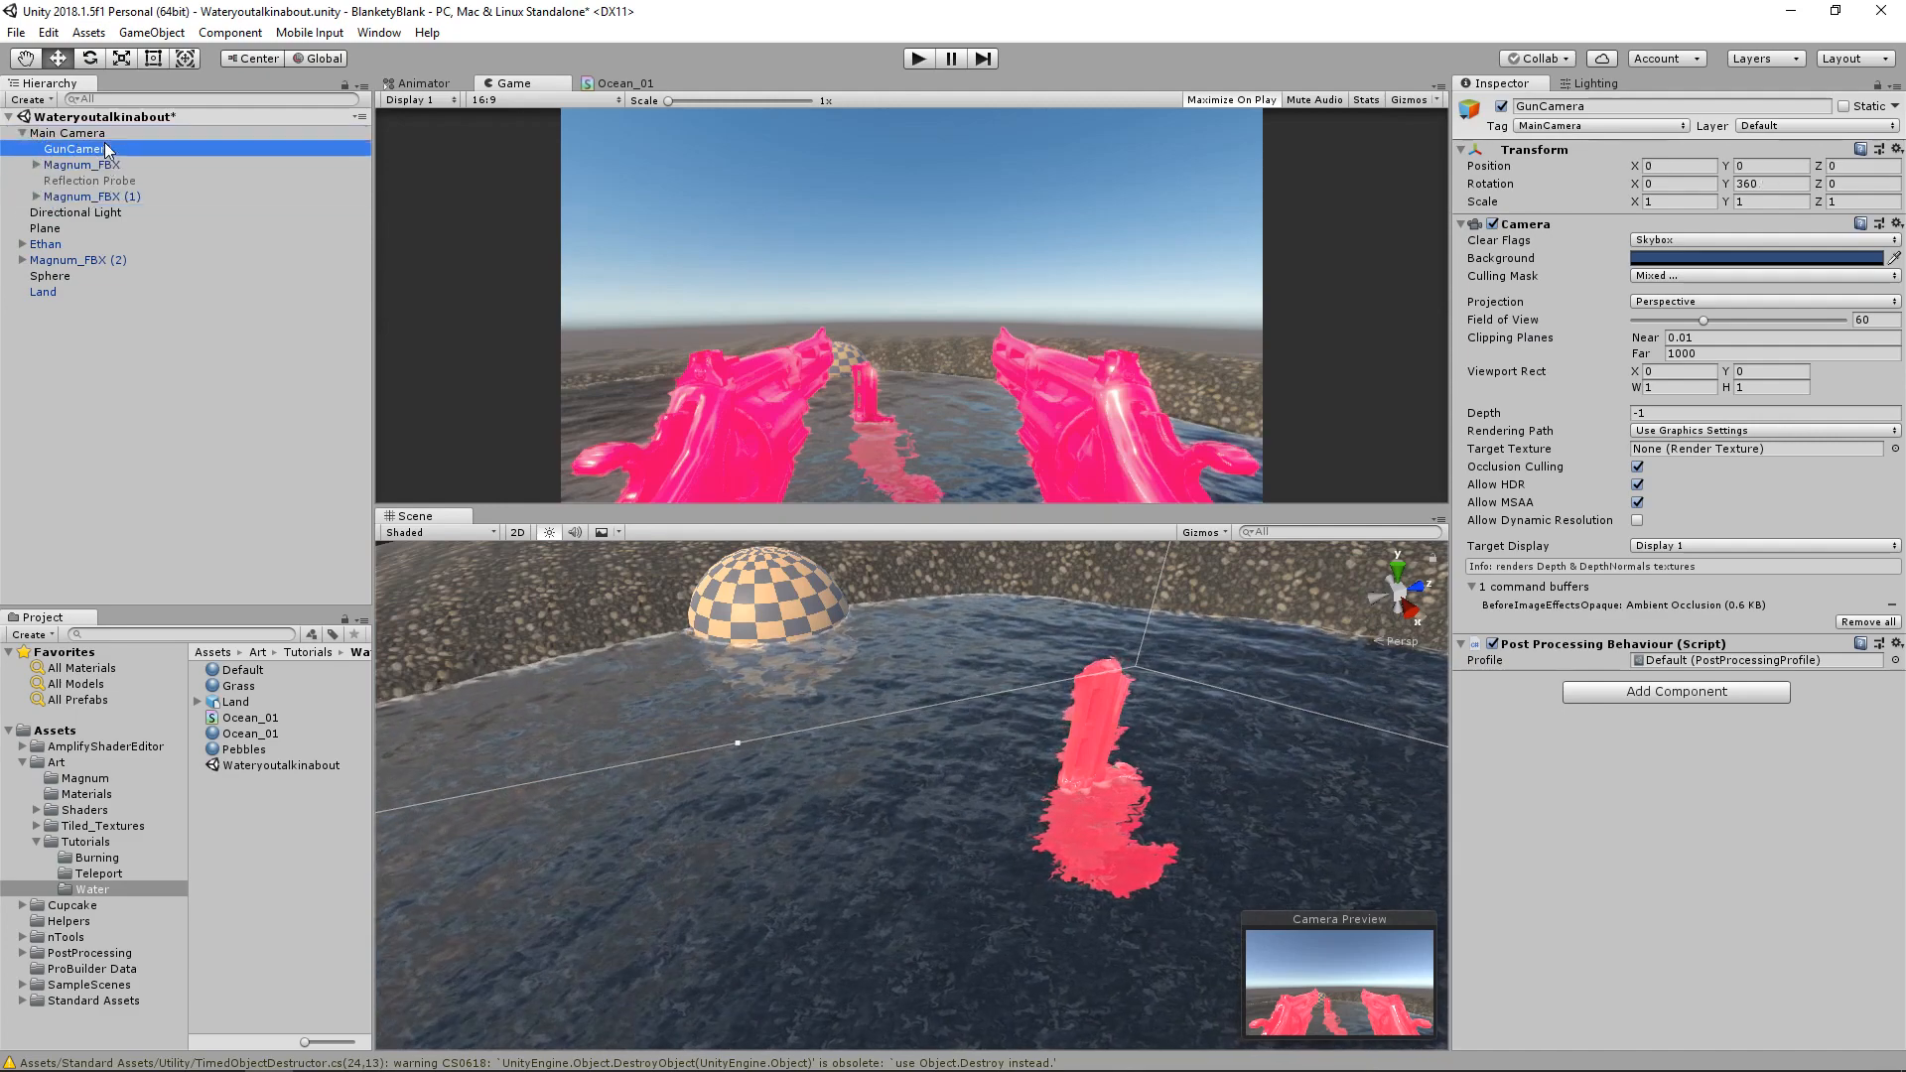
{"action": "mouse_move", "coordinate": [1154, 350]}
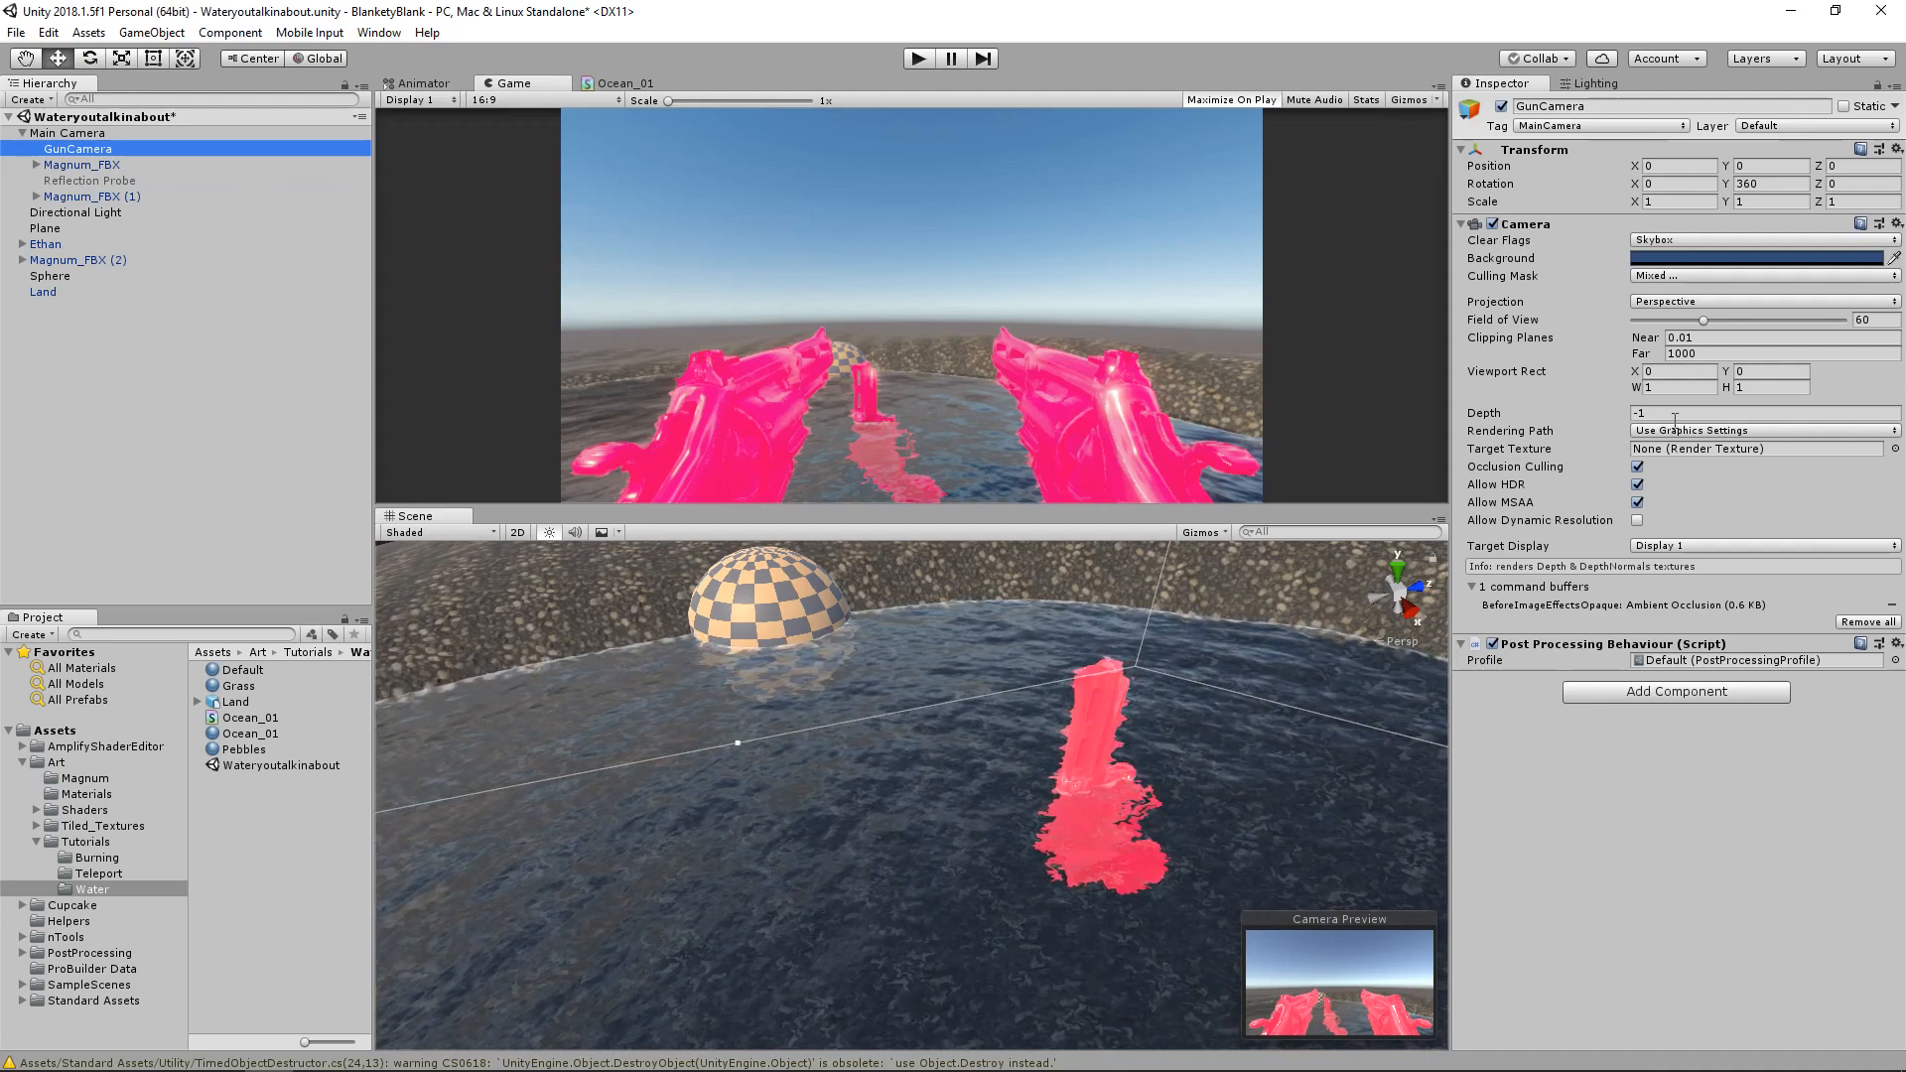
{"action": "left_click", "coordinate": [1762, 413]}
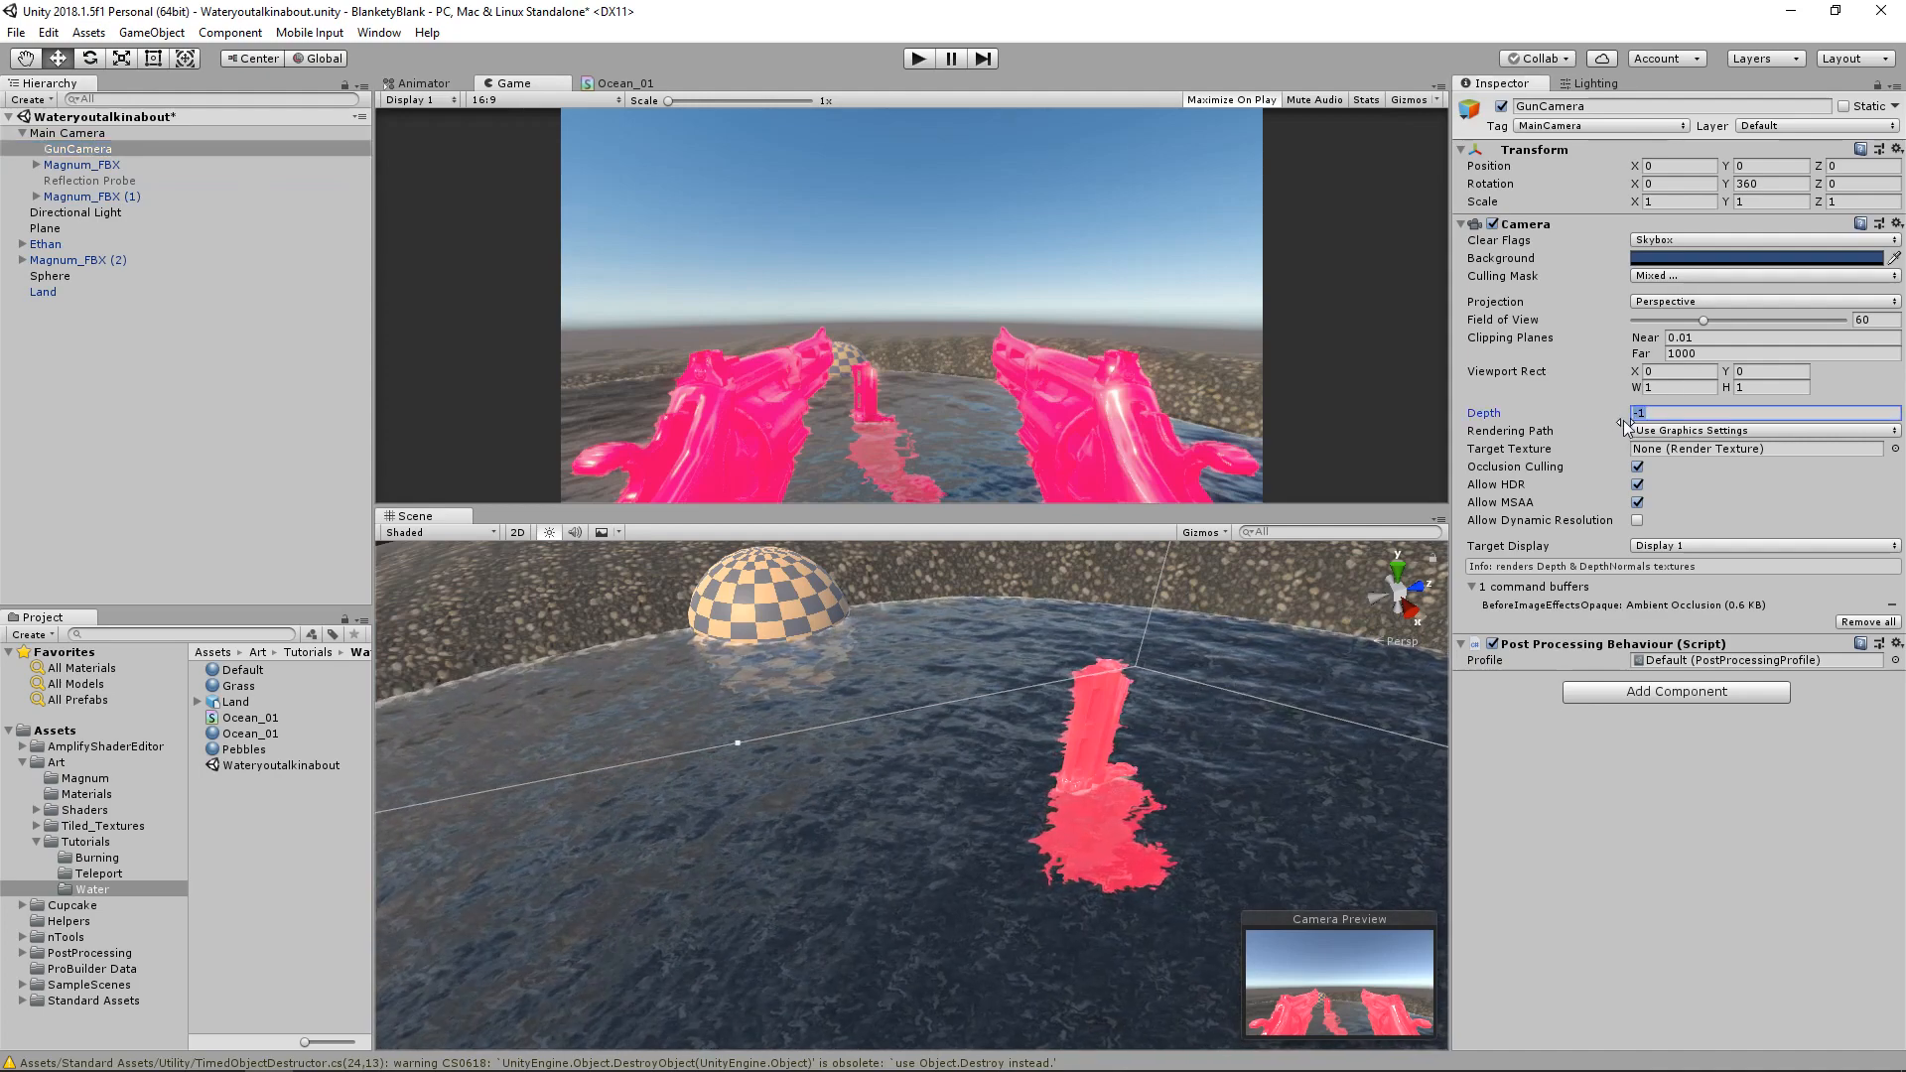
{"action": "mouse_move", "coordinate": [1625, 419]}
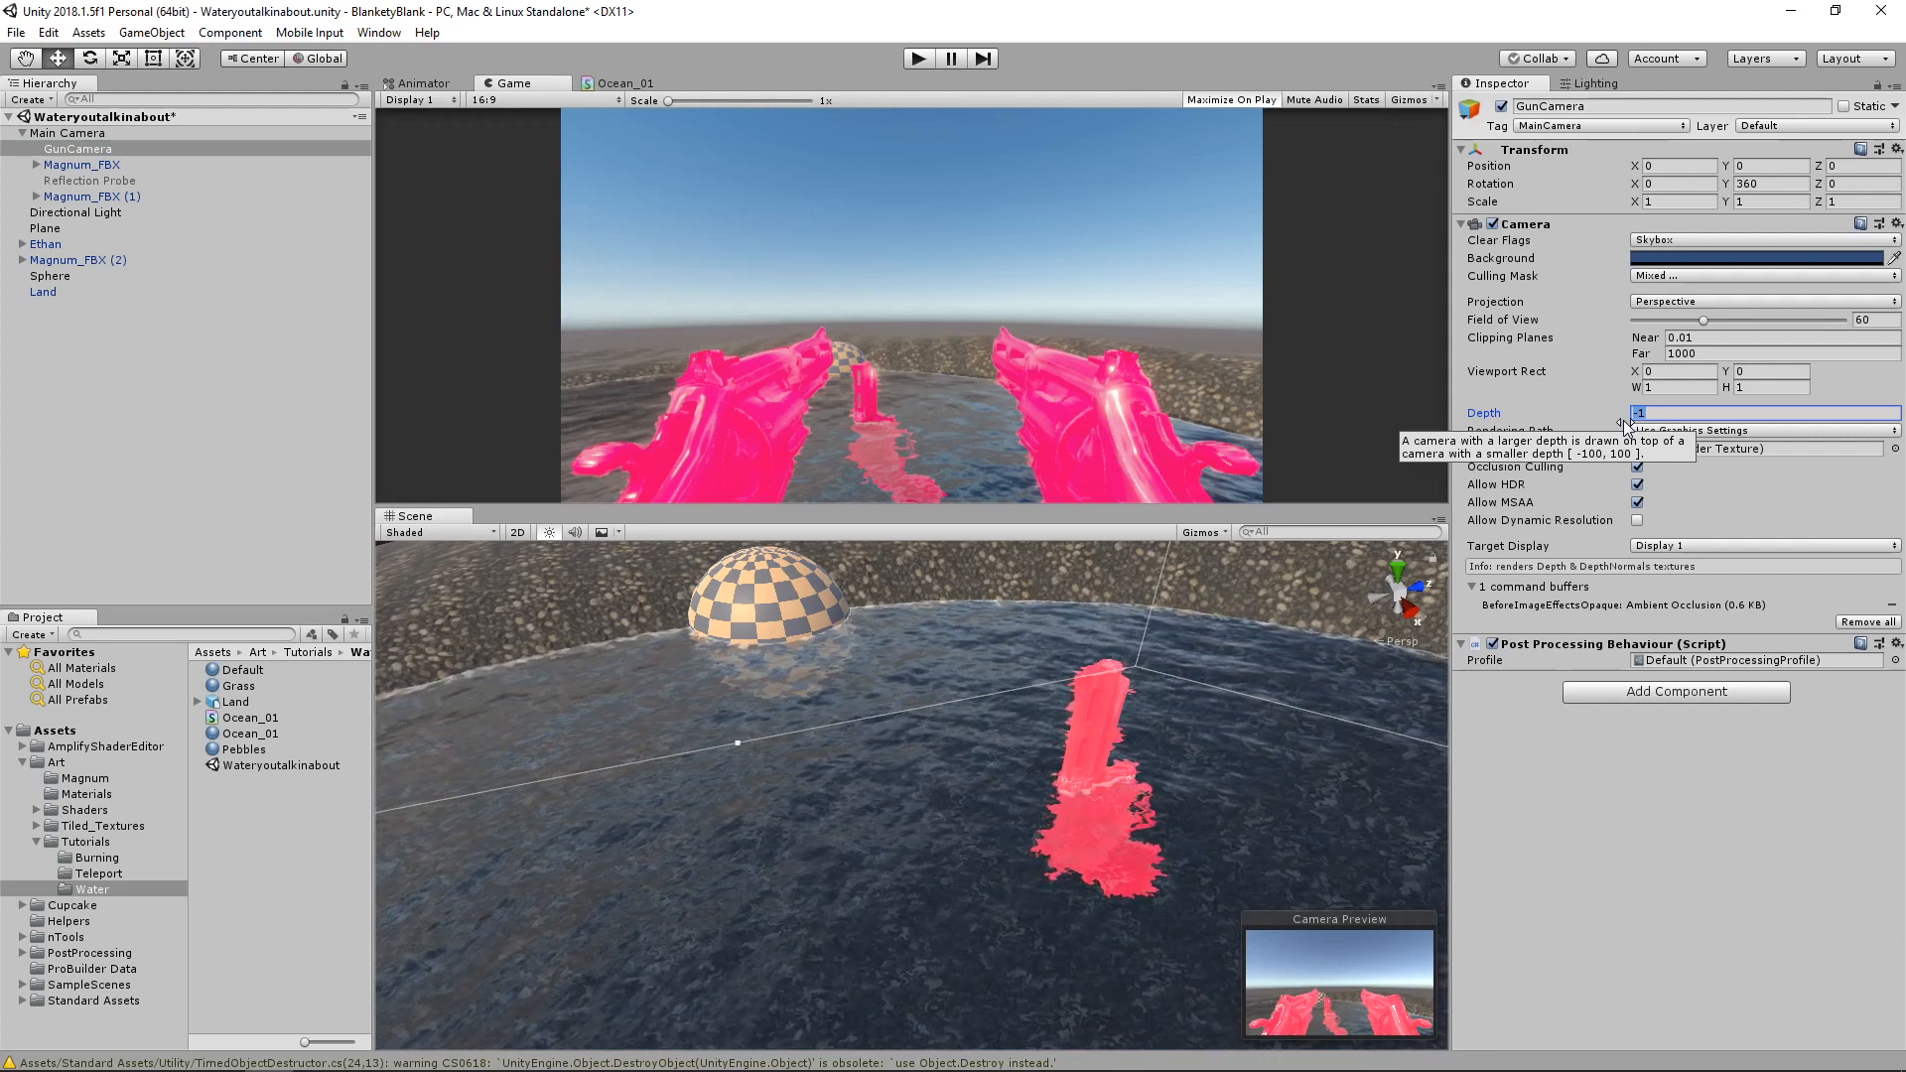
{"action": "type", "text": "10"}
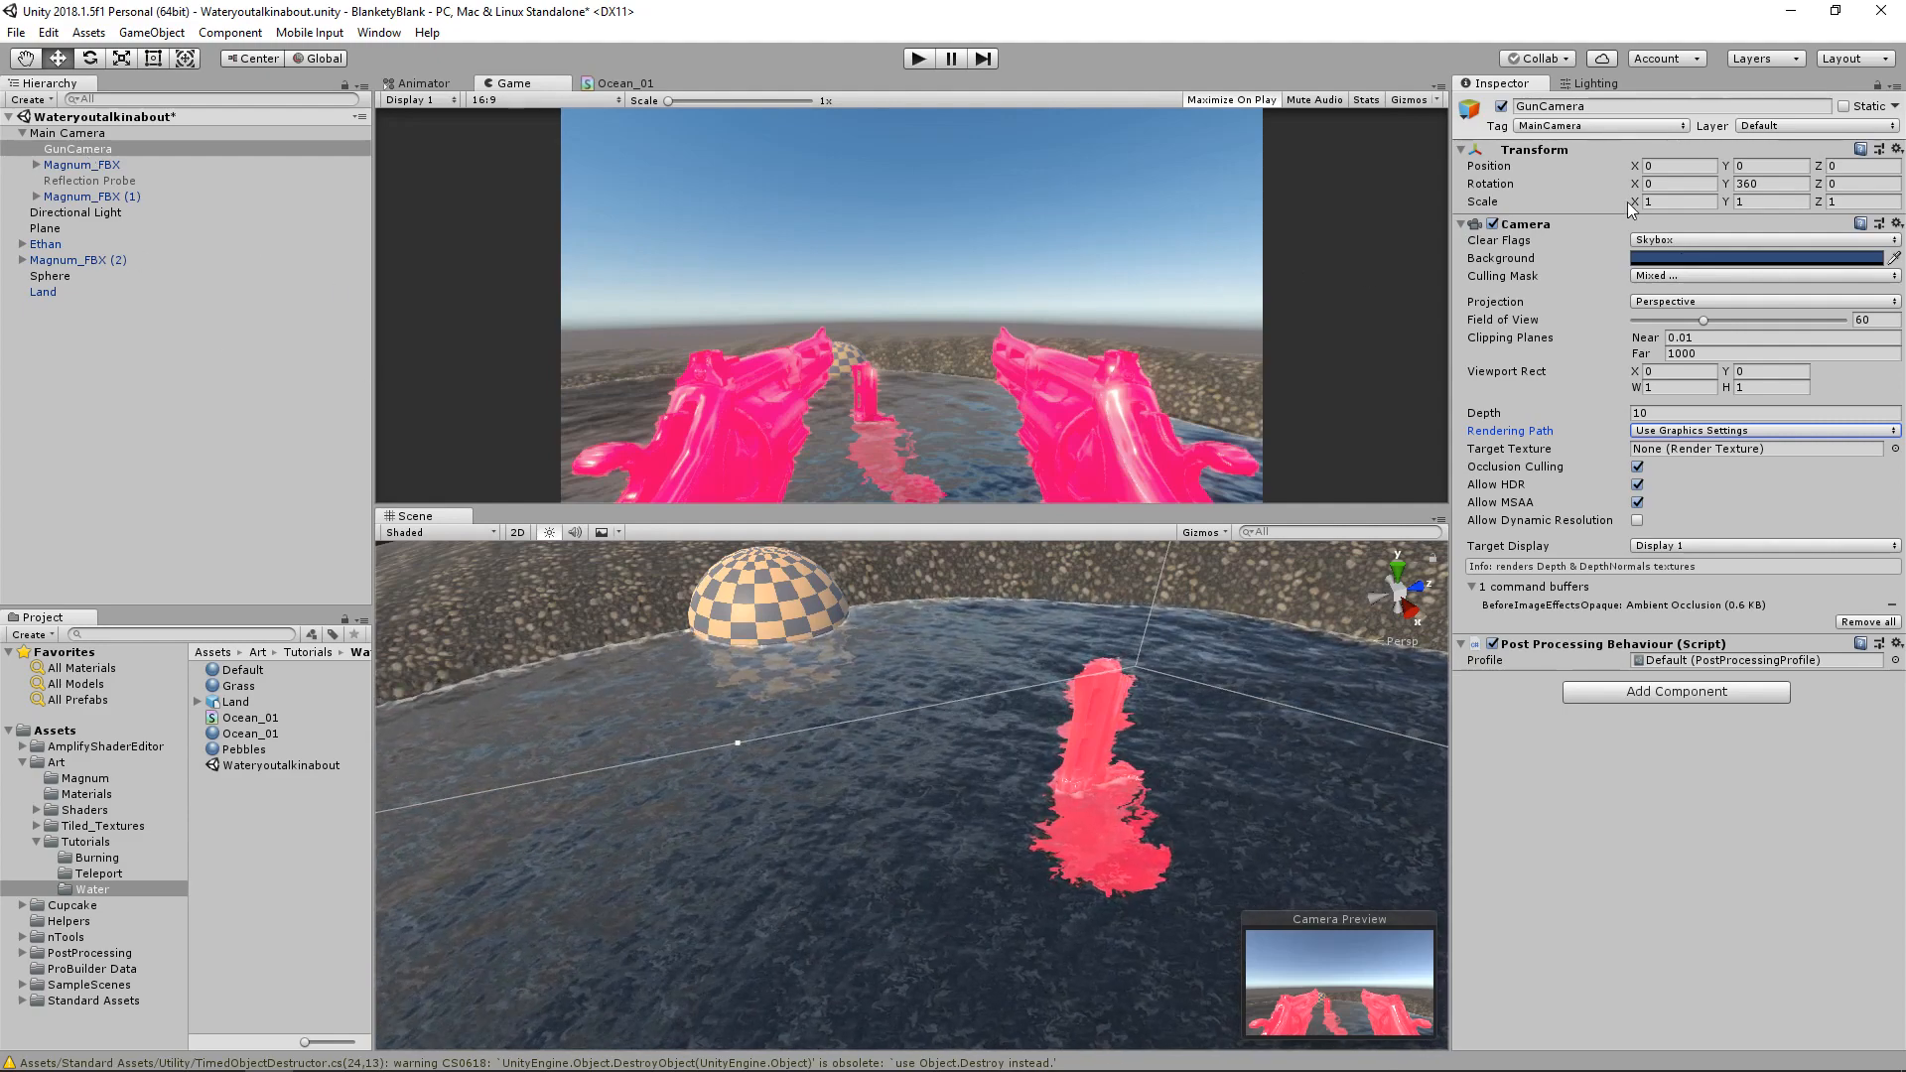
Add a new user layer named NoRefract
{"action": "left_click", "coordinate": [1813, 125]}
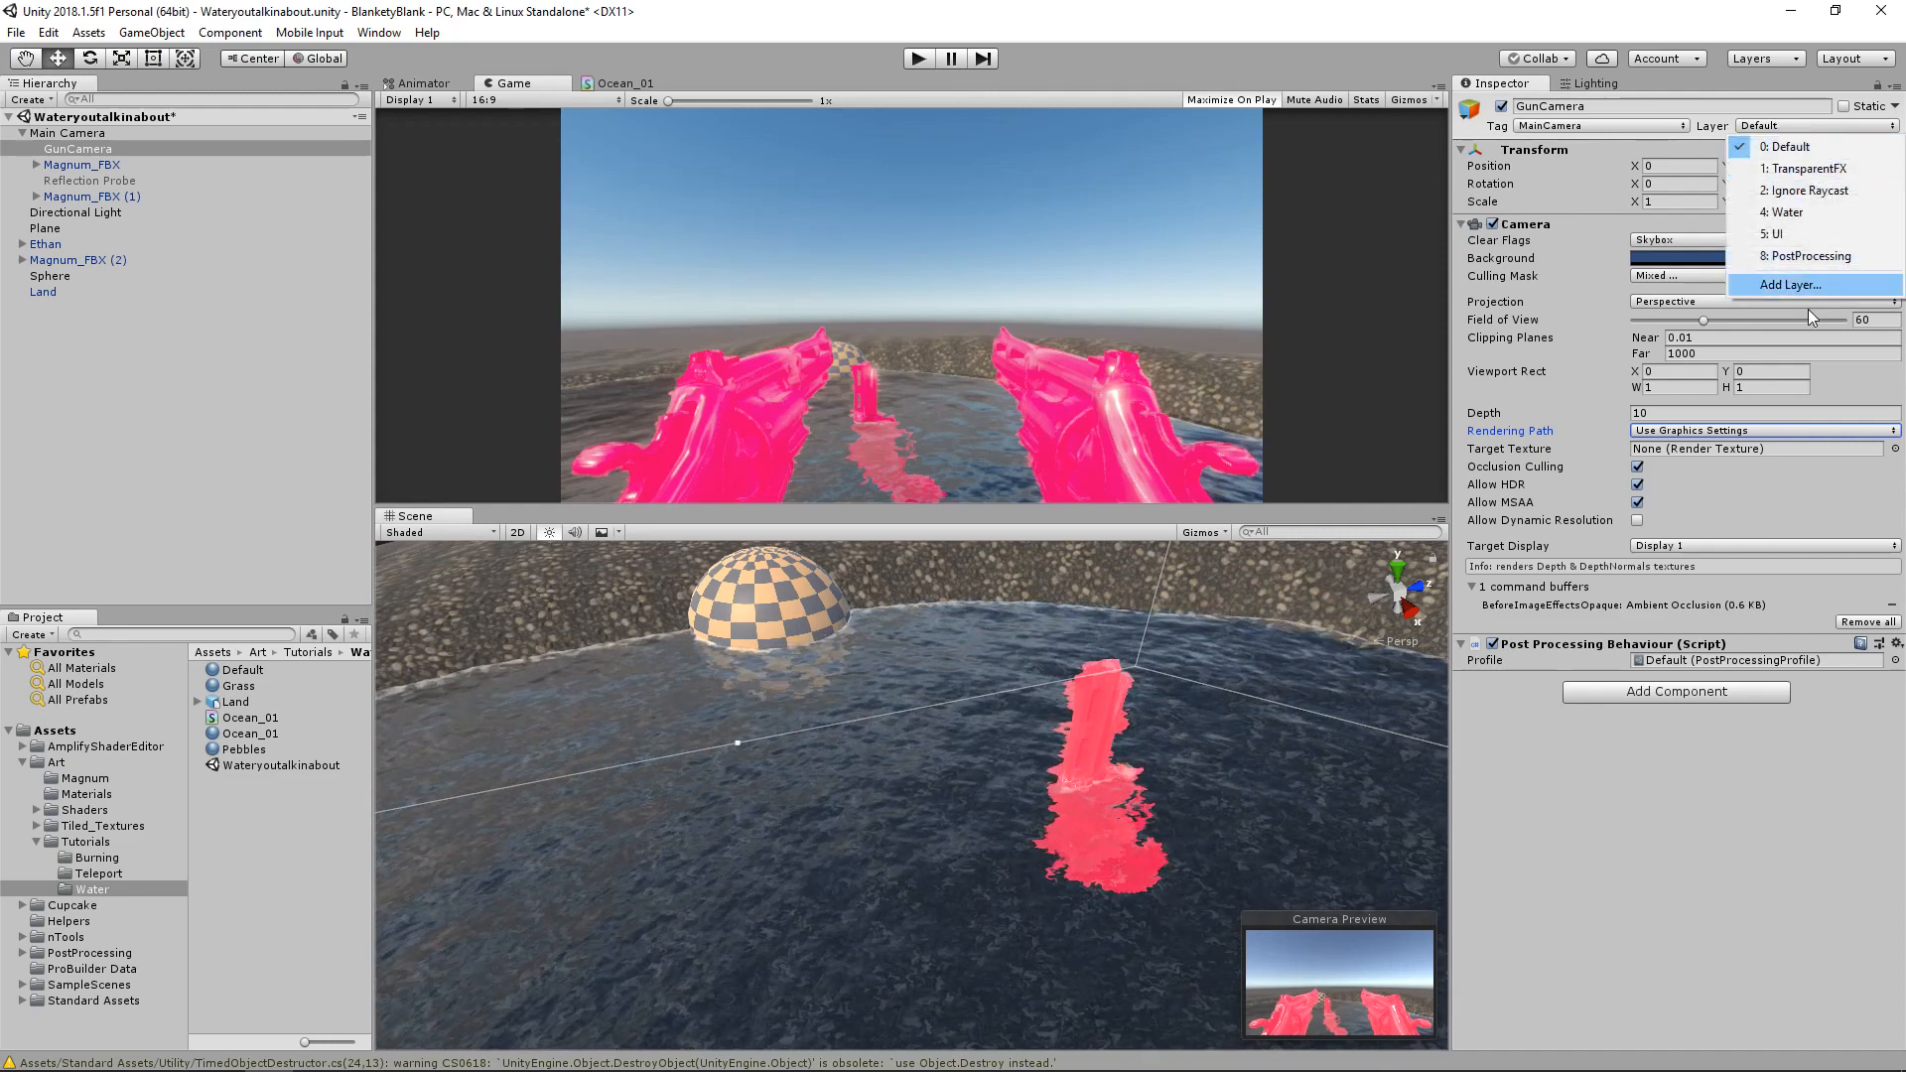
{"action": "left_click", "coordinate": [1790, 284]}
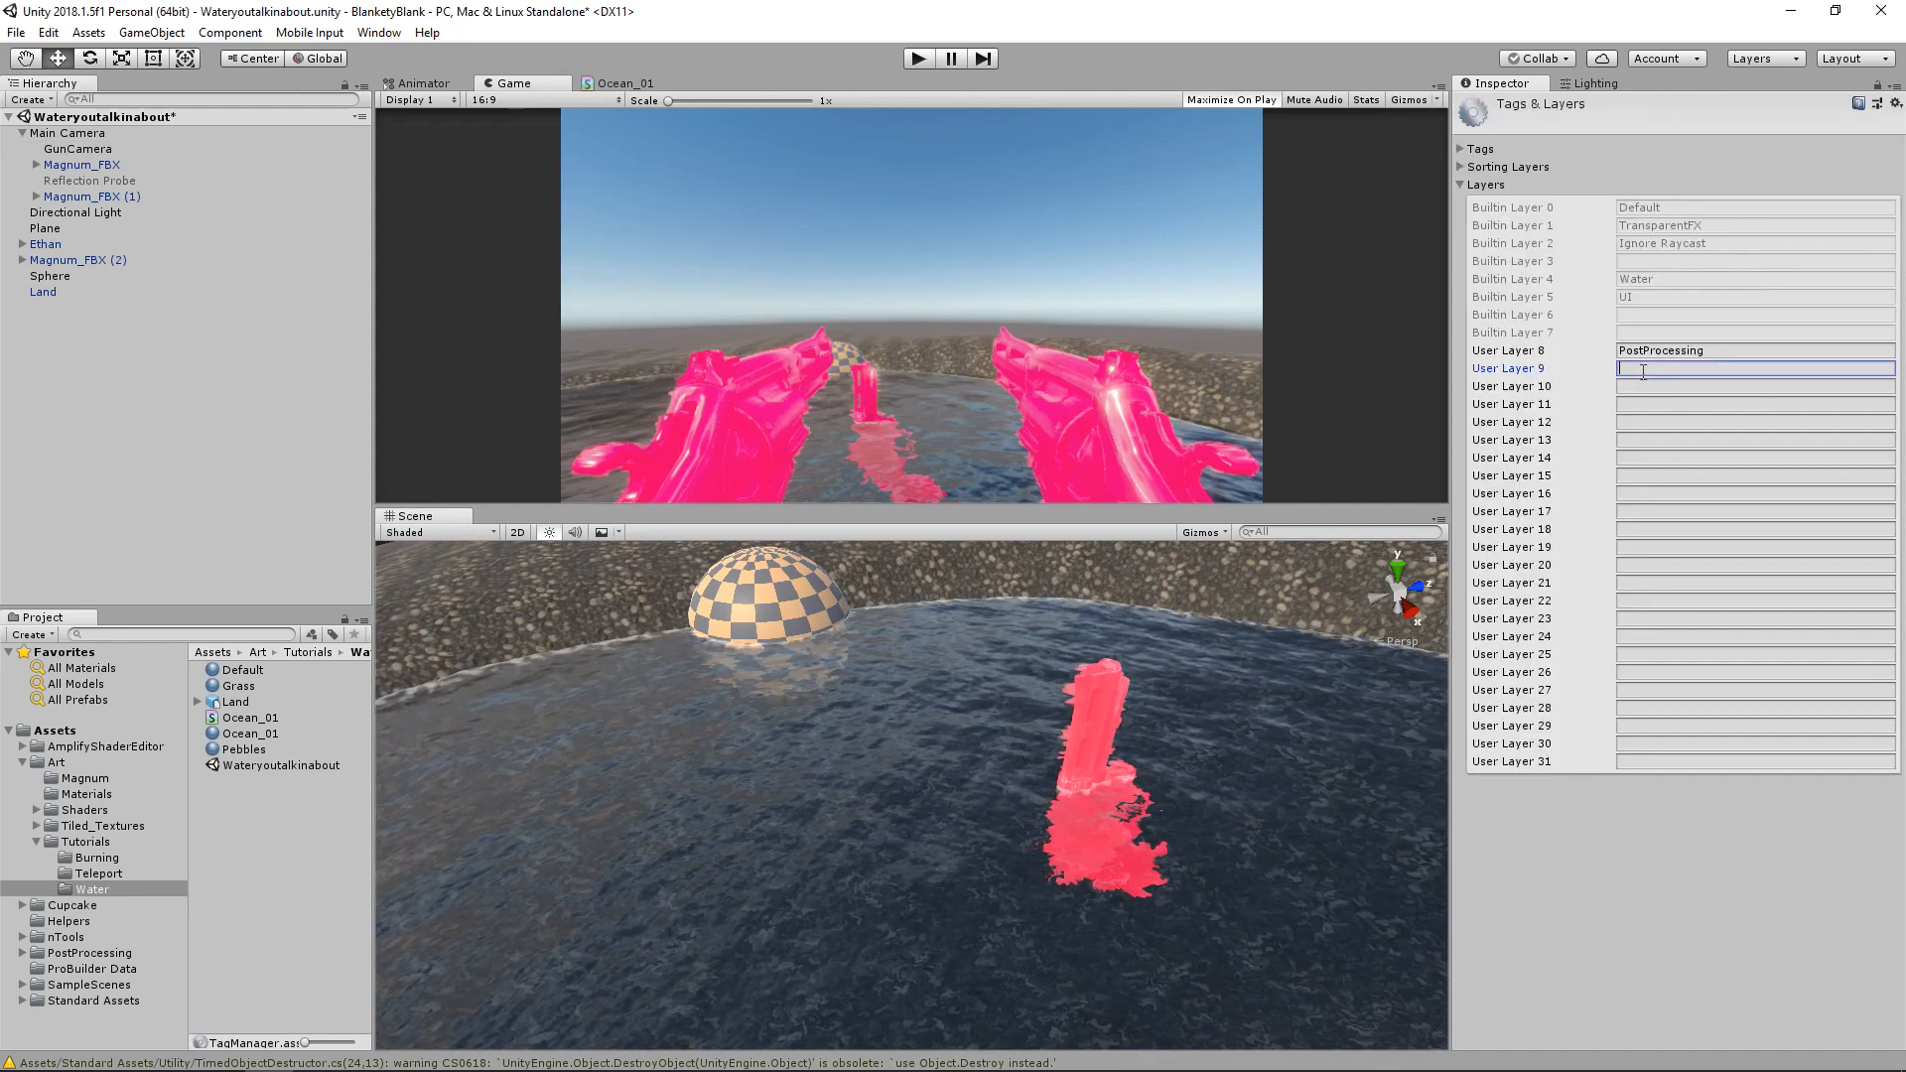
{"action": "type", "text": "NoR"}
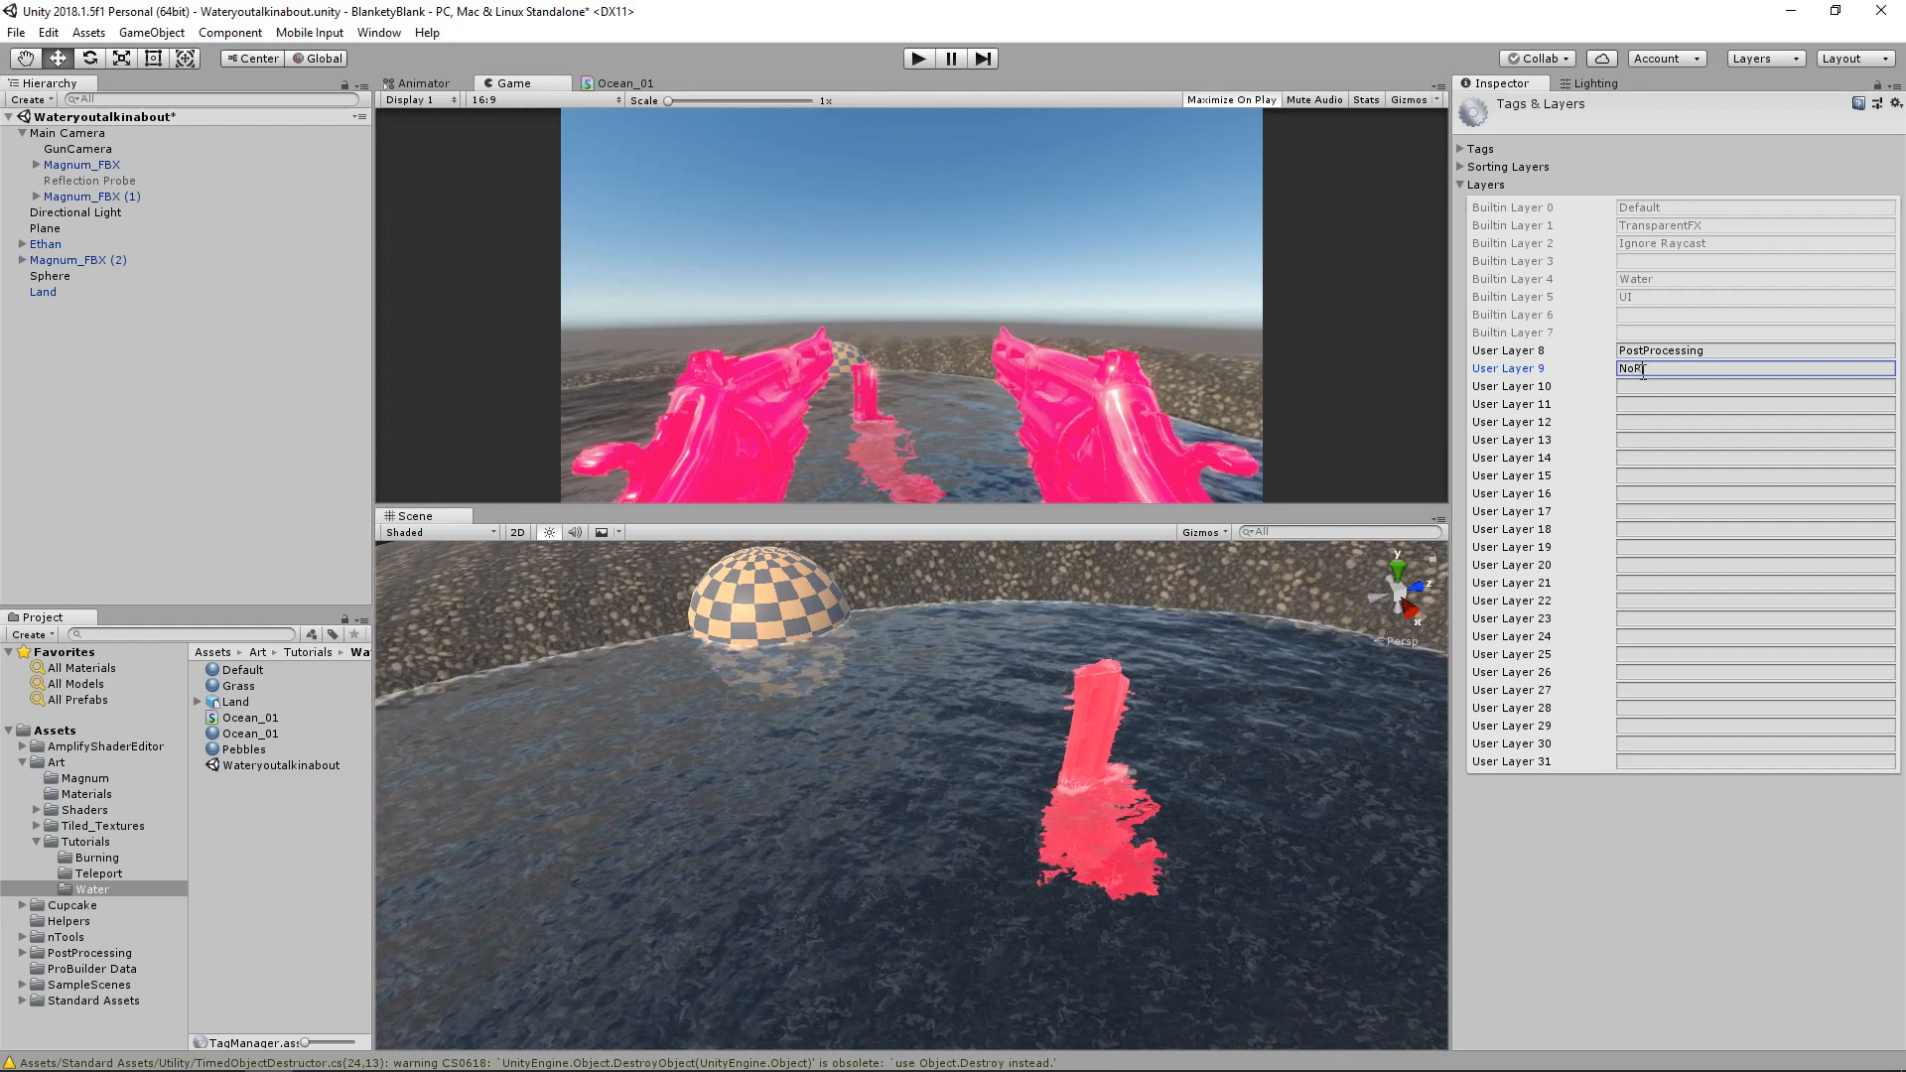
{"action": "type", "text": "efract"}
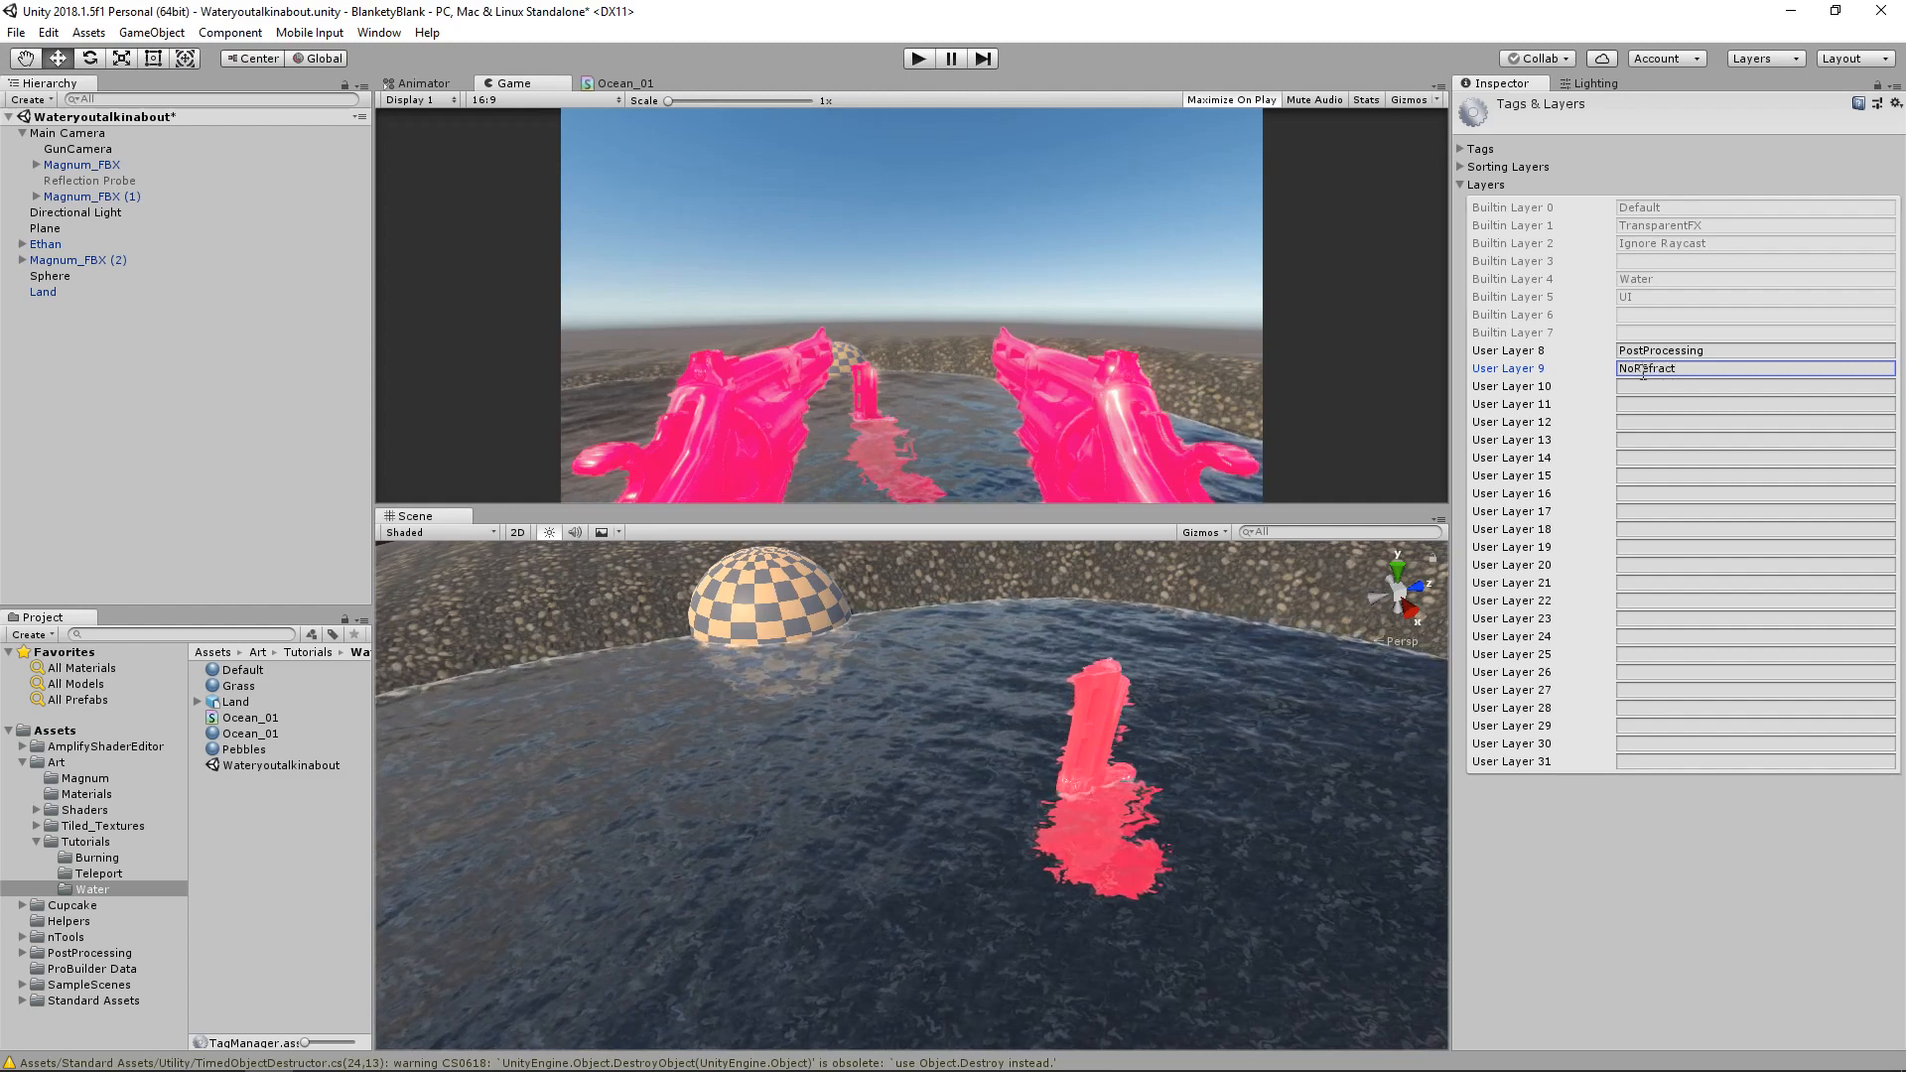
Select both Magnum_FBX guns and assign them to the NoRefract layer
{"action": "left_click", "coordinate": [71, 165]}
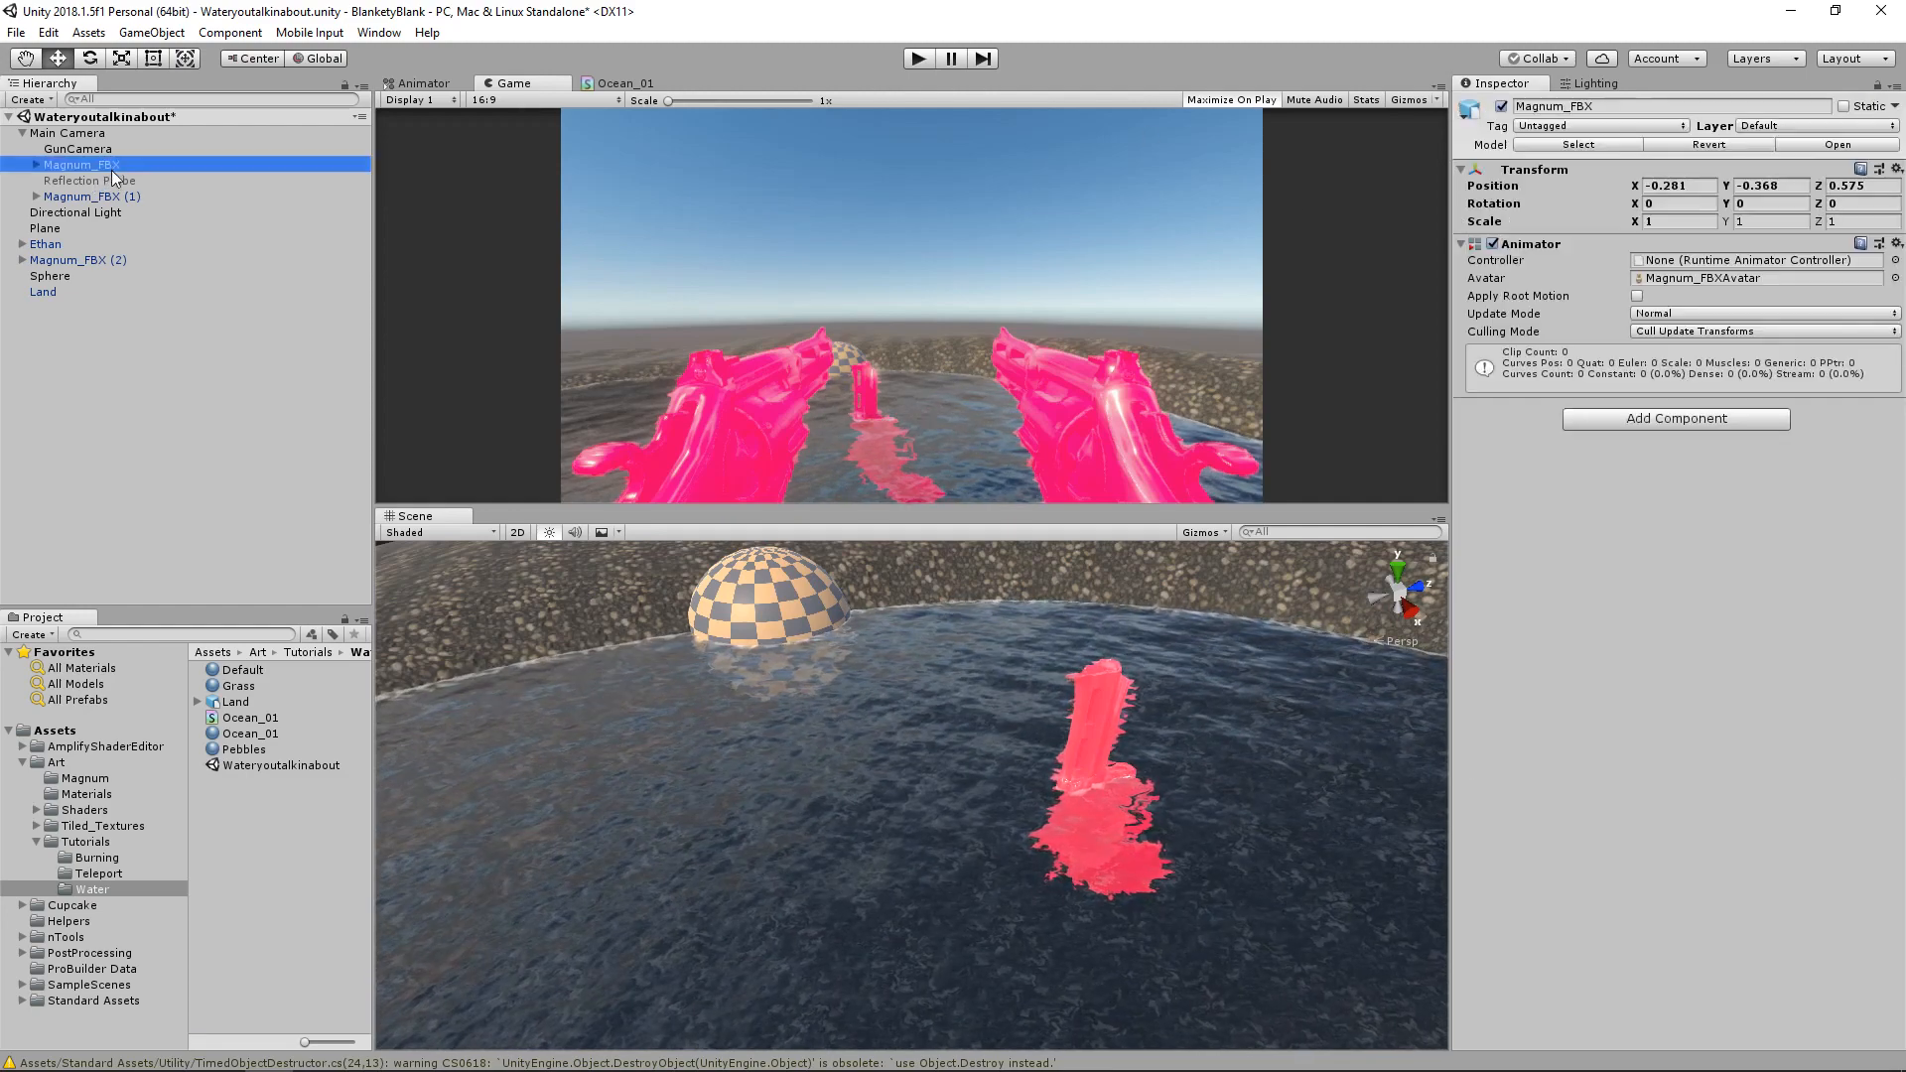
{"action": "left_click", "coordinate": [75, 196]}
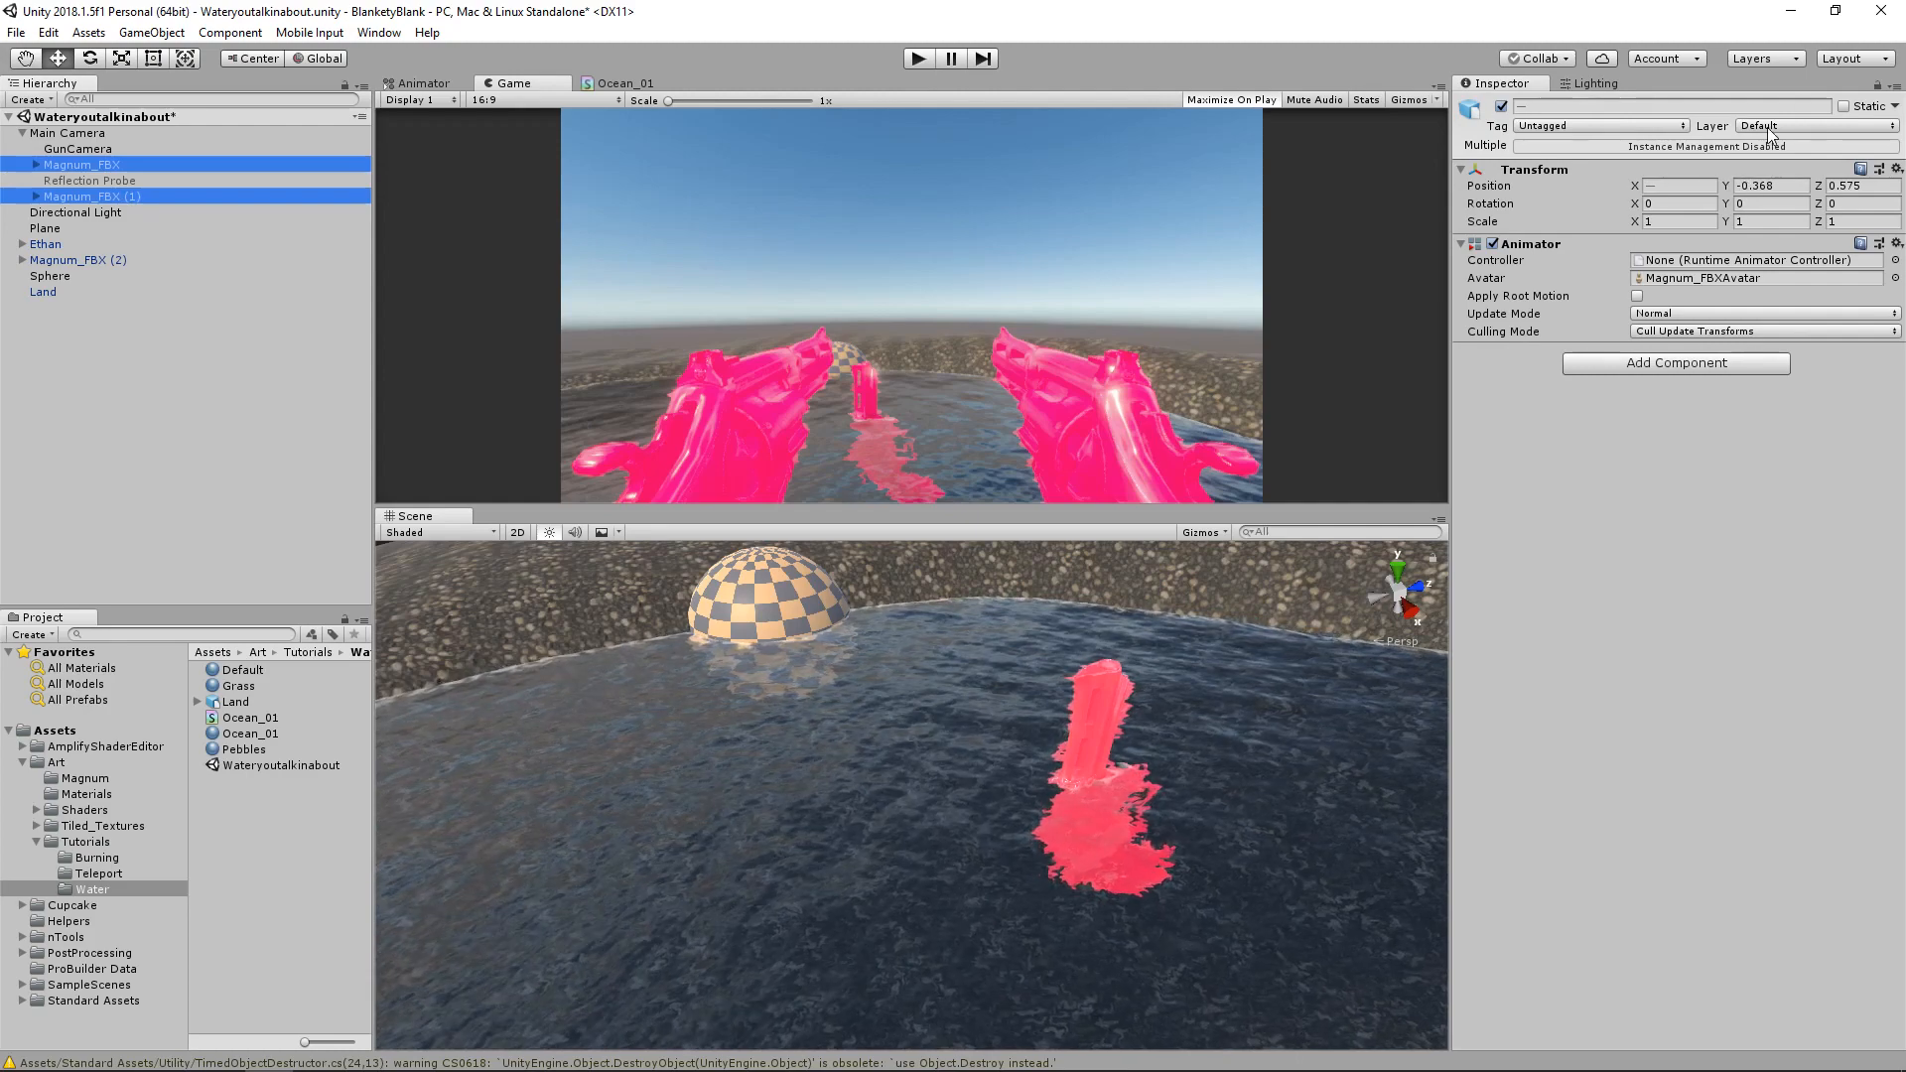
{"action": "left_click", "coordinate": [1810, 125]}
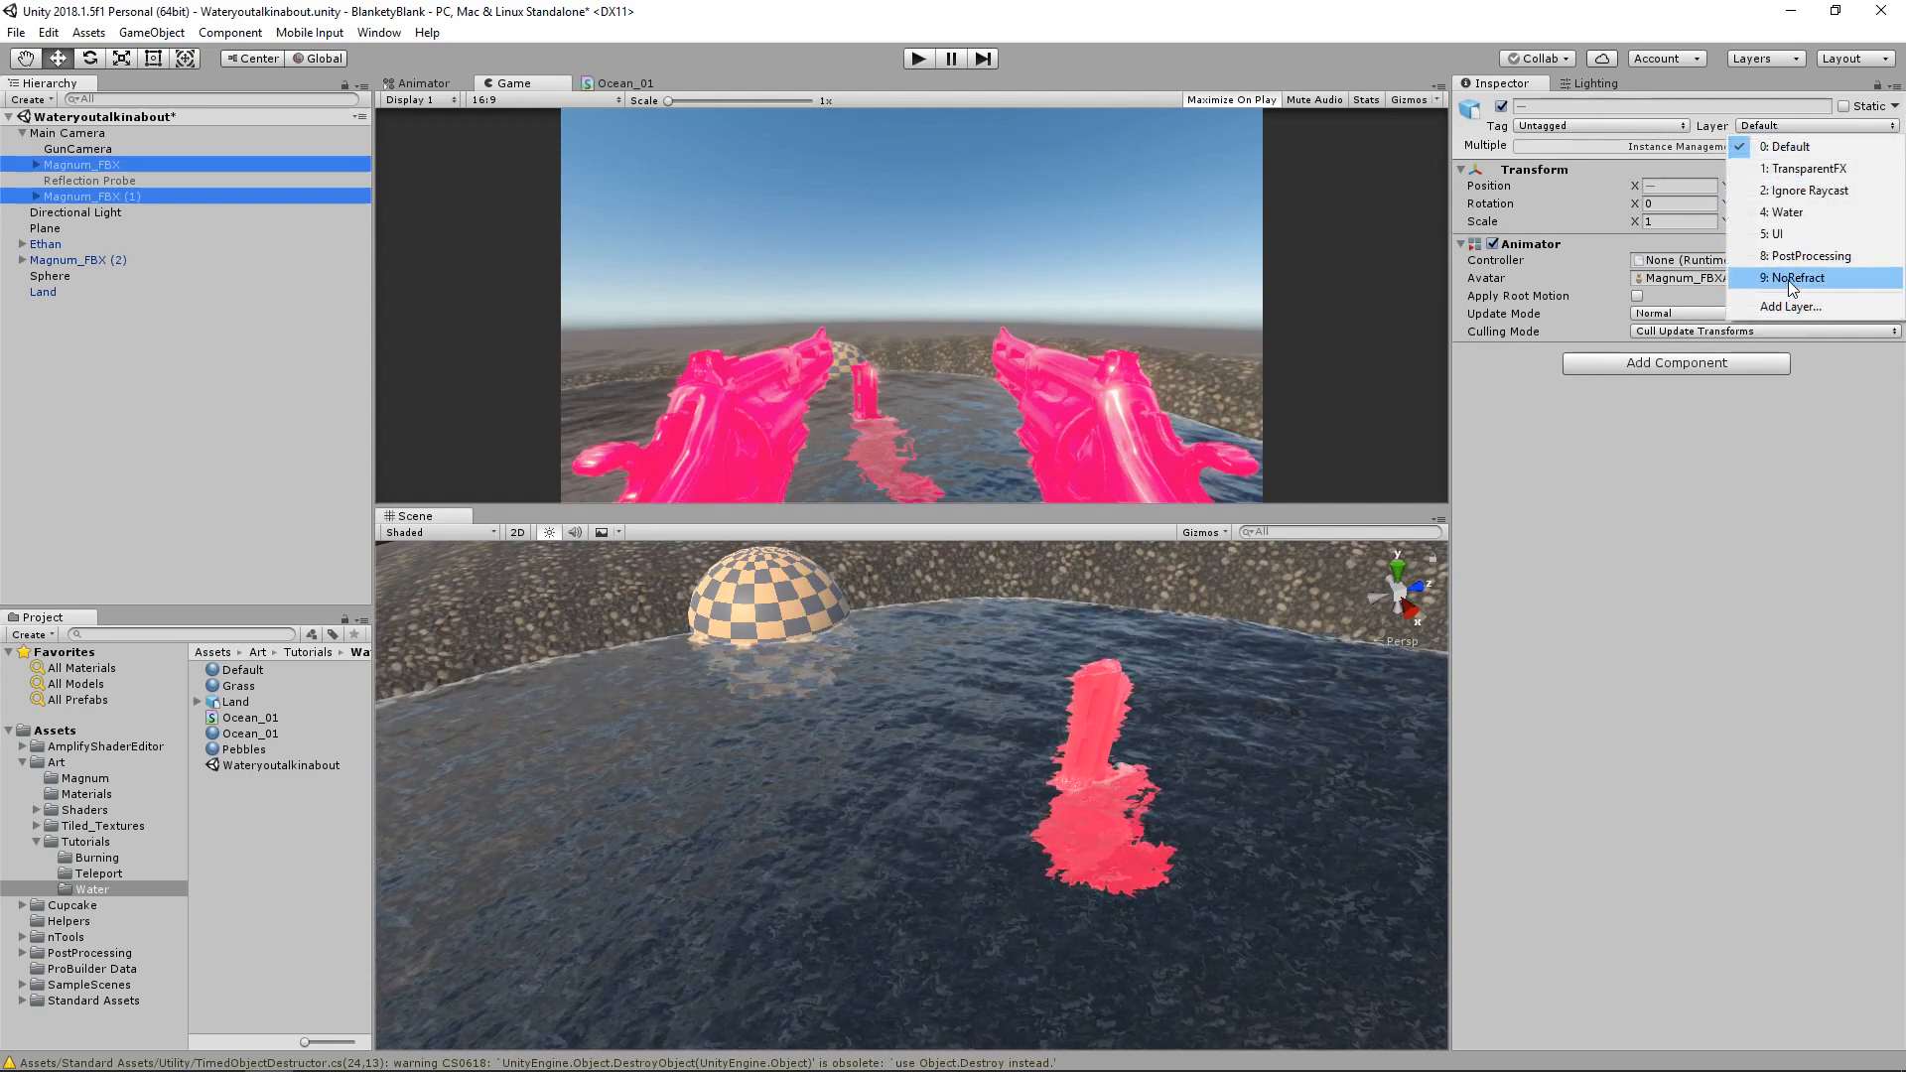
{"action": "left_click", "coordinate": [1797, 277]}
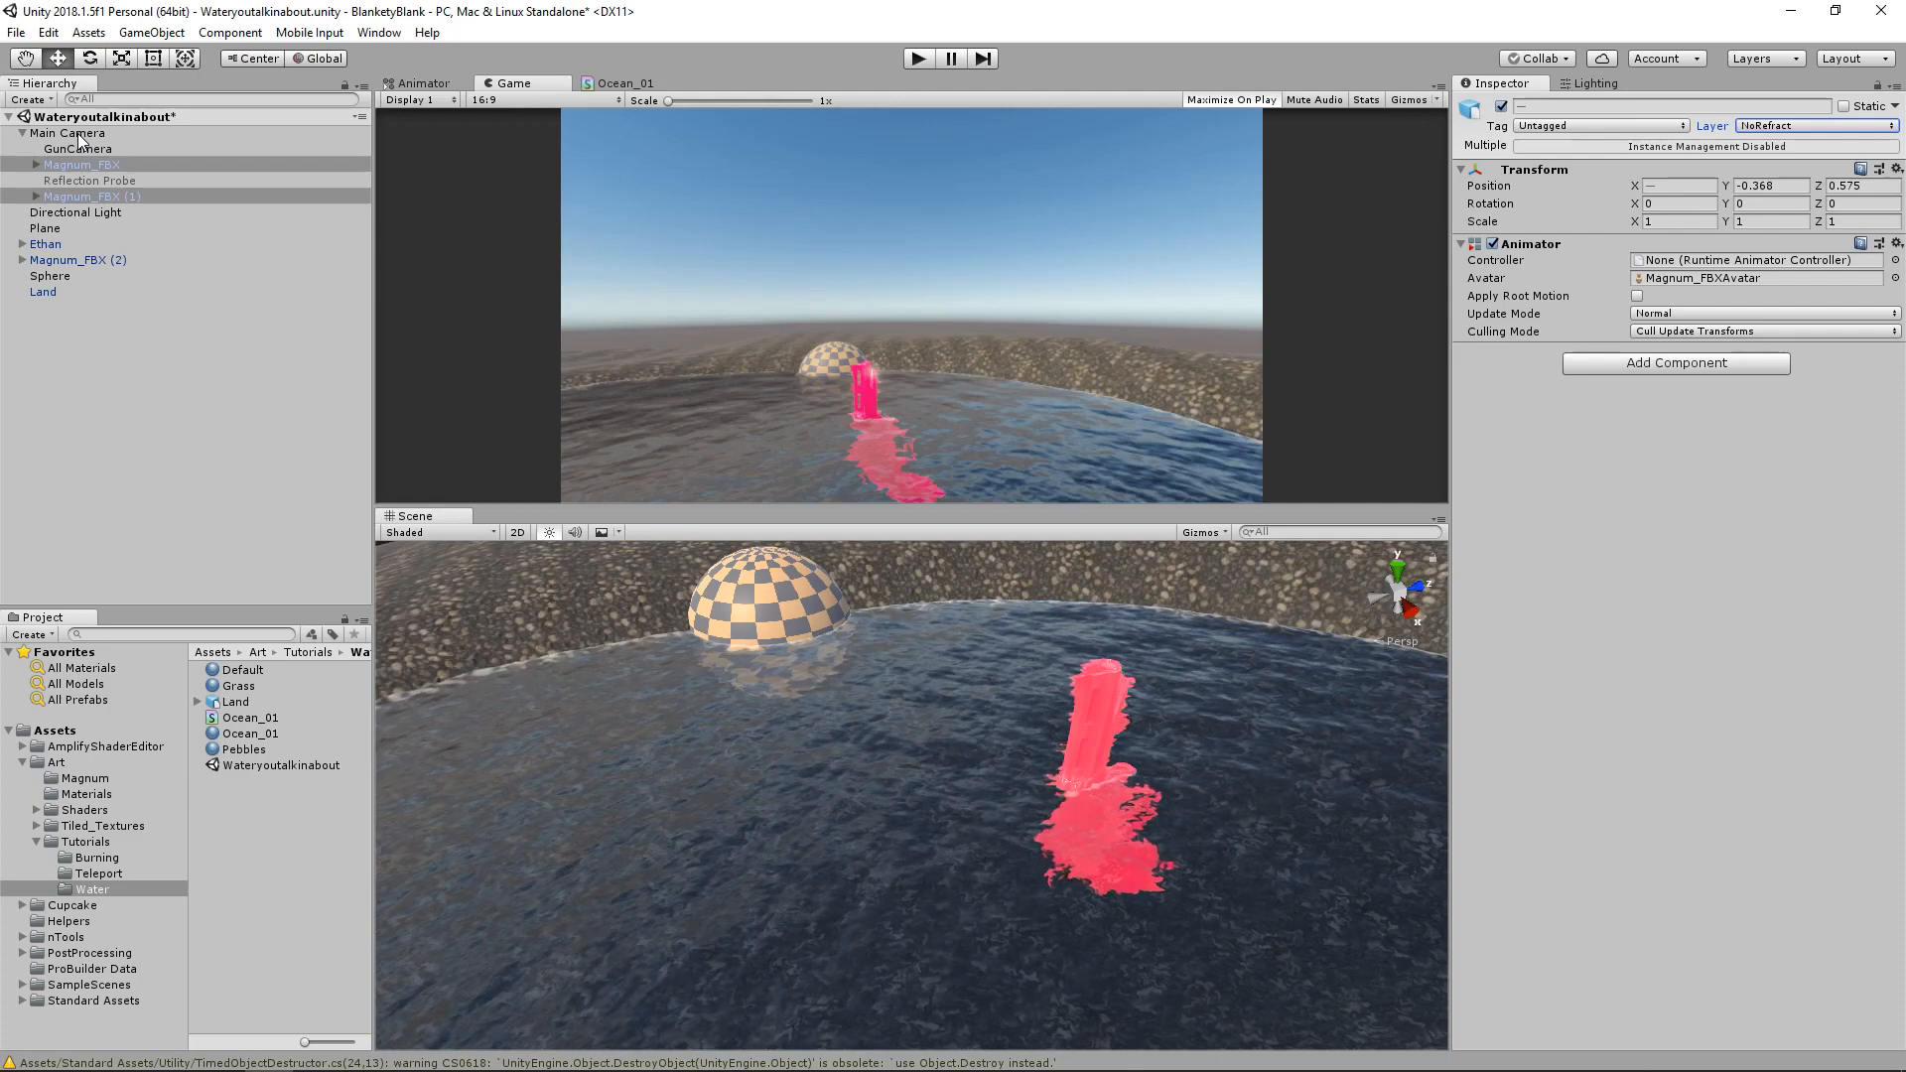
Exclude NoRefract from Main Camera's Culling Mask, keeping all other layers checked
{"action": "left_click", "coordinate": [62, 134]}
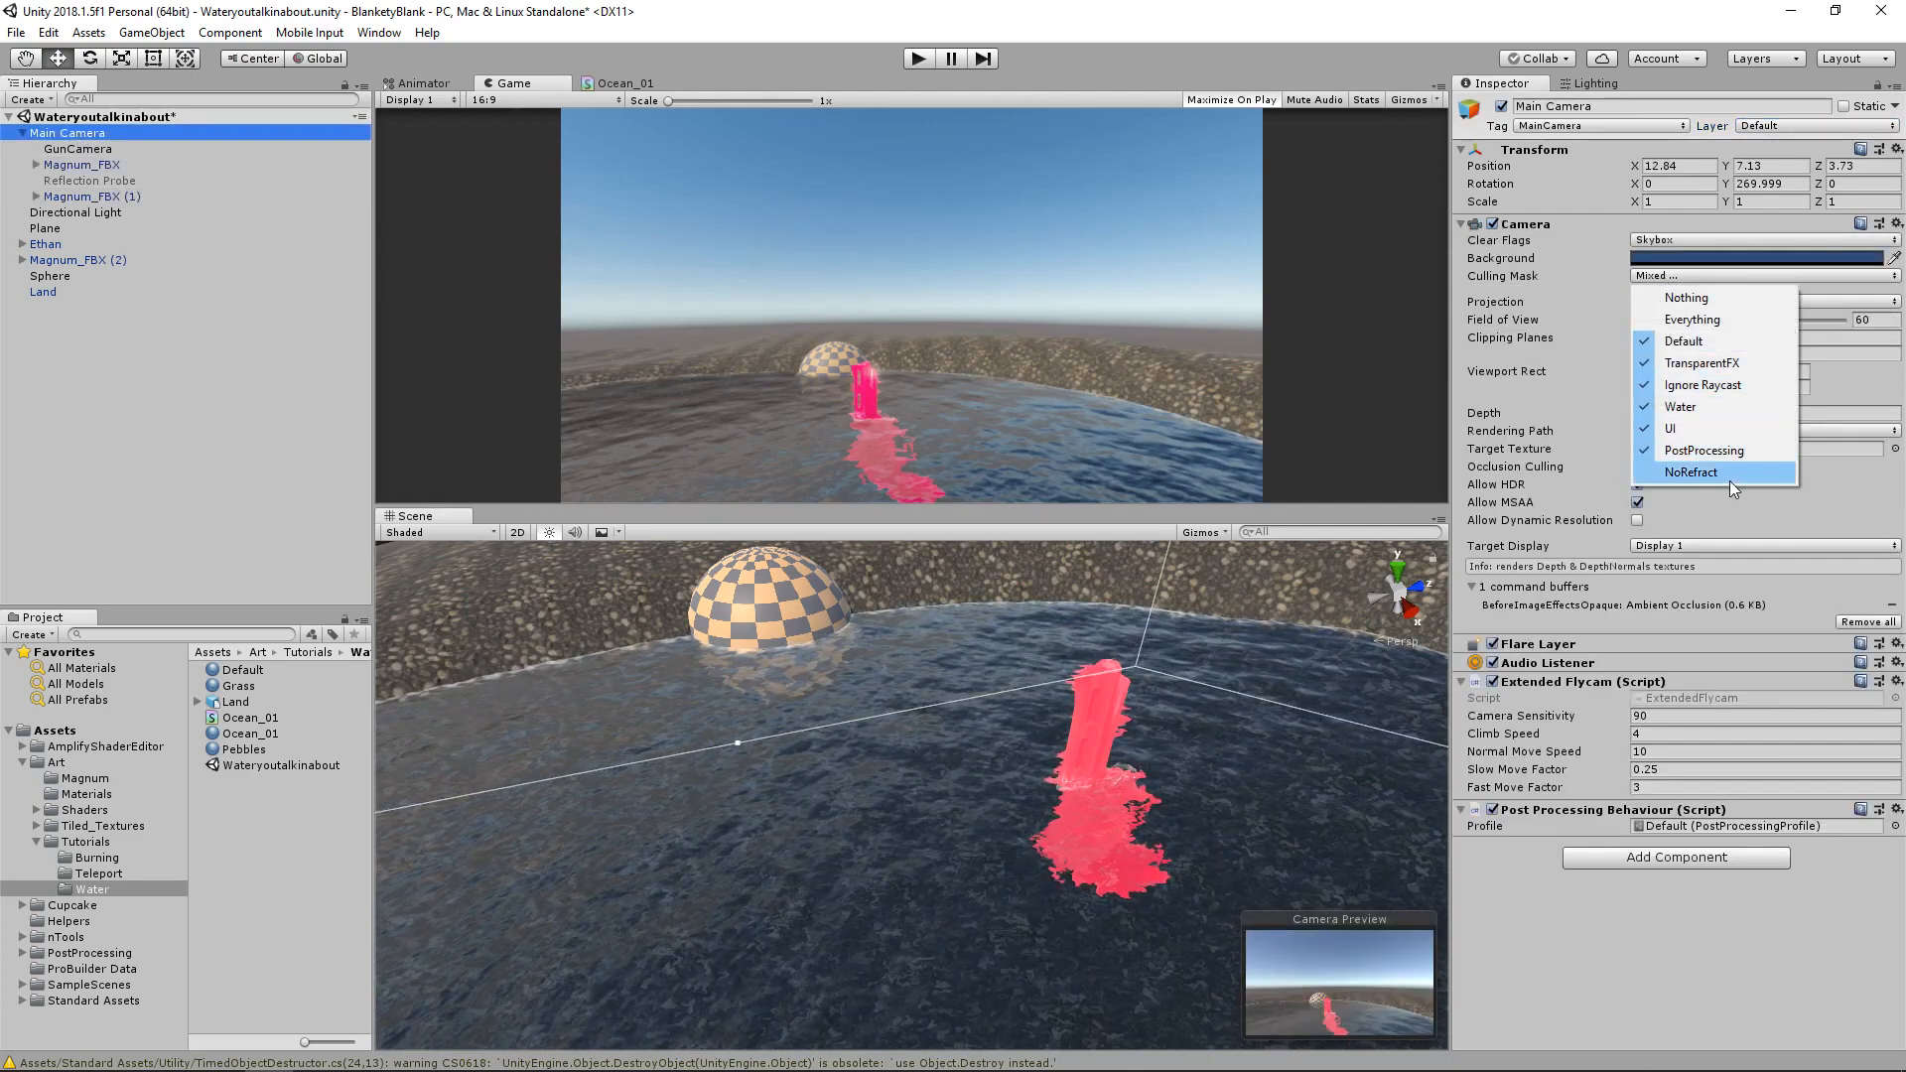
{"action": "mouse_move", "coordinate": [1682, 298]}
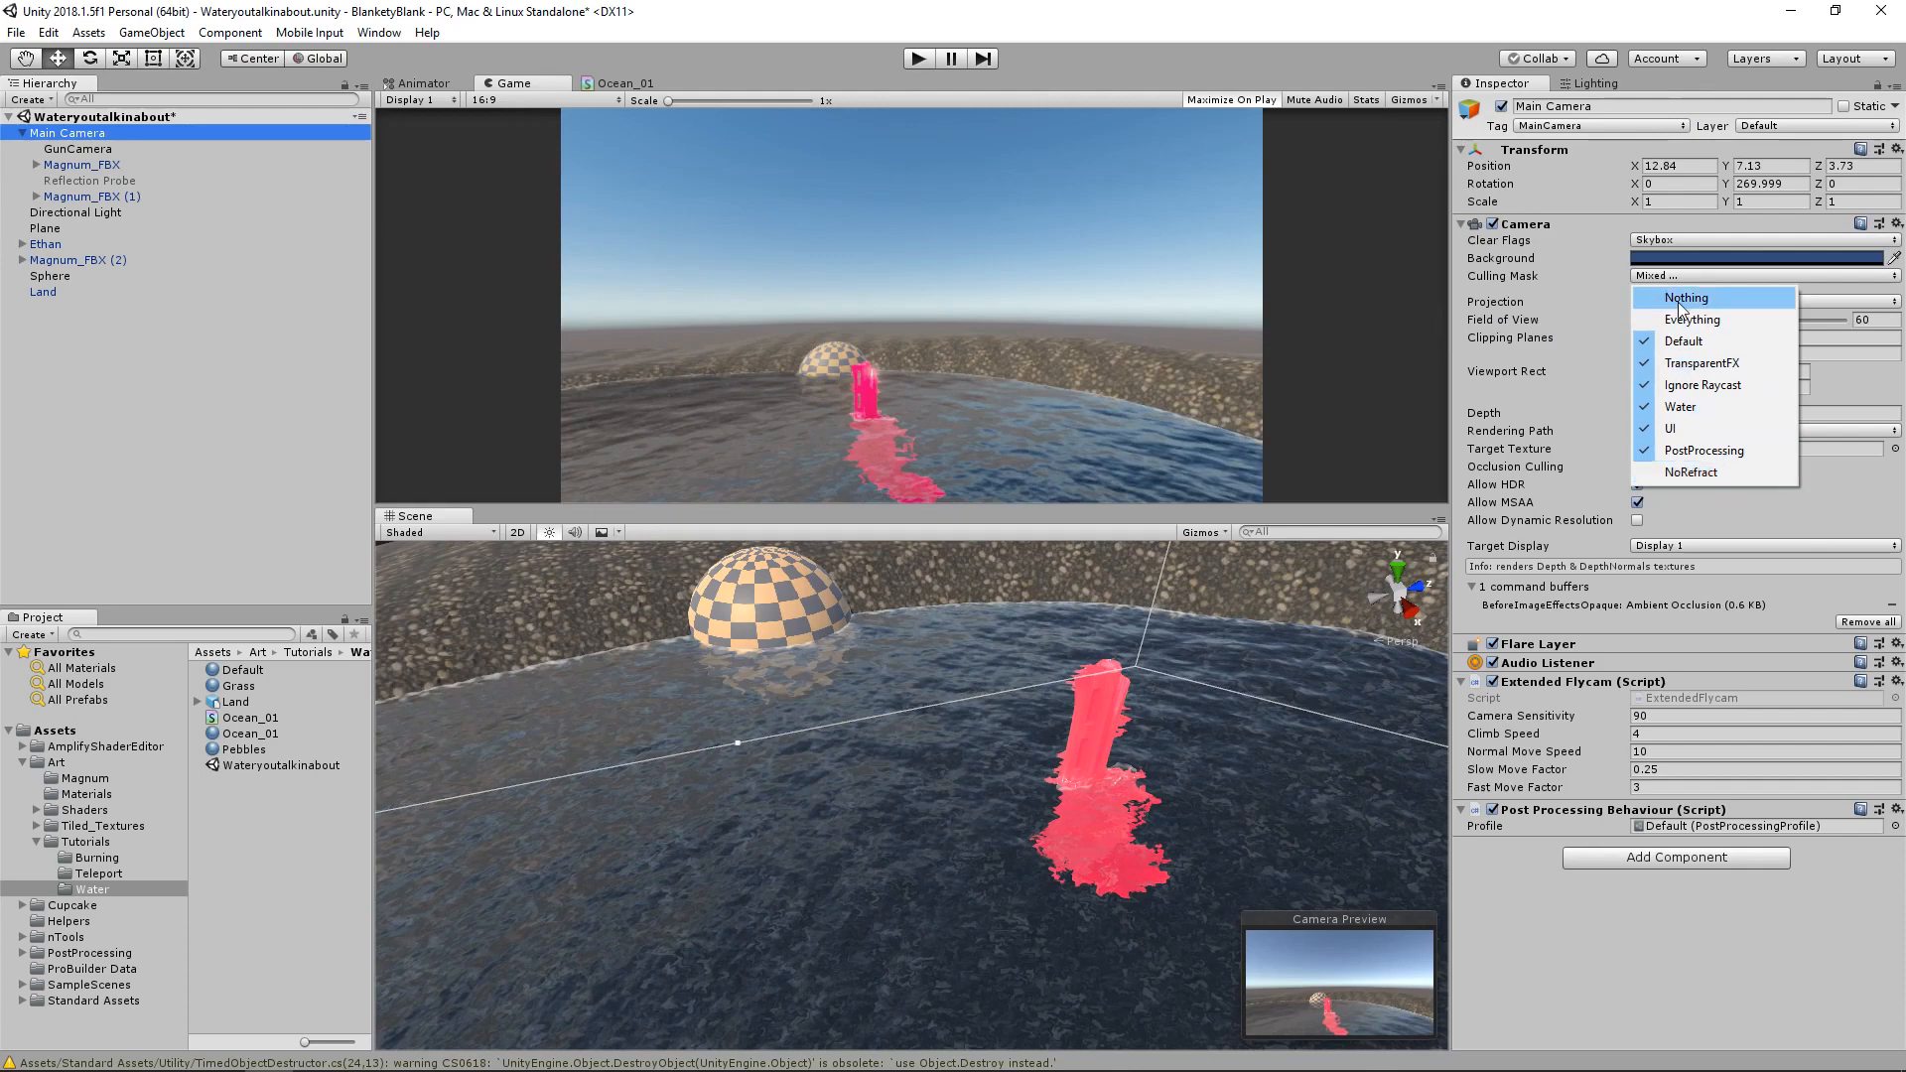
{"action": "mouse_move", "coordinate": [1691, 318]}
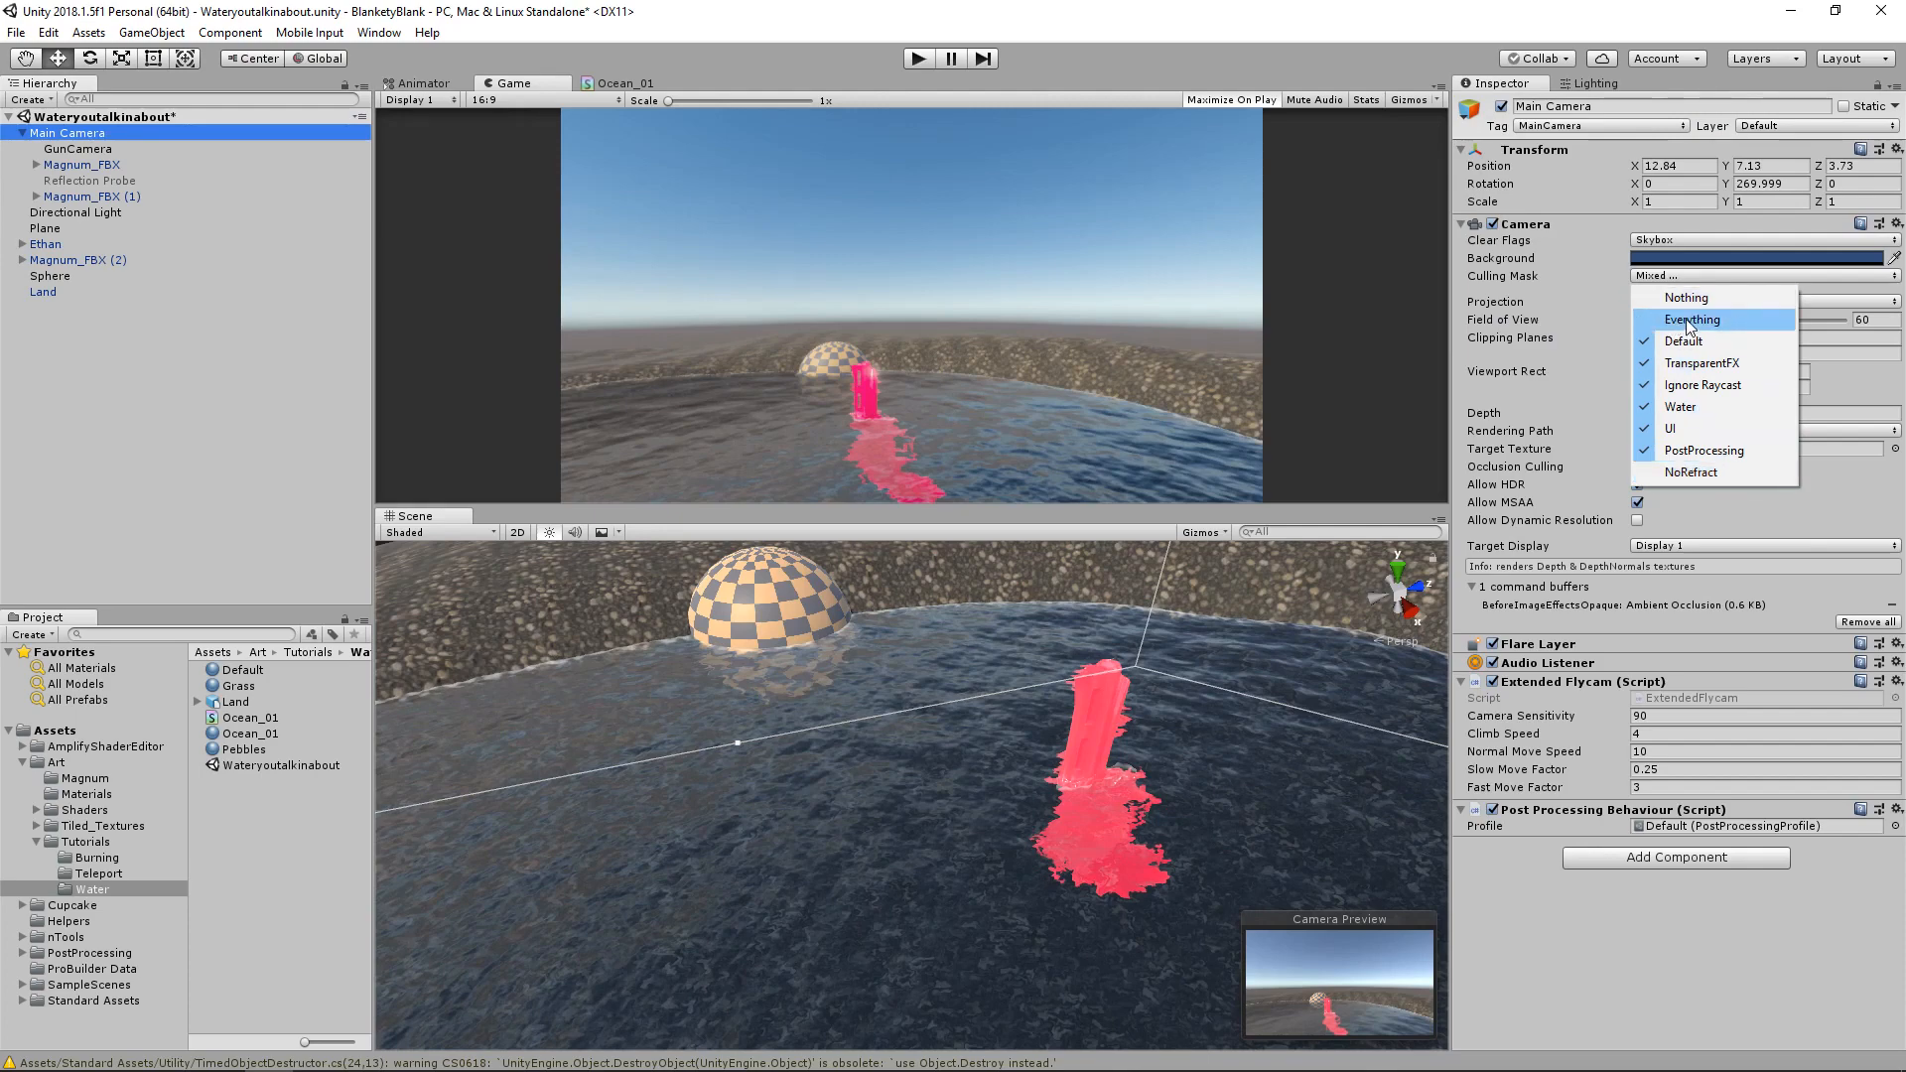
{"action": "mouse_move", "coordinate": [1711, 325]}
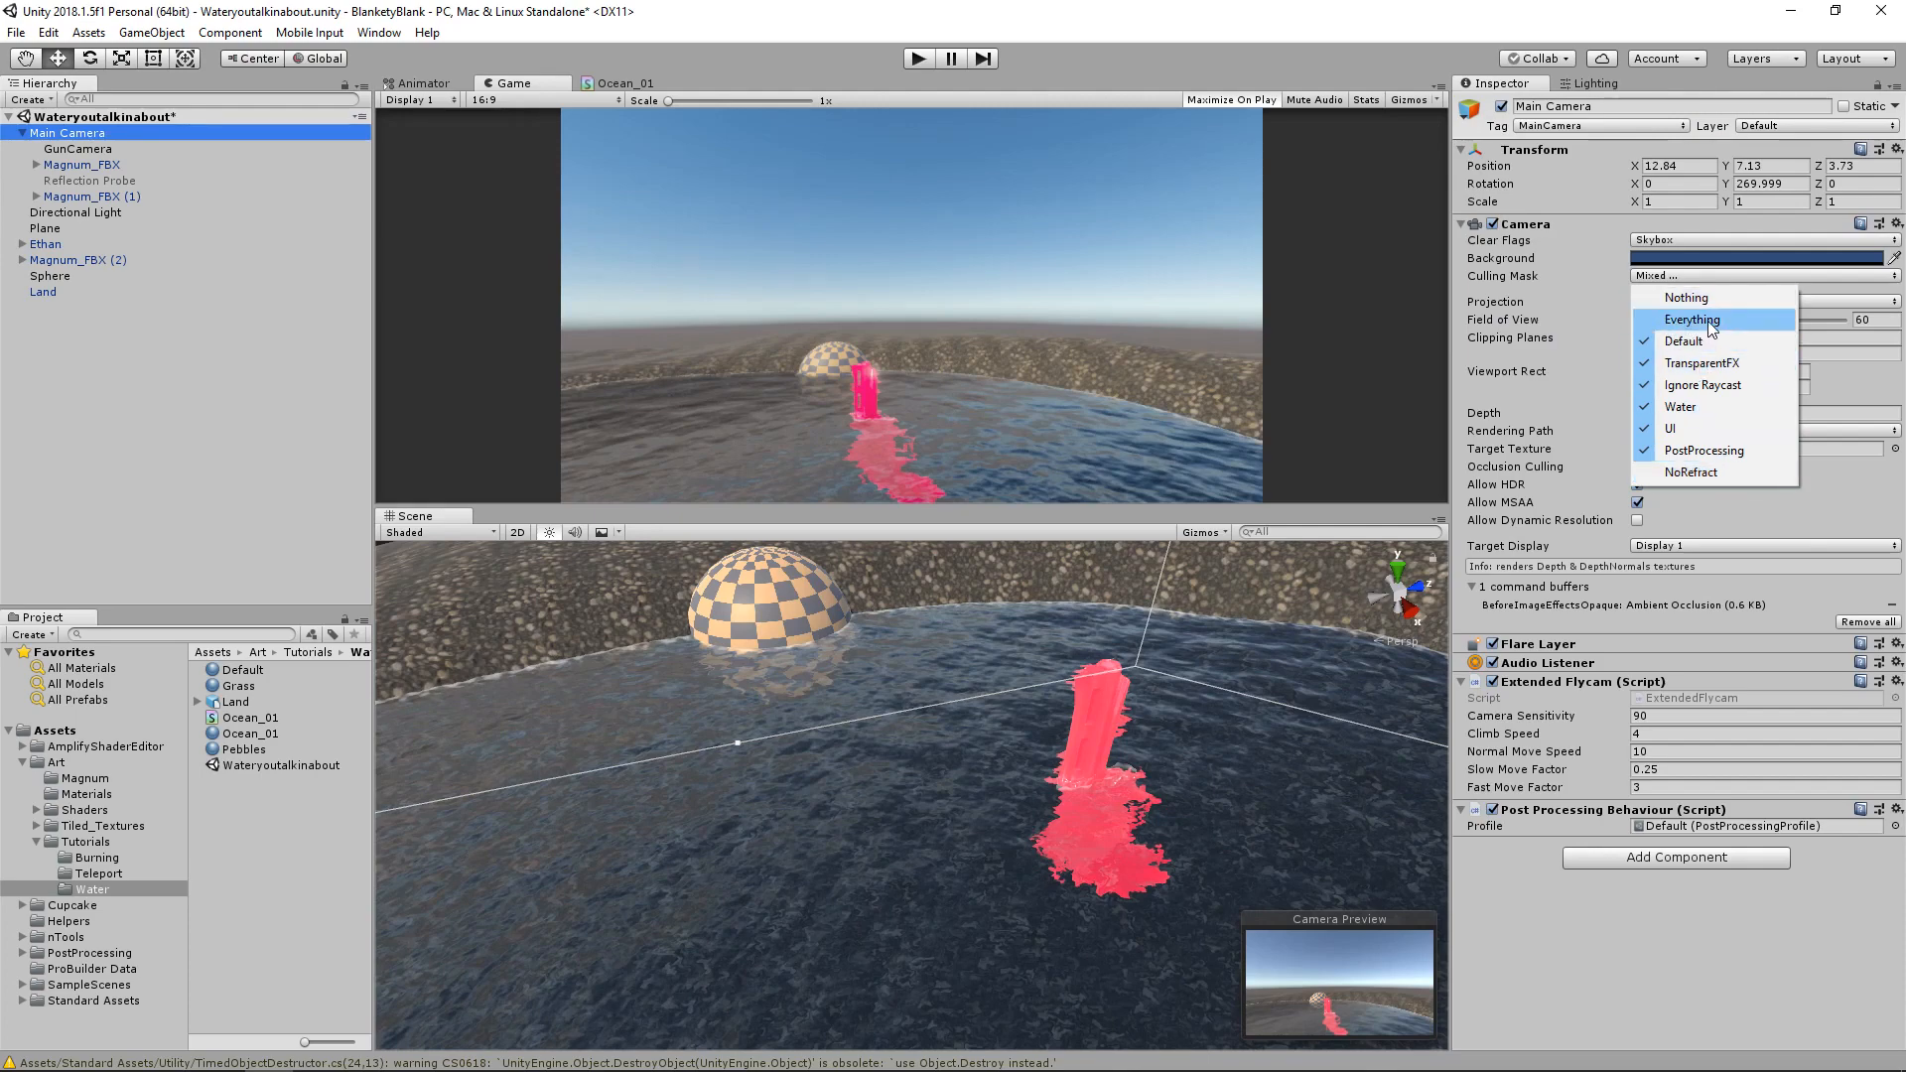
{"action": "mouse_move", "coordinate": [1715, 373]}
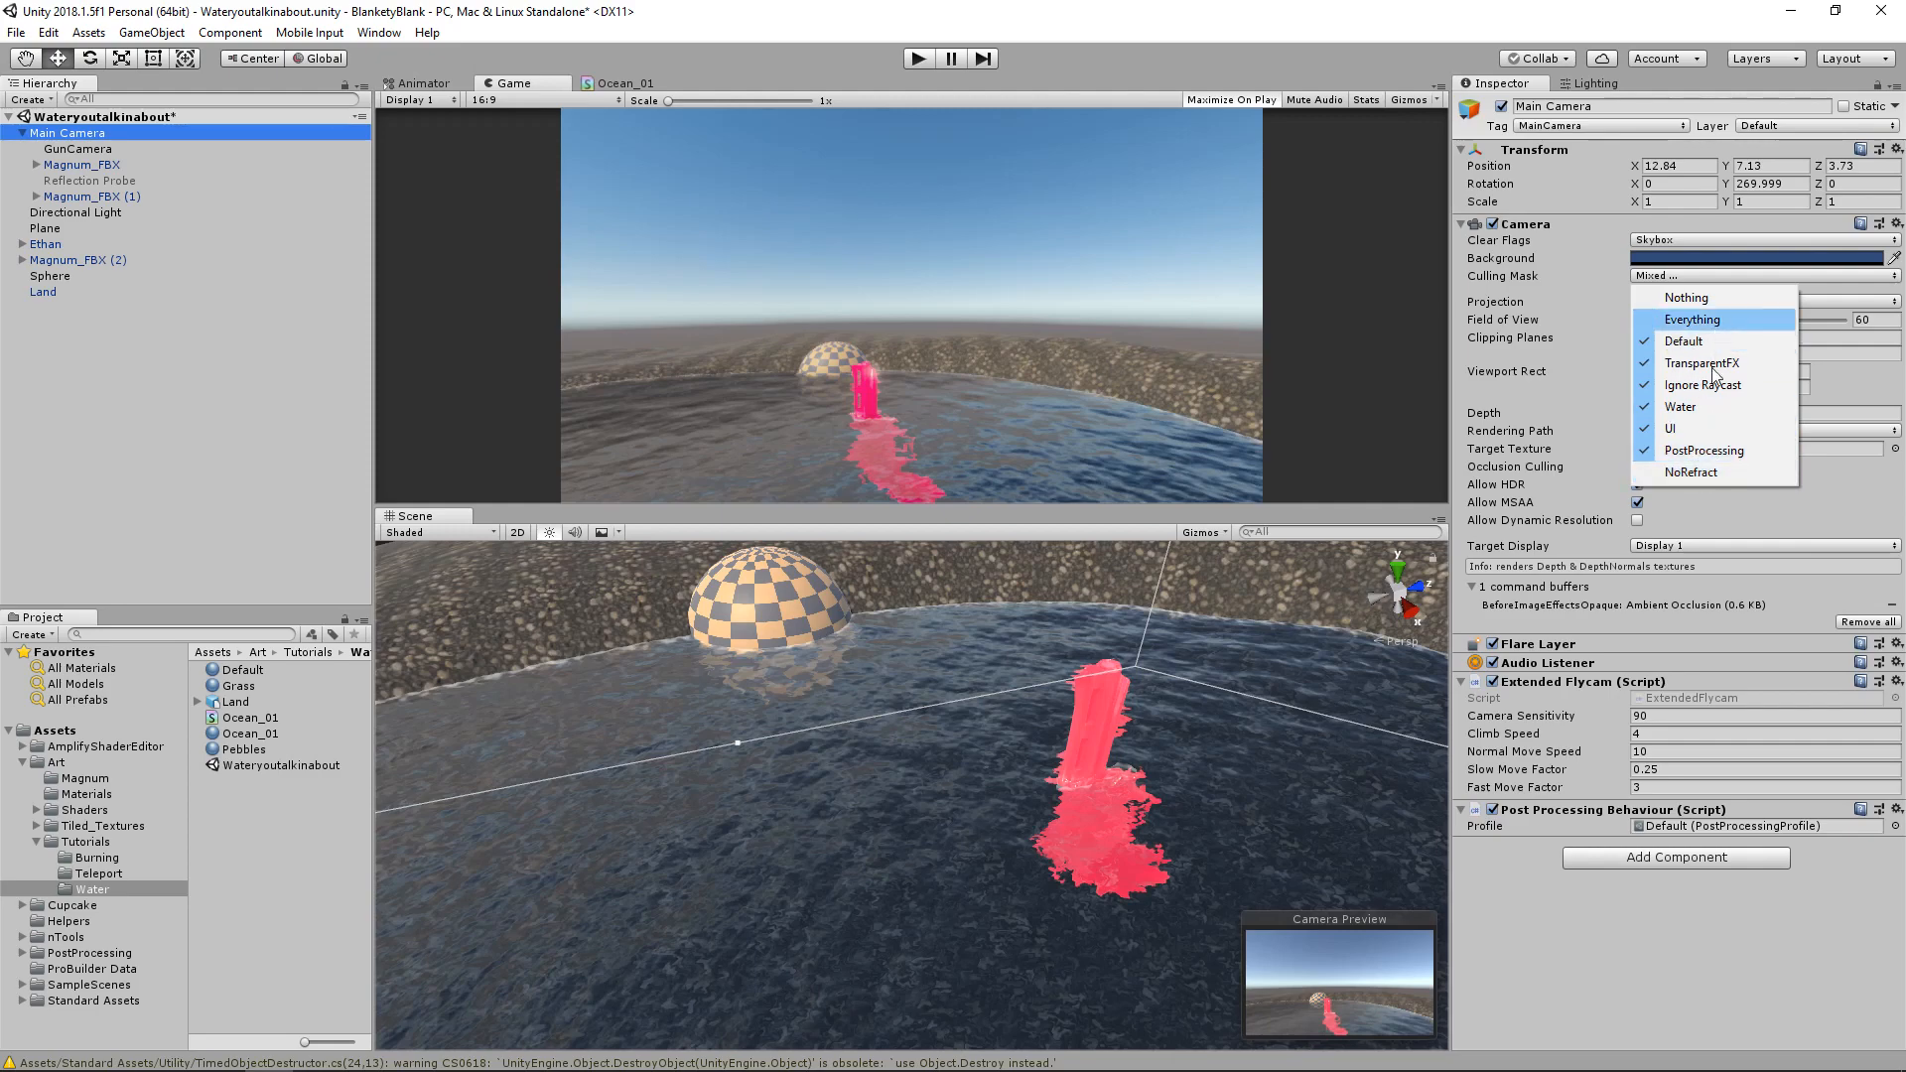
{"action": "mouse_move", "coordinate": [1691, 473]}
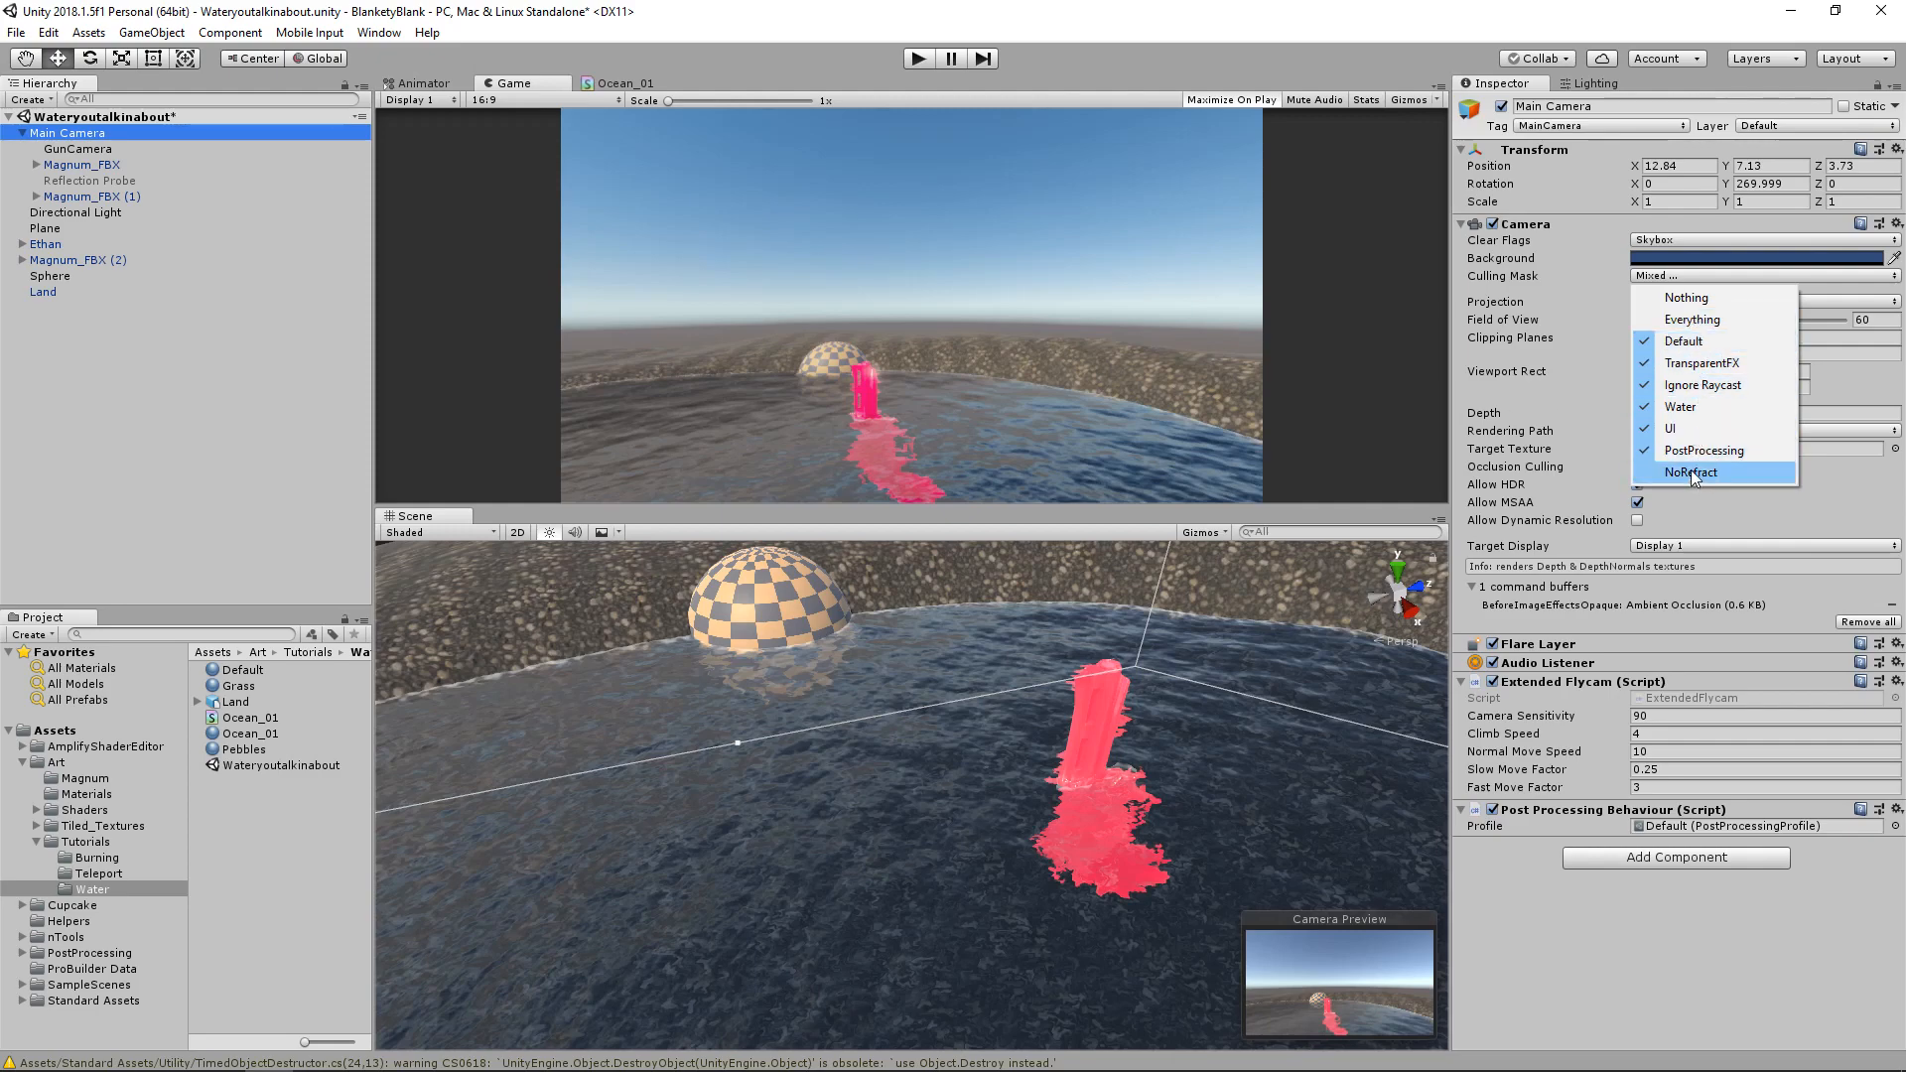
{"action": "mouse_move", "coordinate": [1725, 491]}
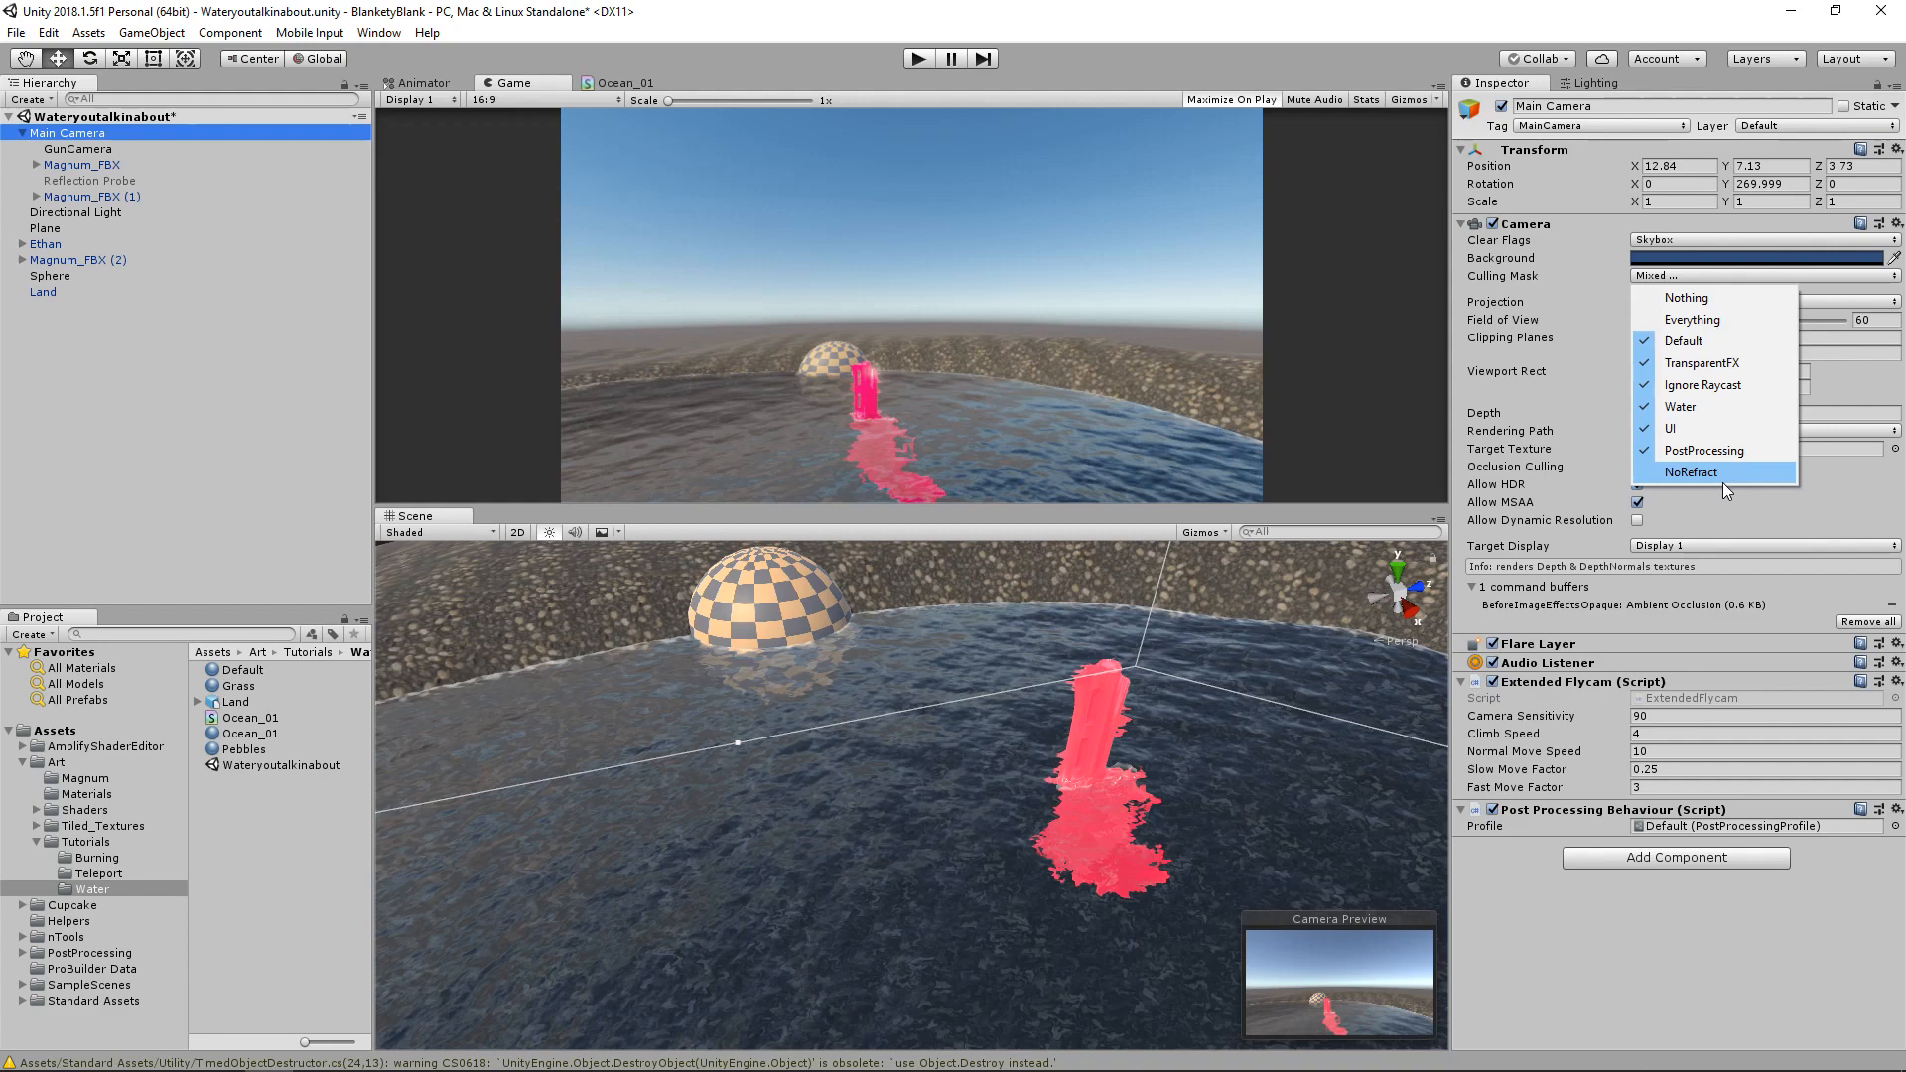
{"action": "left_click", "coordinate": [1691, 472]}
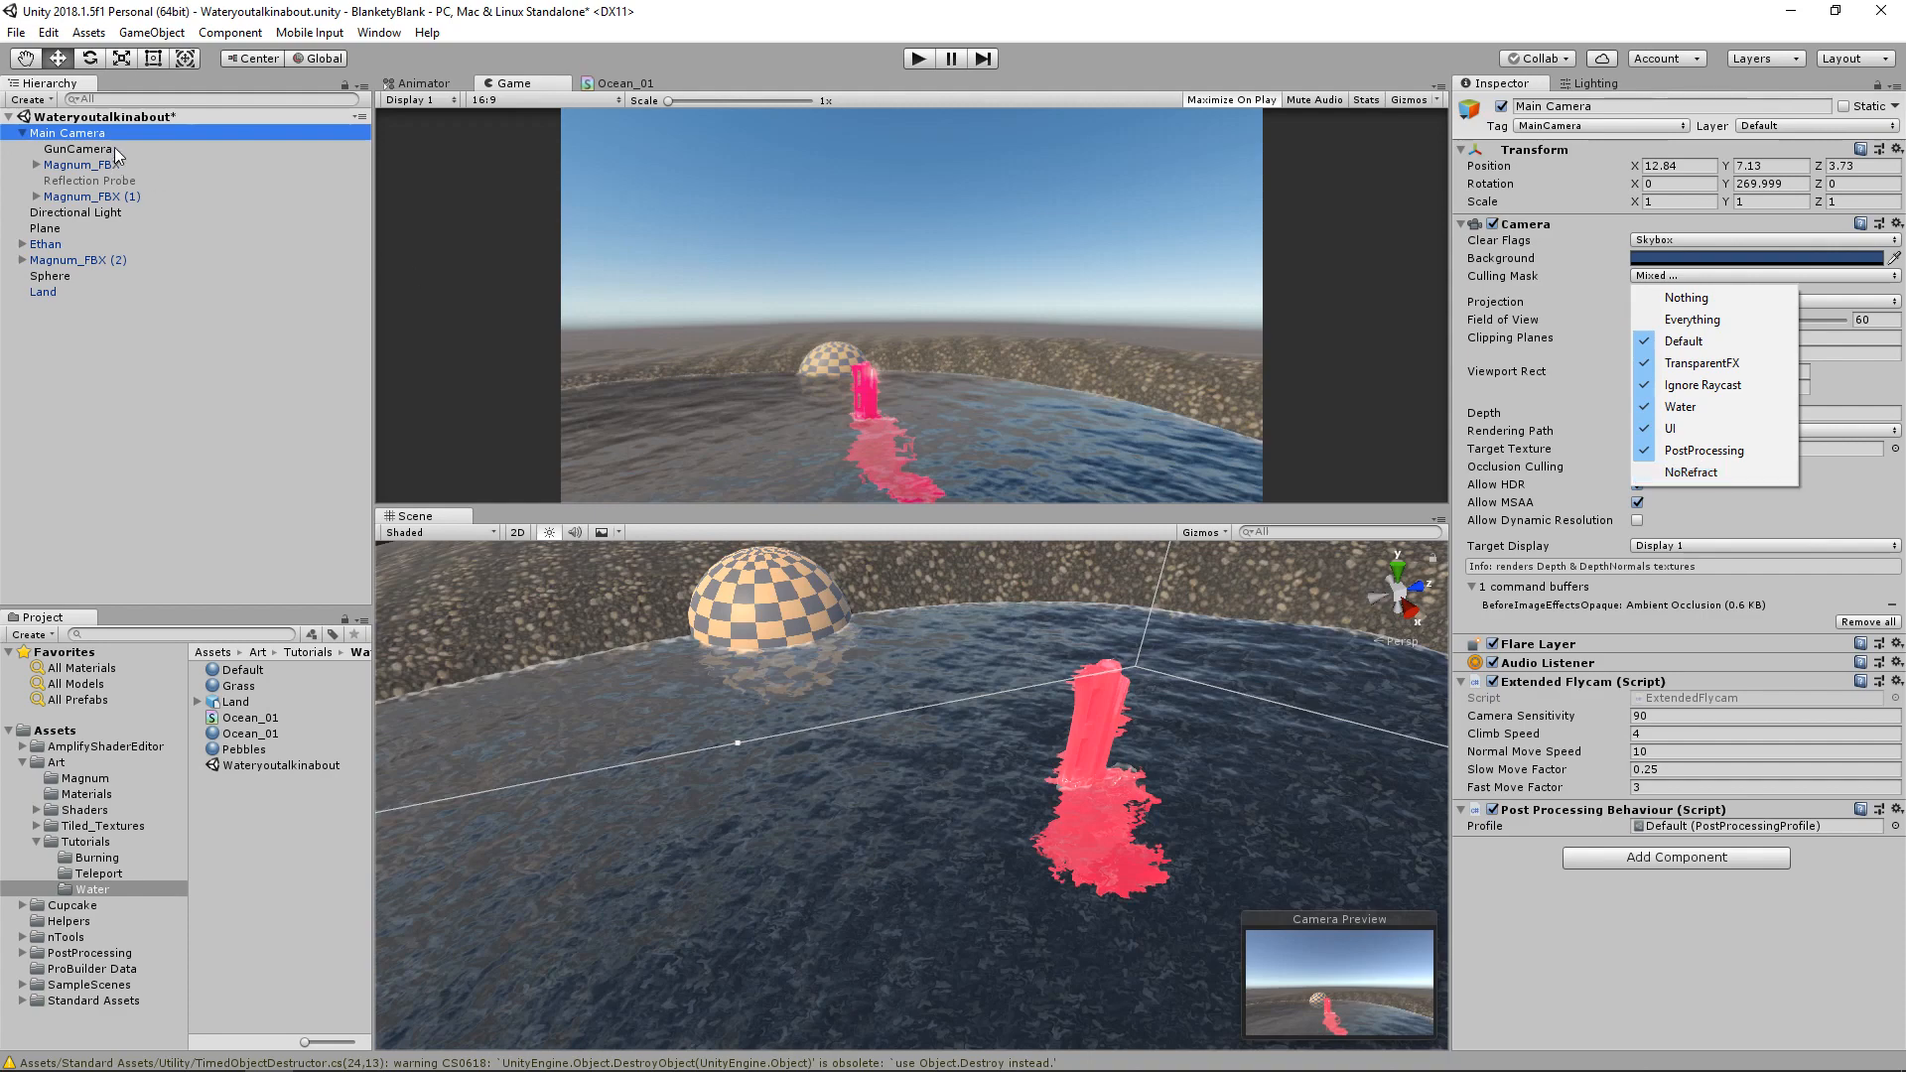
Set GunCamera's Culling Mask to Nothing, then only the NoRefract layer
{"action": "left_click", "coordinate": [69, 148]}
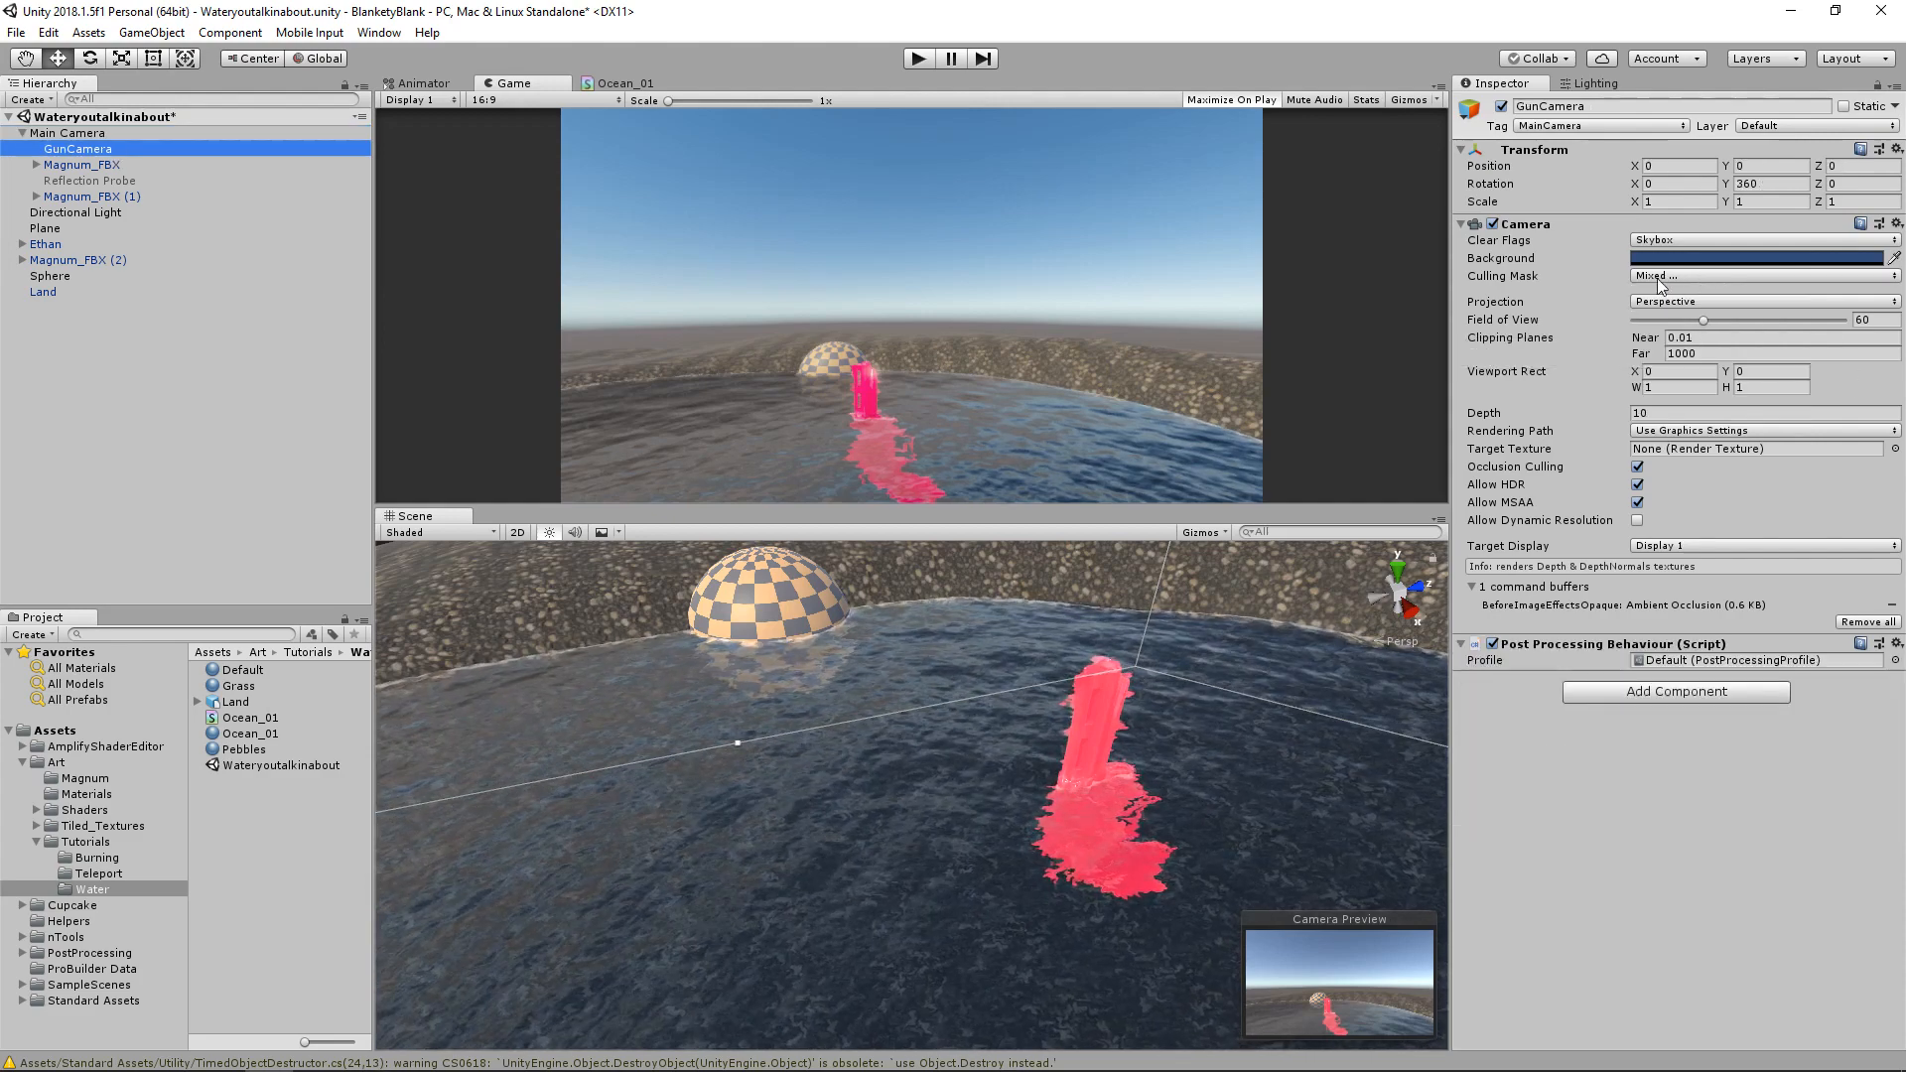
{"action": "left_click", "coordinate": [1762, 276]}
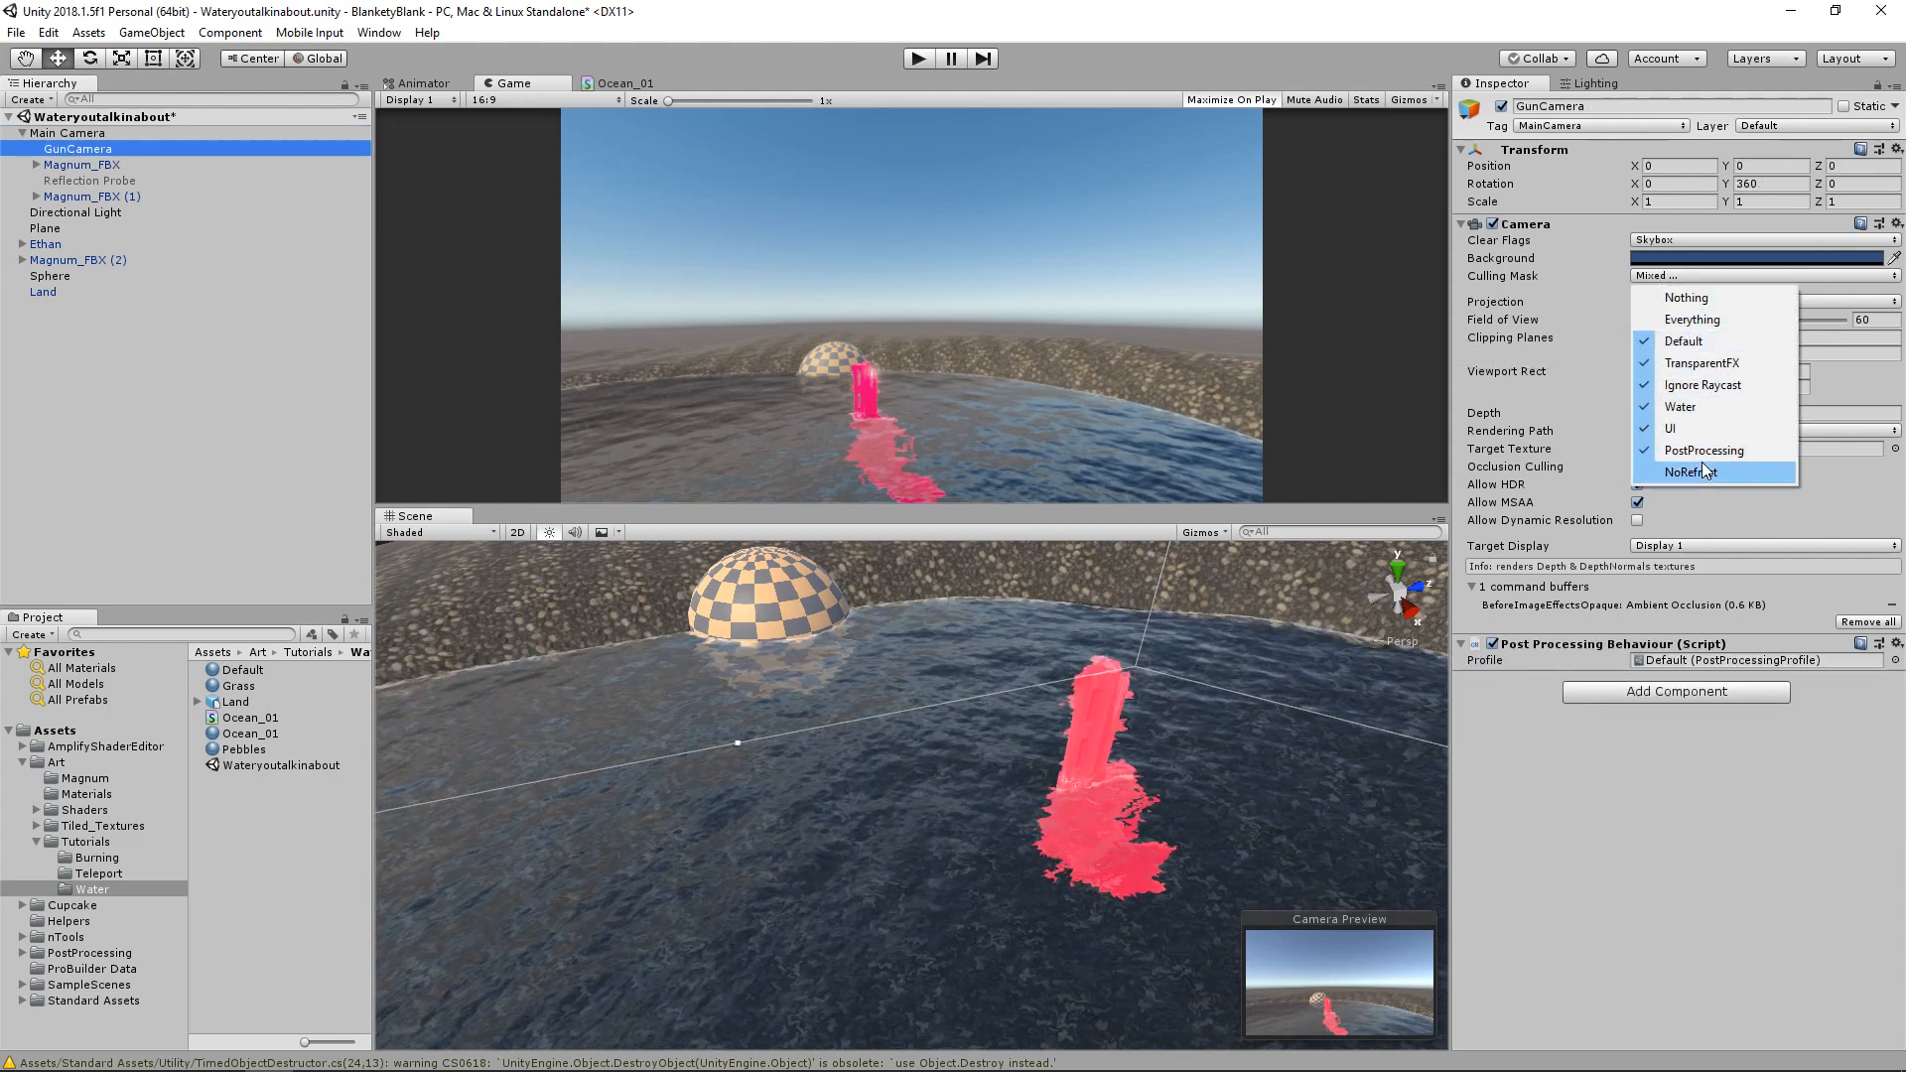
{"action": "left_click", "coordinate": [1692, 318]}
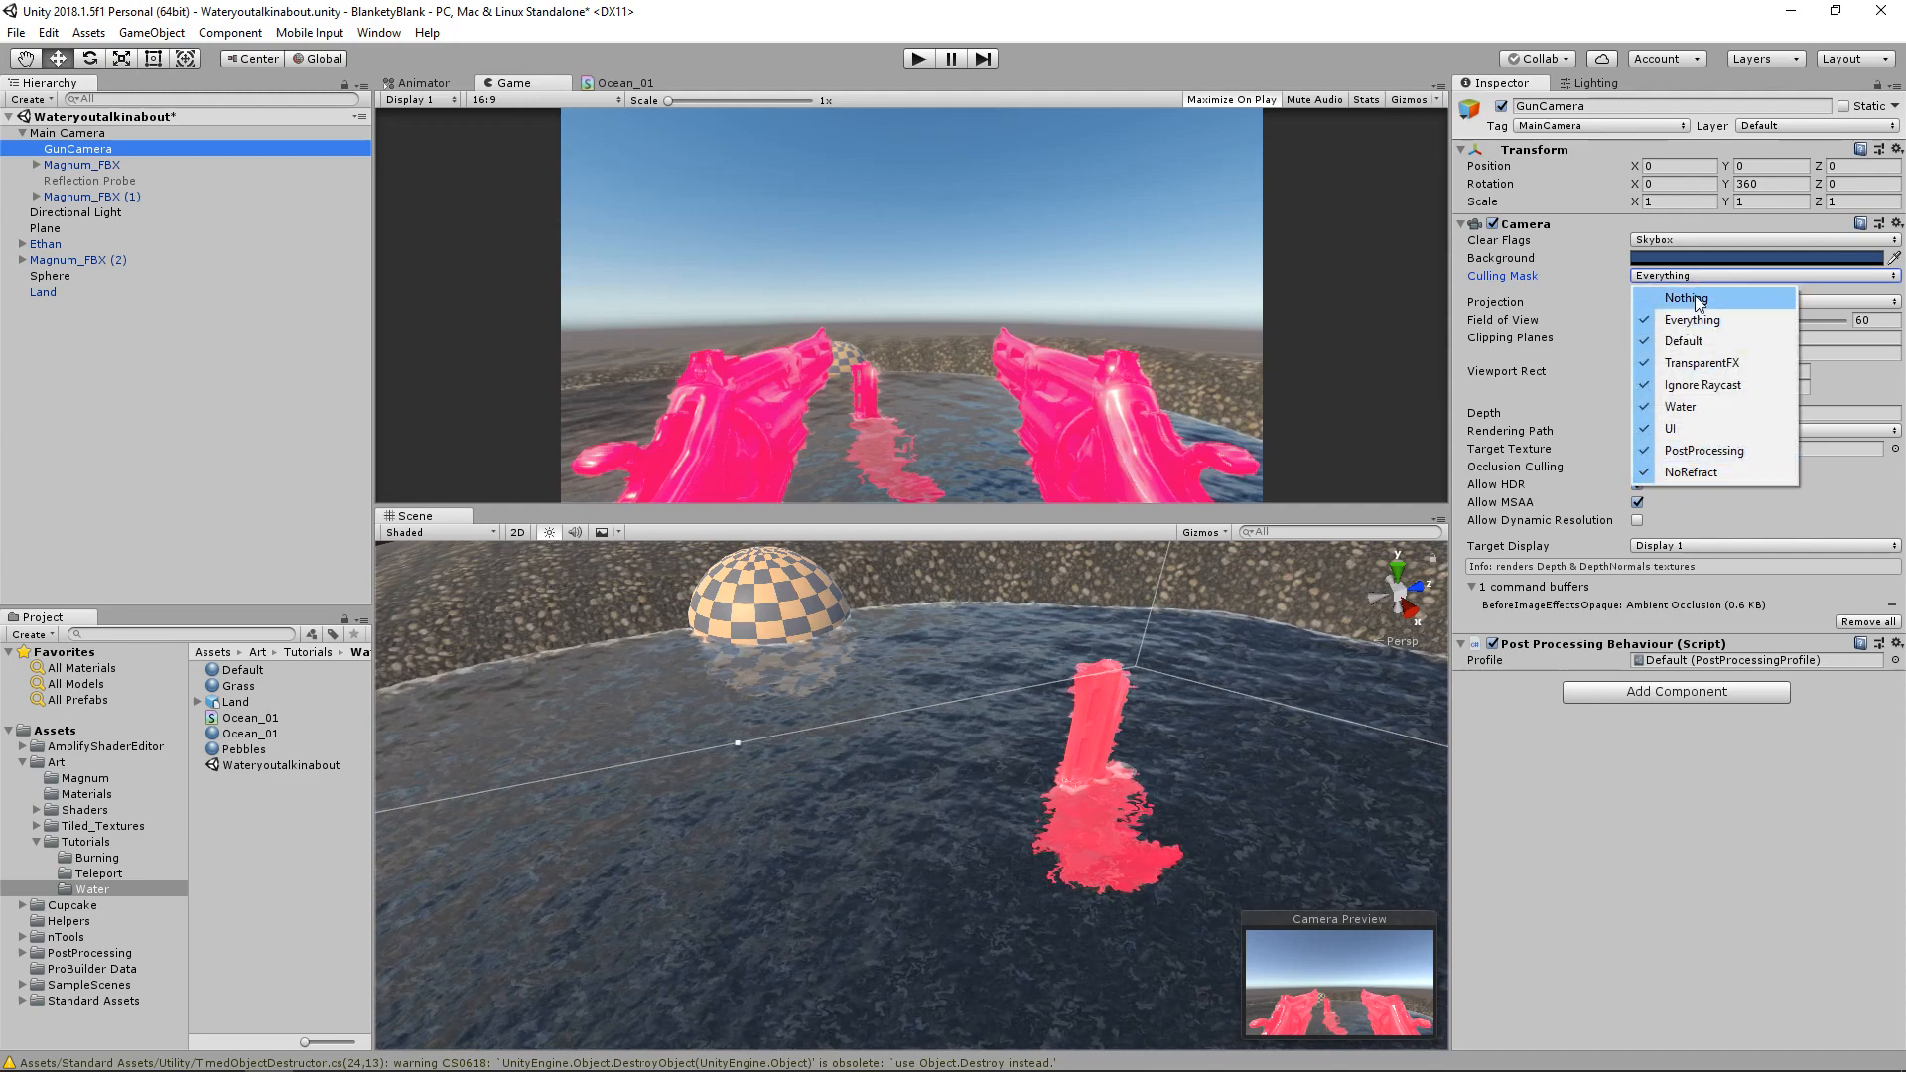
{"action": "left_click", "coordinate": [1689, 471]}
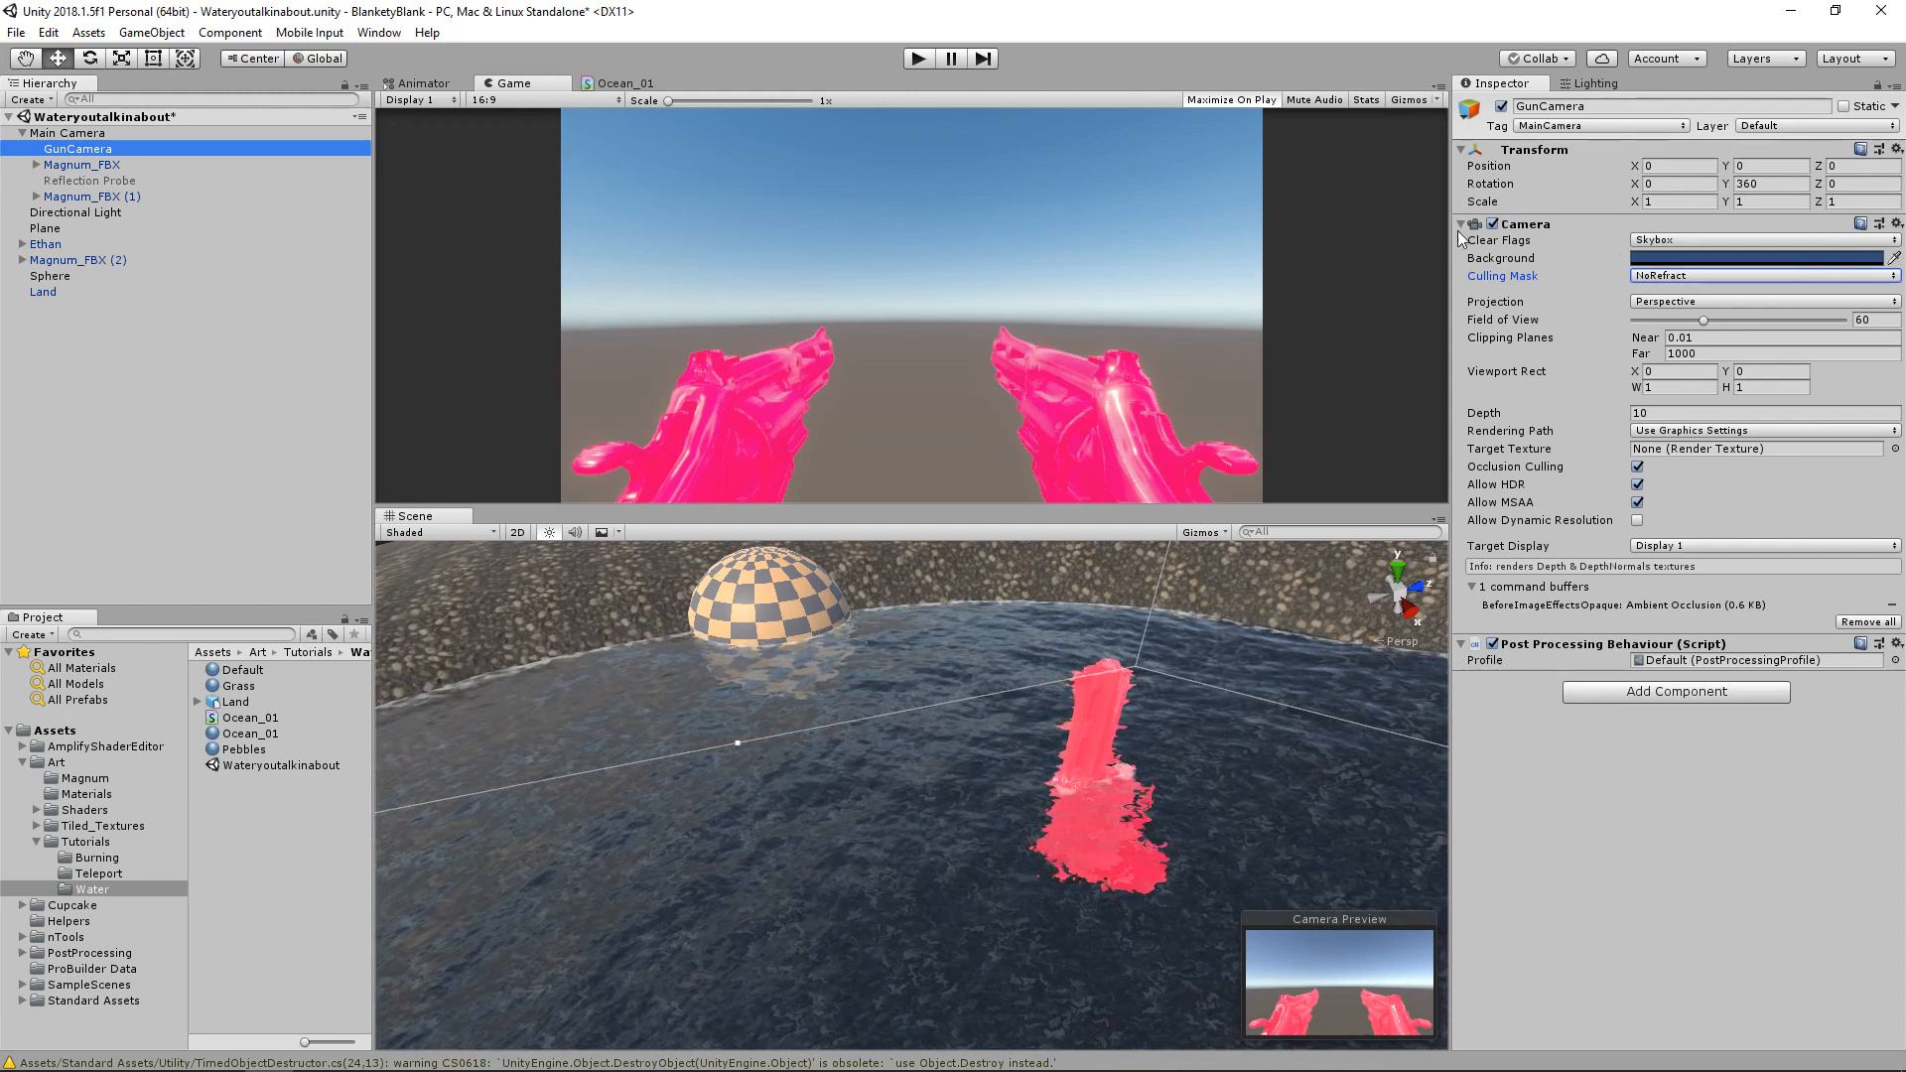
Set GunCamera's Clear Flags to Depth only, comparing it against Don't Clear
{"action": "left_click", "coordinate": [1761, 240]}
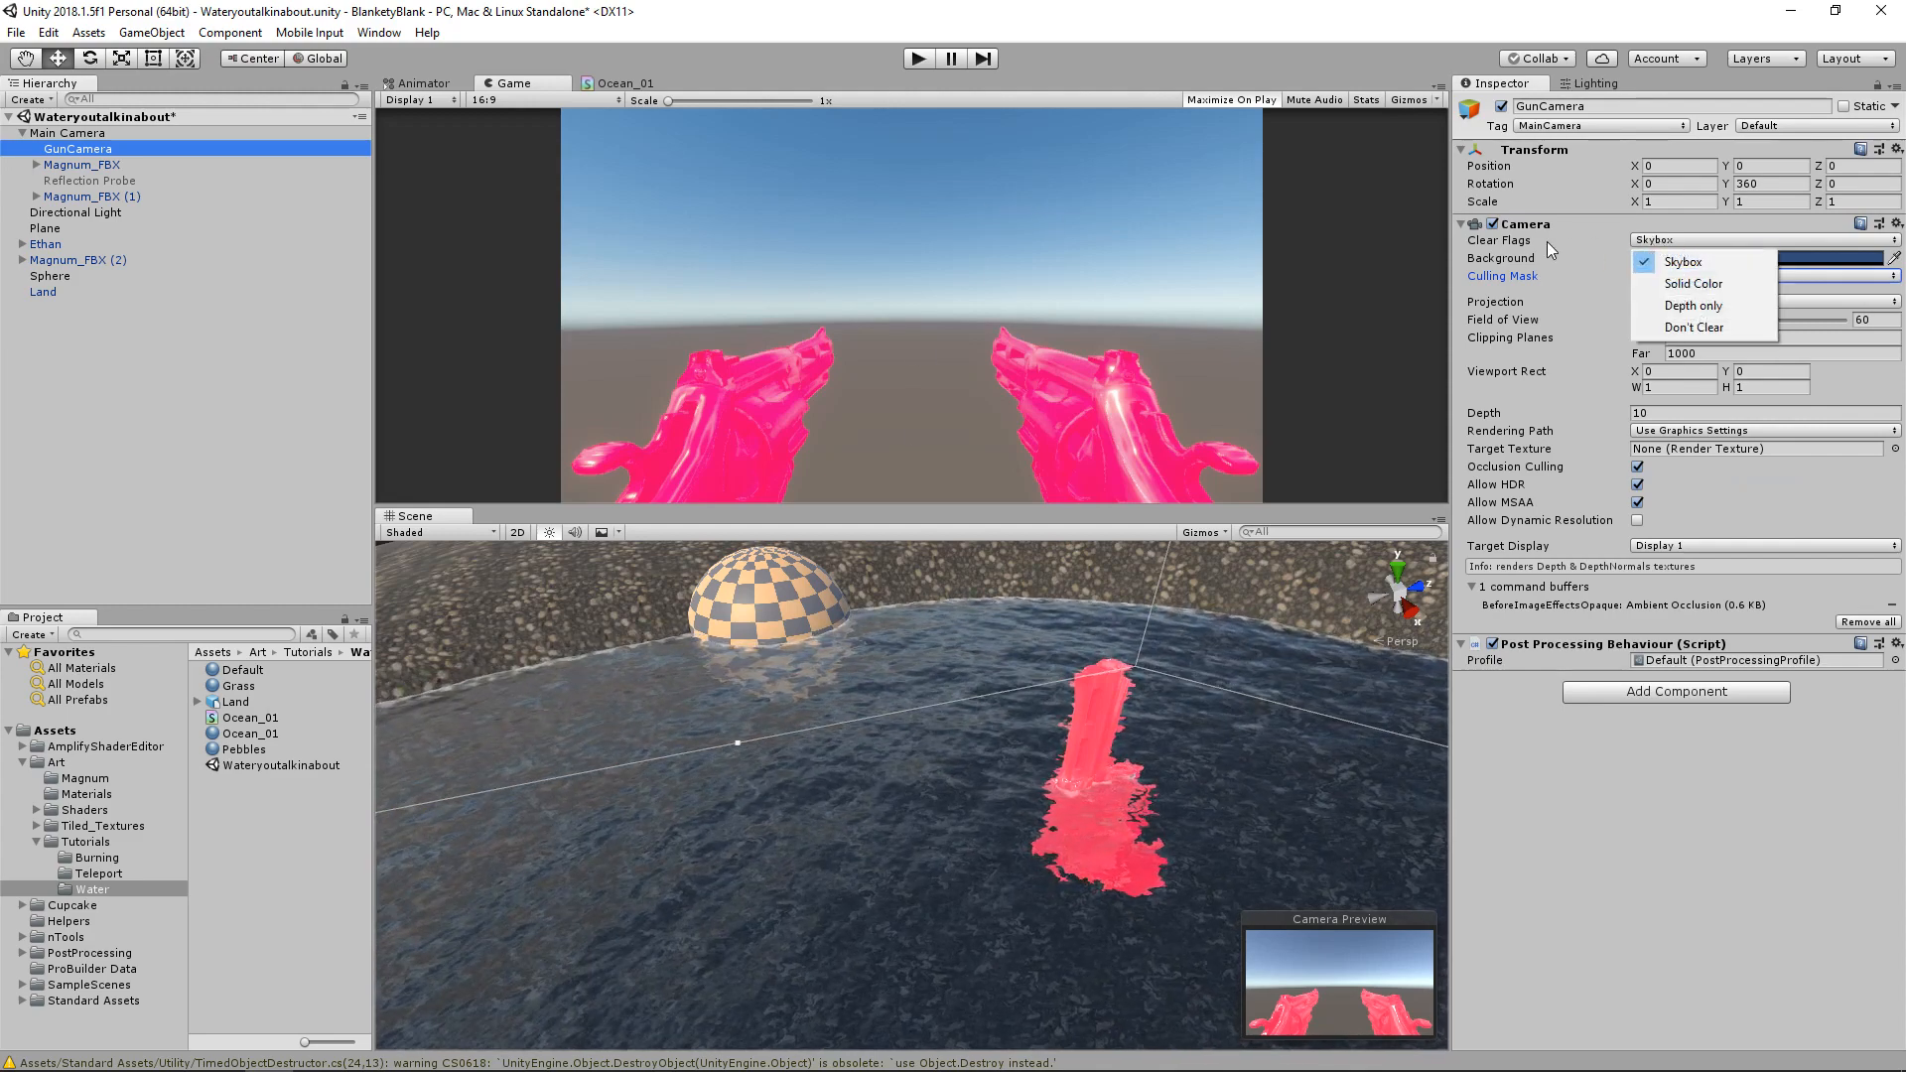
{"action": "mouse_move", "coordinate": [1703, 305]}
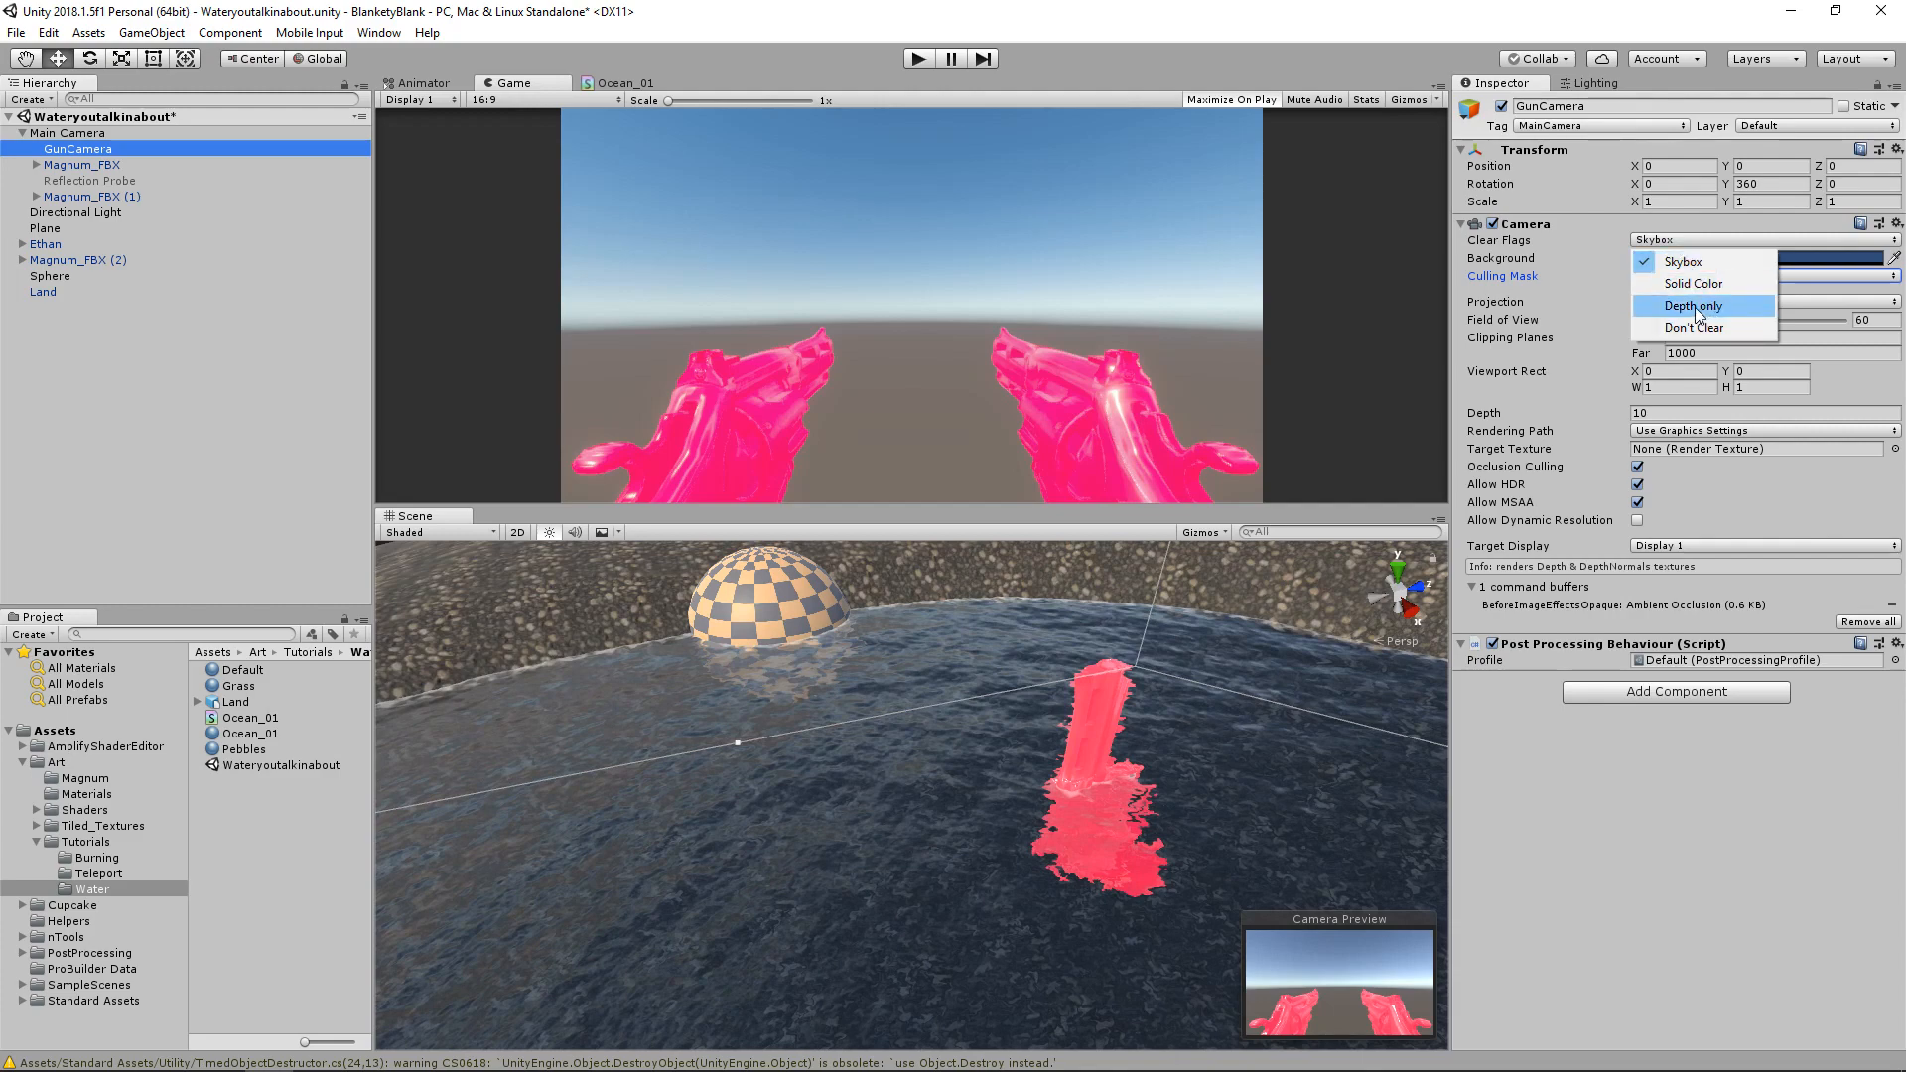
{"action": "left_click", "coordinate": [1693, 305]}
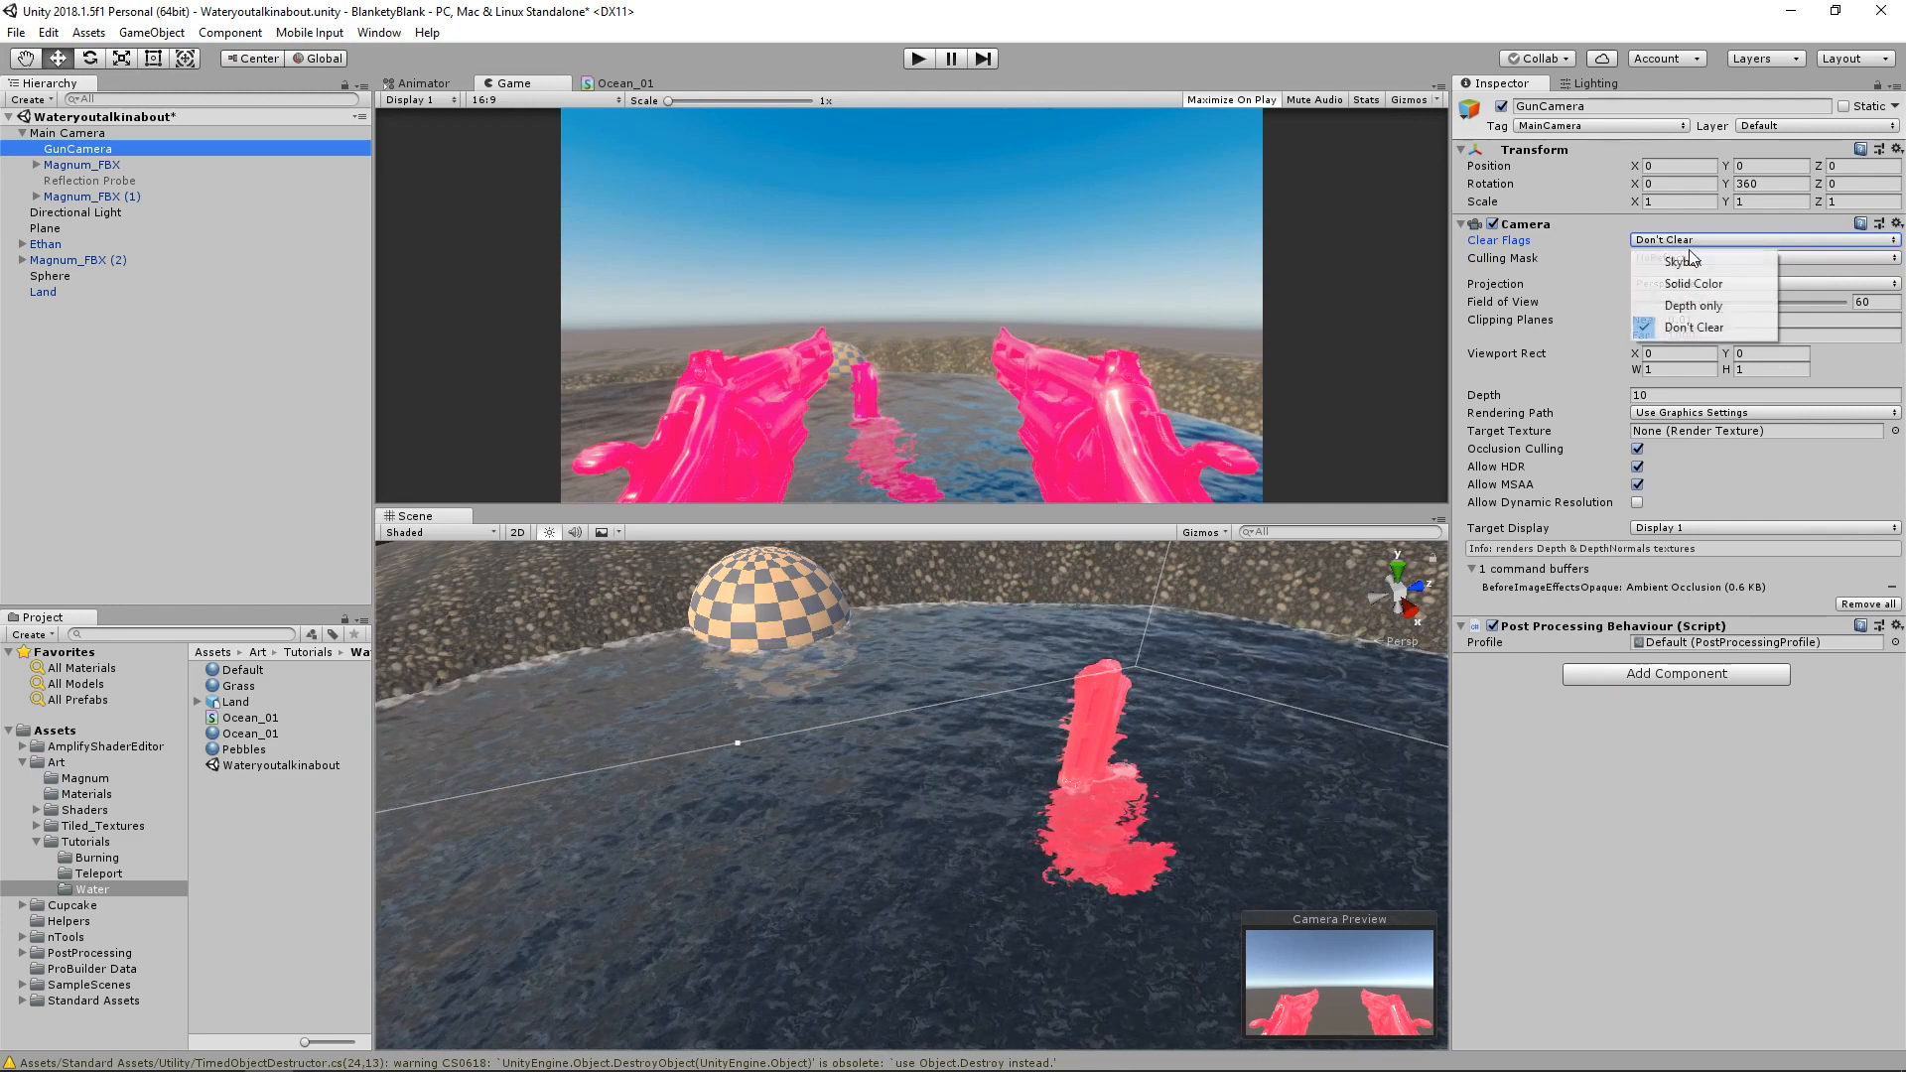
{"action": "mouse_move", "coordinate": [1693, 305]}
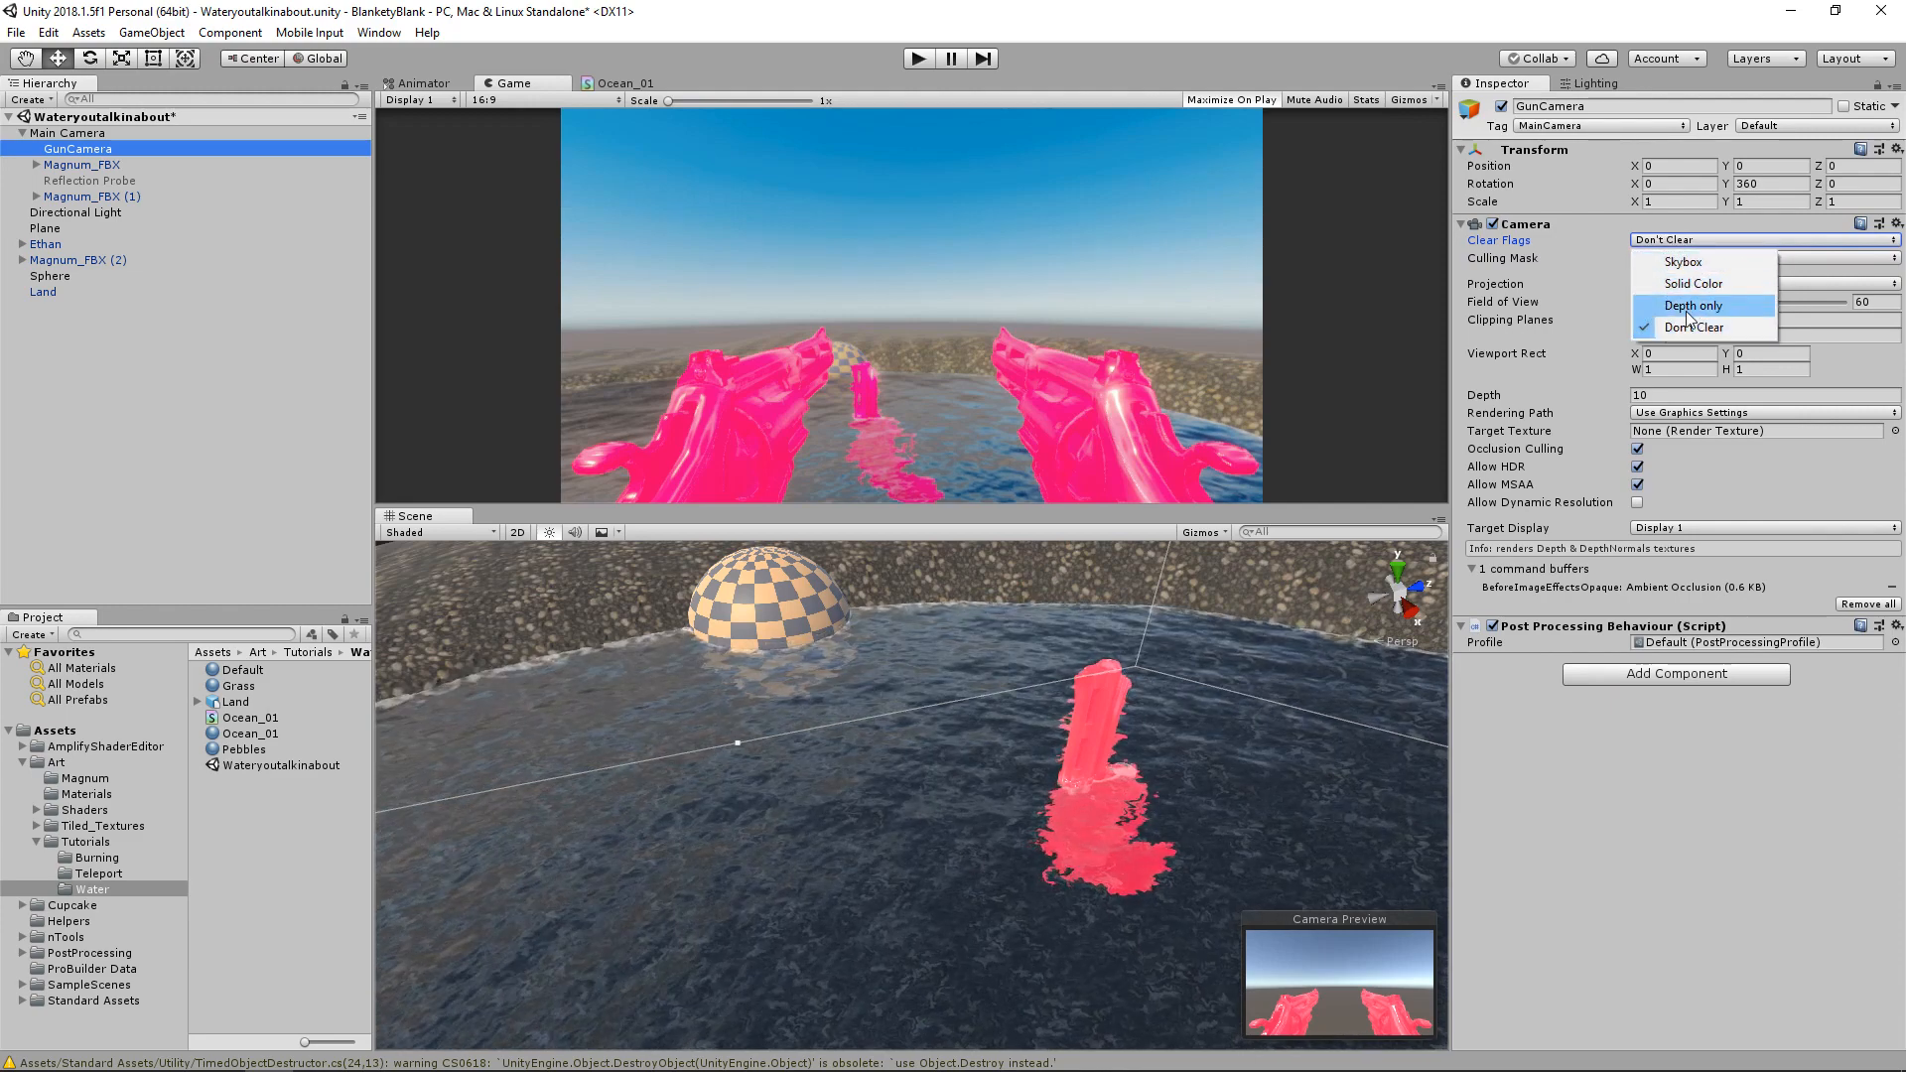
{"action": "left_click", "coordinate": [1693, 305]}
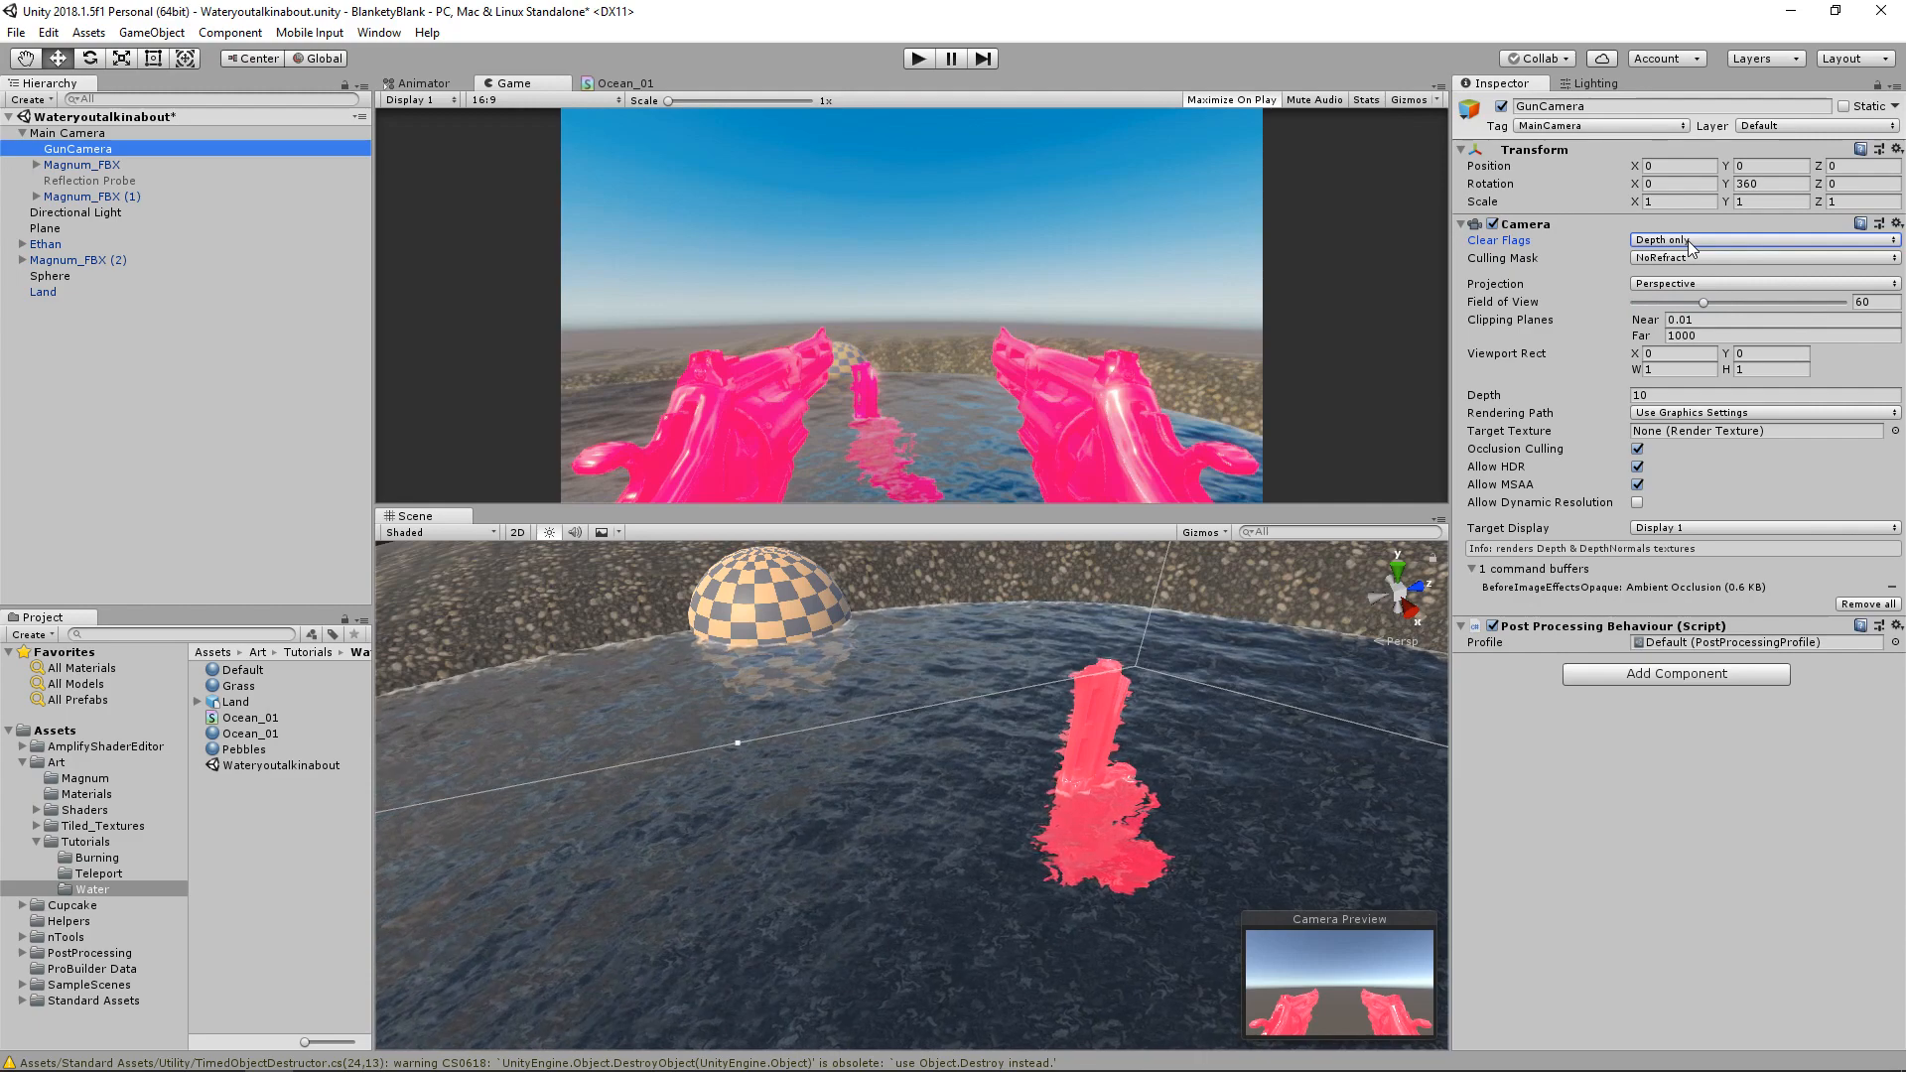
{"action": "left_click", "coordinate": [1762, 240]}
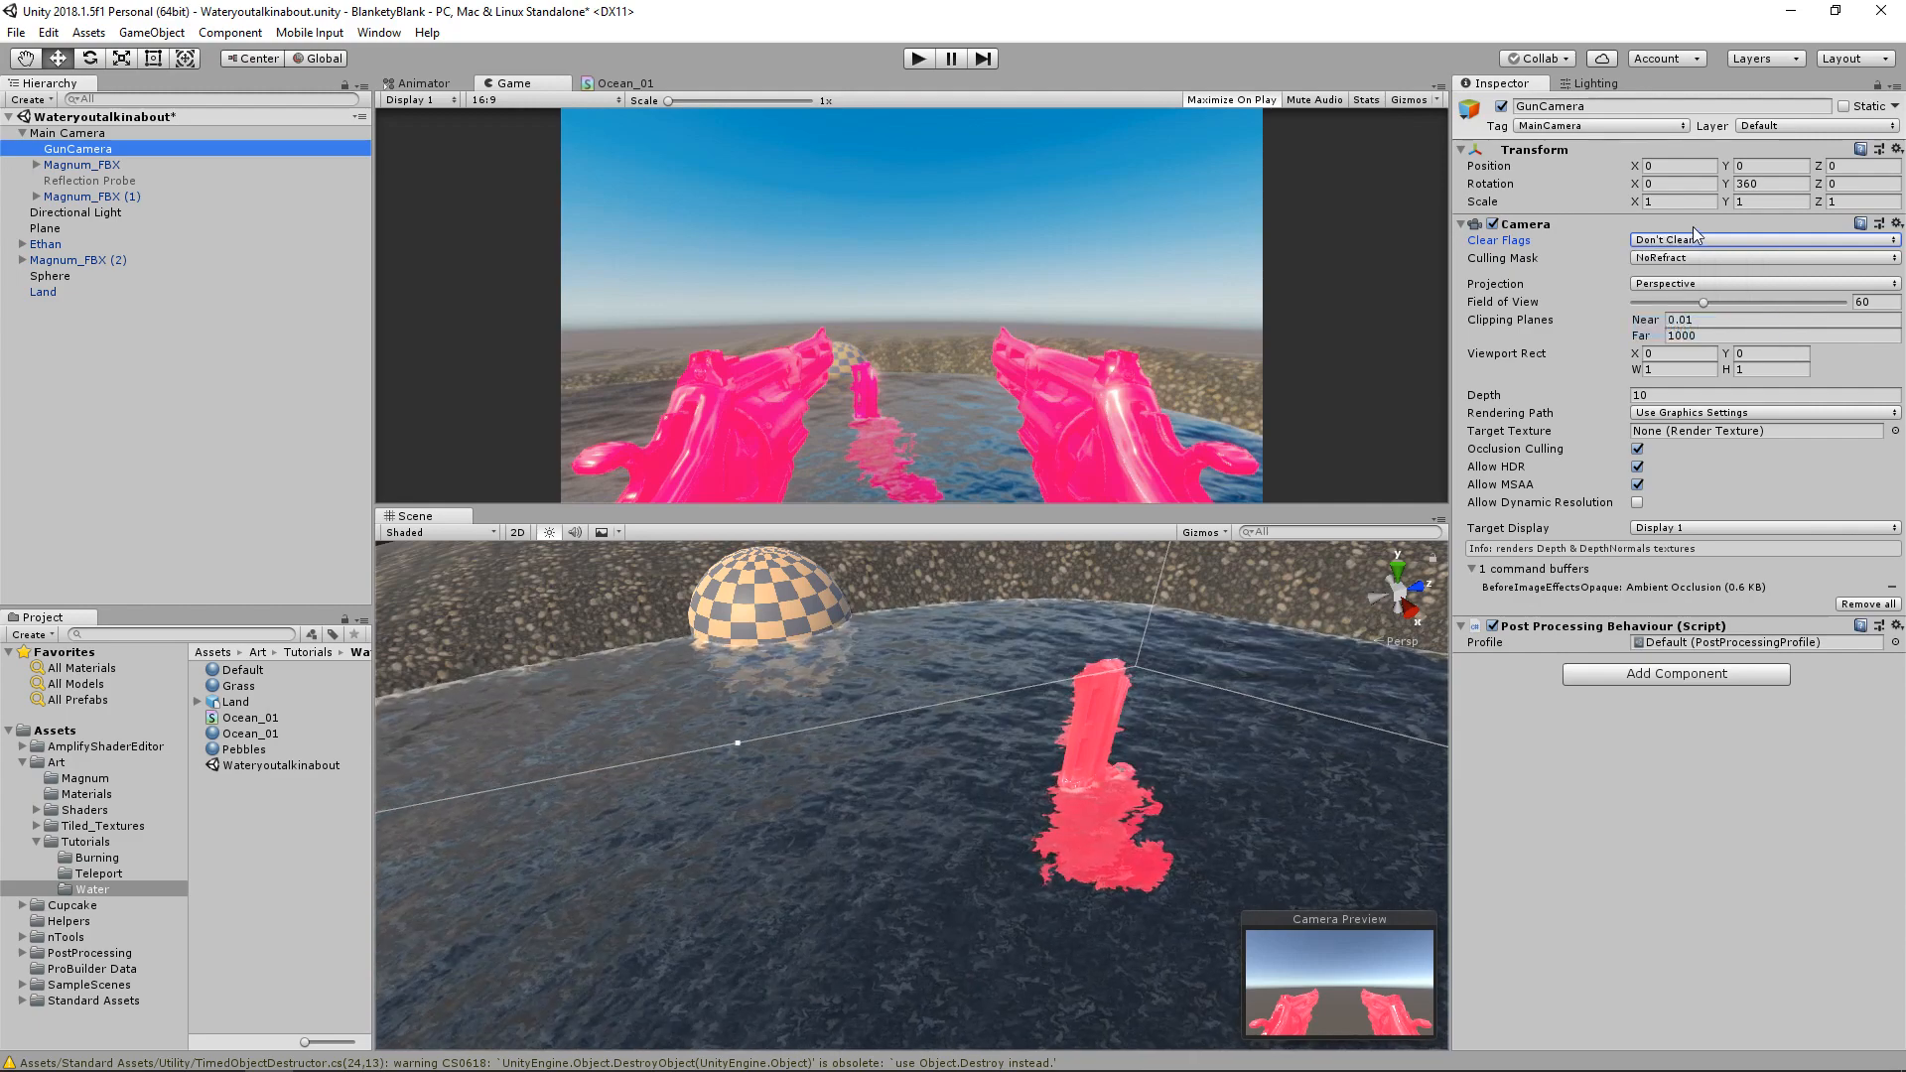
{"action": "left_click", "coordinate": [1761, 239]}
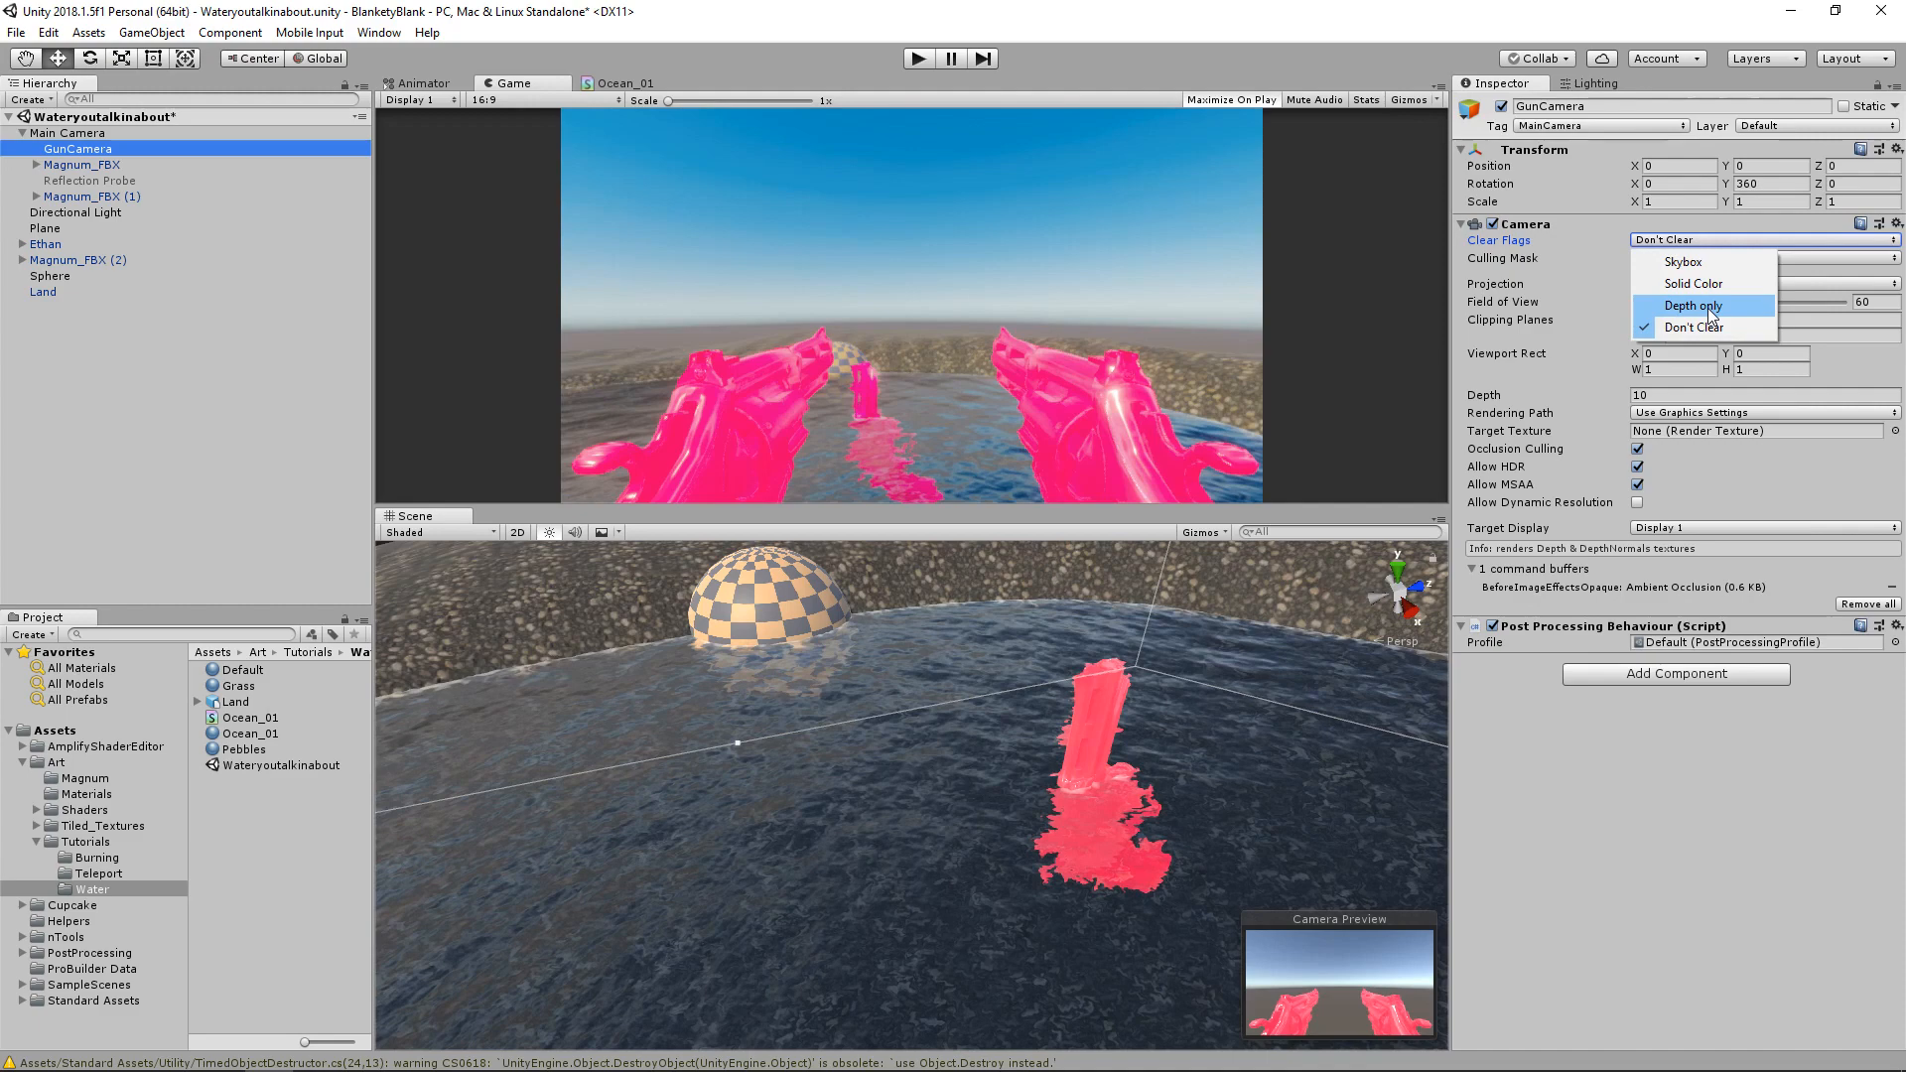
{"action": "left_click", "coordinate": [1693, 304]}
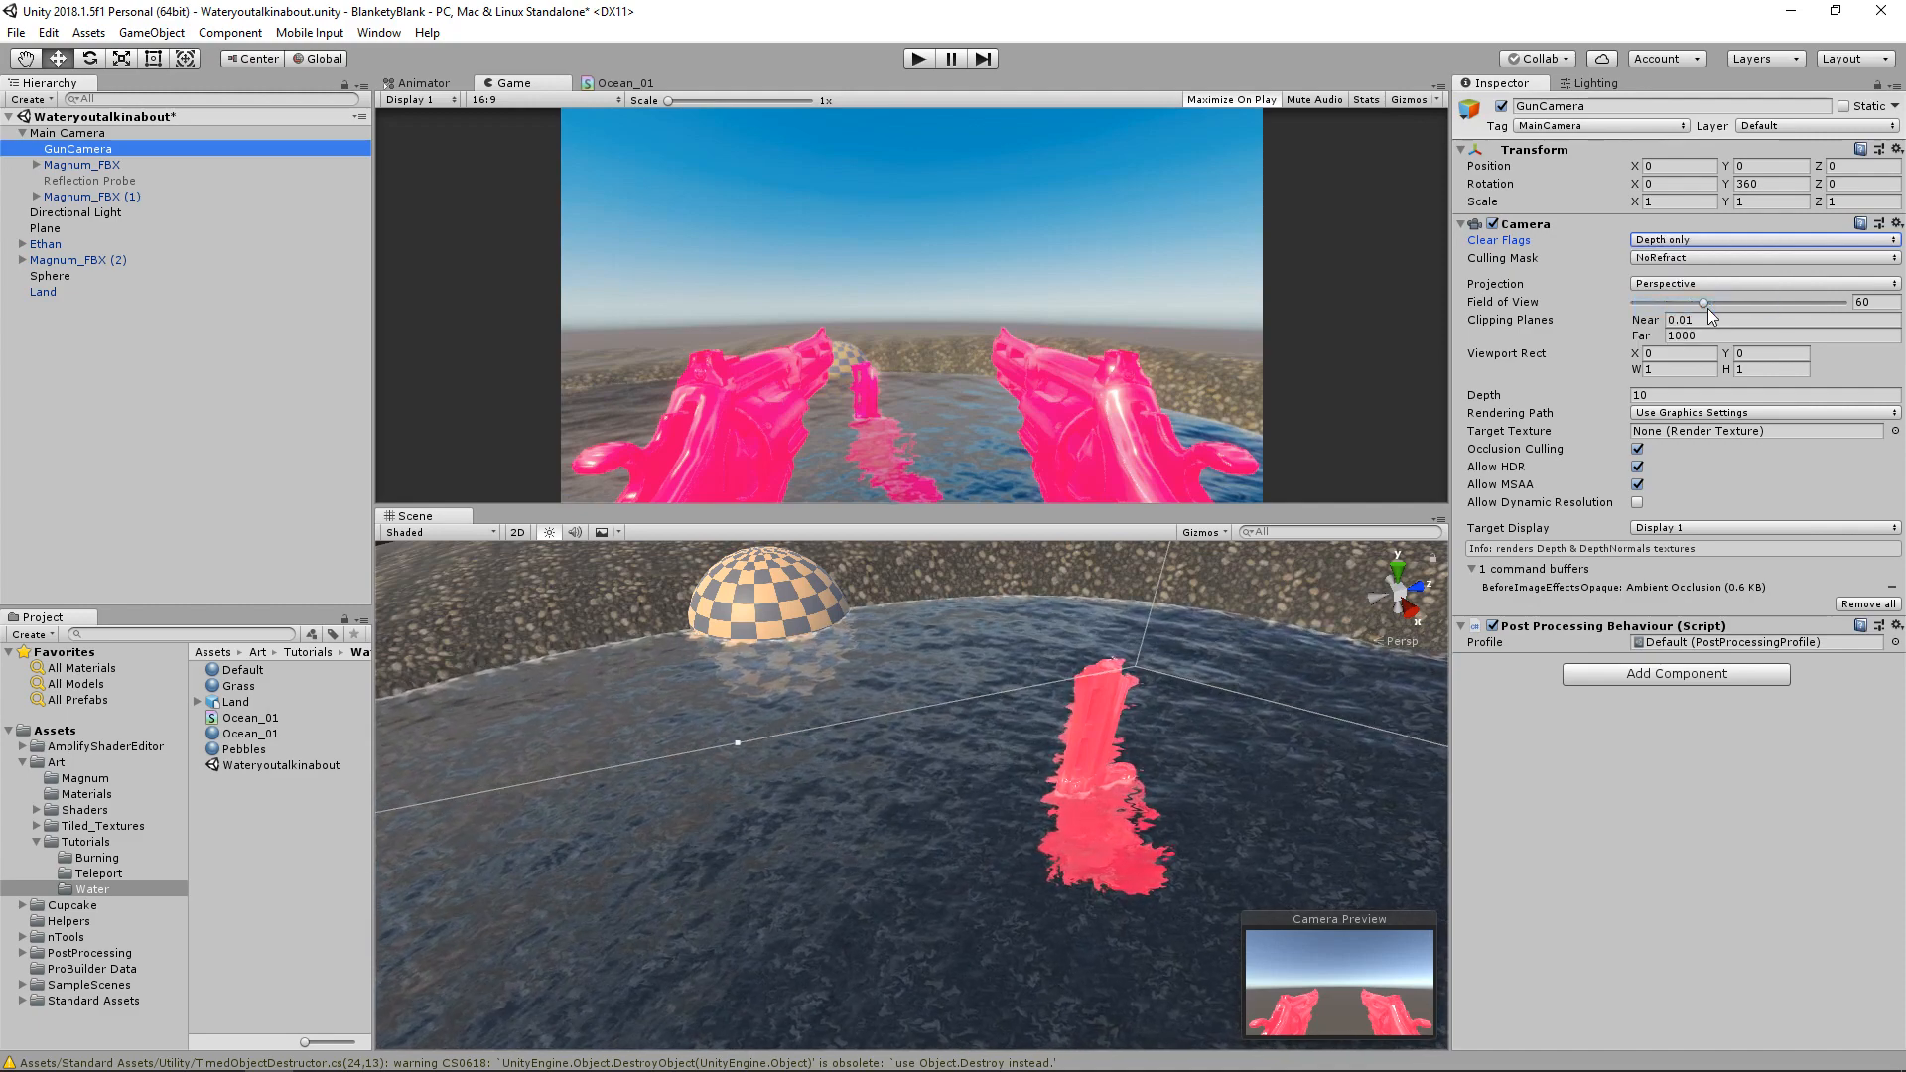
{"action": "left_click", "coordinate": [1765, 239]}
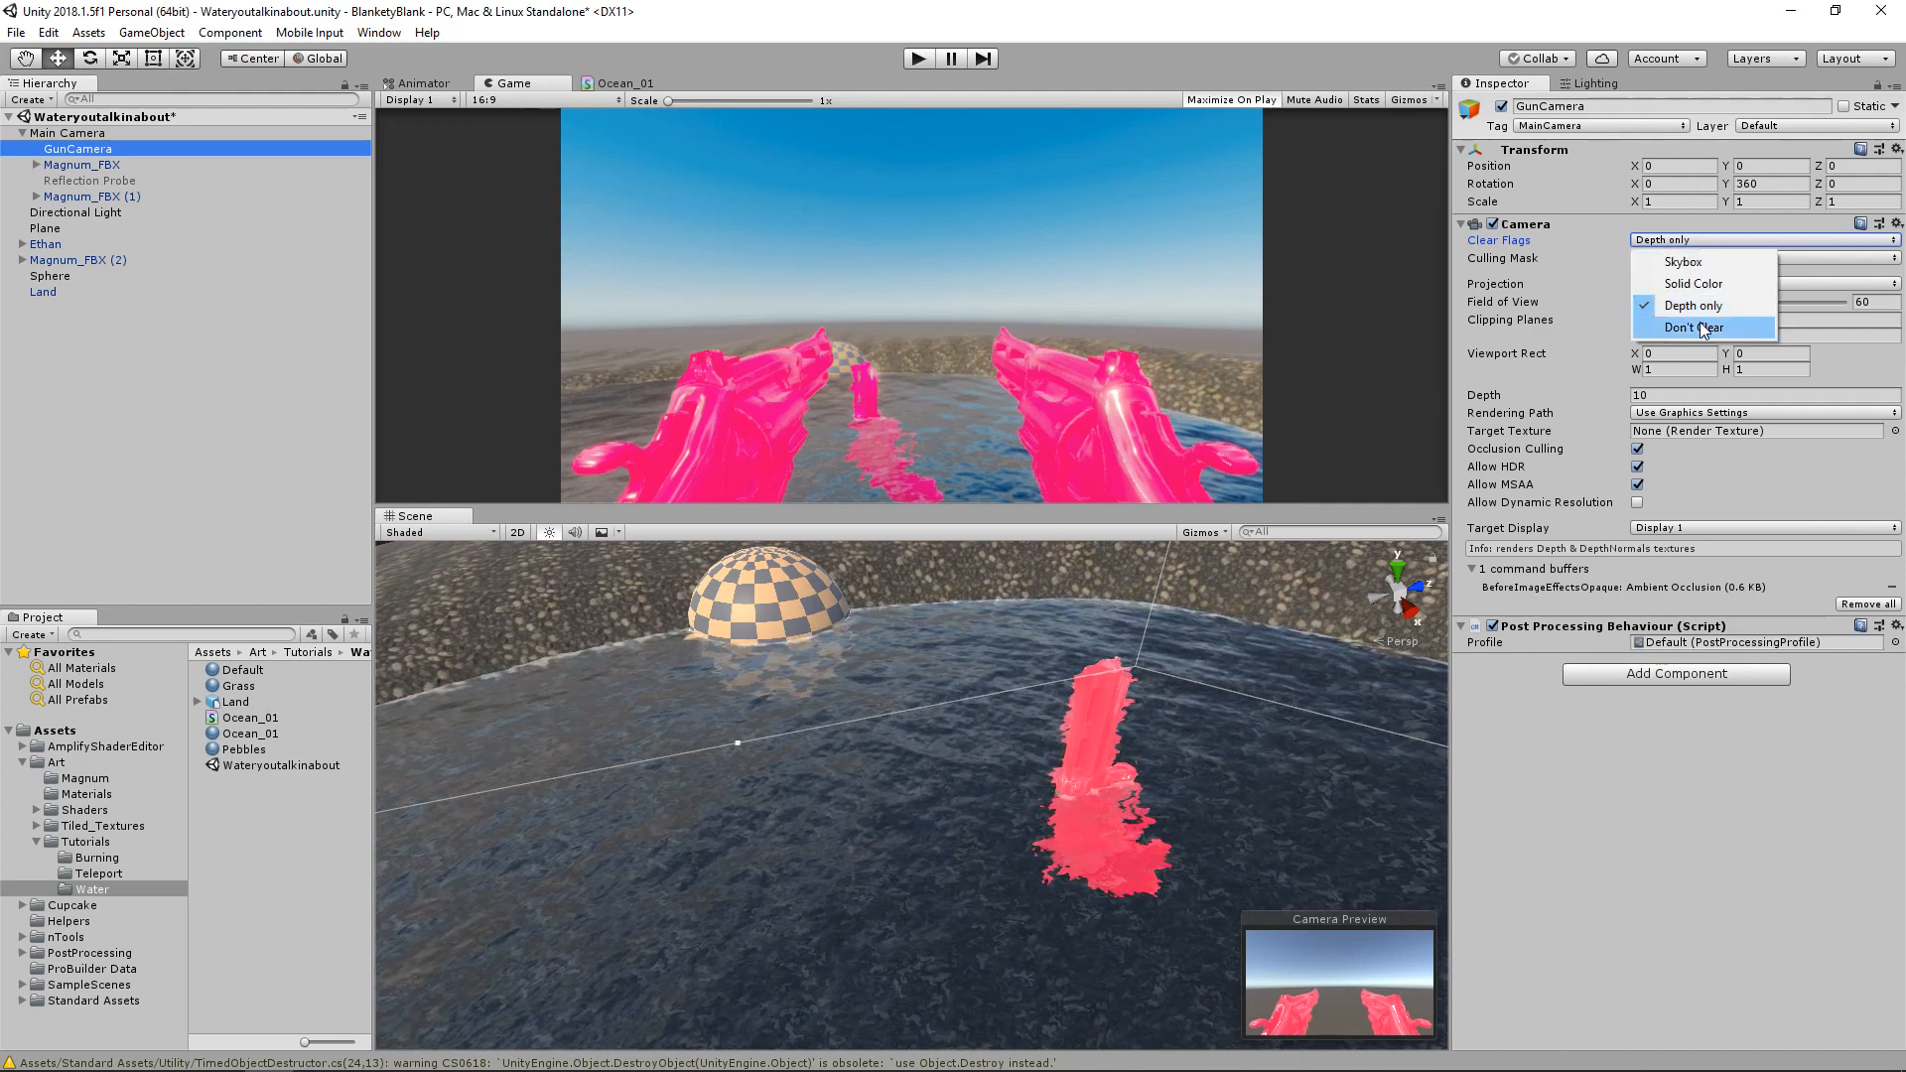
{"action": "mouse_move", "coordinate": [1693, 305]}
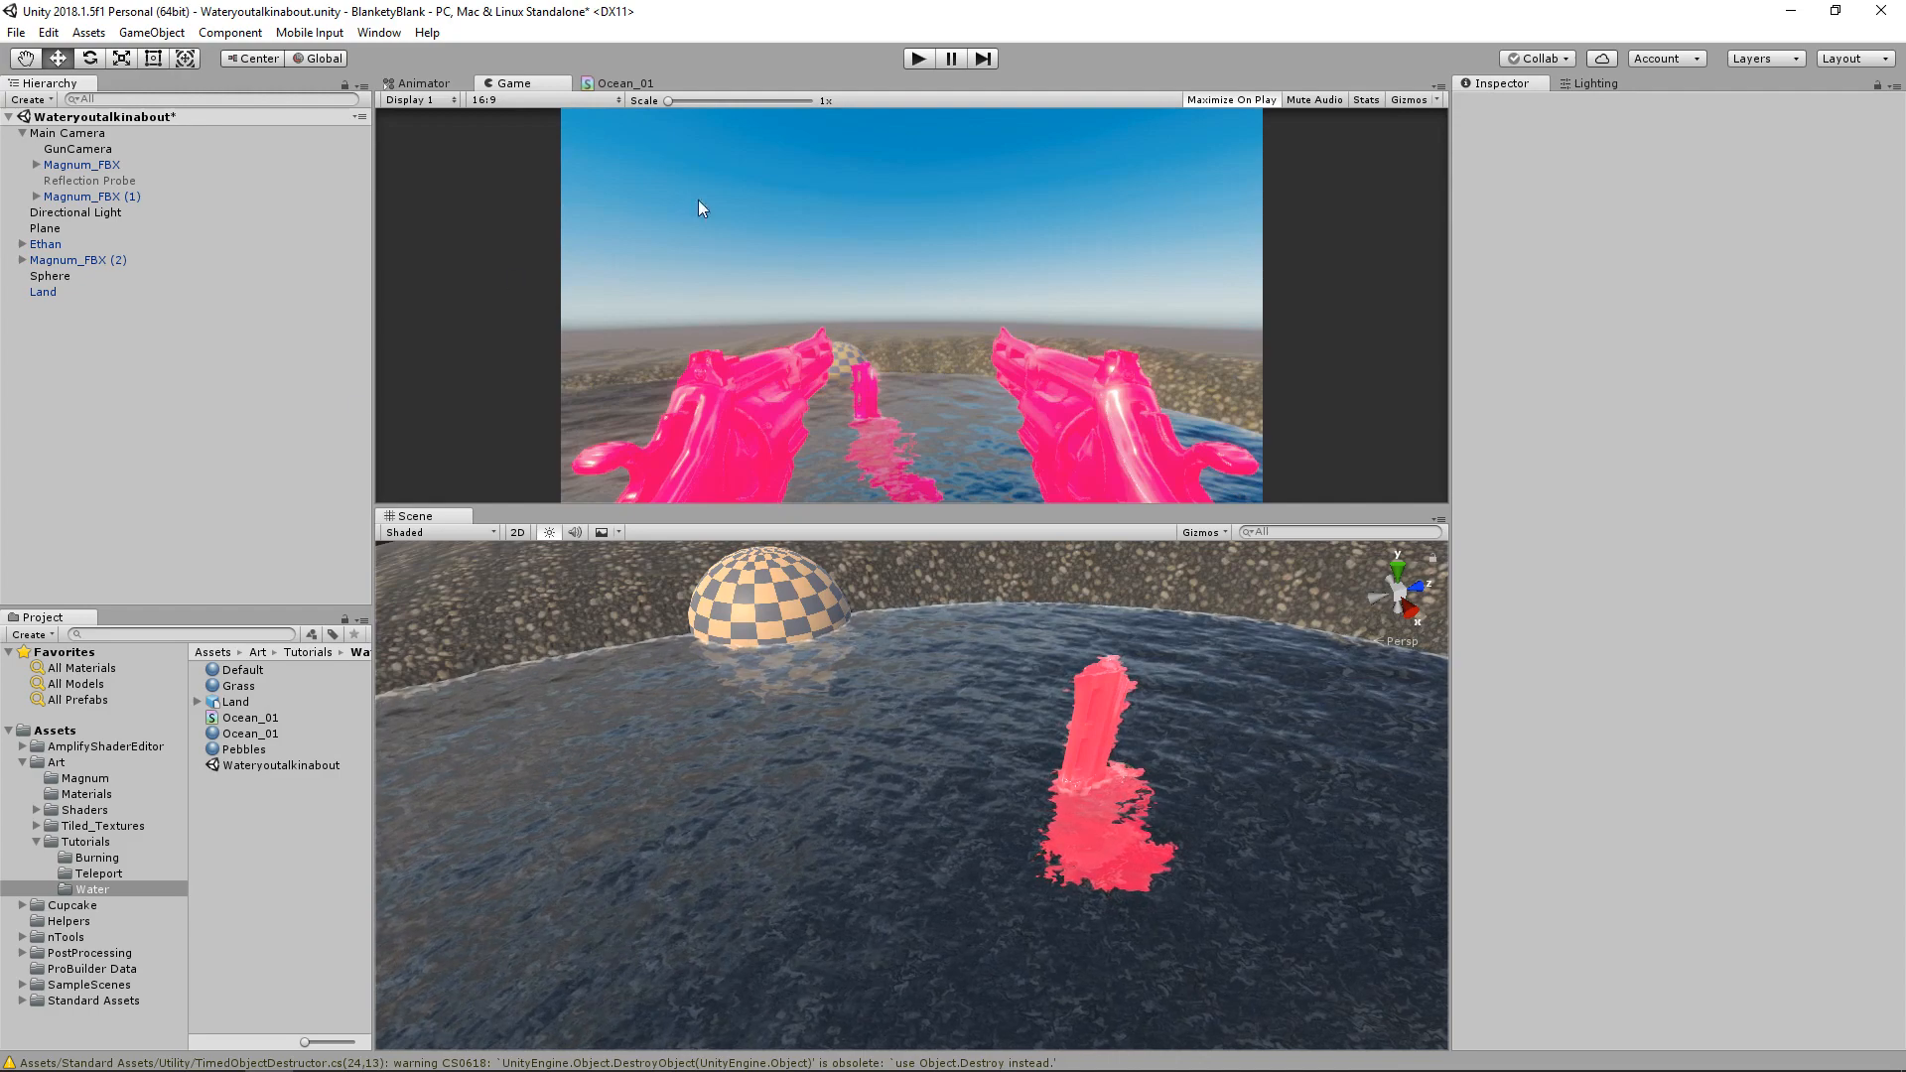
Select Magnum_FBX (1) to confirm its NoRefract layer, then play-test the scene
{"action": "left_click", "coordinate": [89, 196]}
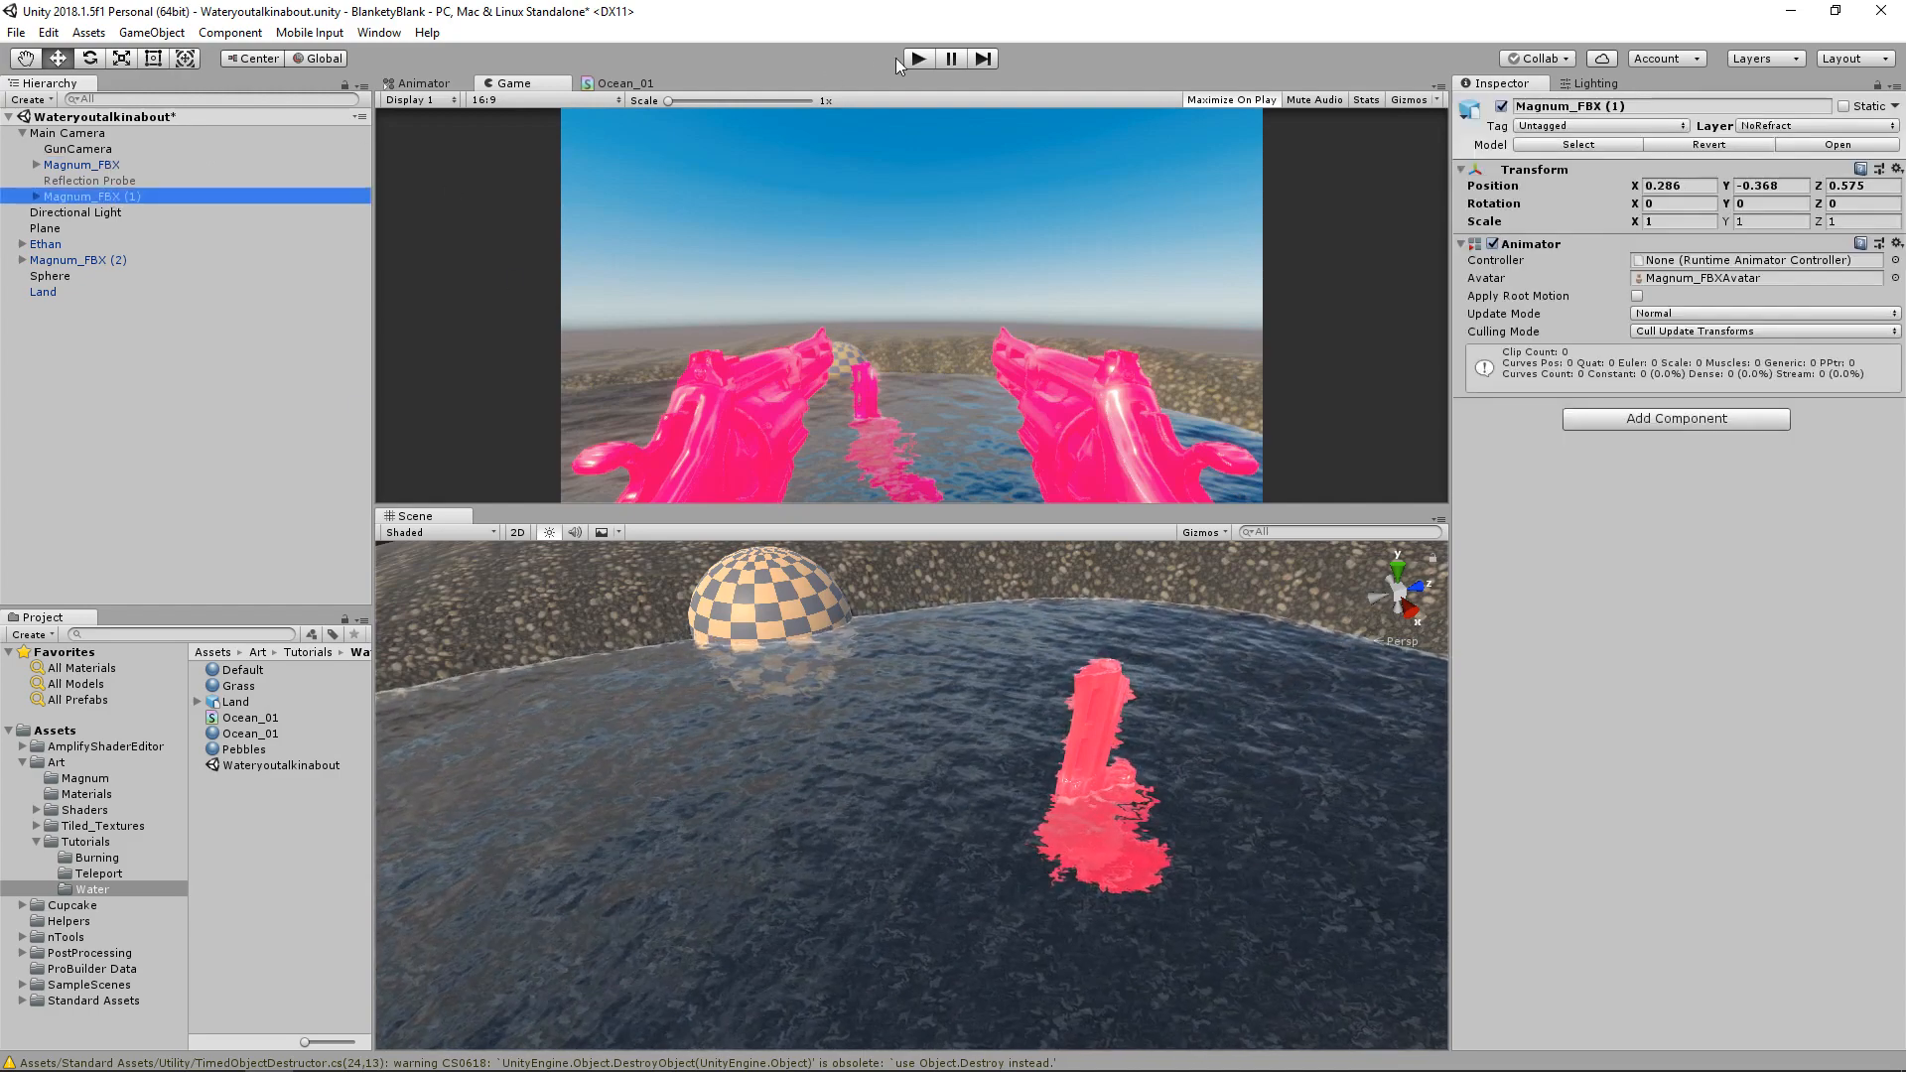
{"action": "mouse_move", "coordinate": [920, 62]}
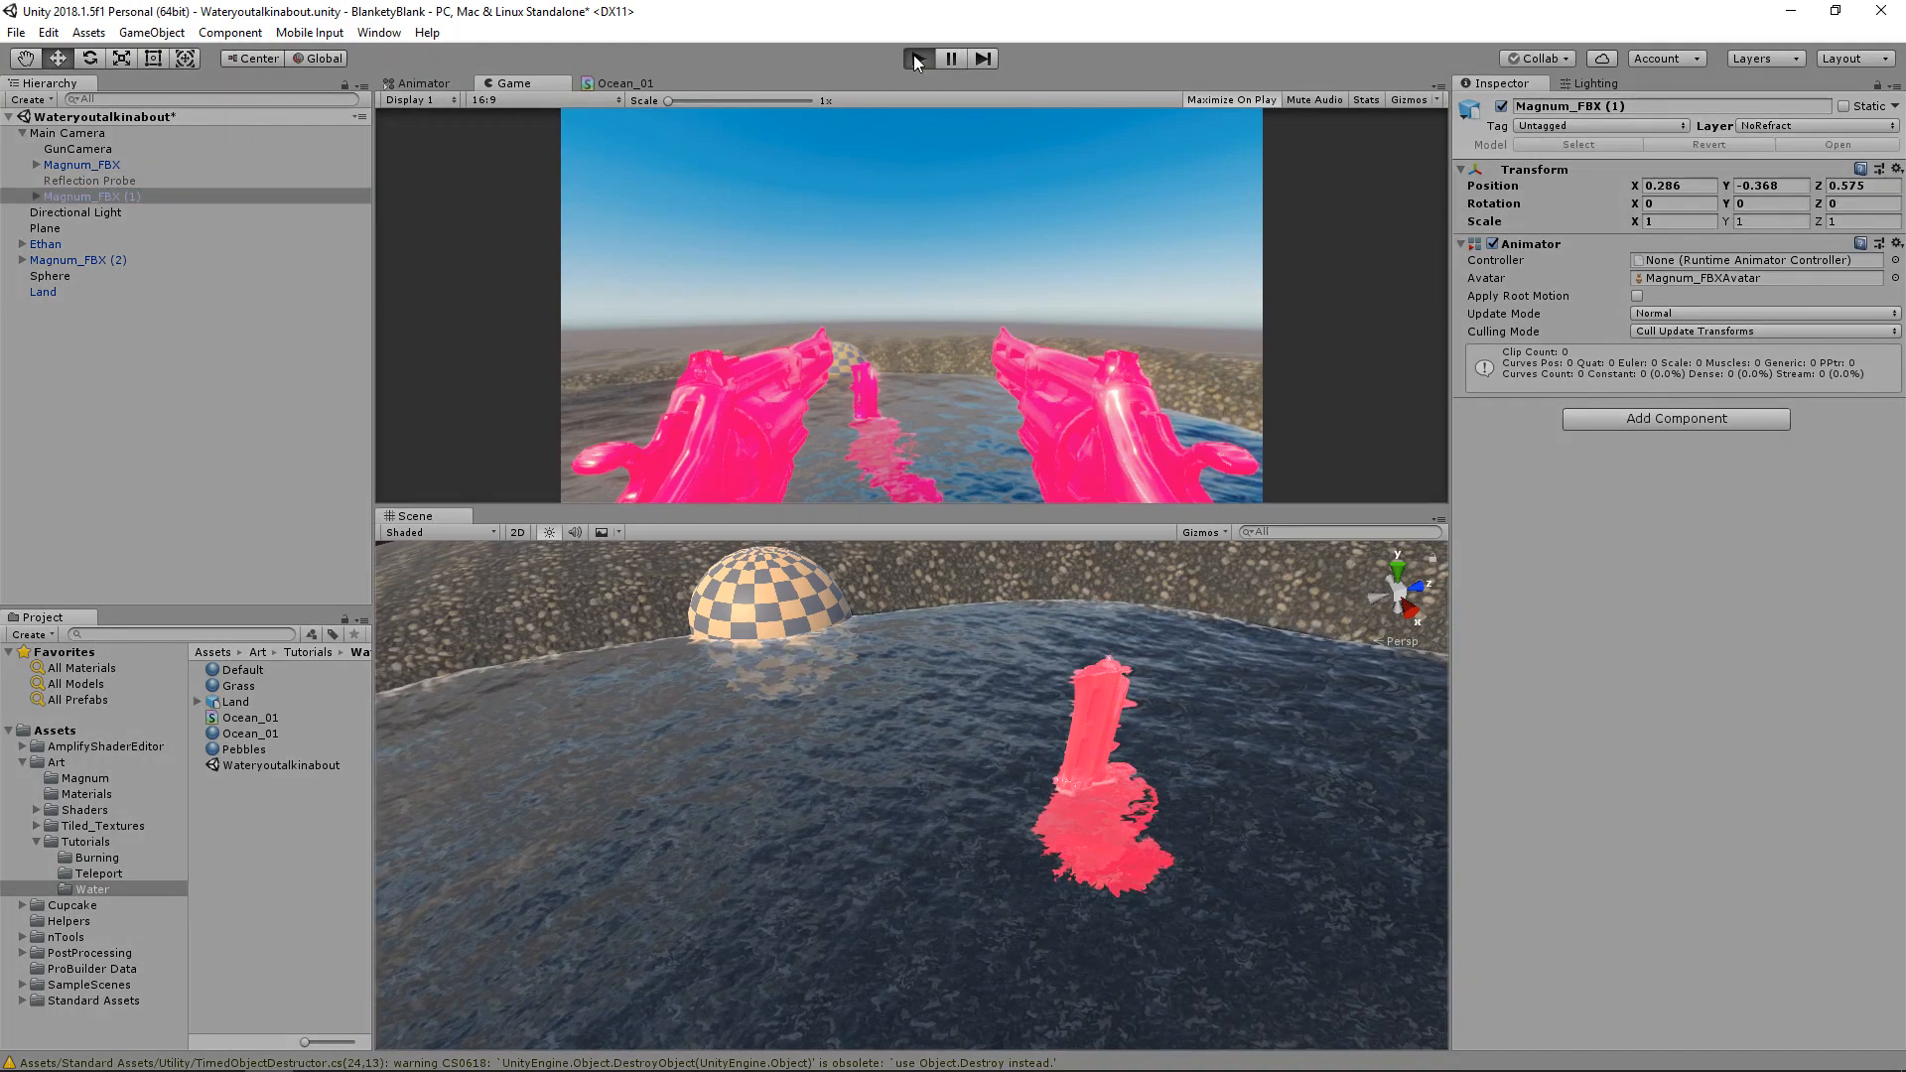
{"action": "left_click", "coordinate": [1233, 99]}
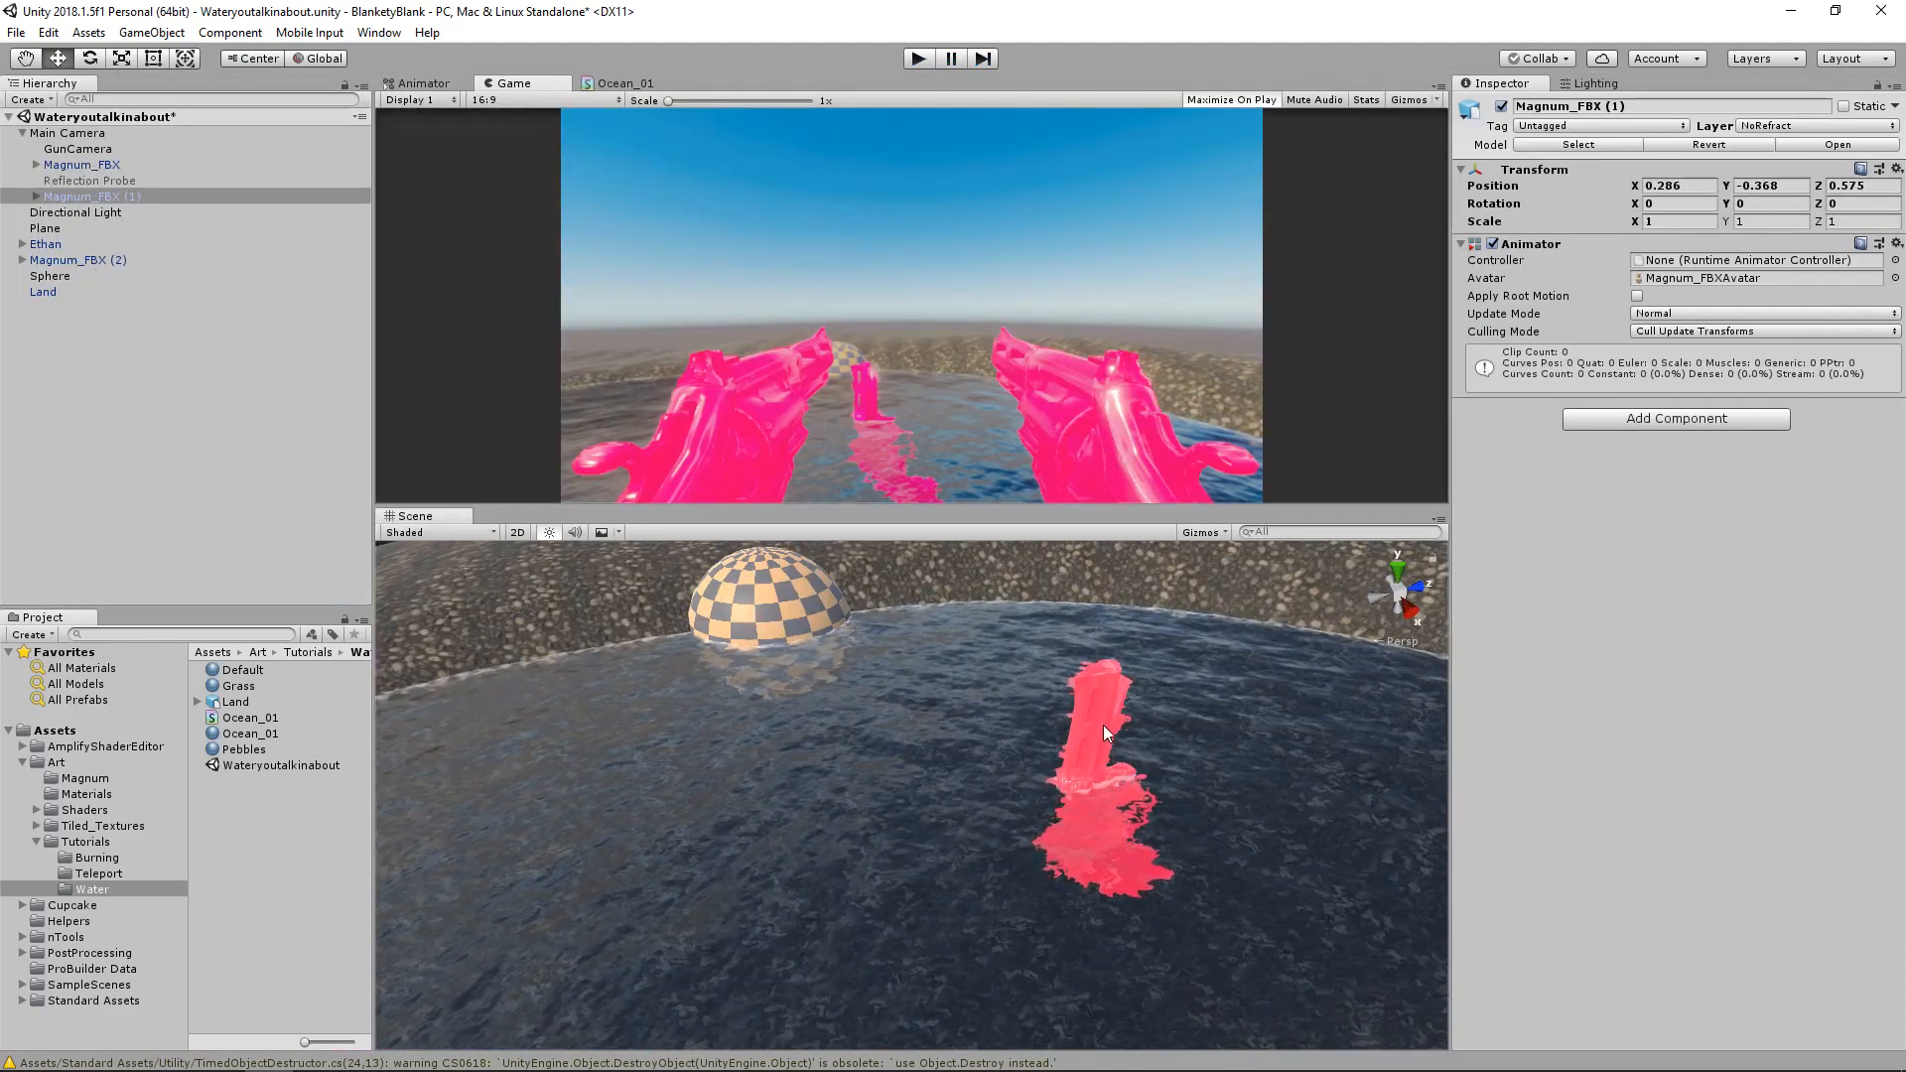
Select Magnum_FBX (2) in the water and check its Layer dropdown
{"action": "left_click", "coordinate": [79, 259]}
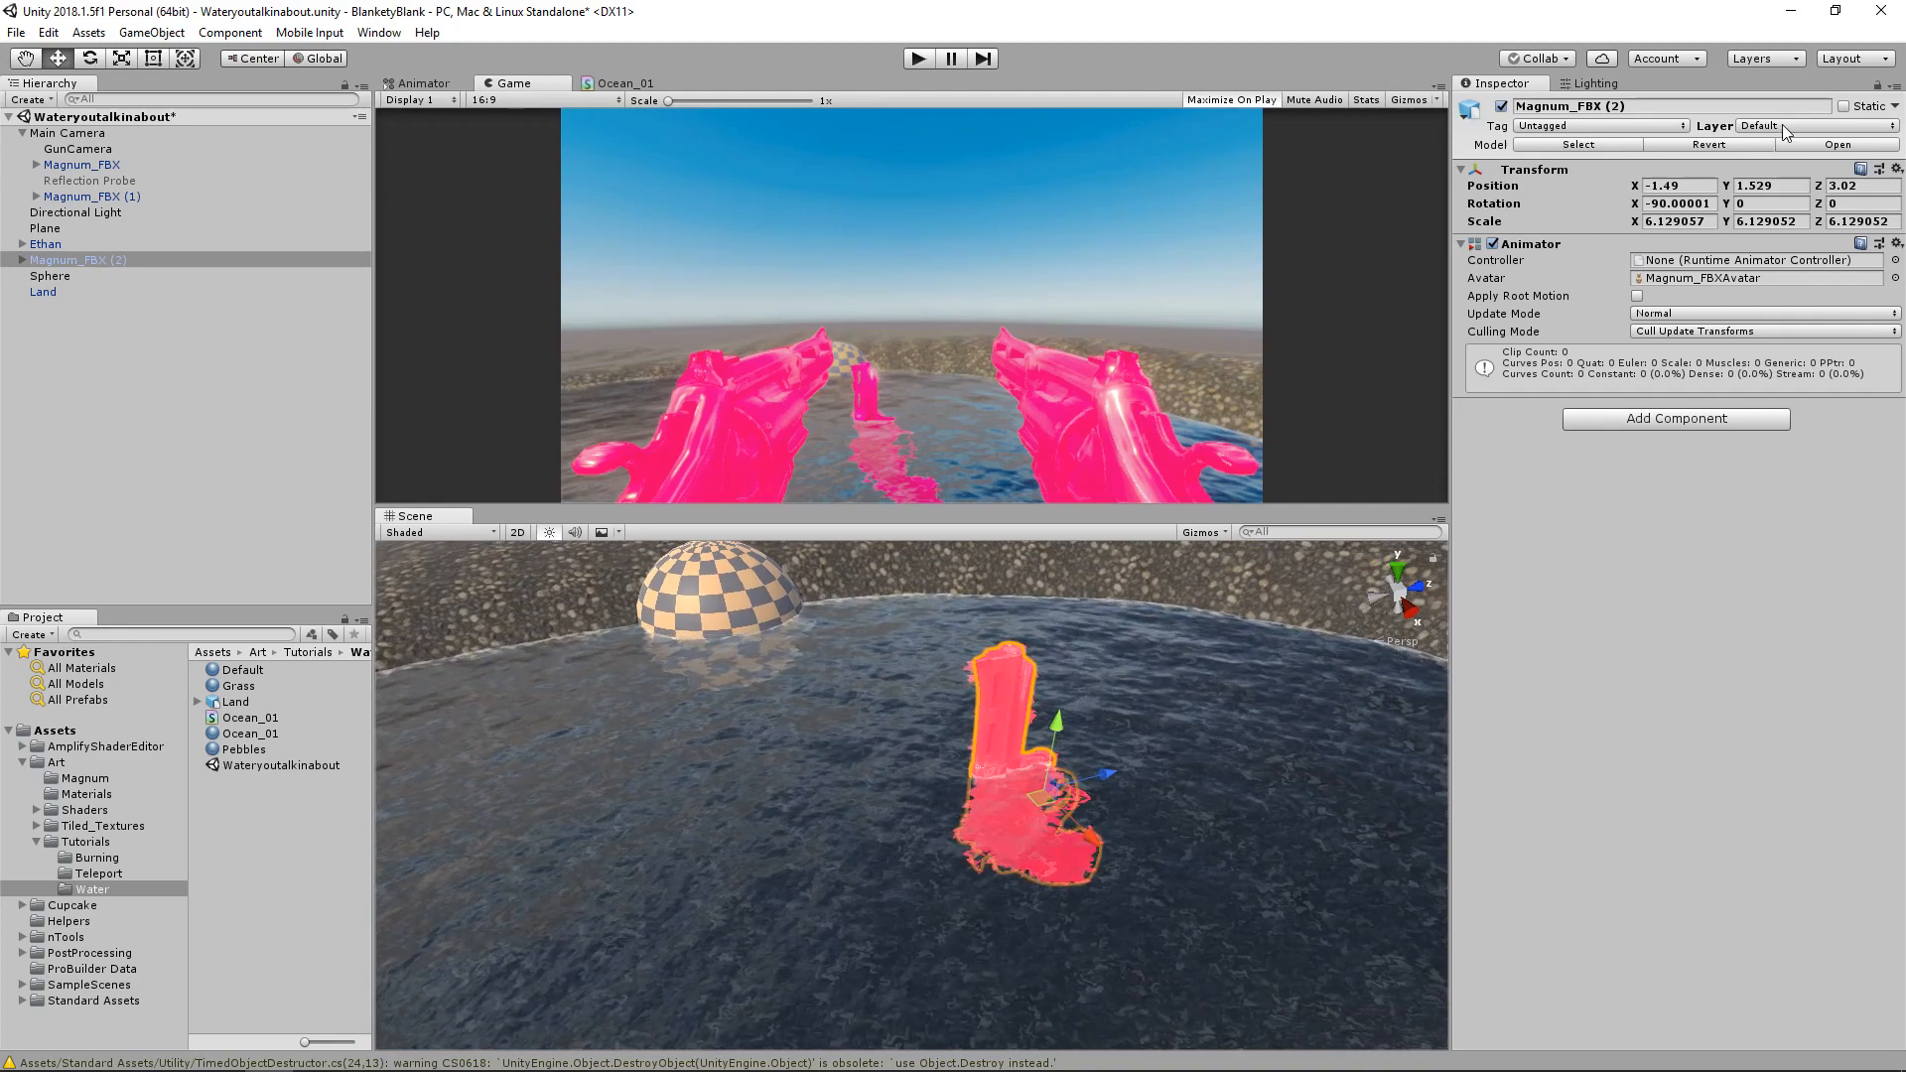
{"action": "left_click", "coordinate": [1810, 126]}
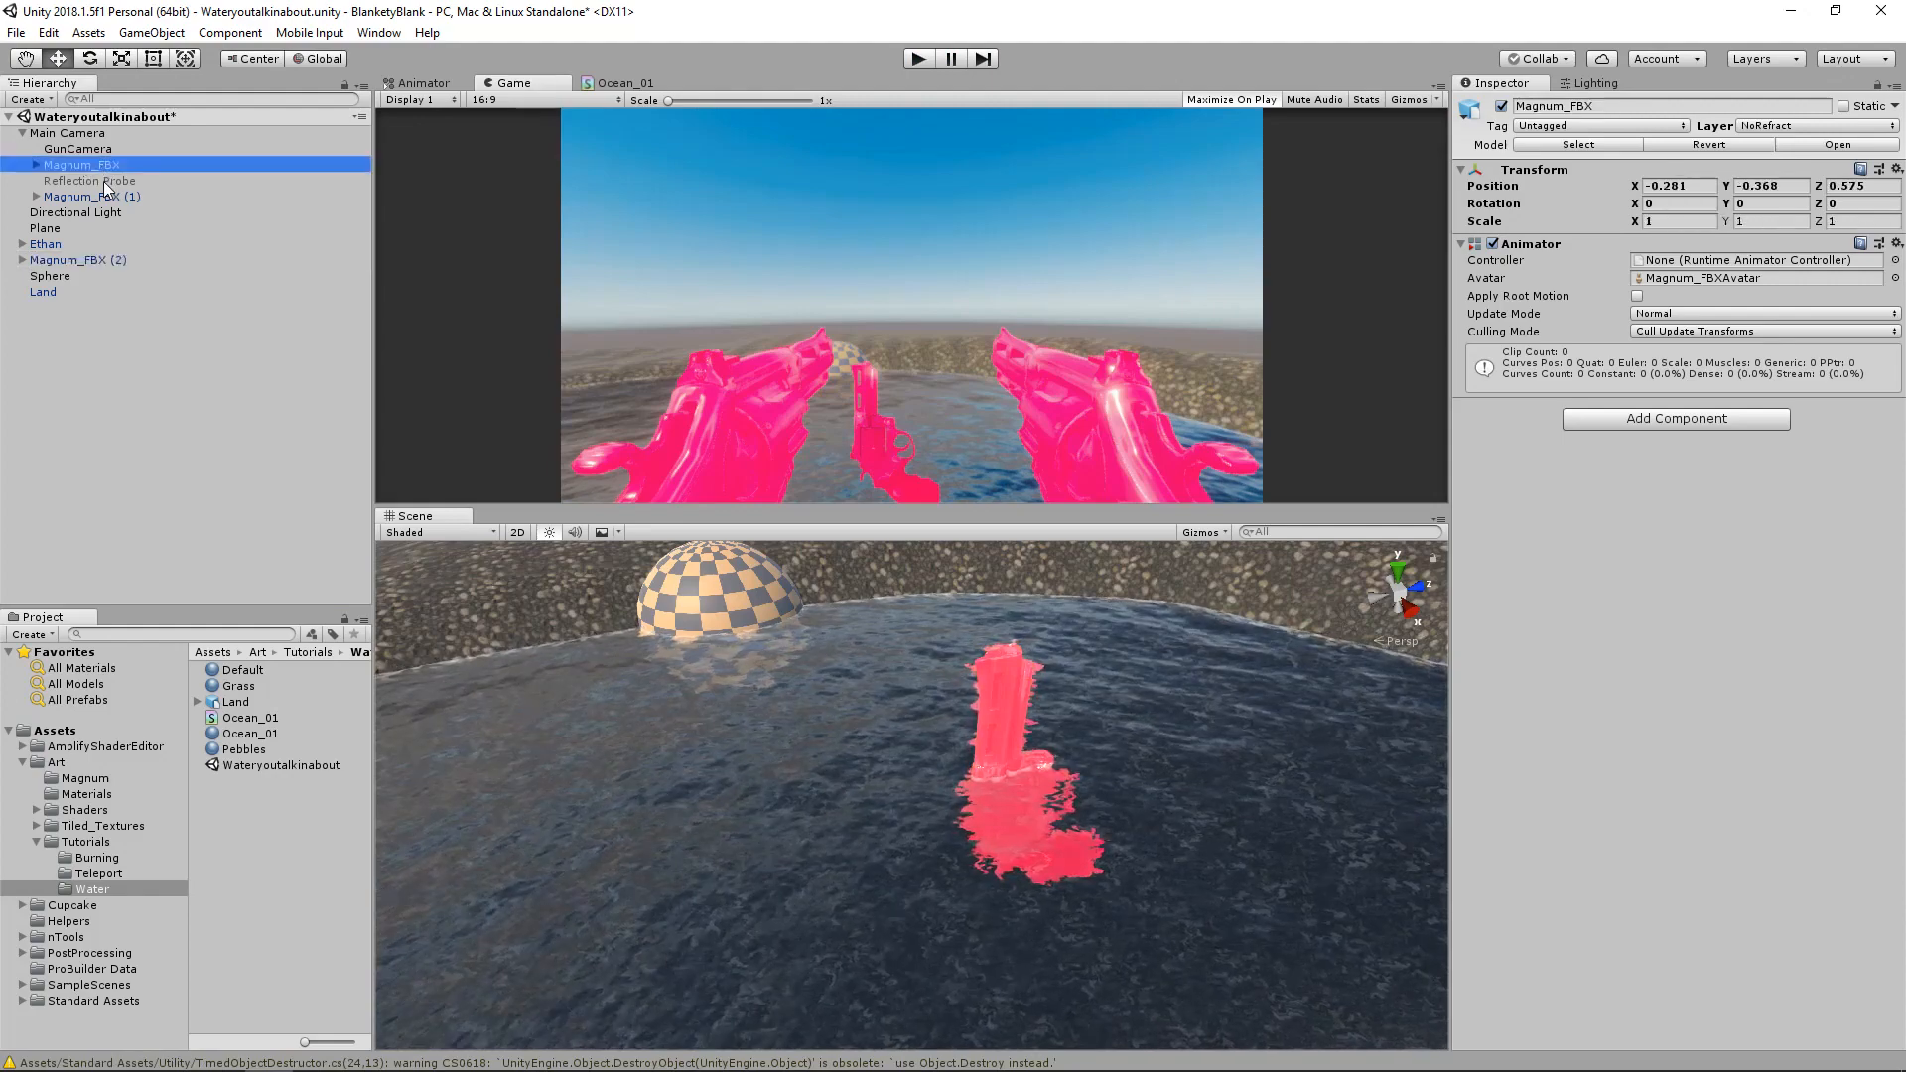
Return the Magnum guns to the Default layer and review Main Camera's Culling Mask
{"action": "left_click", "coordinate": [78, 259]}
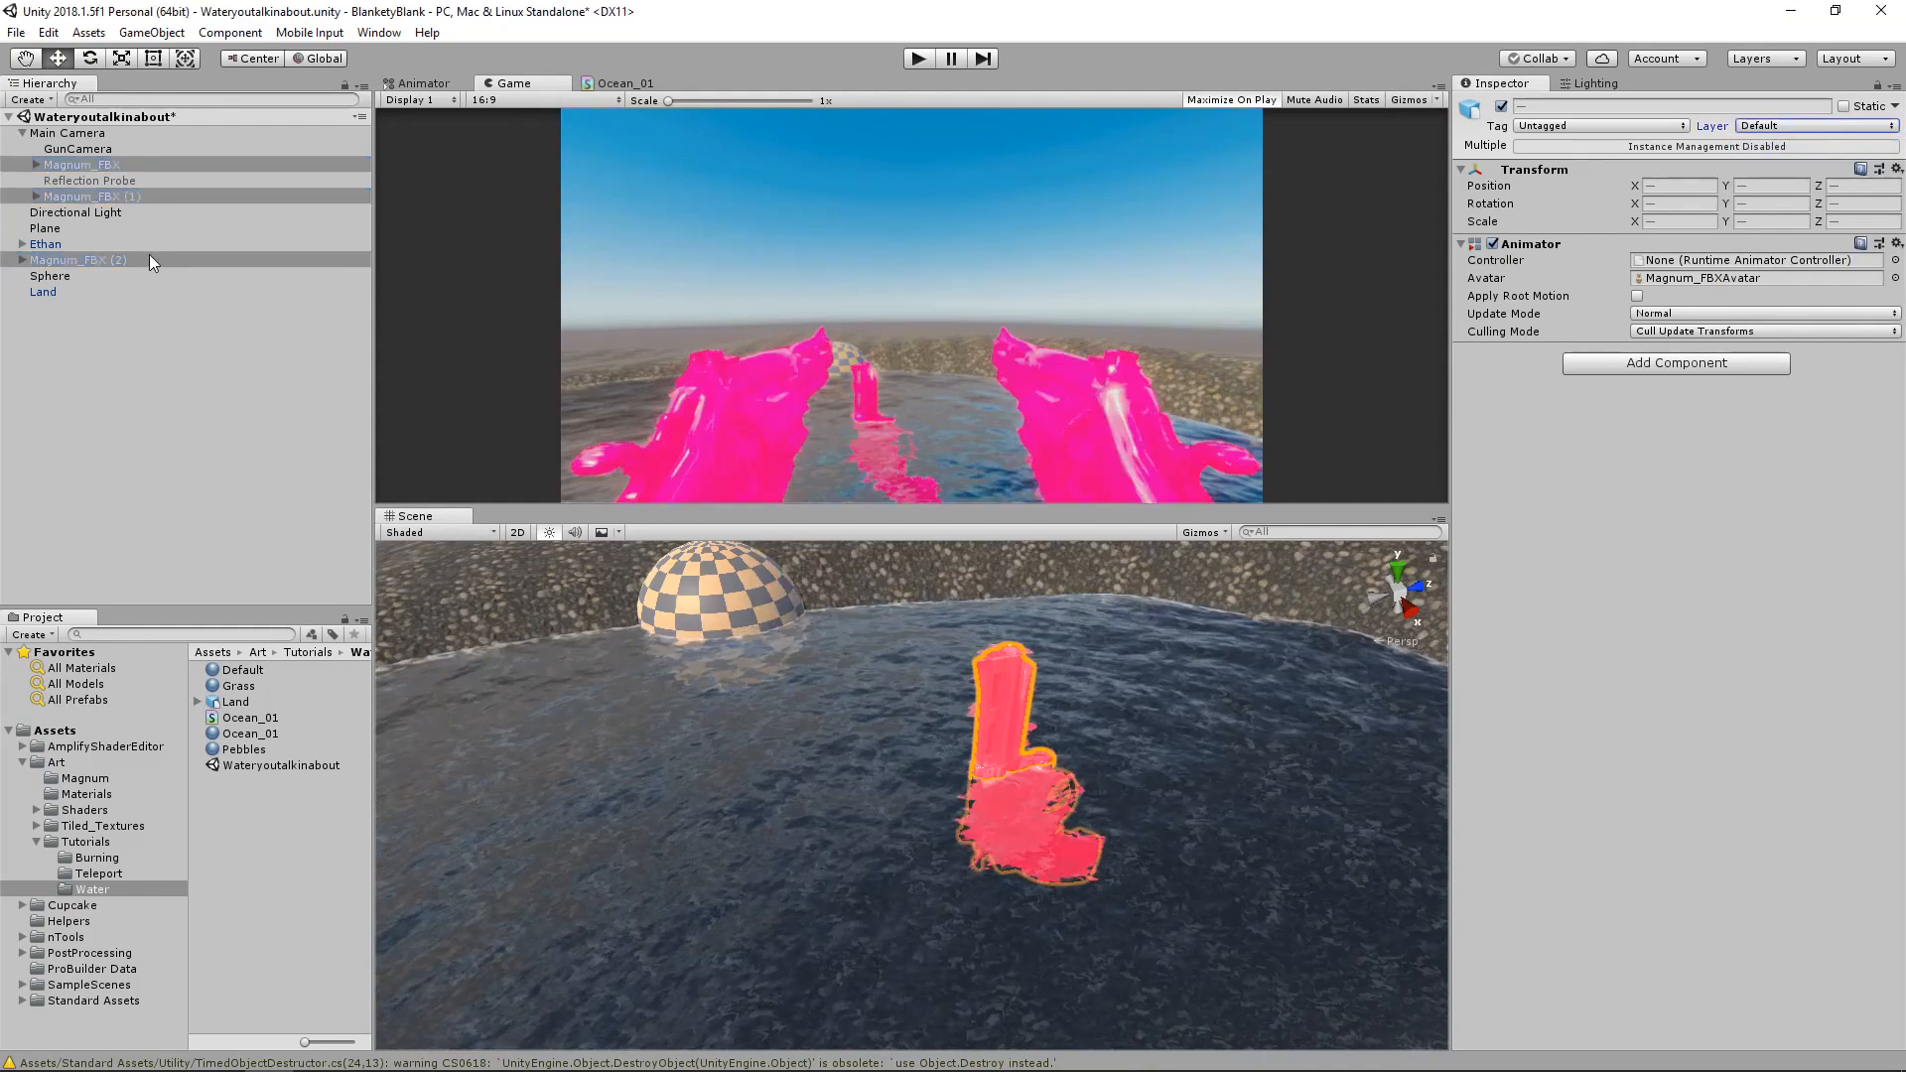
{"action": "left_click", "coordinate": [70, 148]}
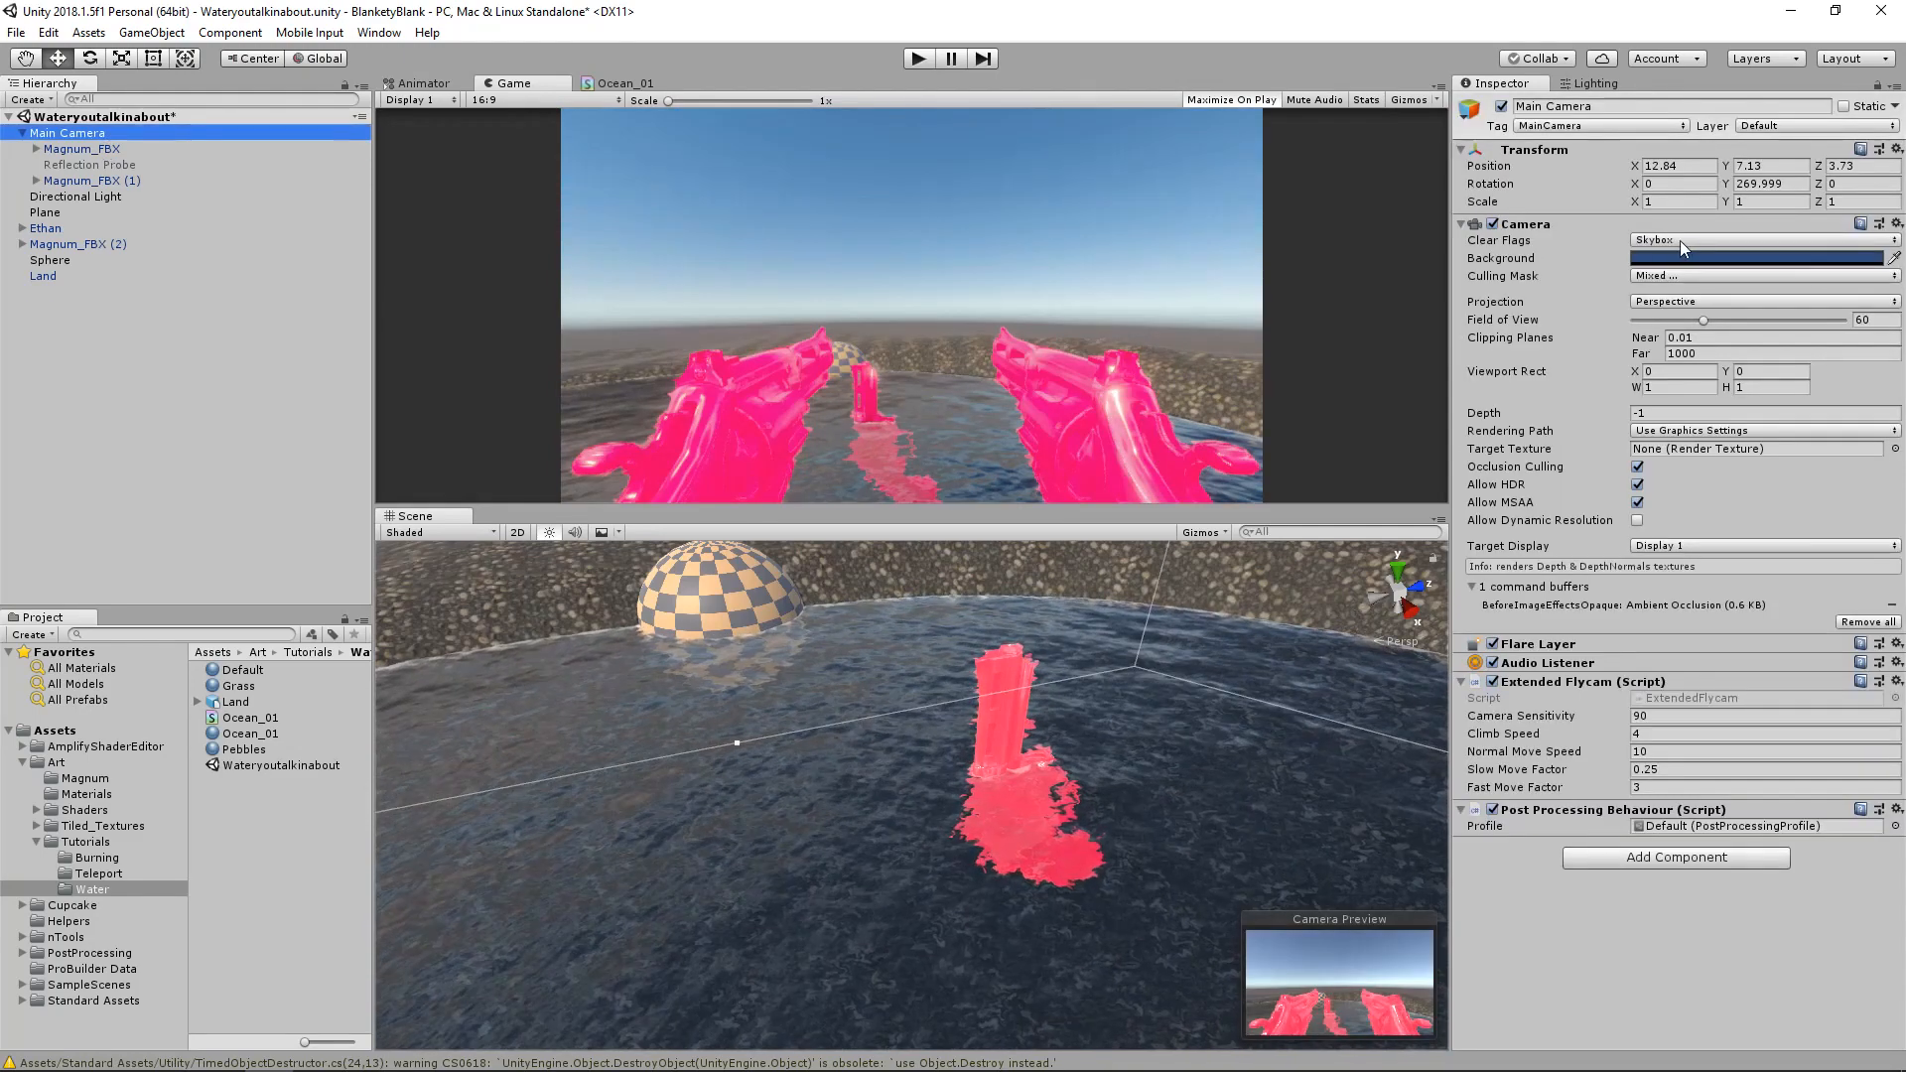
{"action": "left_click", "coordinate": [1766, 276]}
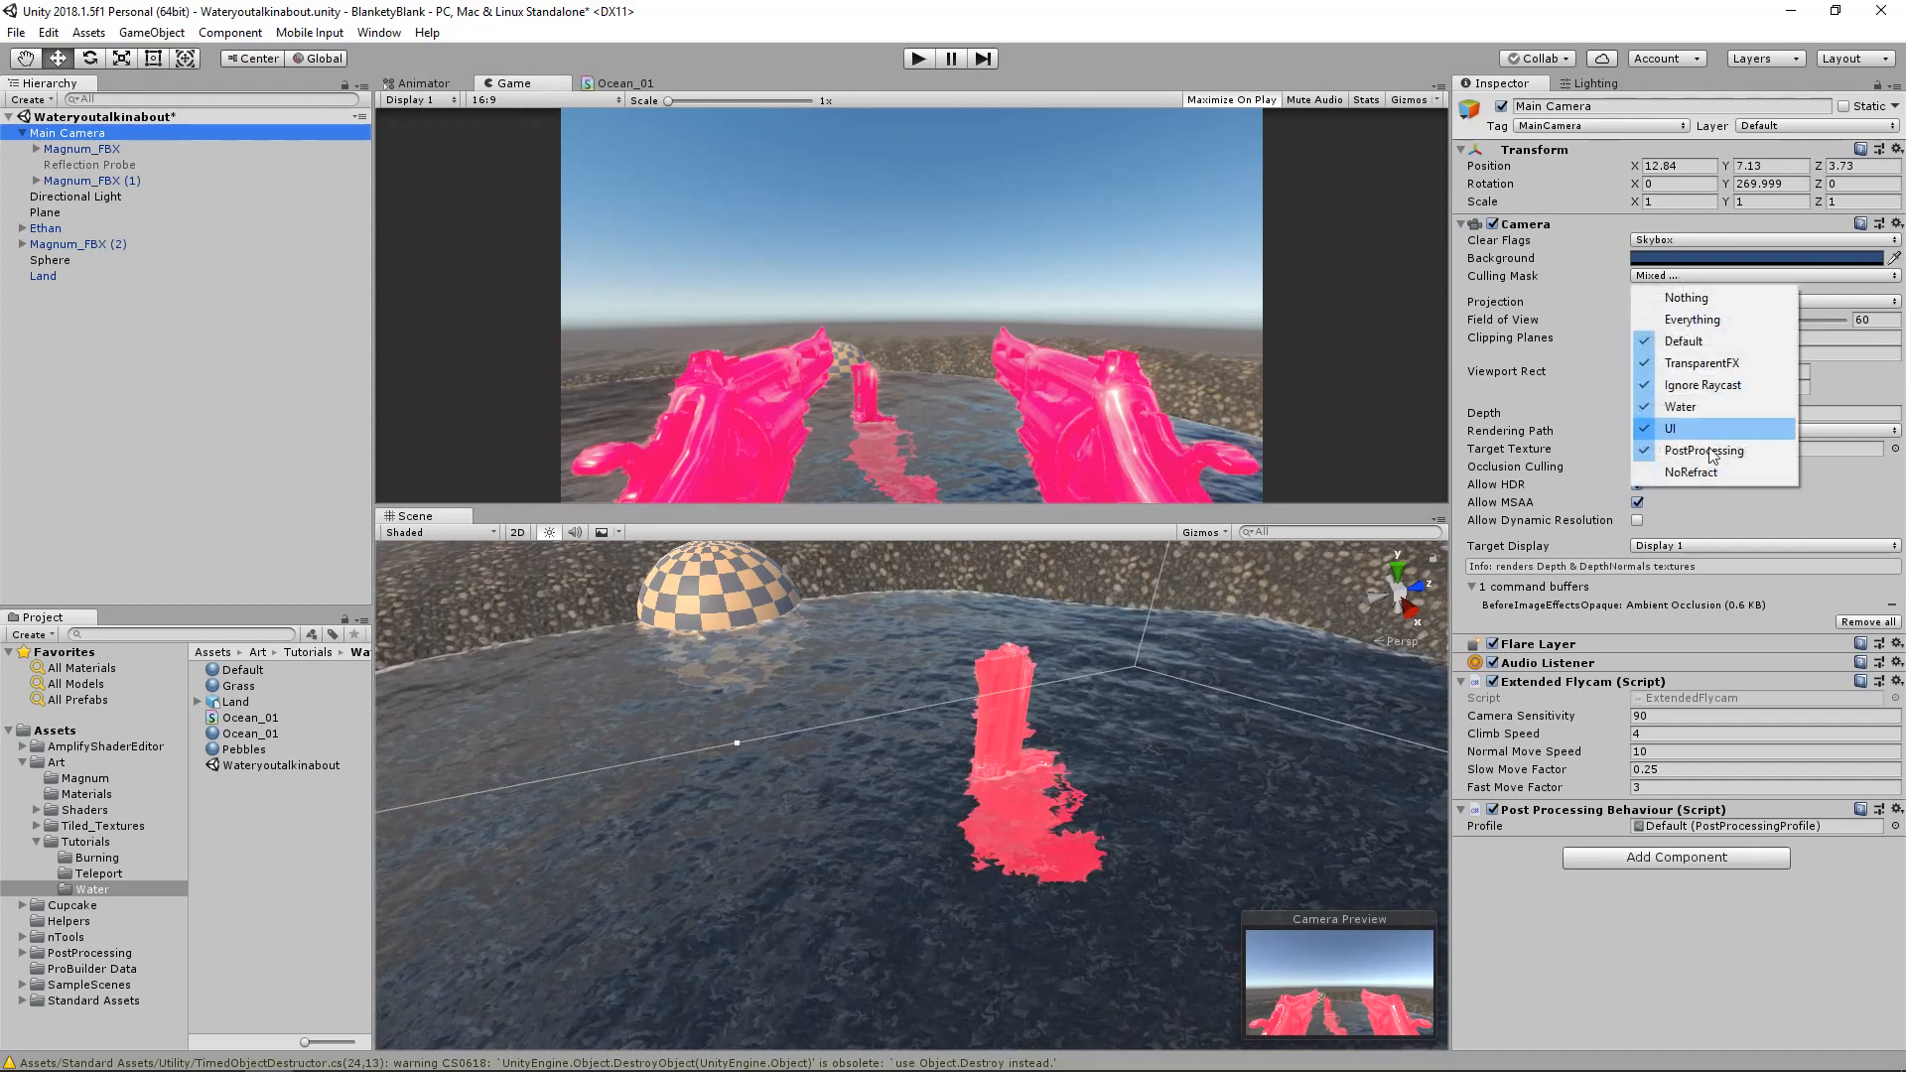
{"action": "left_click", "coordinate": [77, 181]}
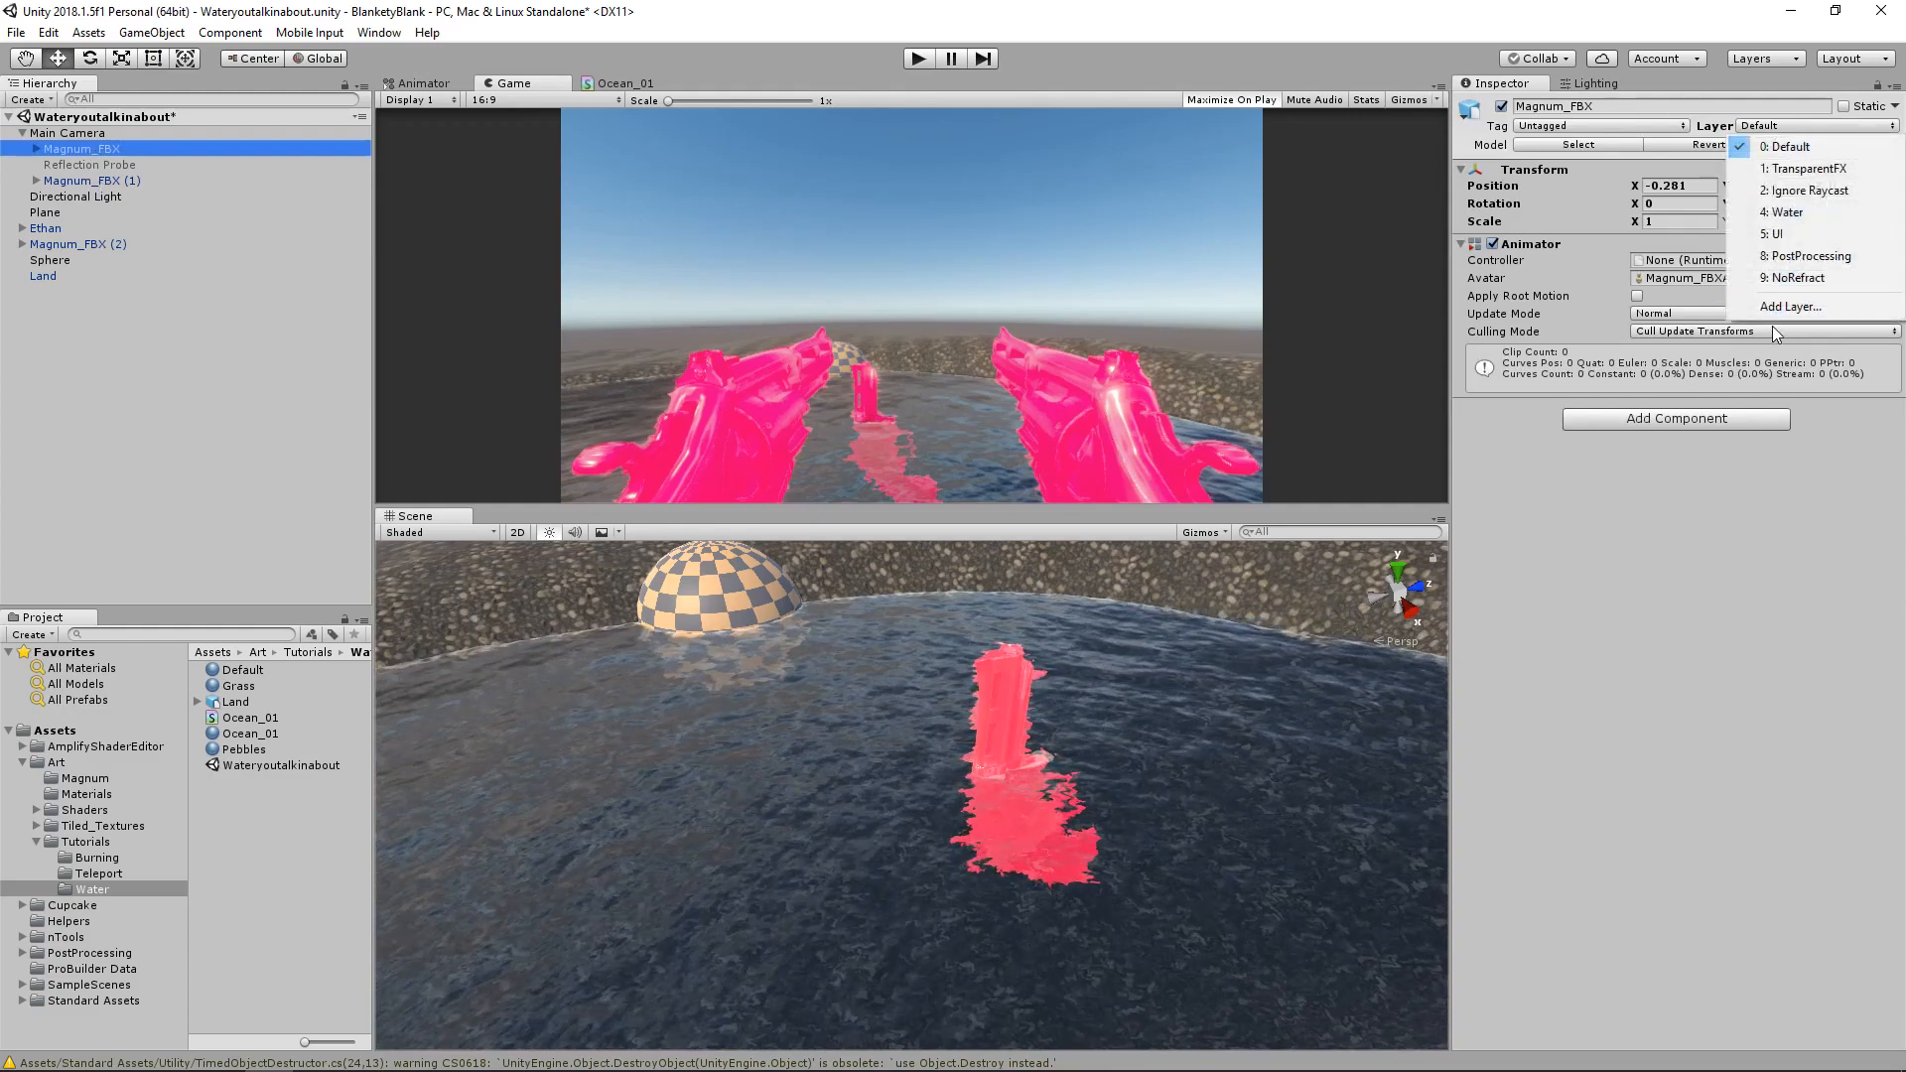
{"action": "left_click", "coordinate": [1790, 306]}
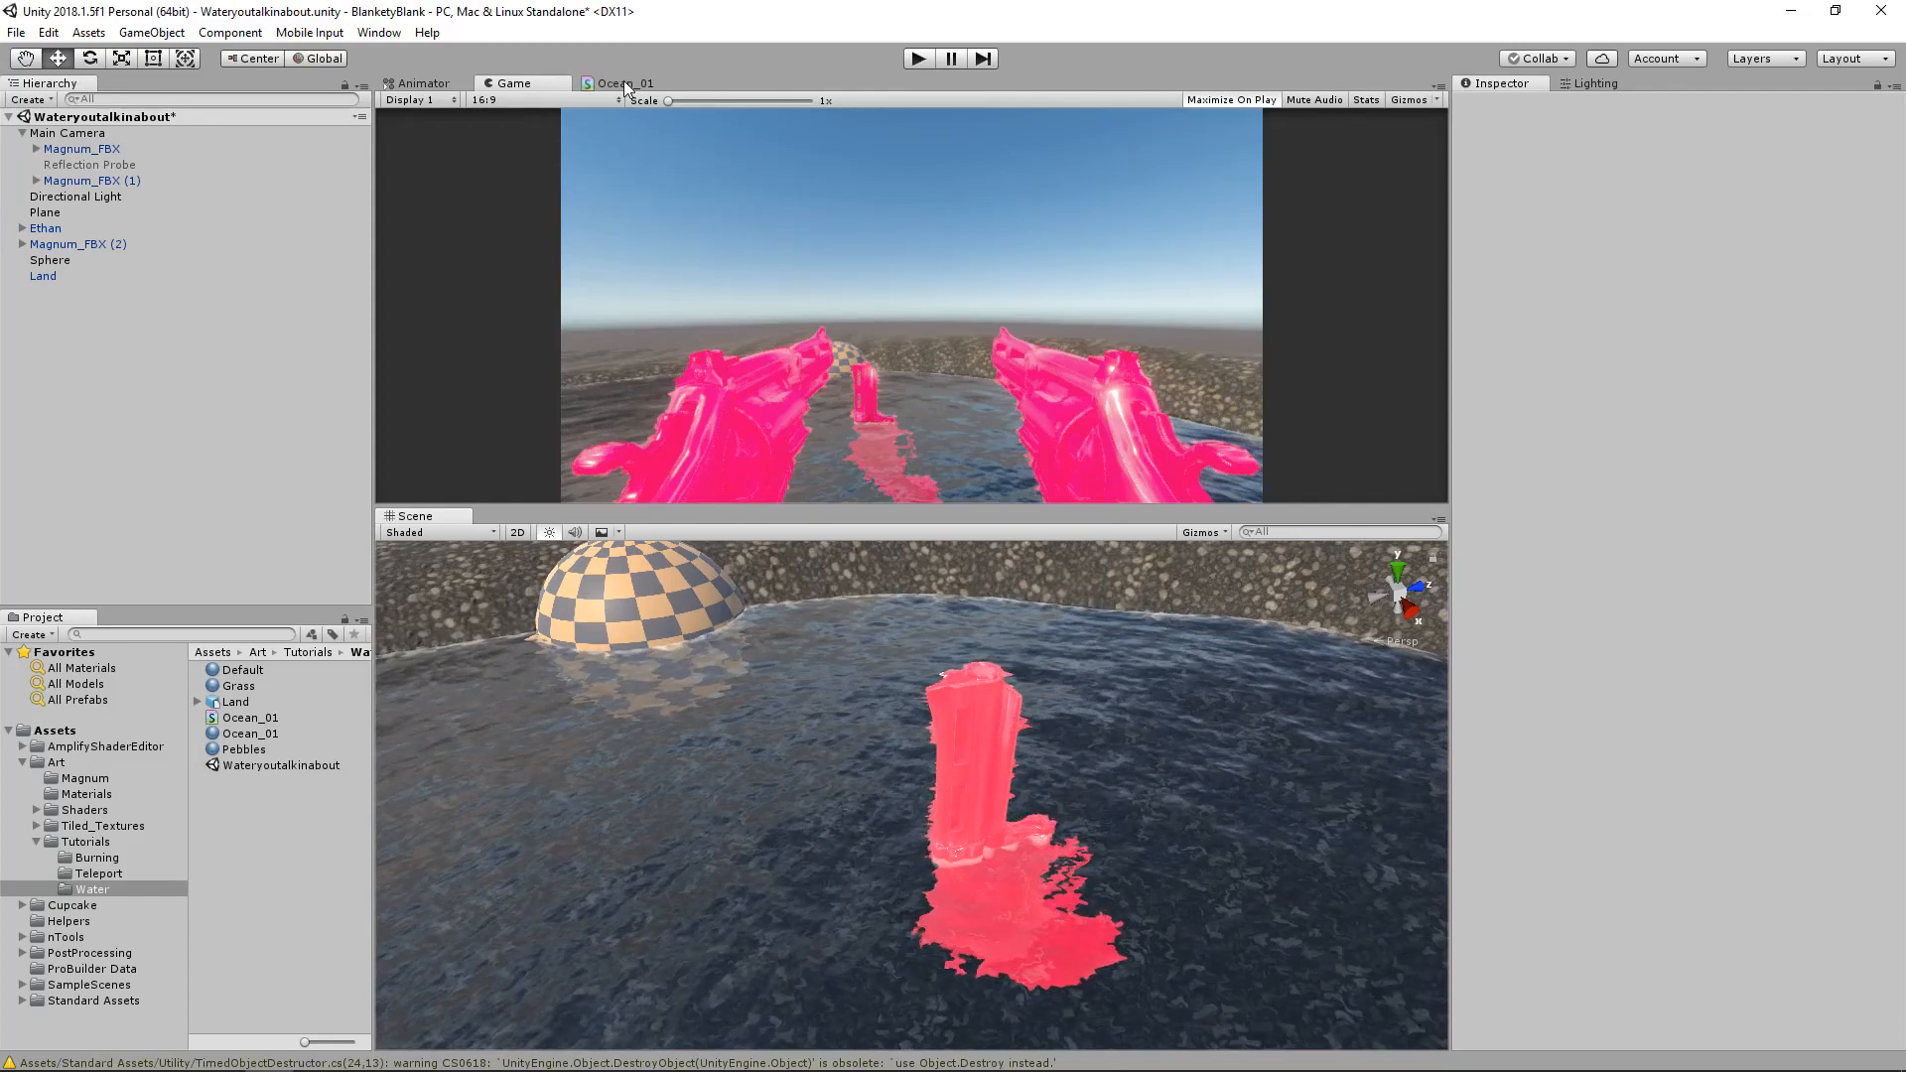
Switch to the Ocean_01 shader graph and pan to empty space beside the Output Node
{"action": "left_click", "coordinate": [621, 82]}
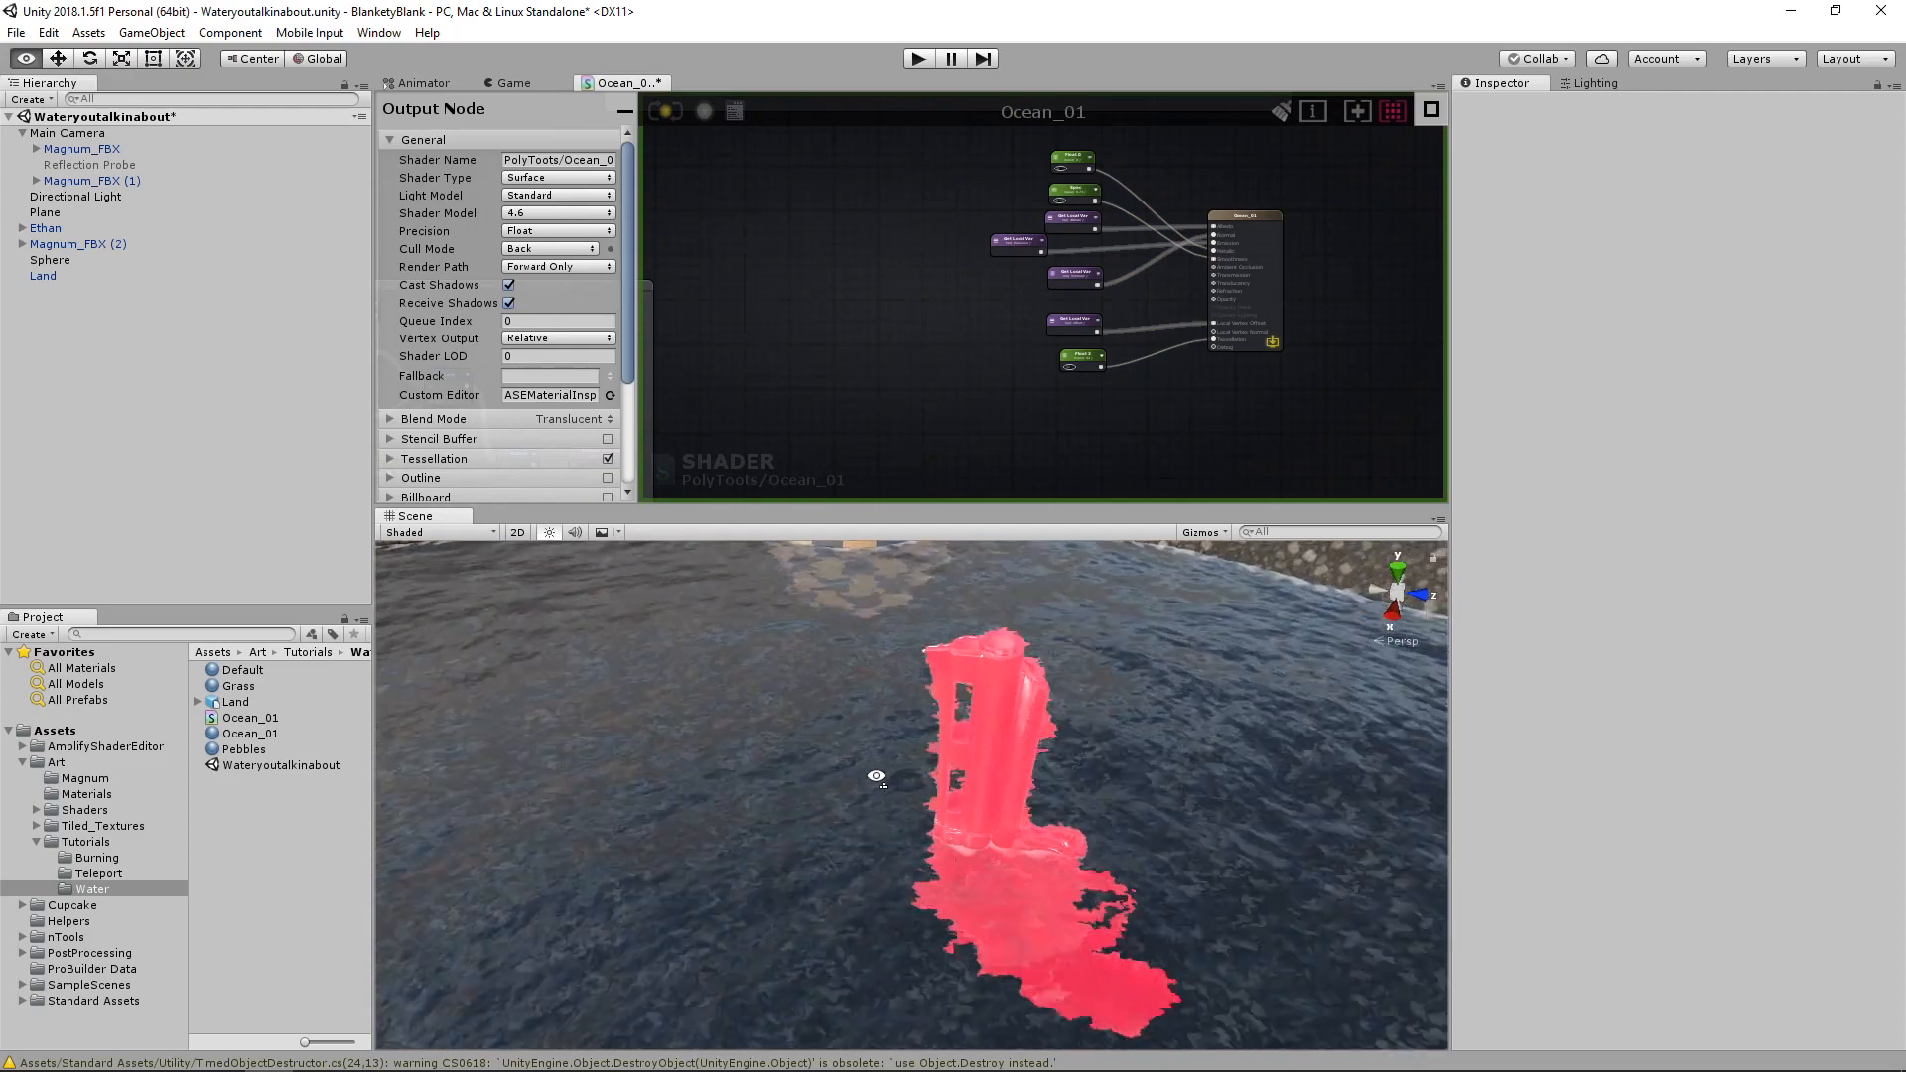
{"action": "left_click_drag", "start_coordinate": [876, 779], "coordinate": [698, 772]}
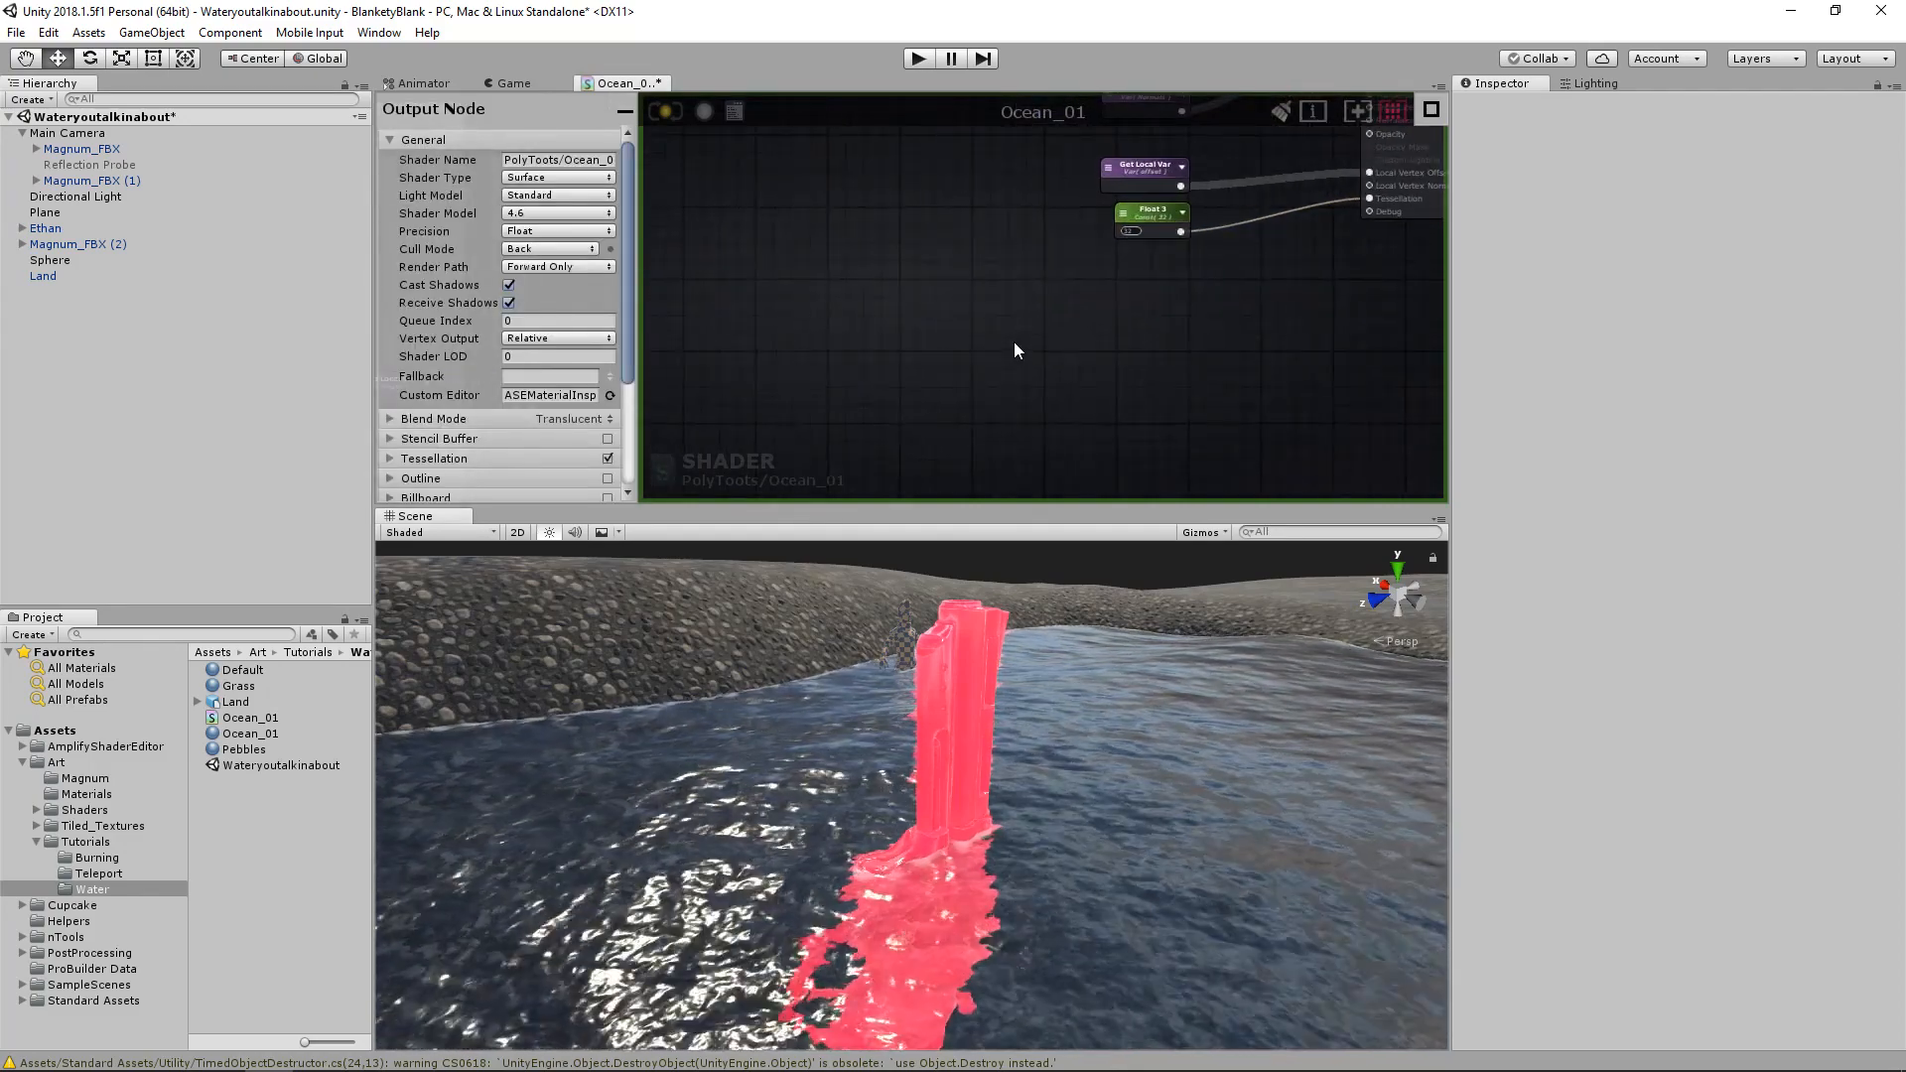
Add a Depth Fade node and a float property named Water Depth
{"action": "type", "text": "depth"}
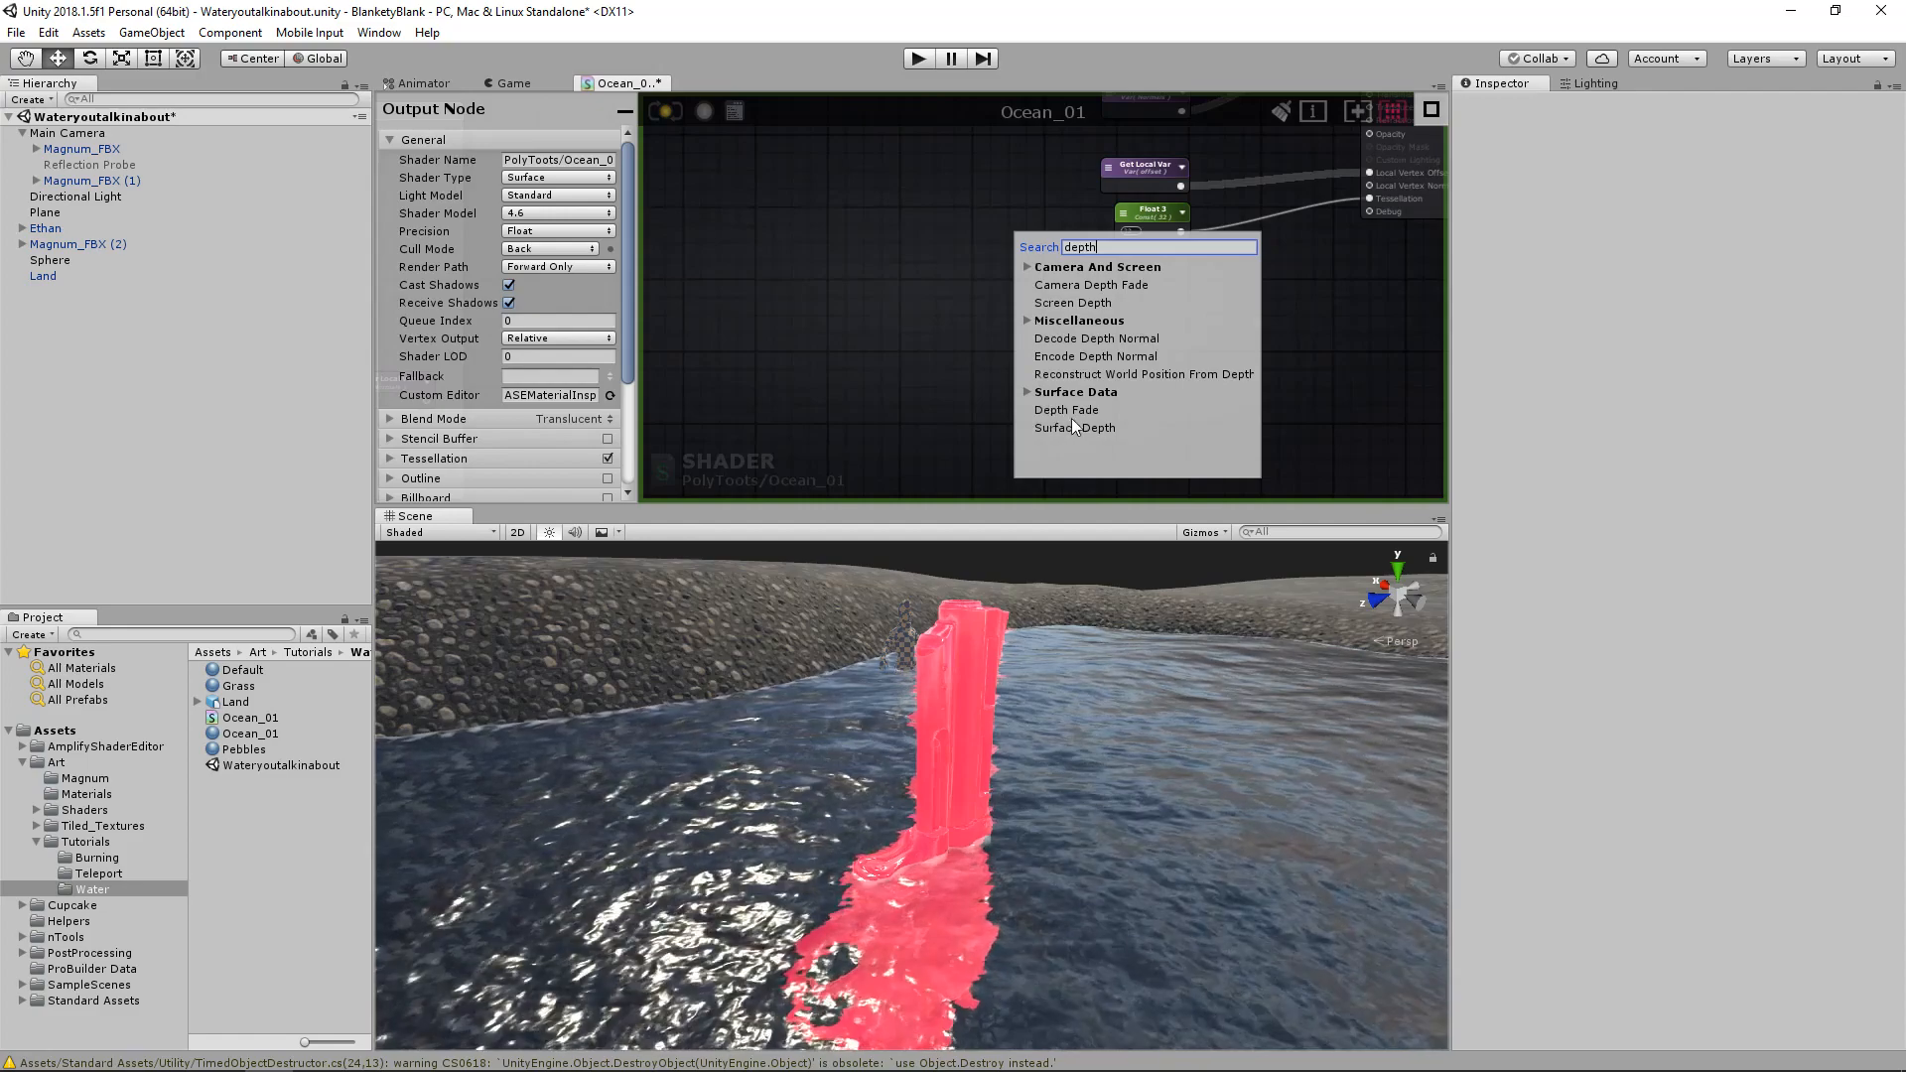
{"action": "left_click", "coordinate": [1066, 410]}
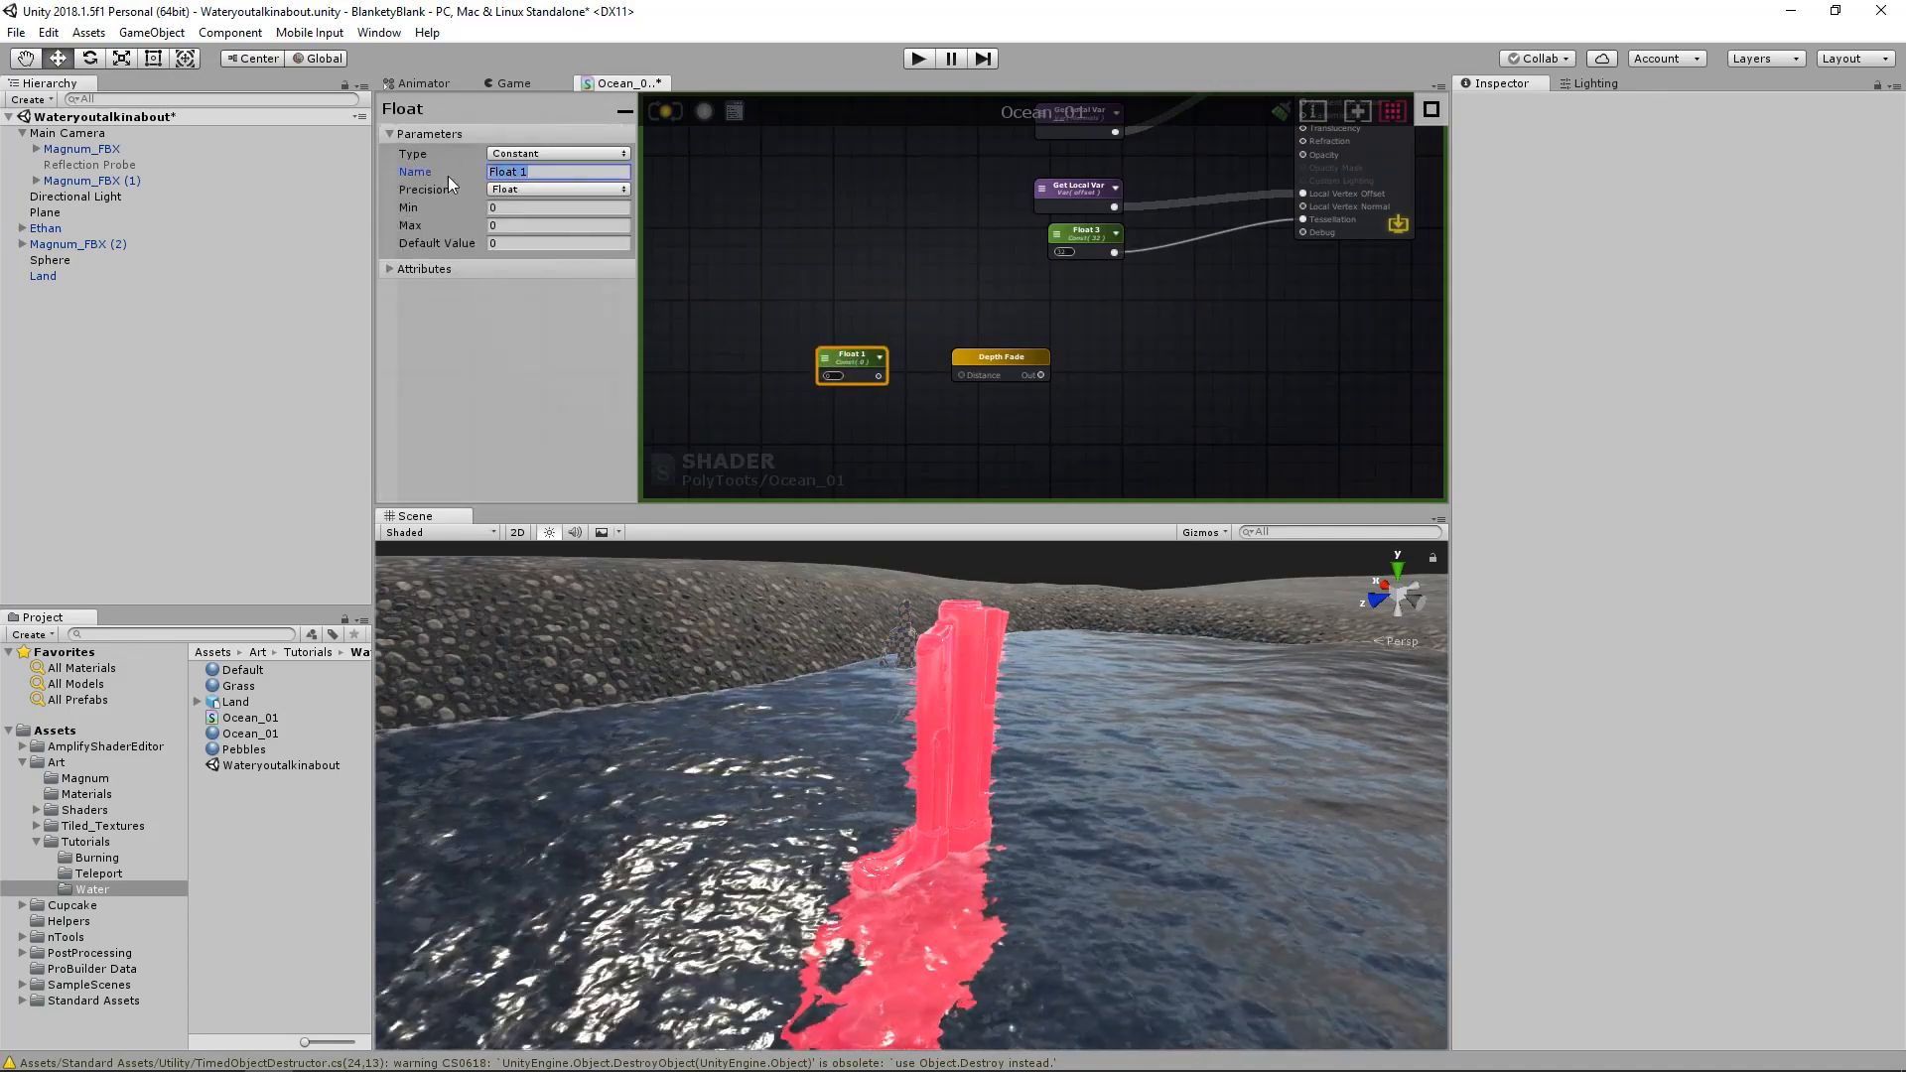
{"action": "type", "text": "Water Depth"}
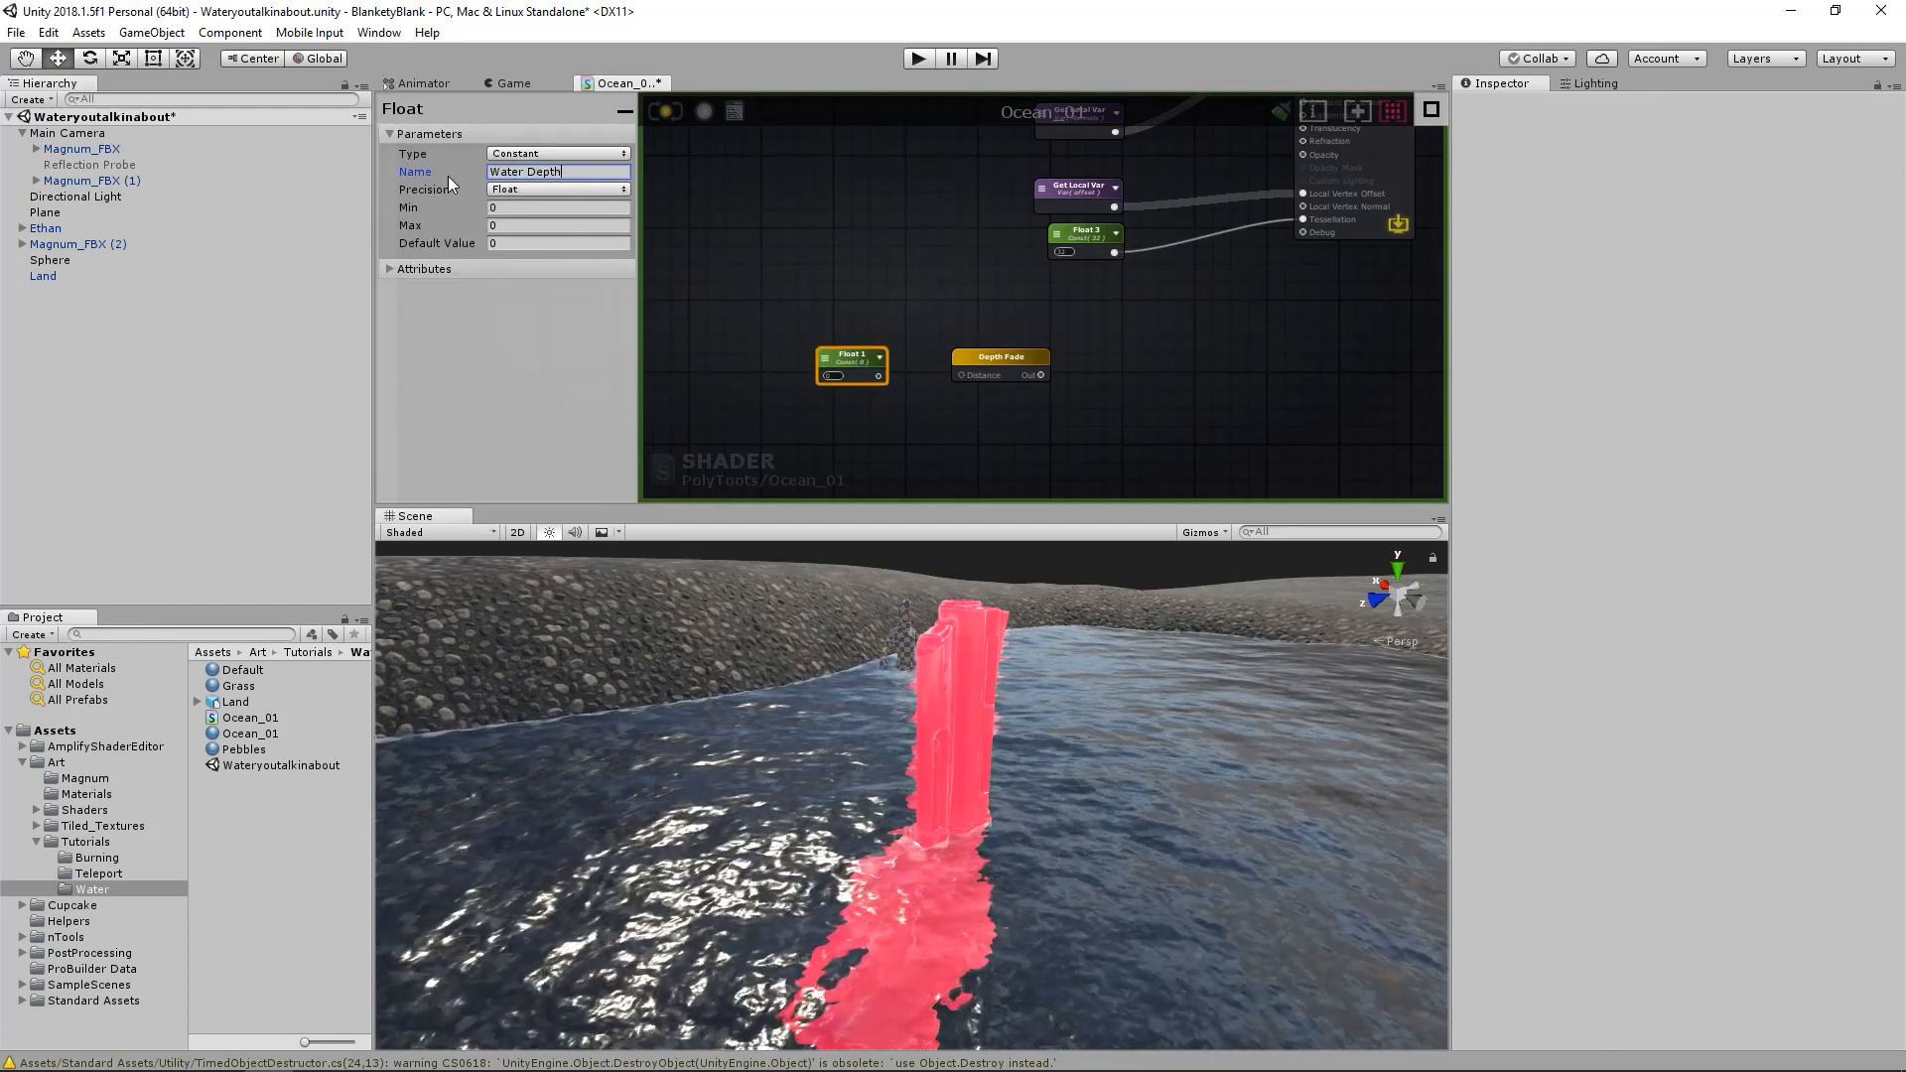
{"action": "left_click", "coordinate": [558, 153]}
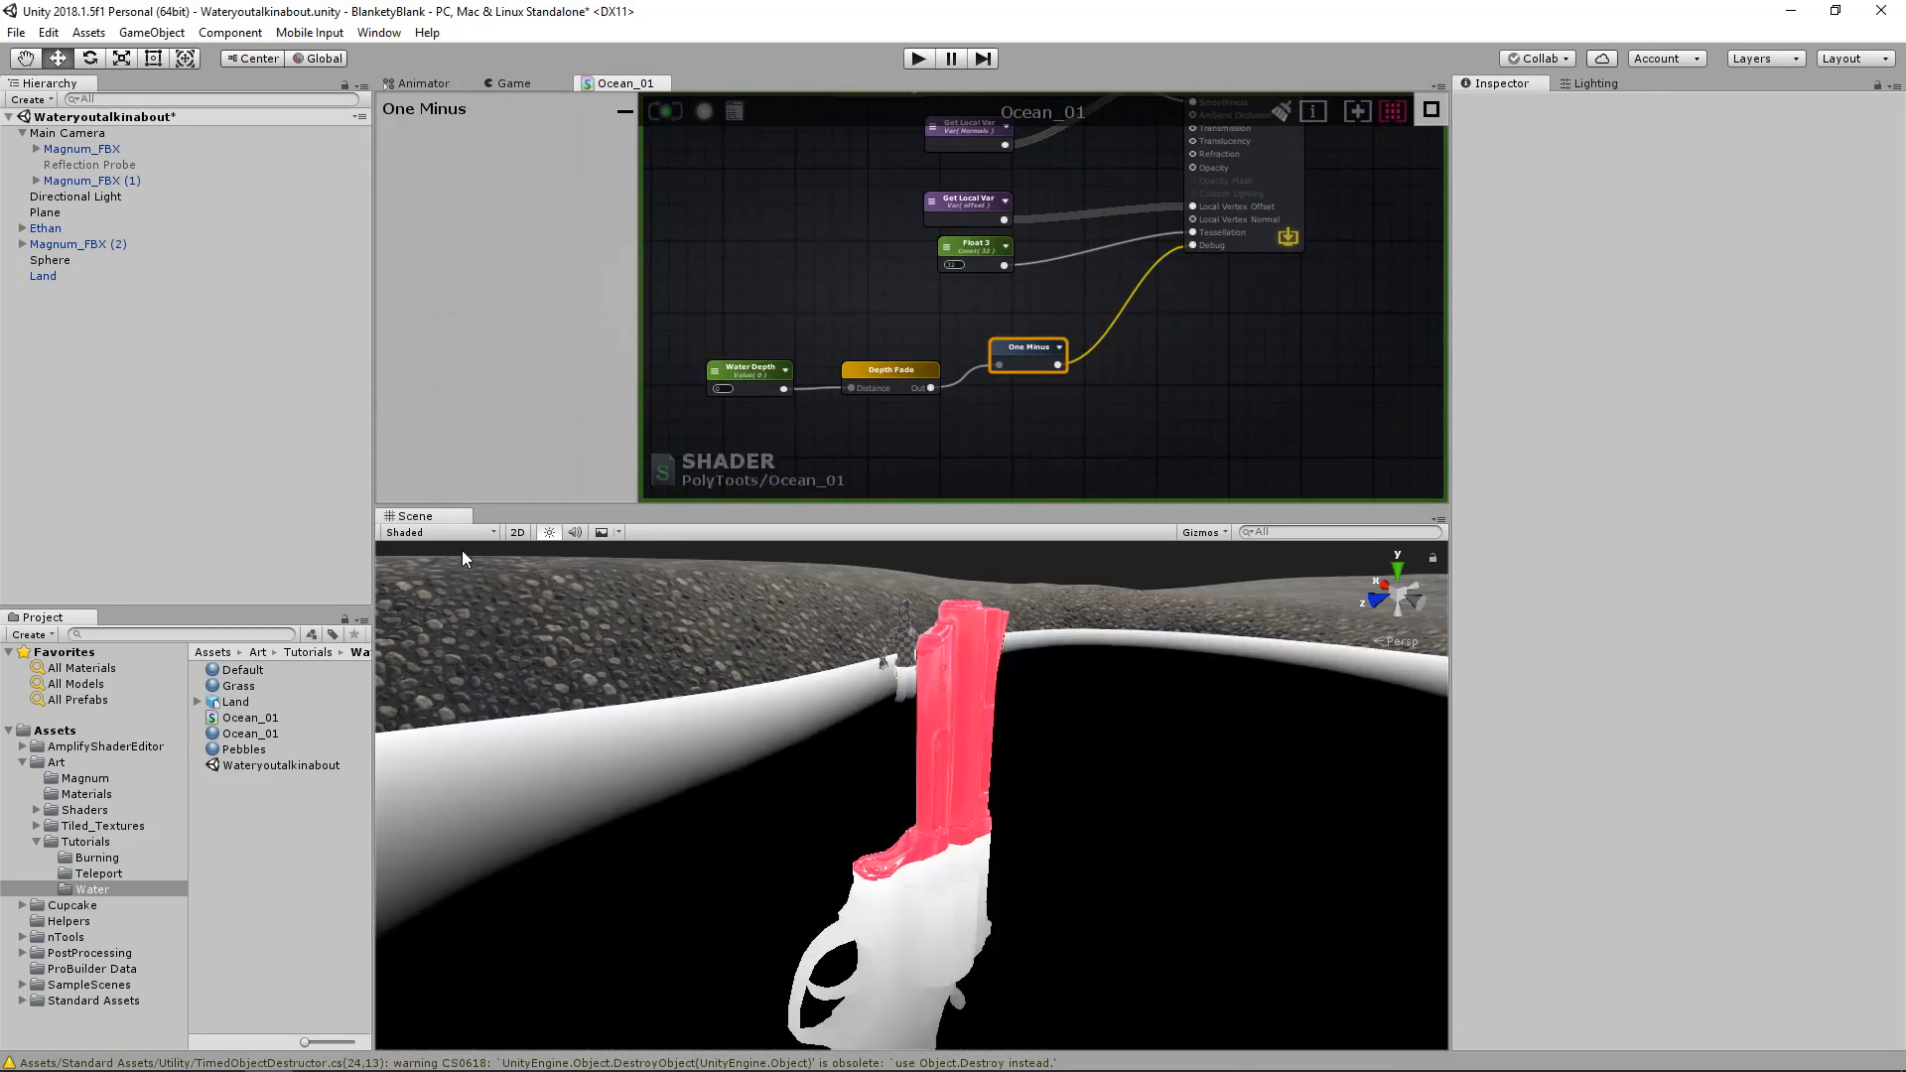
Select the Ocean_01 material and fine-tune its Water Depth to 1.85
{"action": "left_click", "coordinate": [249, 732]}
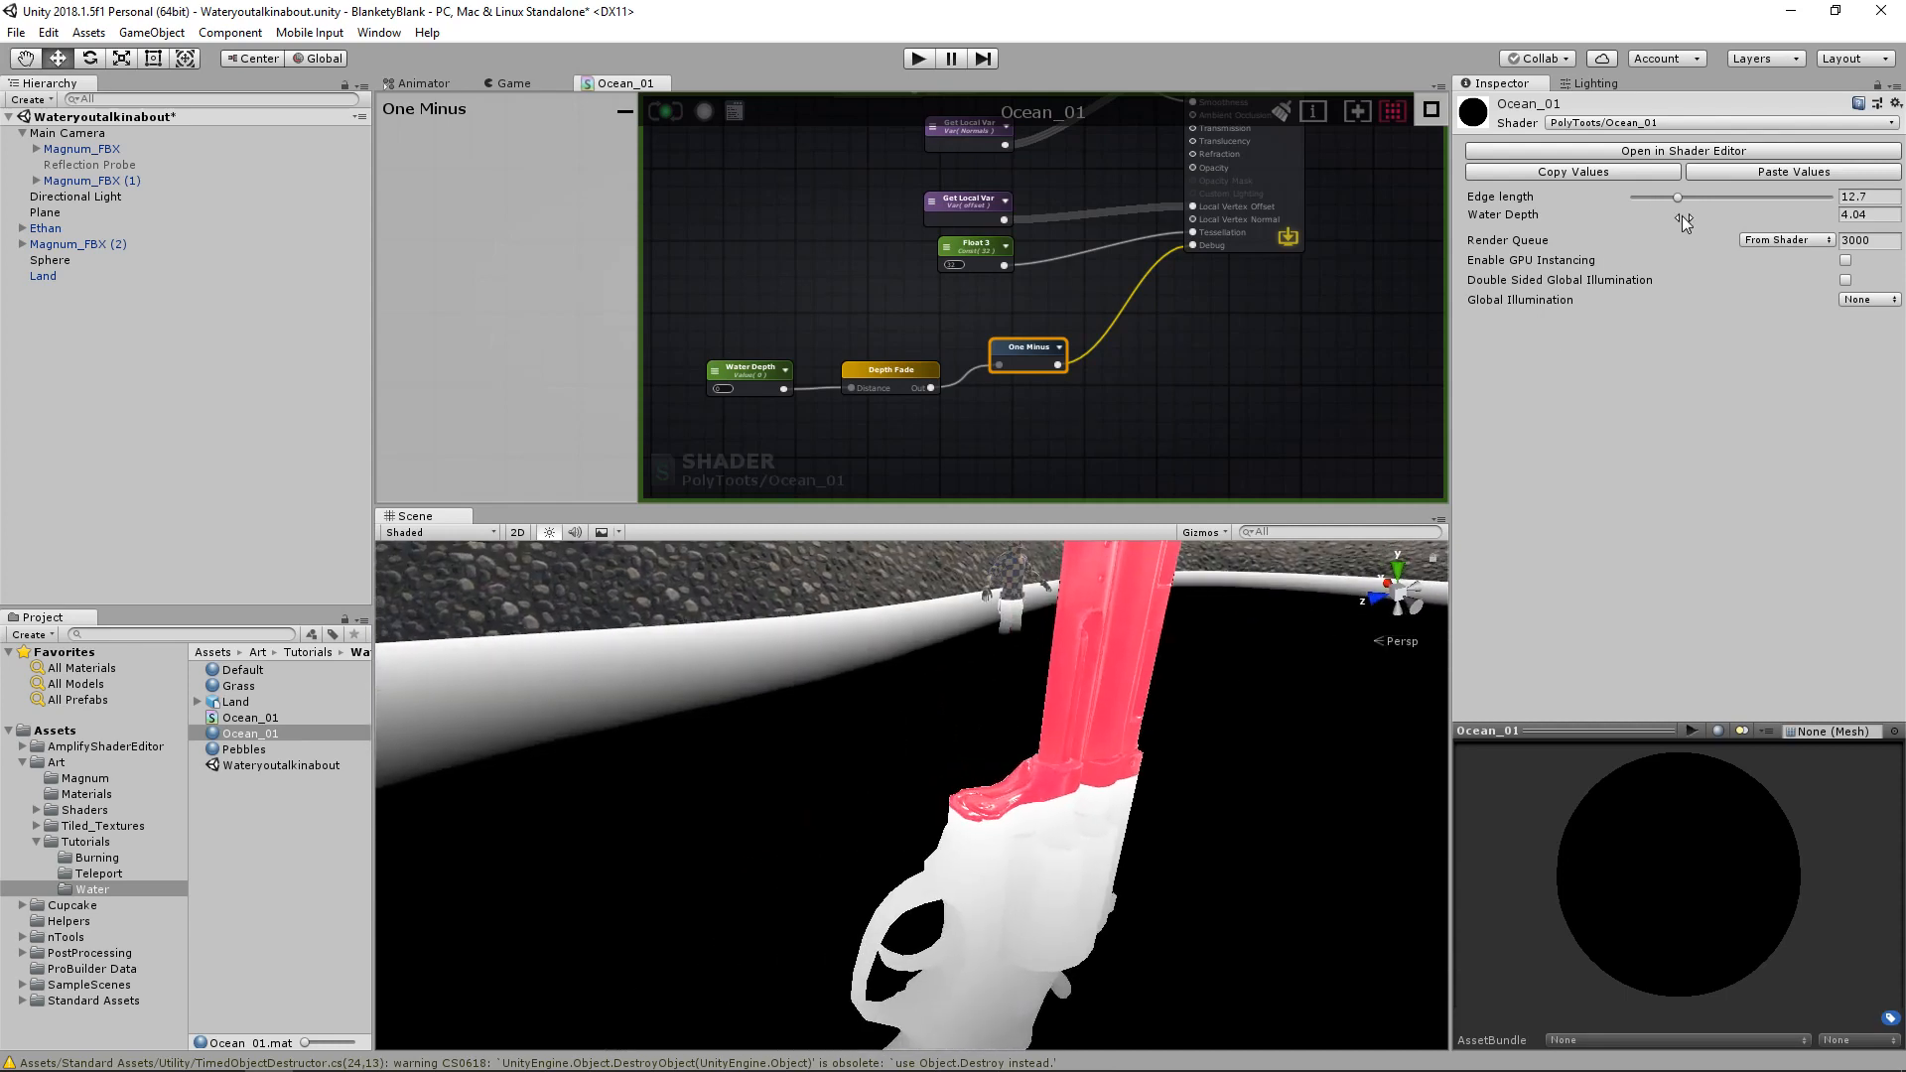
{"action": "left_click_drag", "start_coordinate": [1683, 223], "coordinate": [1626, 226]}
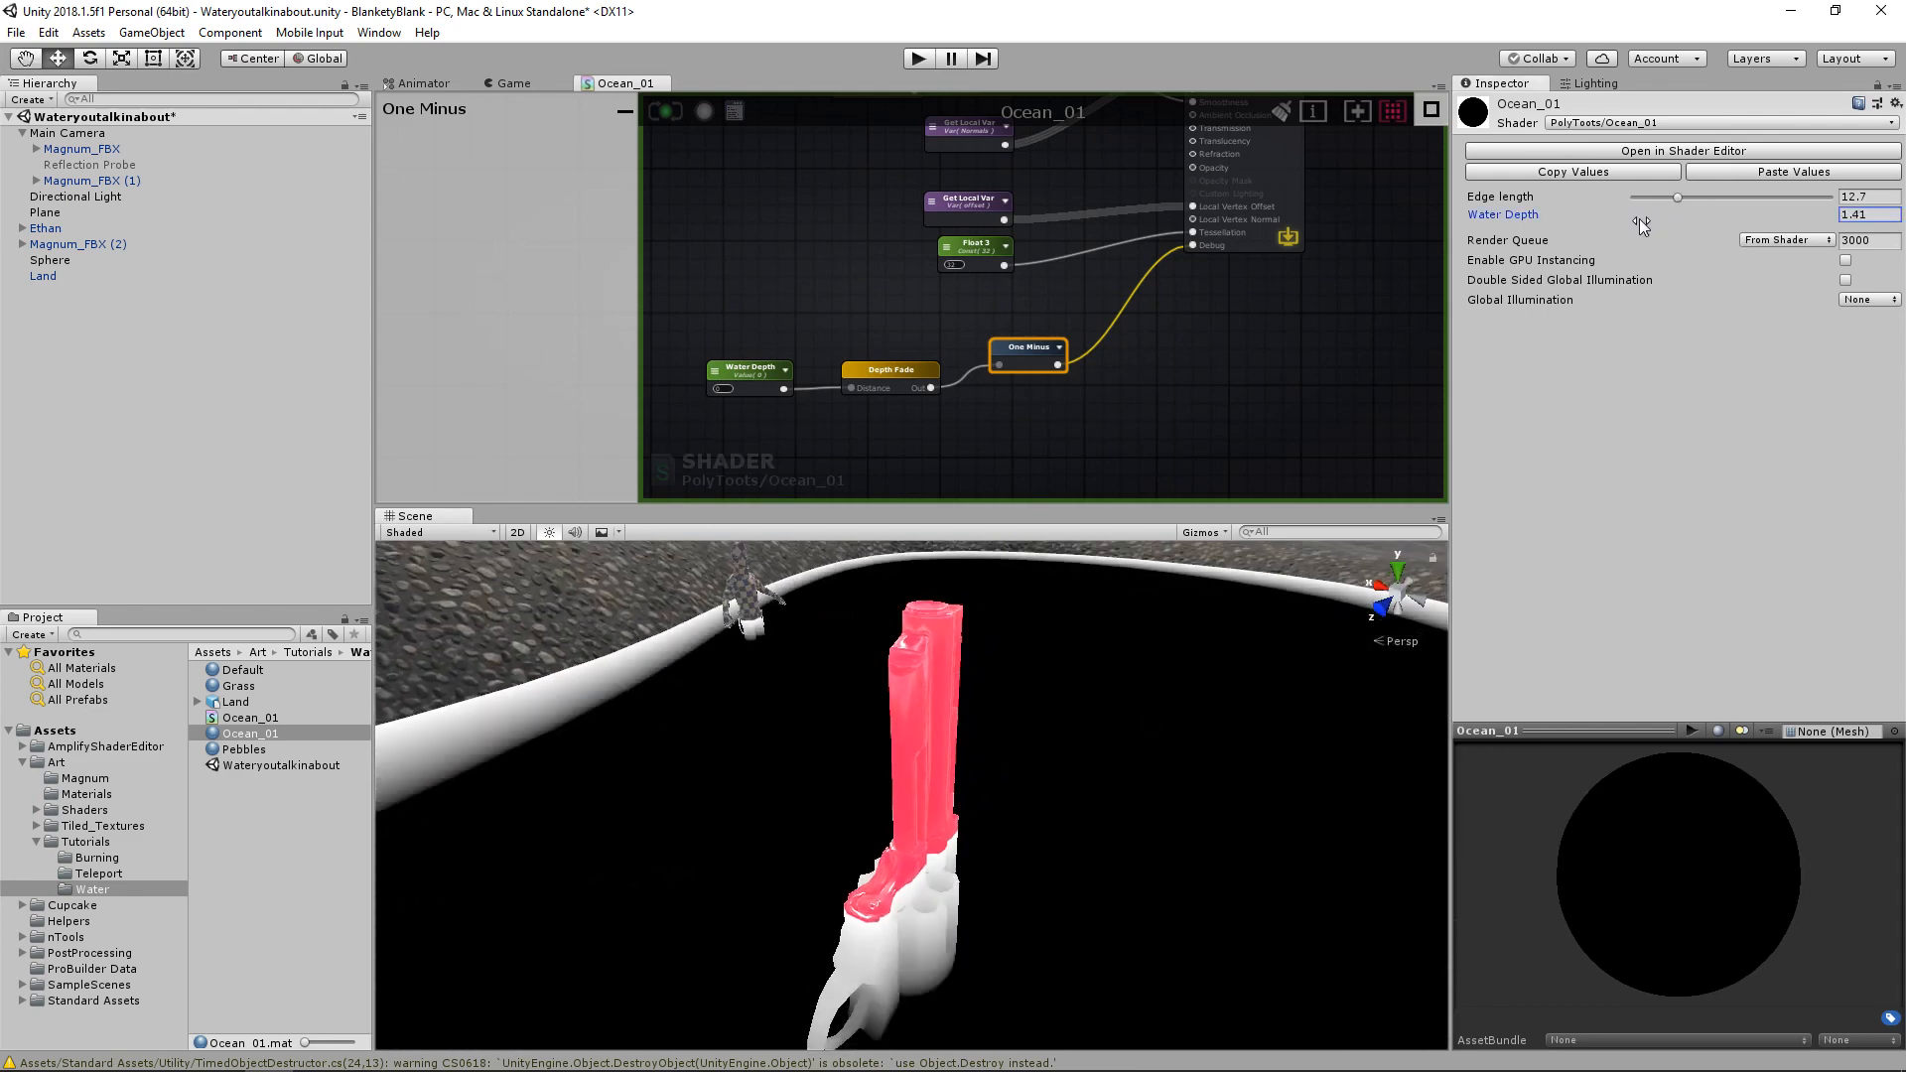
{"action": "left_click_drag", "start_coordinate": [1641, 229], "coordinate": [1678, 229]}
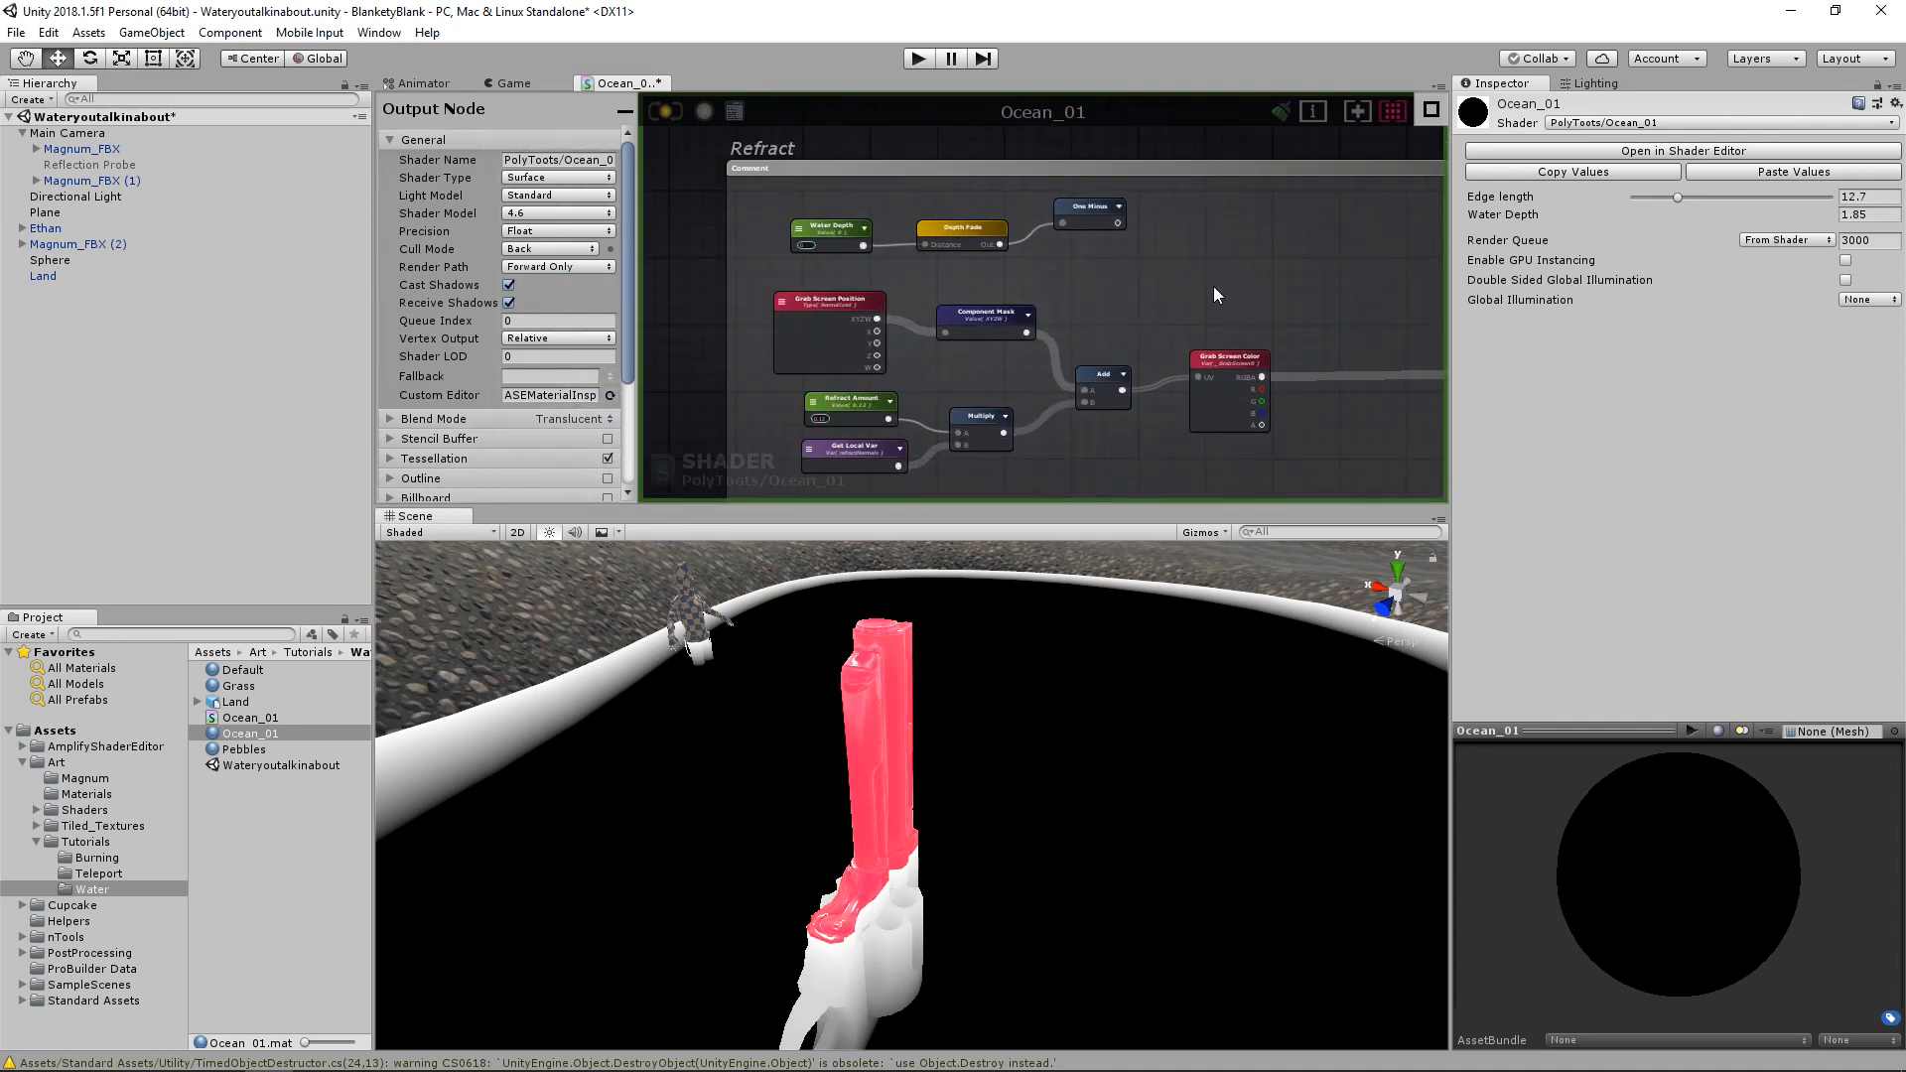
{"action": "left_click", "coordinate": [1090, 214]}
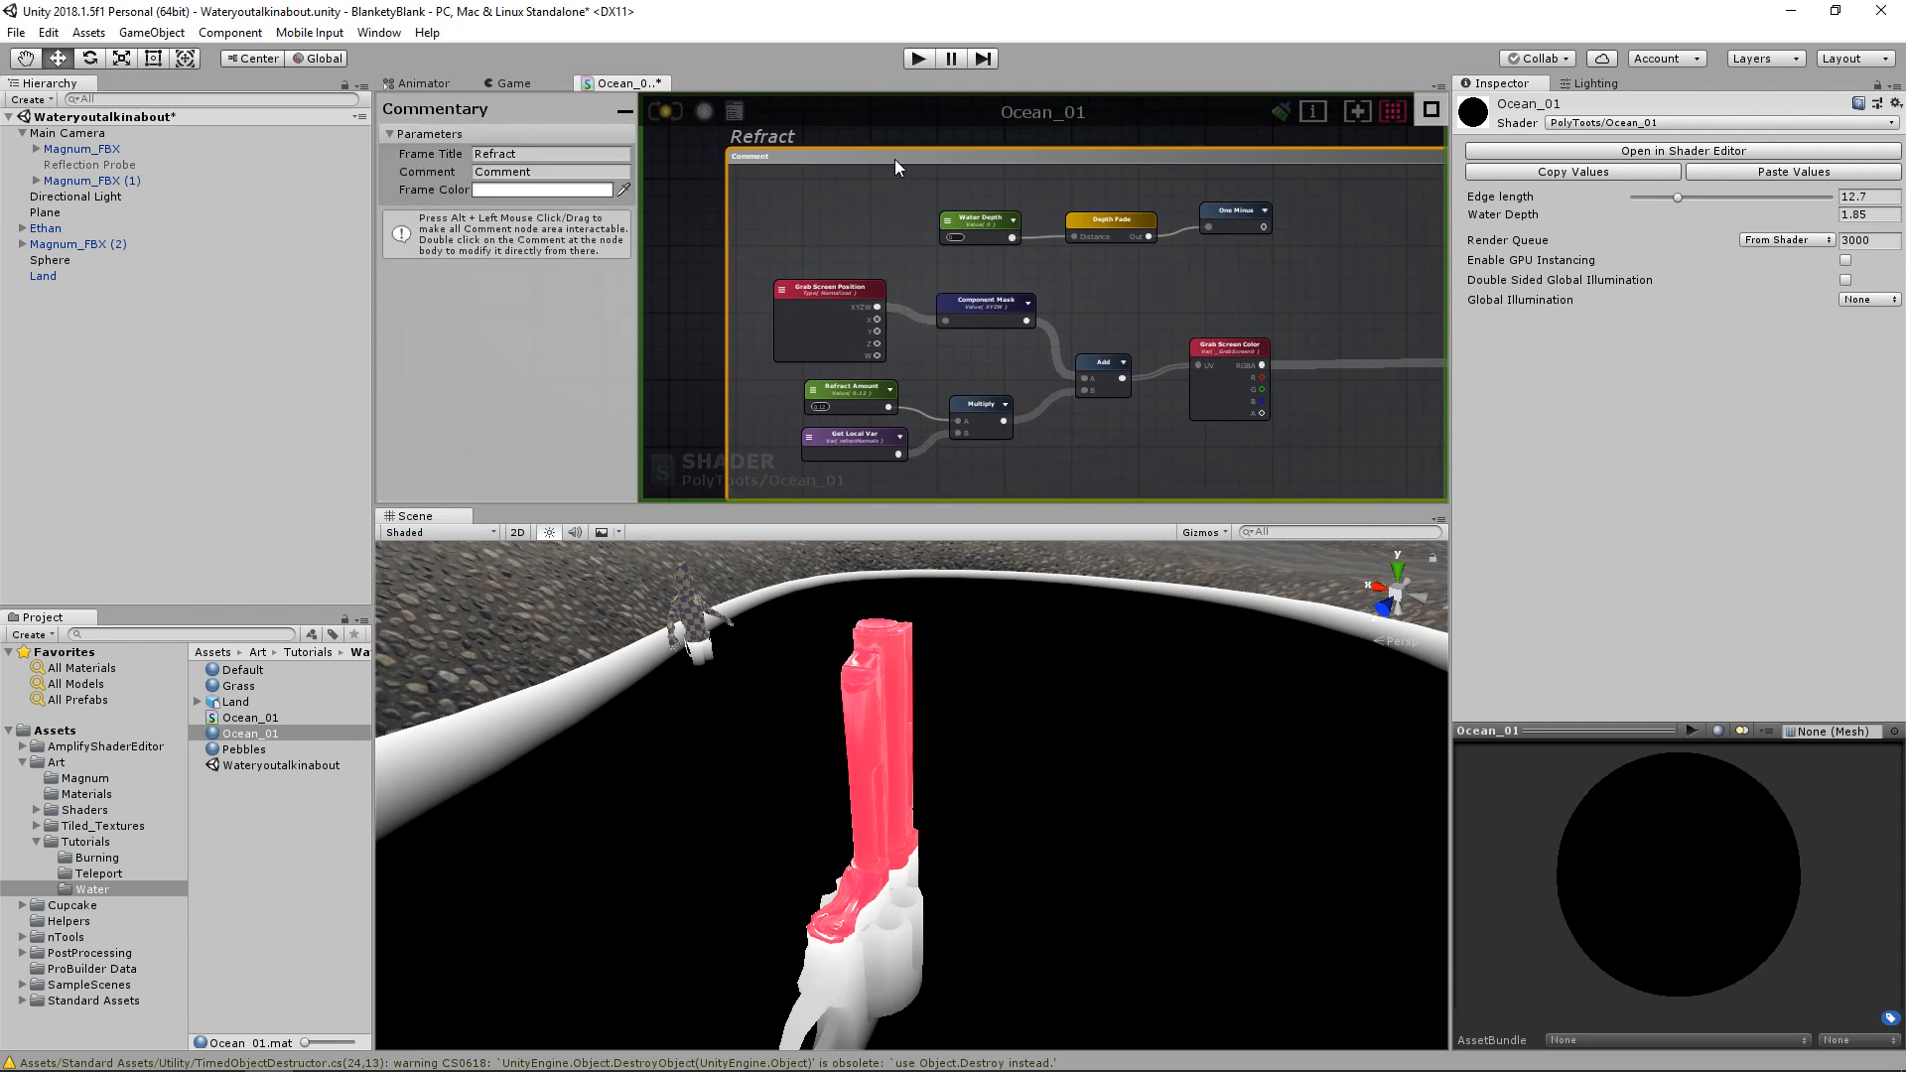
{"action": "mouse_move", "coordinate": [899, 275]}
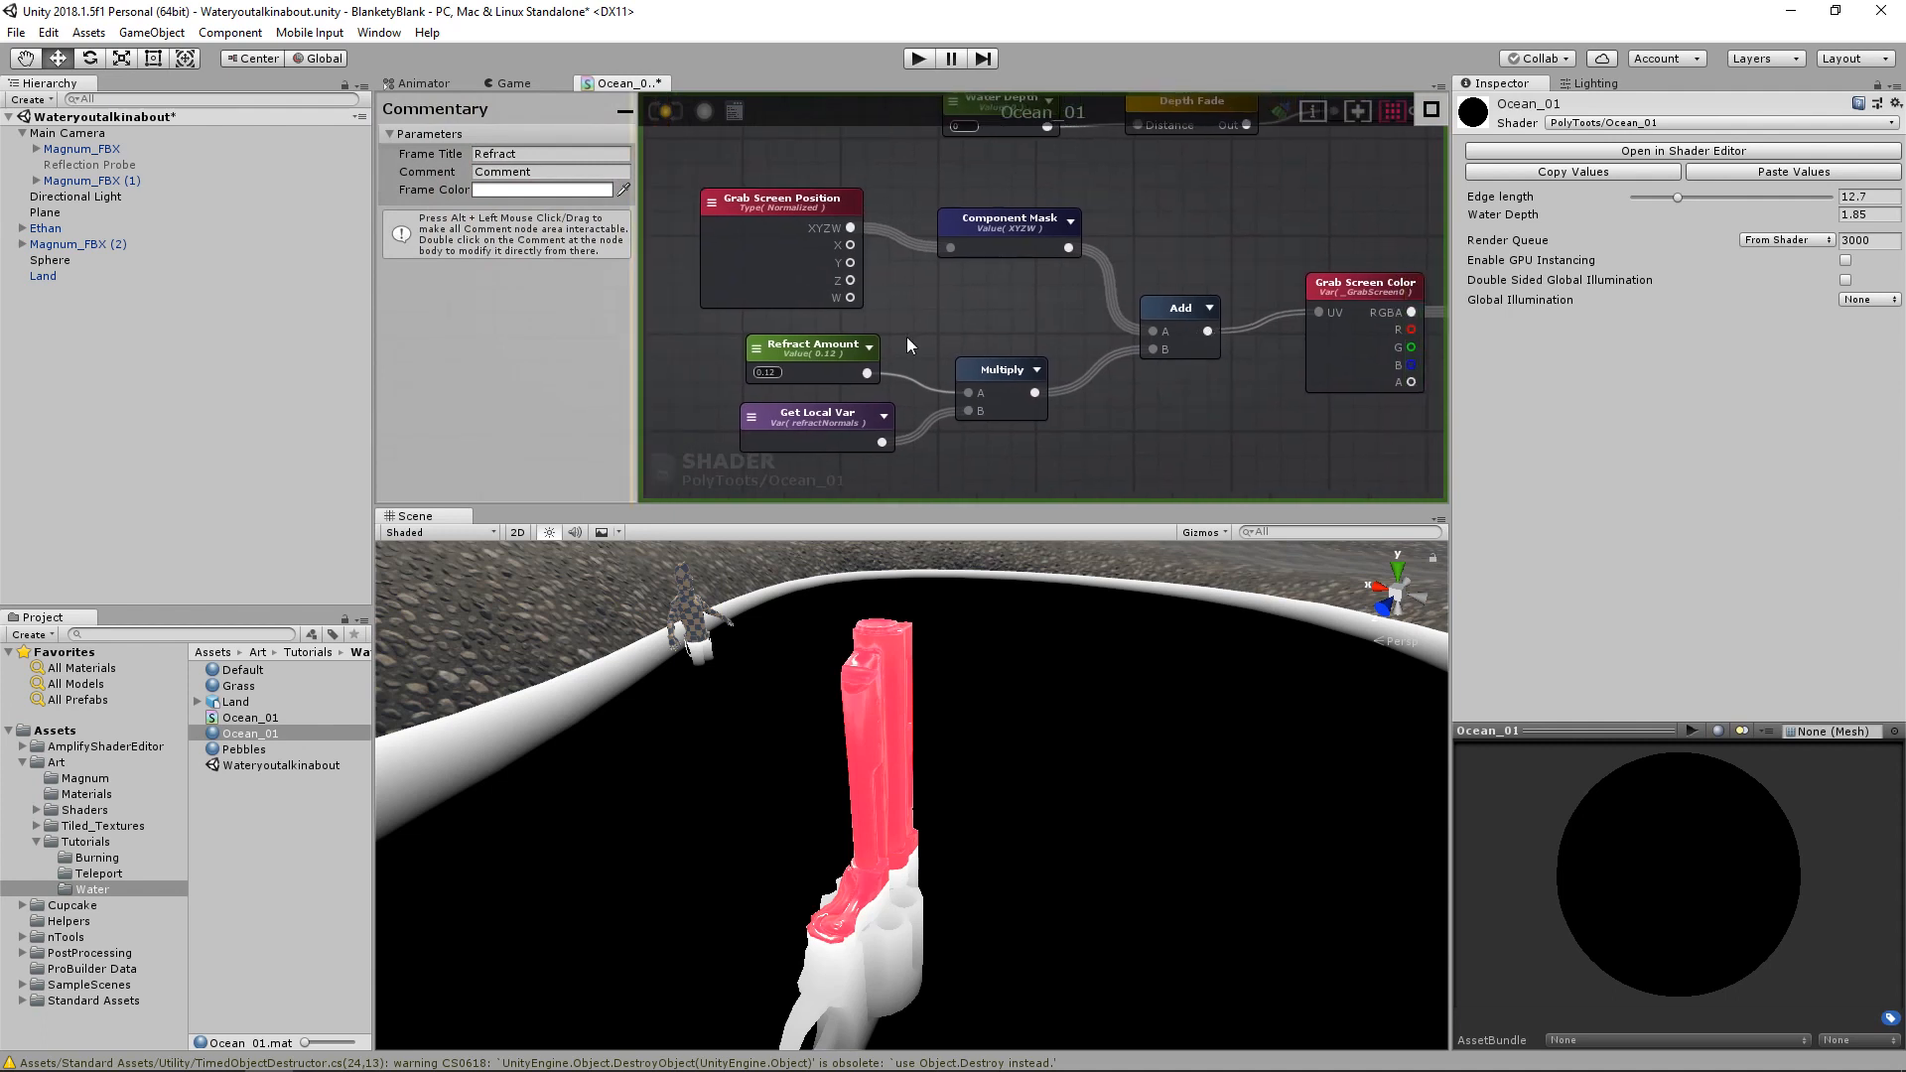
{"action": "mouse_move", "coordinate": [1320, 254]}
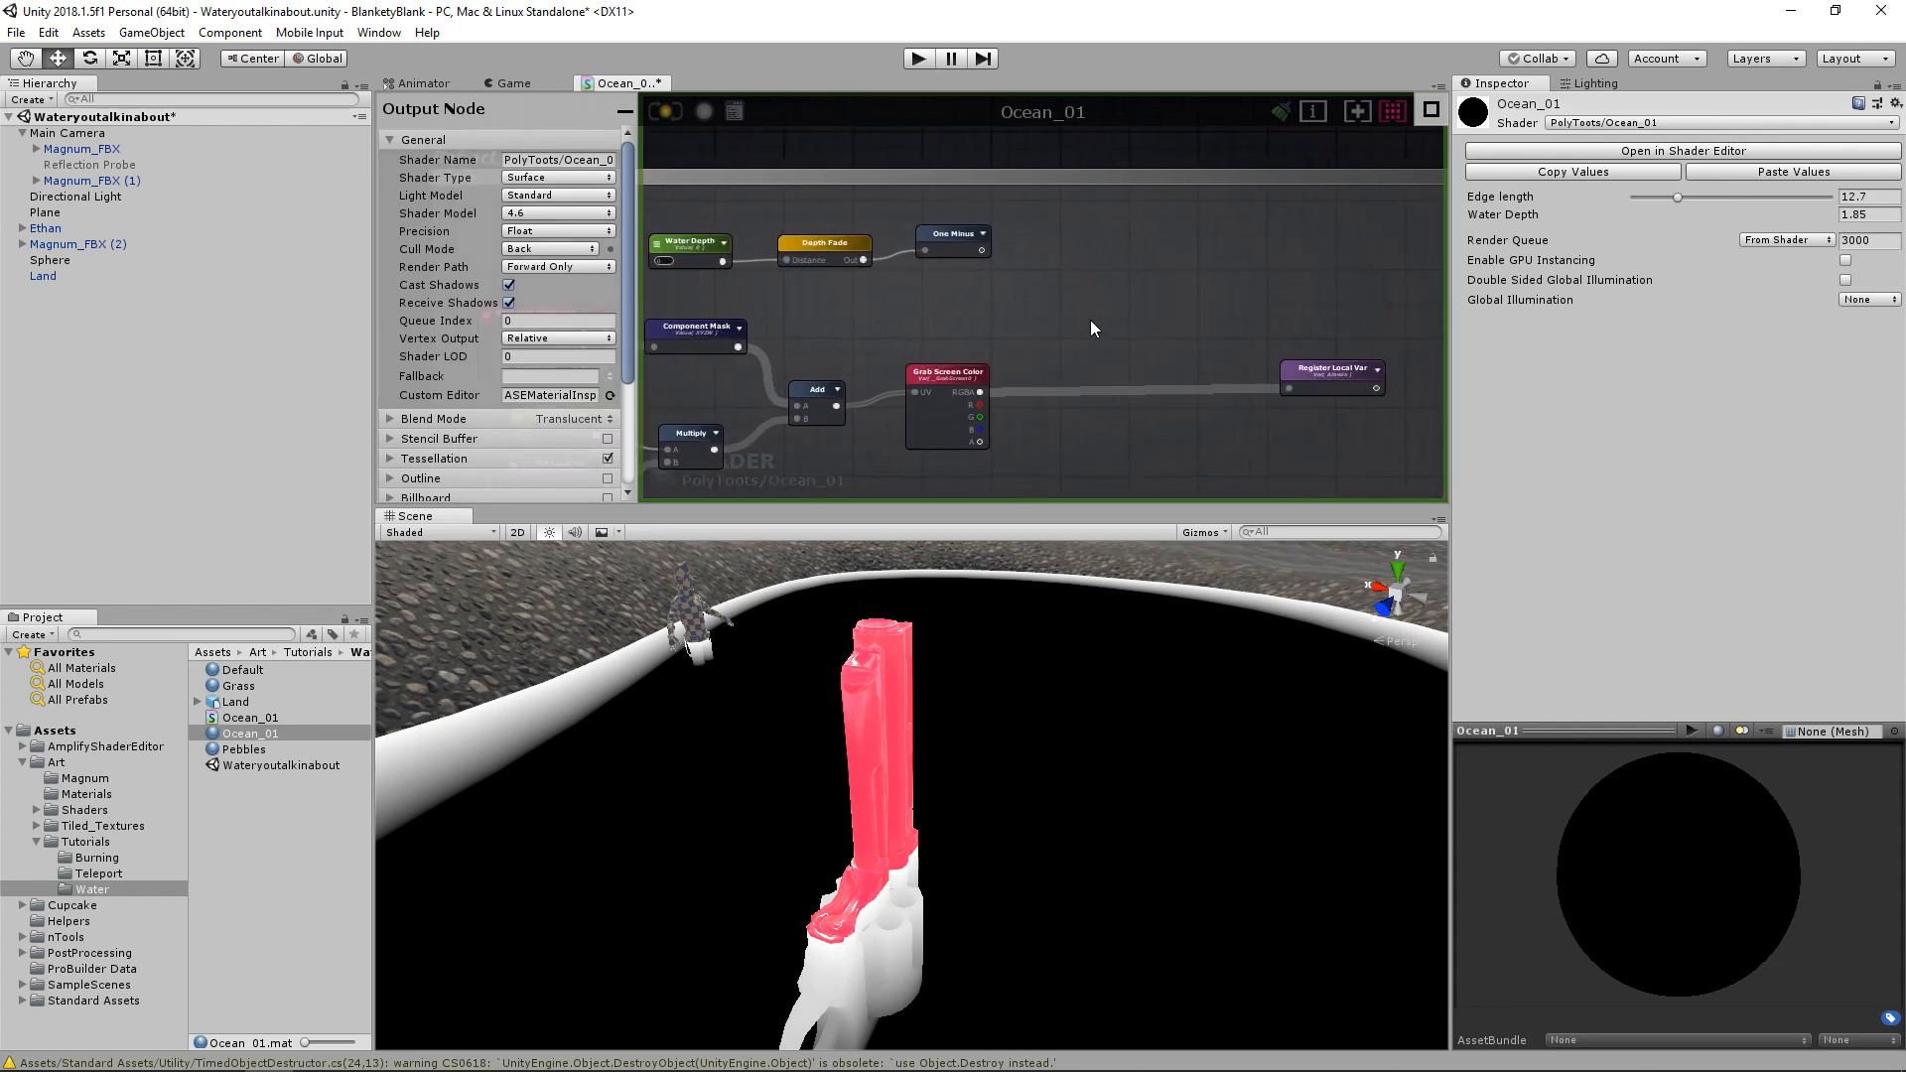
{"action": "mouse_move", "coordinate": [1081, 321]}
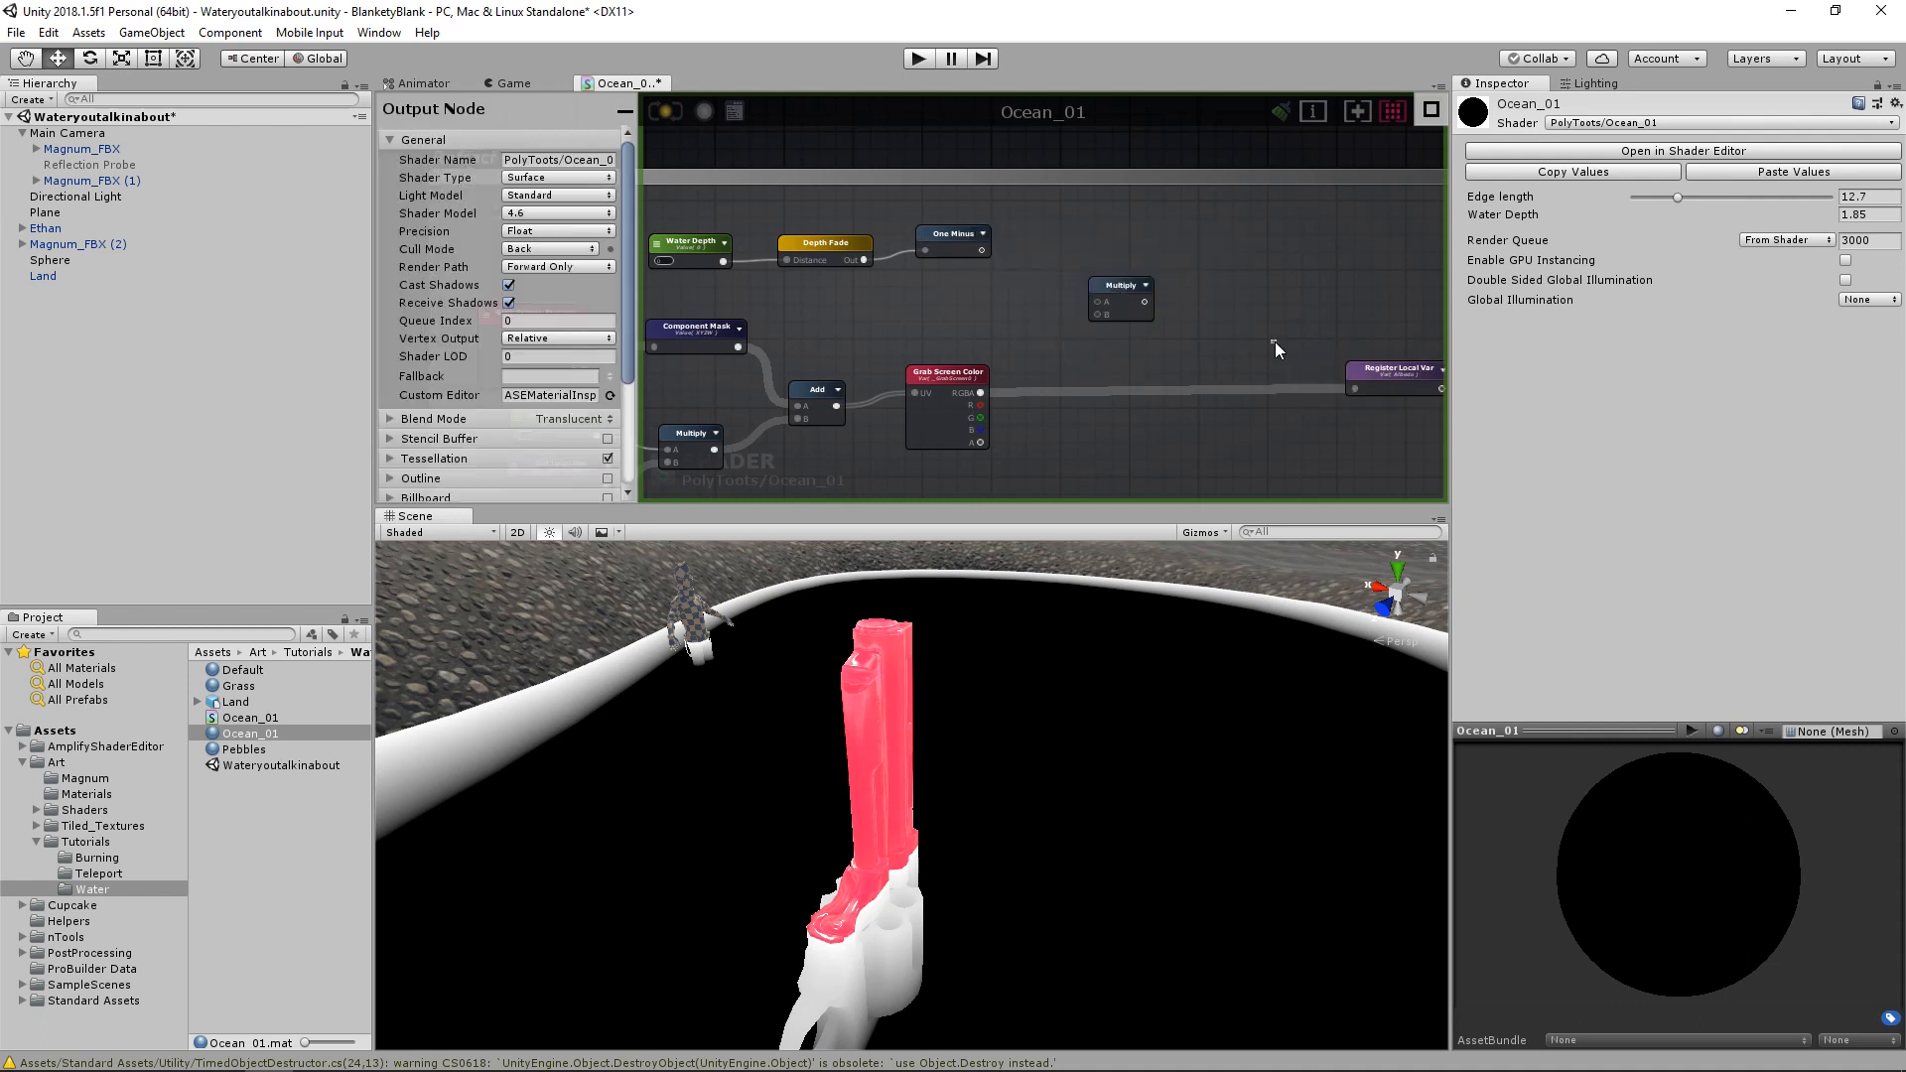
{"action": "mouse_move", "coordinate": [1270, 340]}
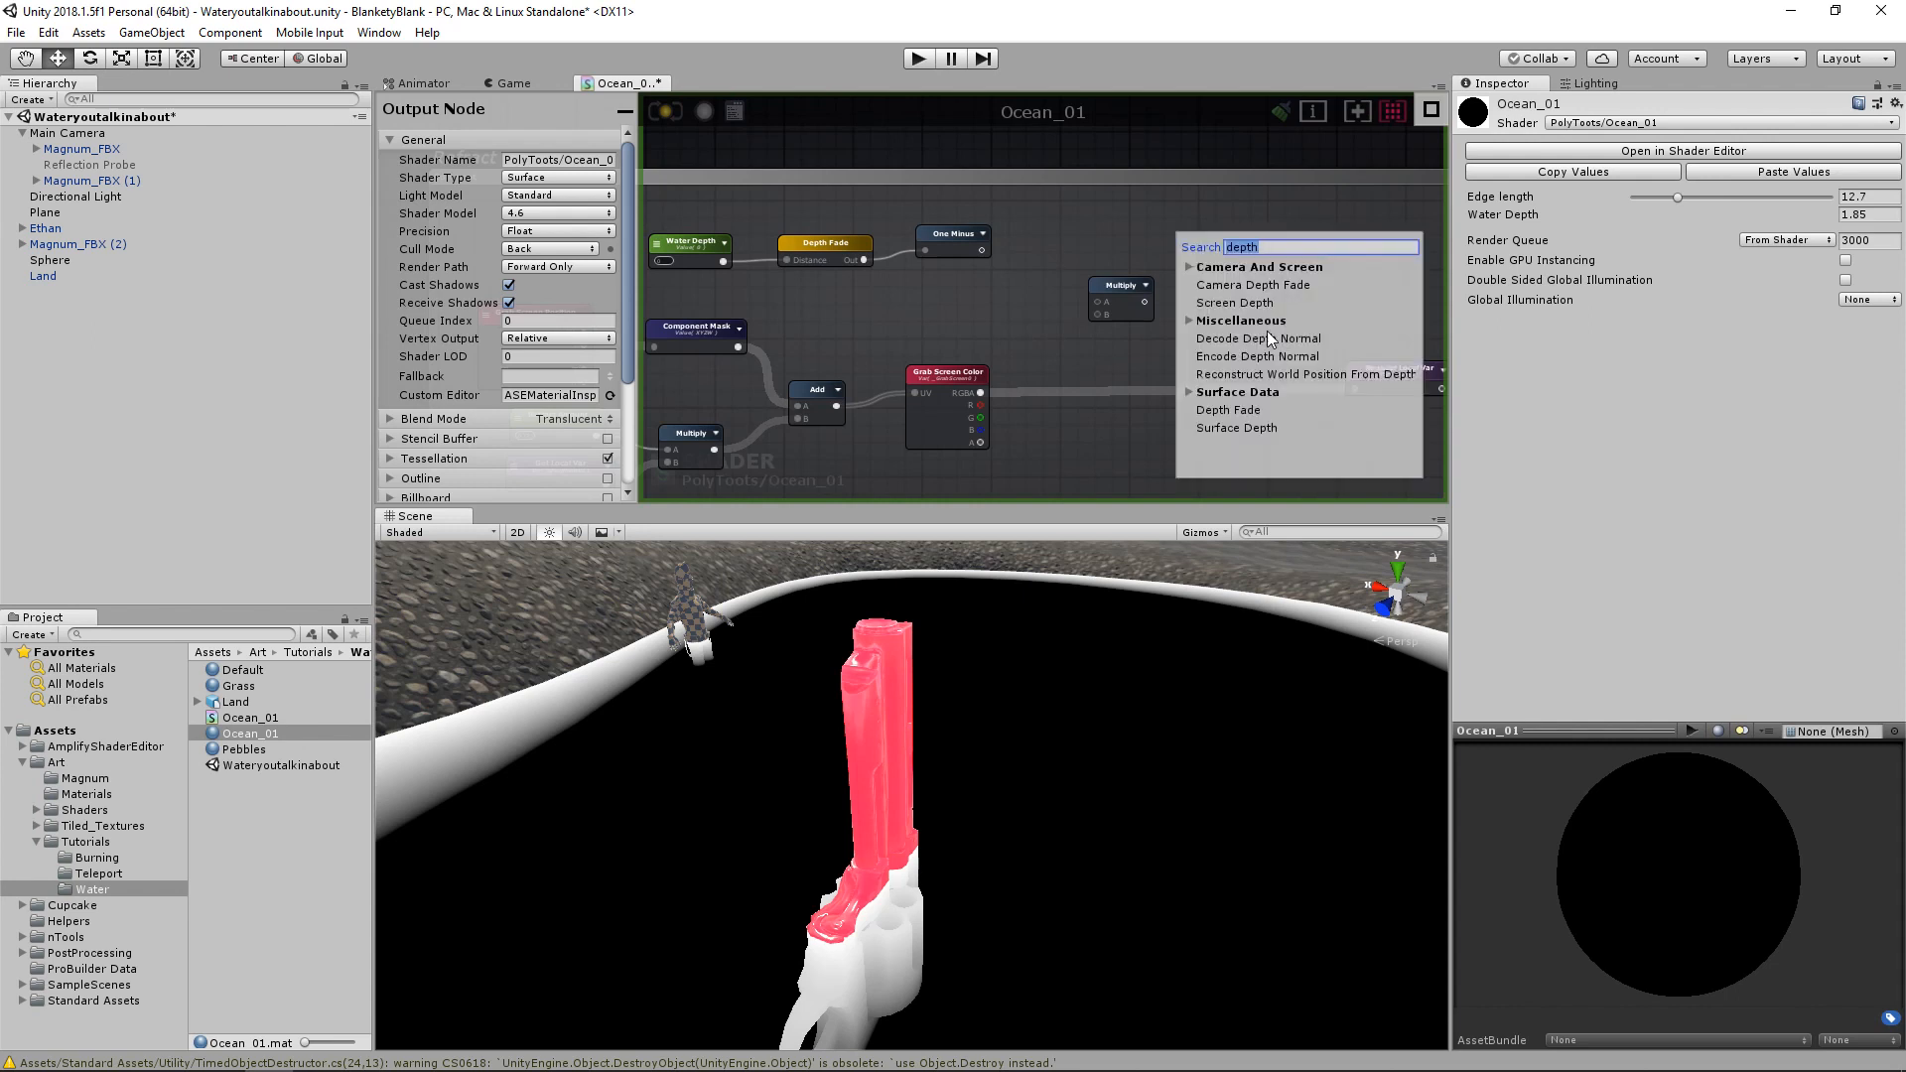
Add a Clamp node and wire its output into the Register Local Var node
{"action": "type", "text": "clamp"}
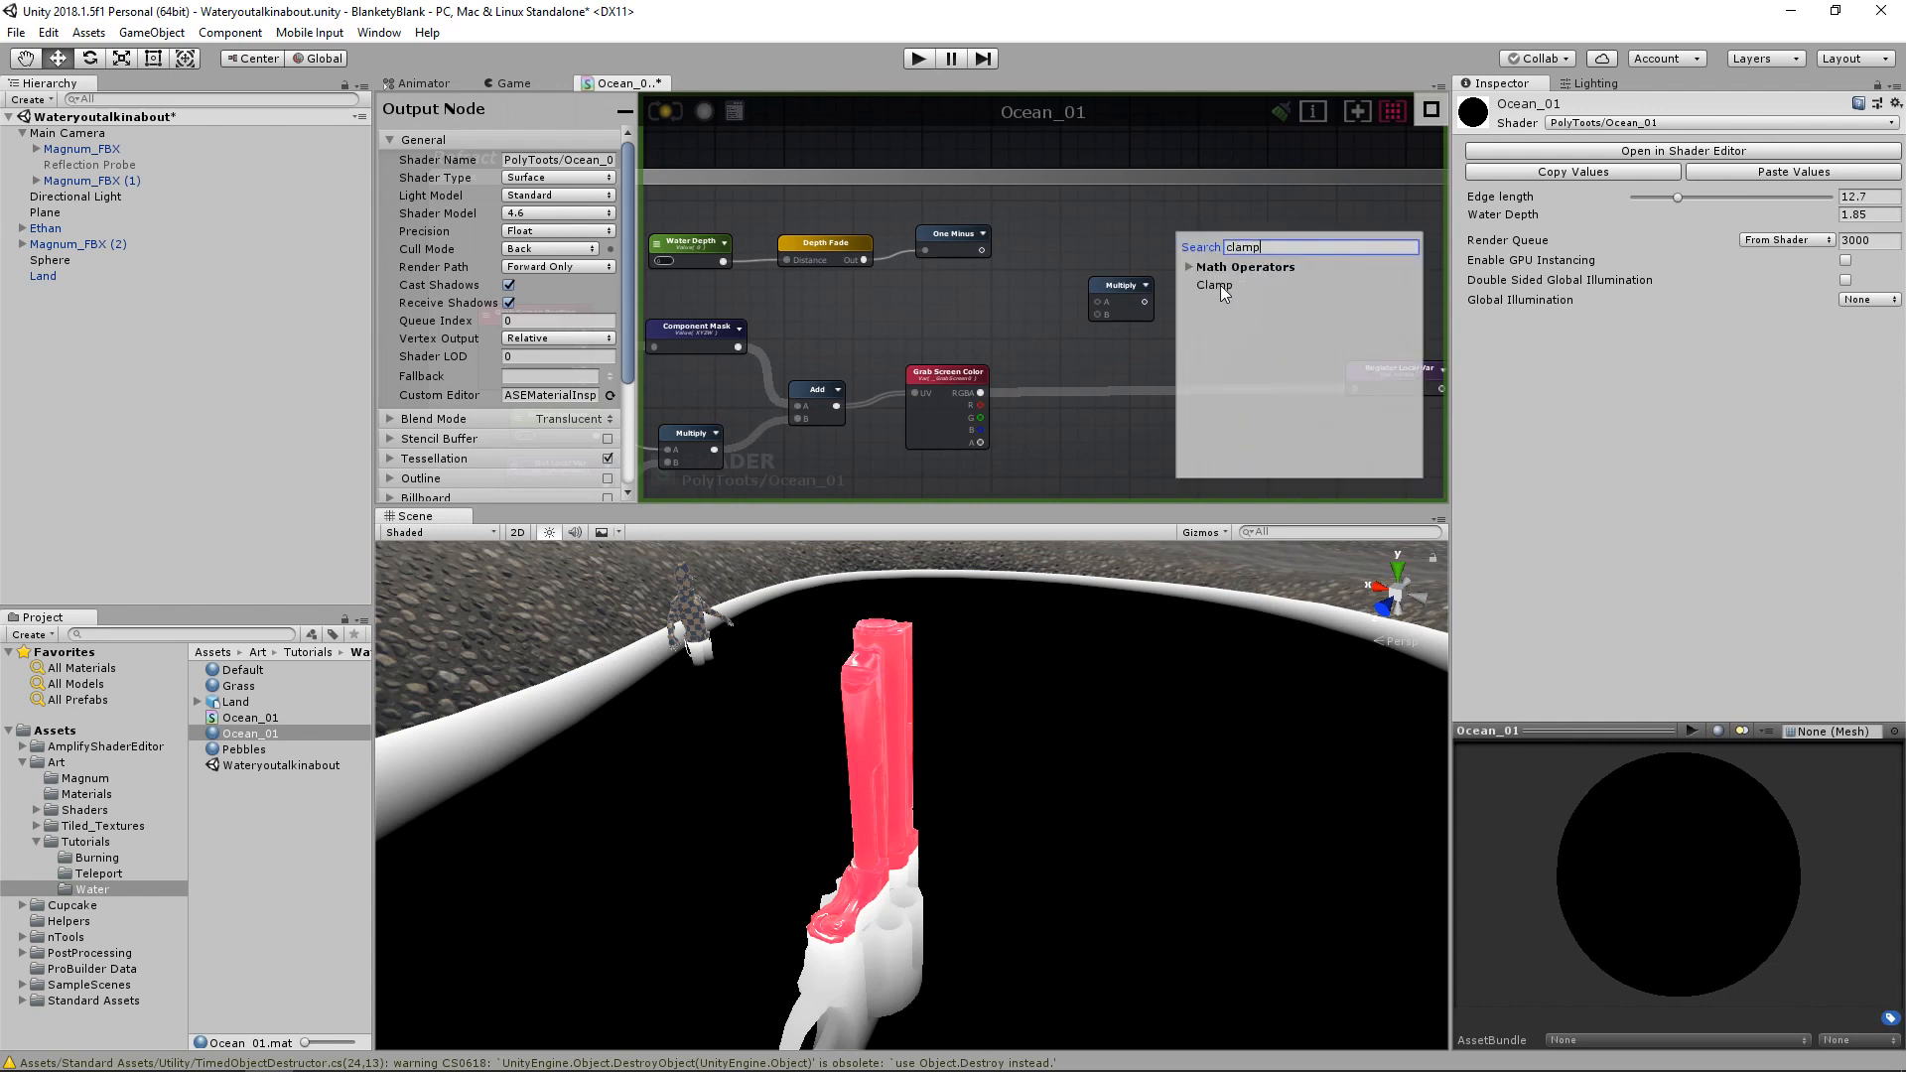
{"action": "left_click", "coordinate": [1213, 285]}
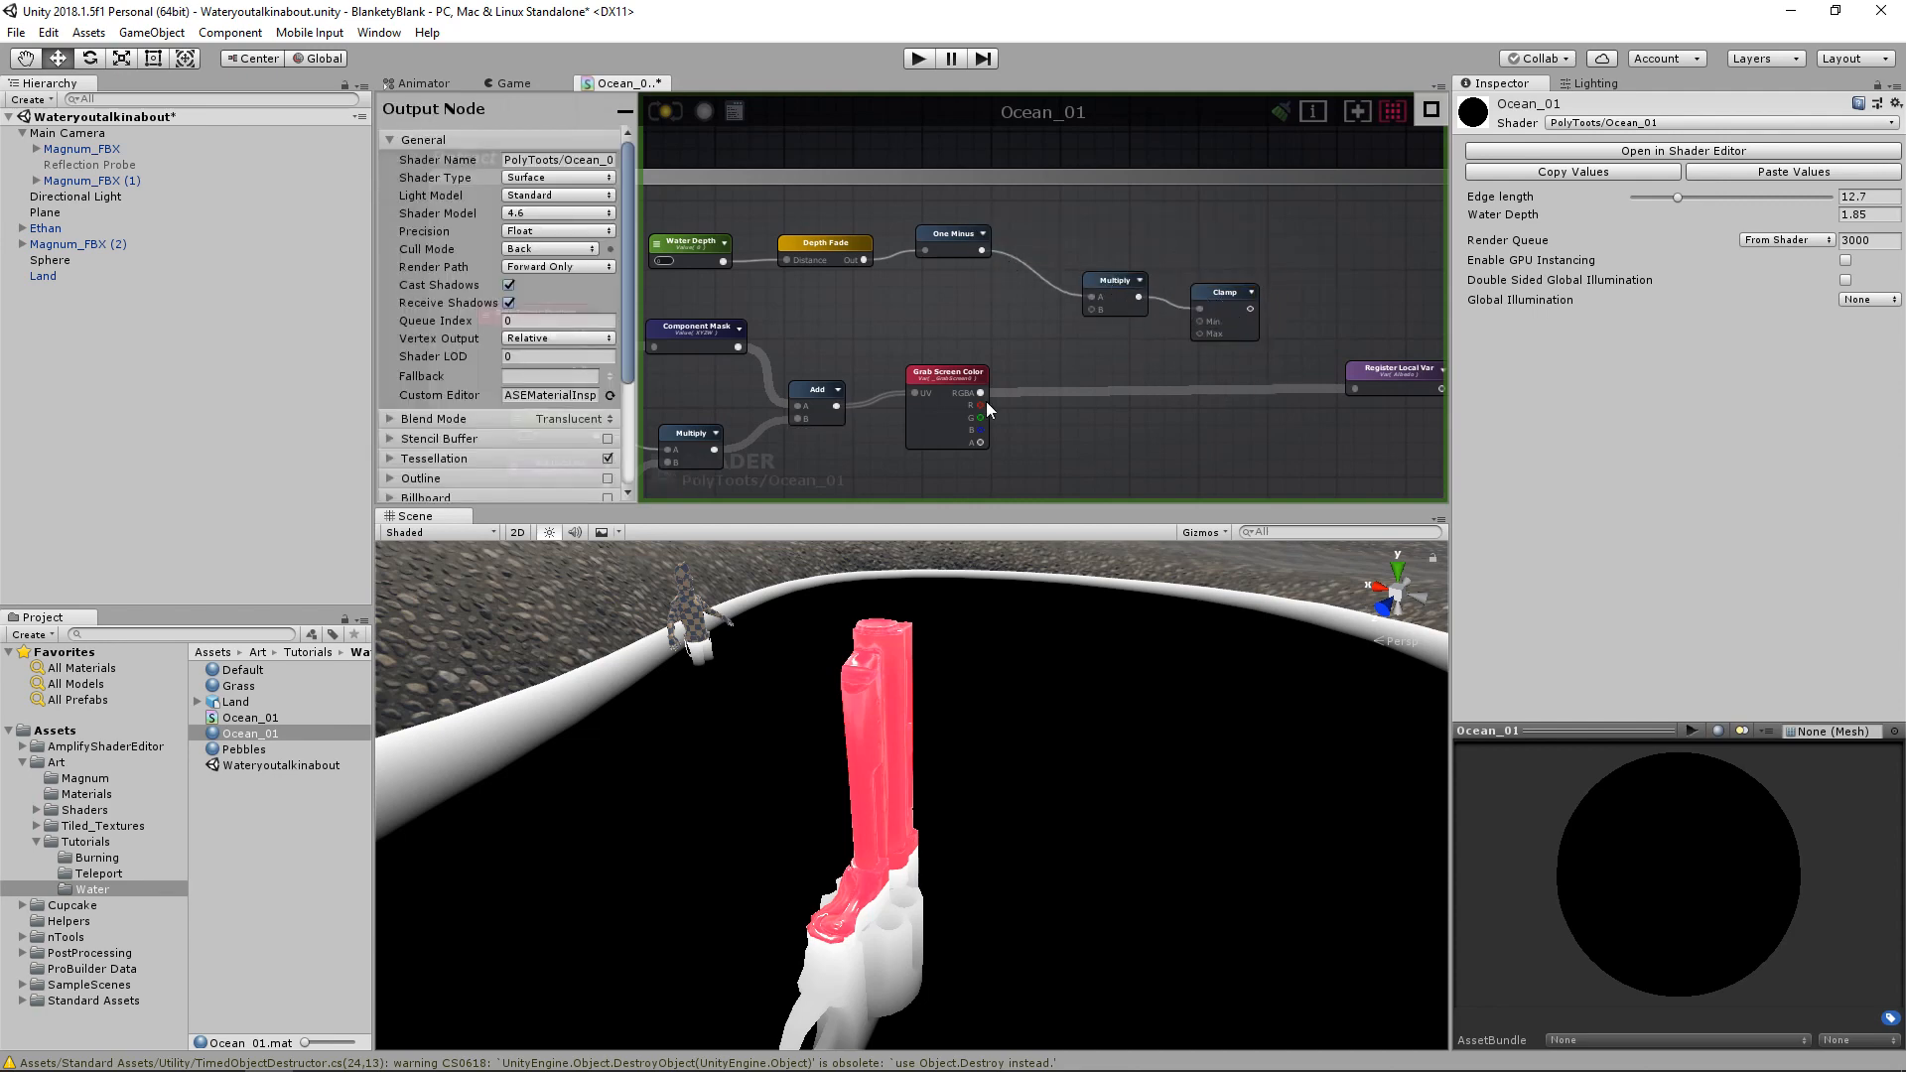
{"action": "left_click", "coordinate": [1224, 291]}
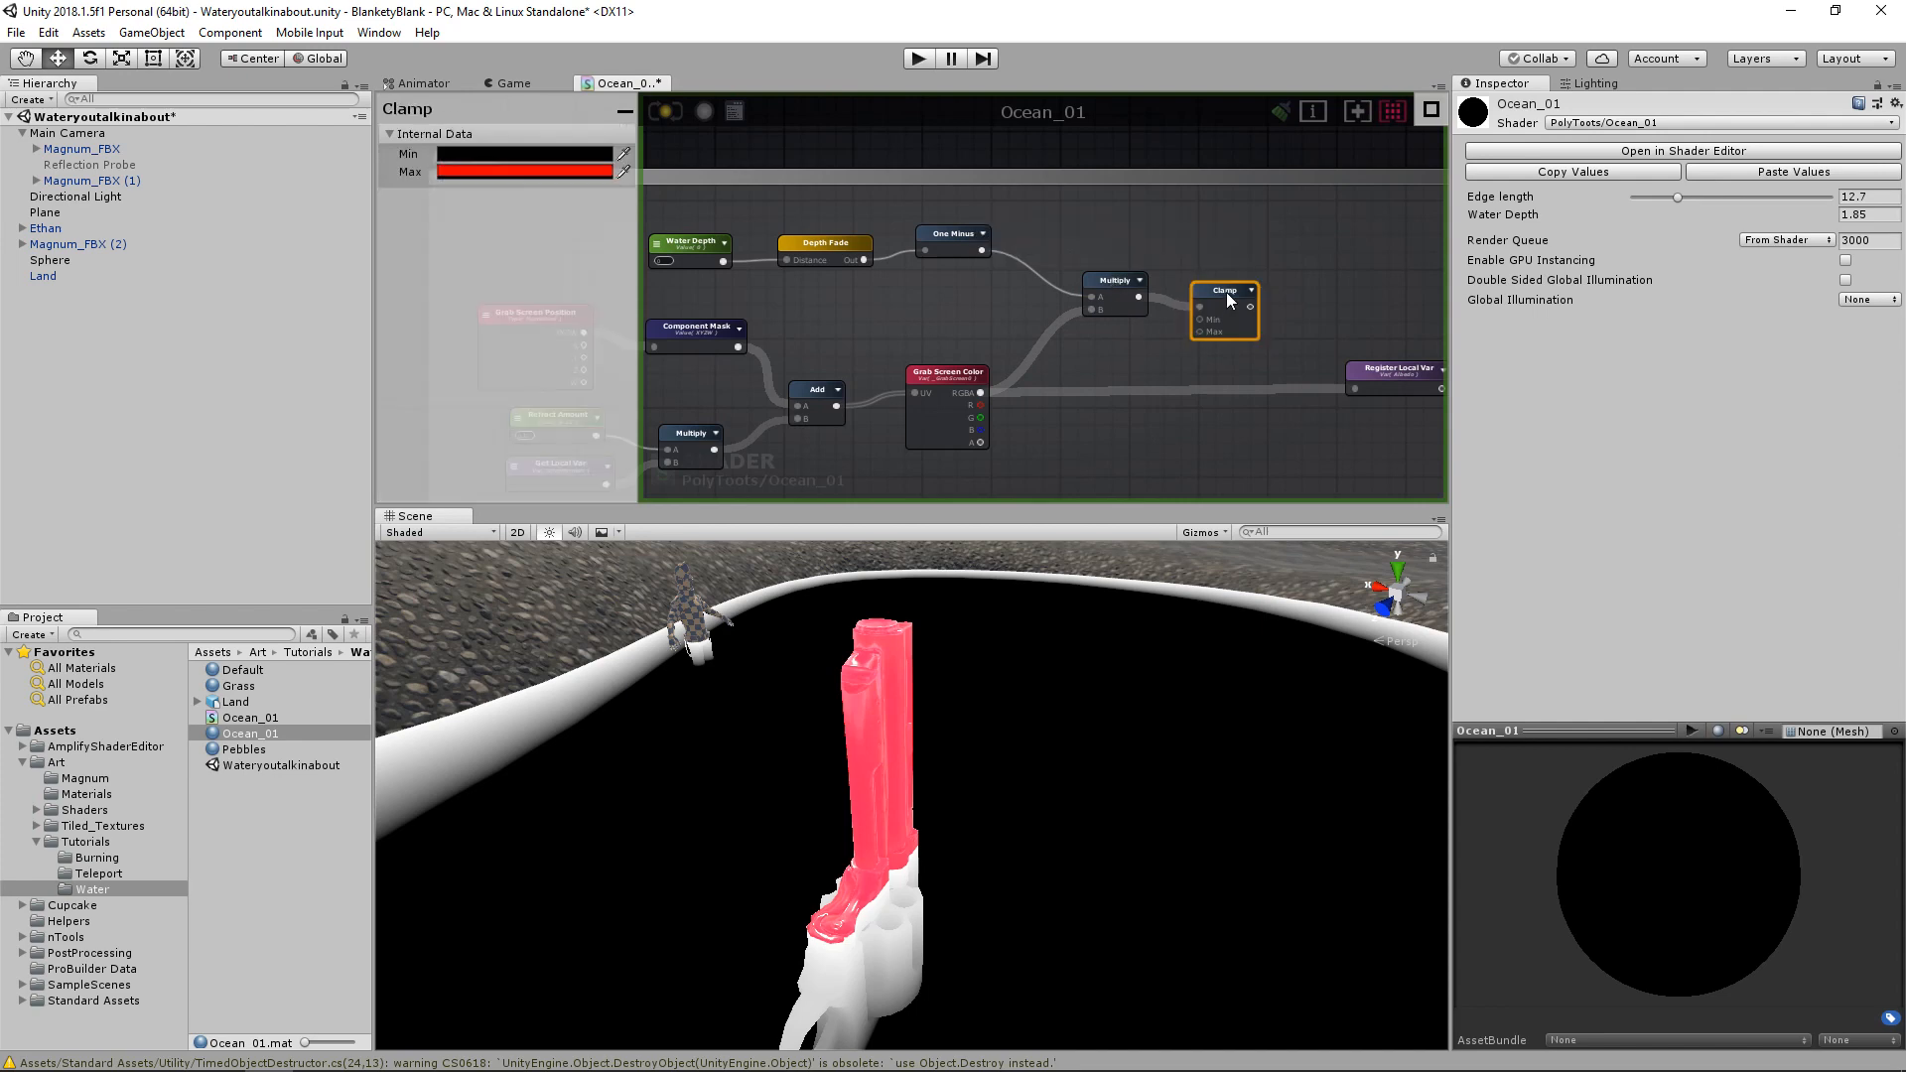
{"action": "mouse_move", "coordinate": [1228, 298]}
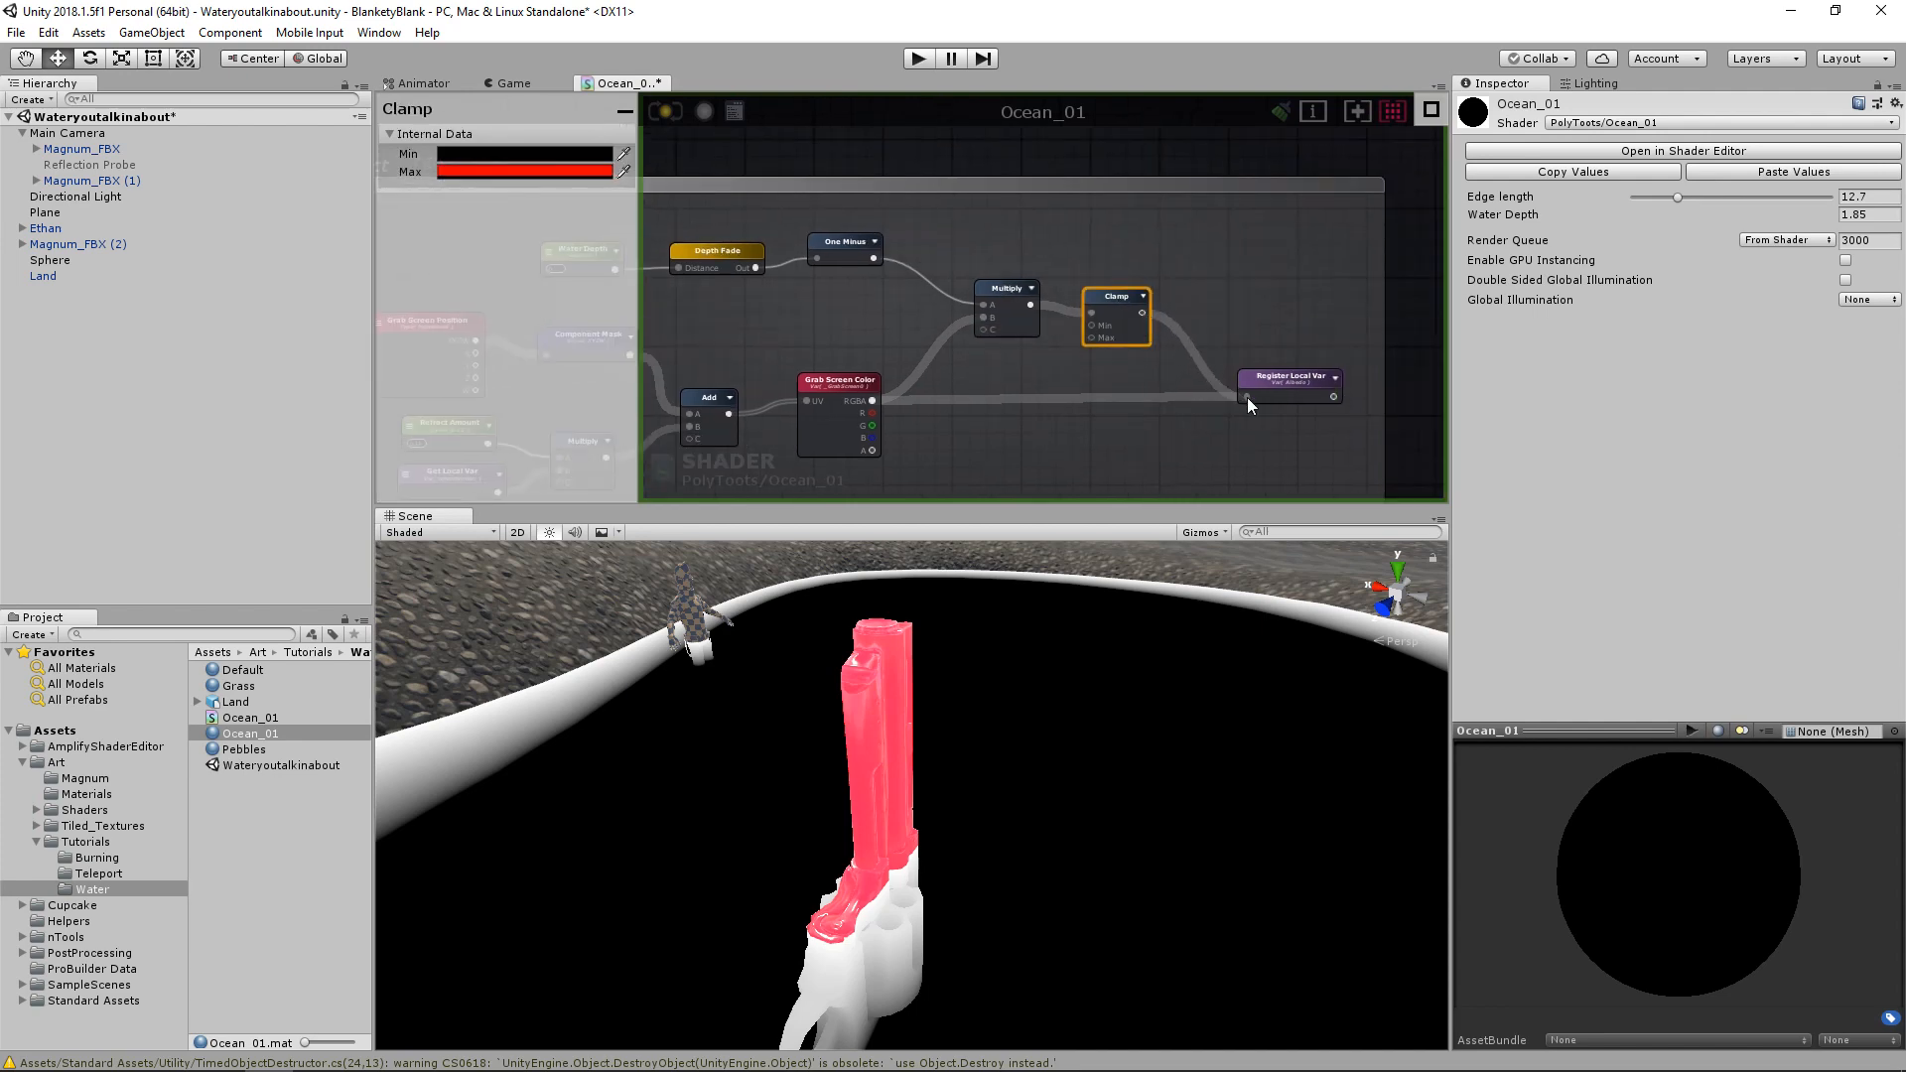
{"action": "left_click", "coordinate": [1287, 378]}
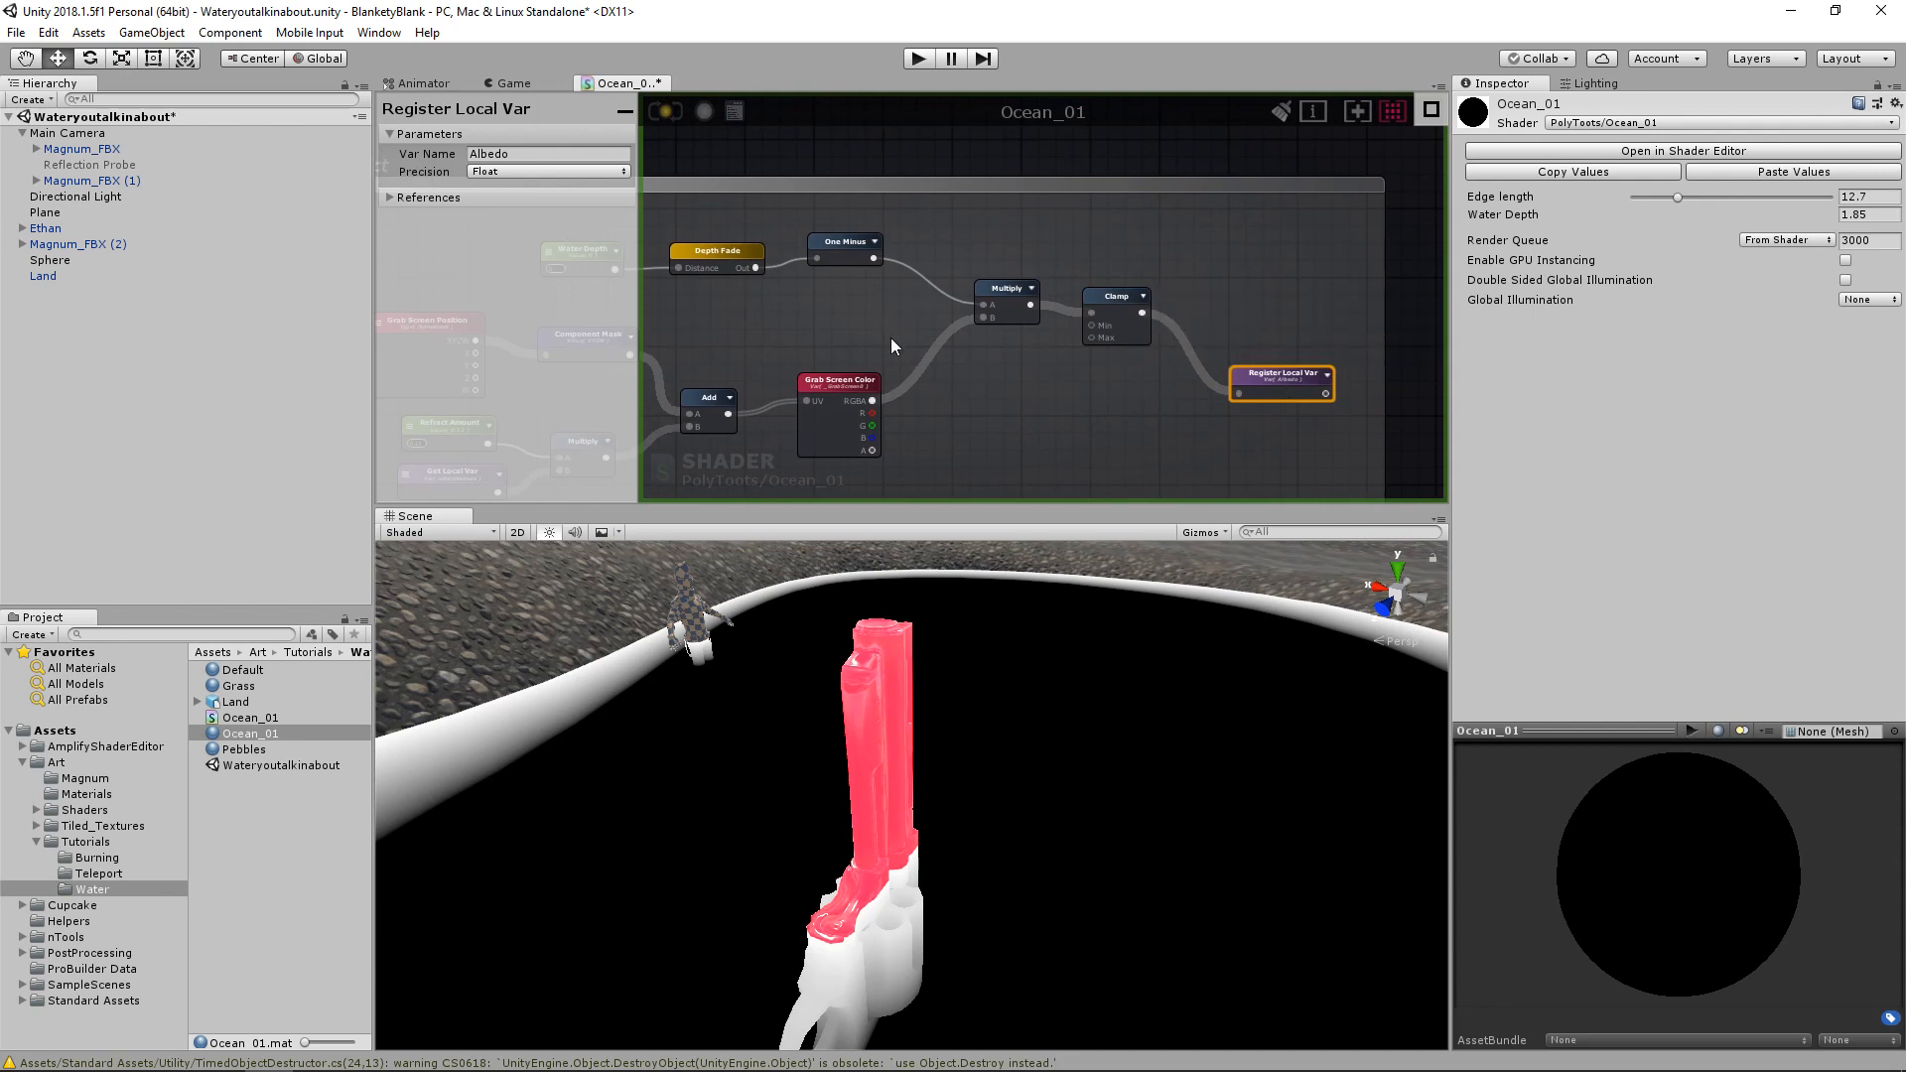
{"action": "left_click", "coordinate": [1115, 296]}
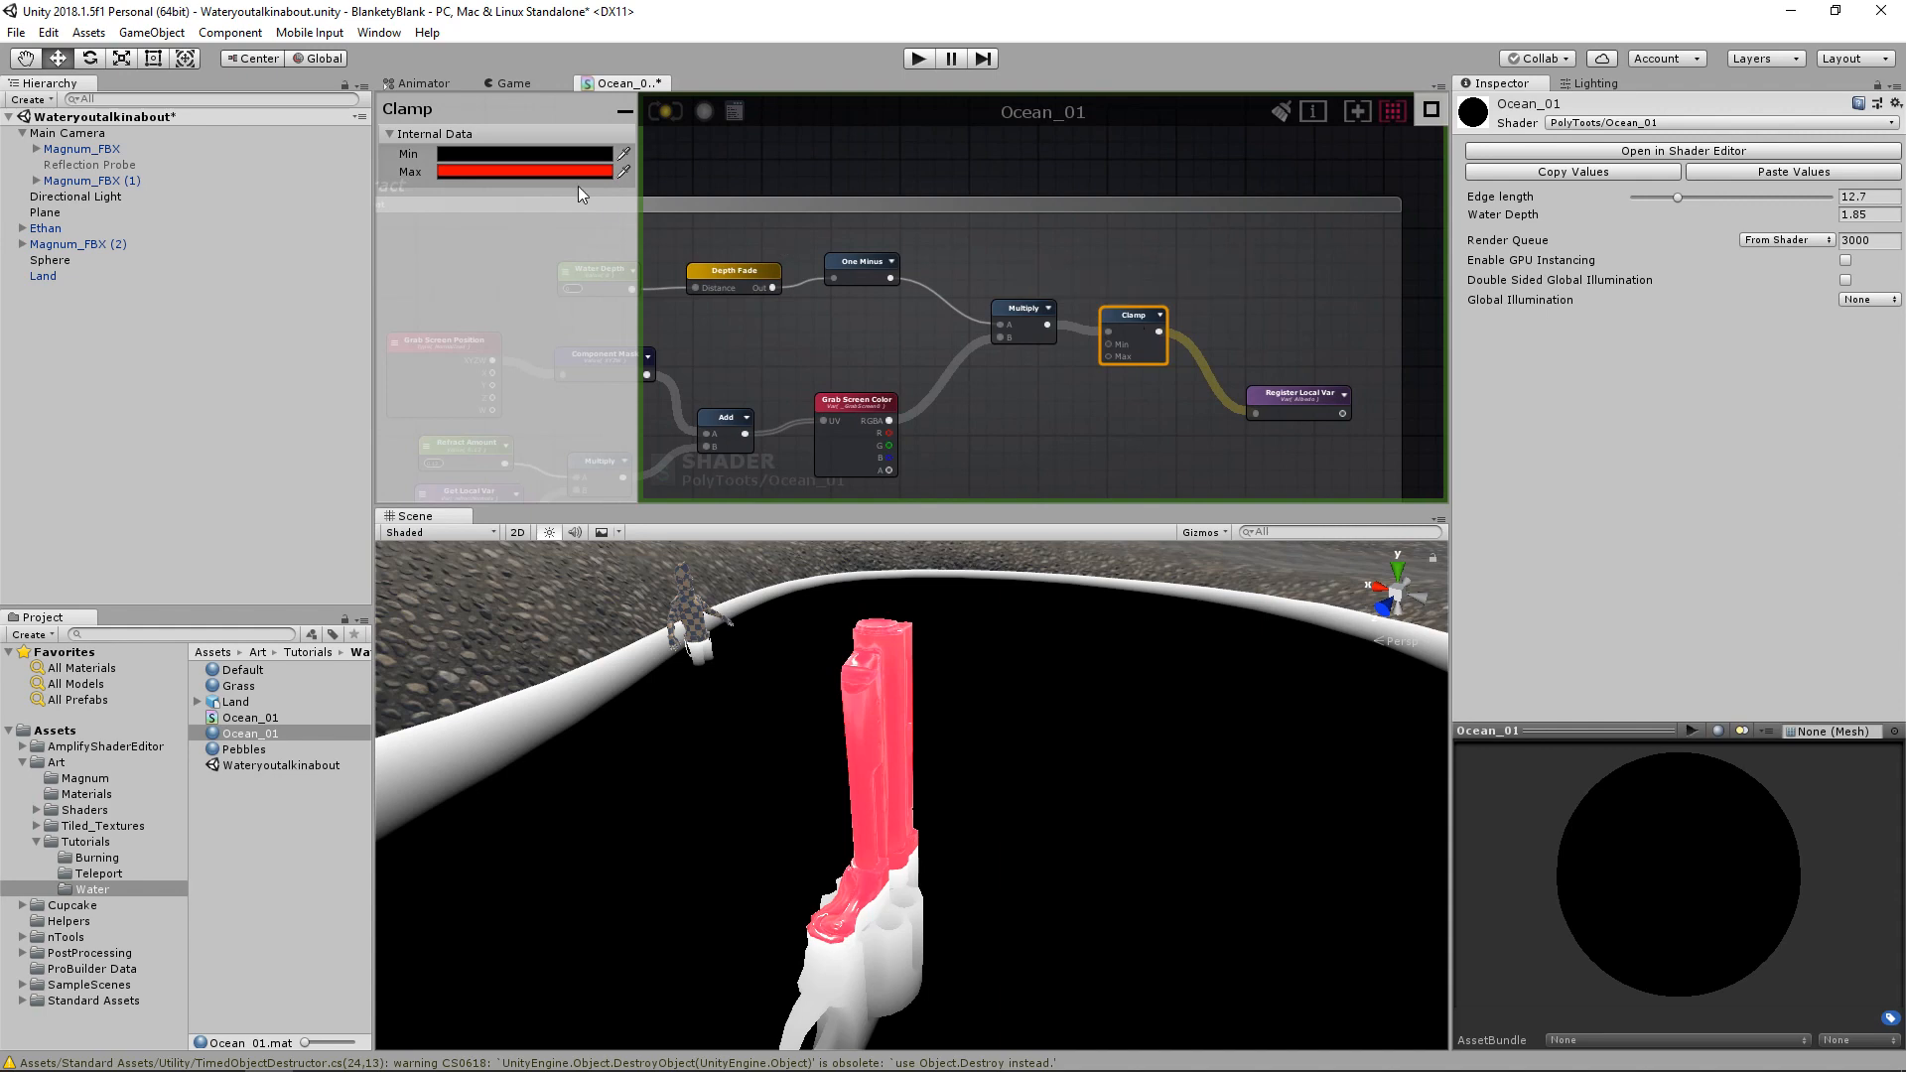
{"action": "left_click", "coordinate": [524, 171]}
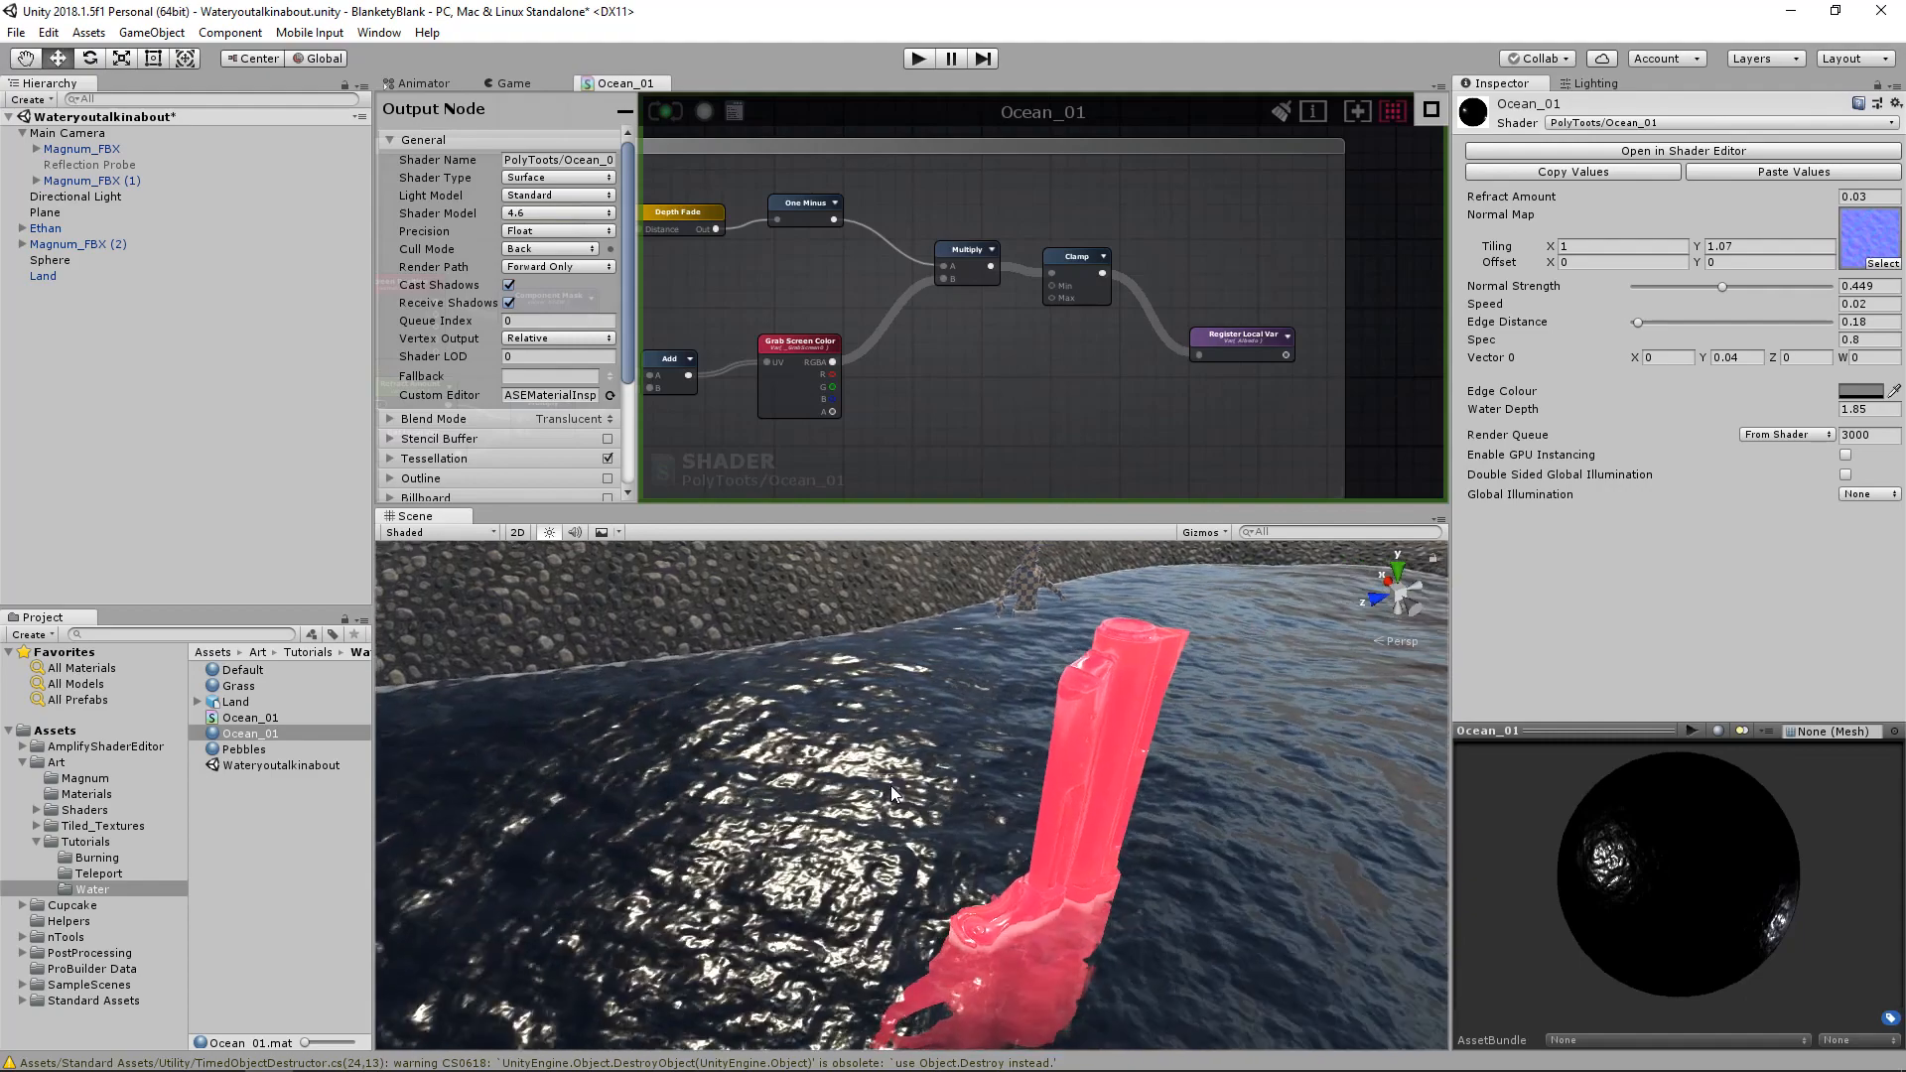
Enter play mode to check the pink guns refract only below the water
{"action": "left_click", "coordinate": [512, 83]}
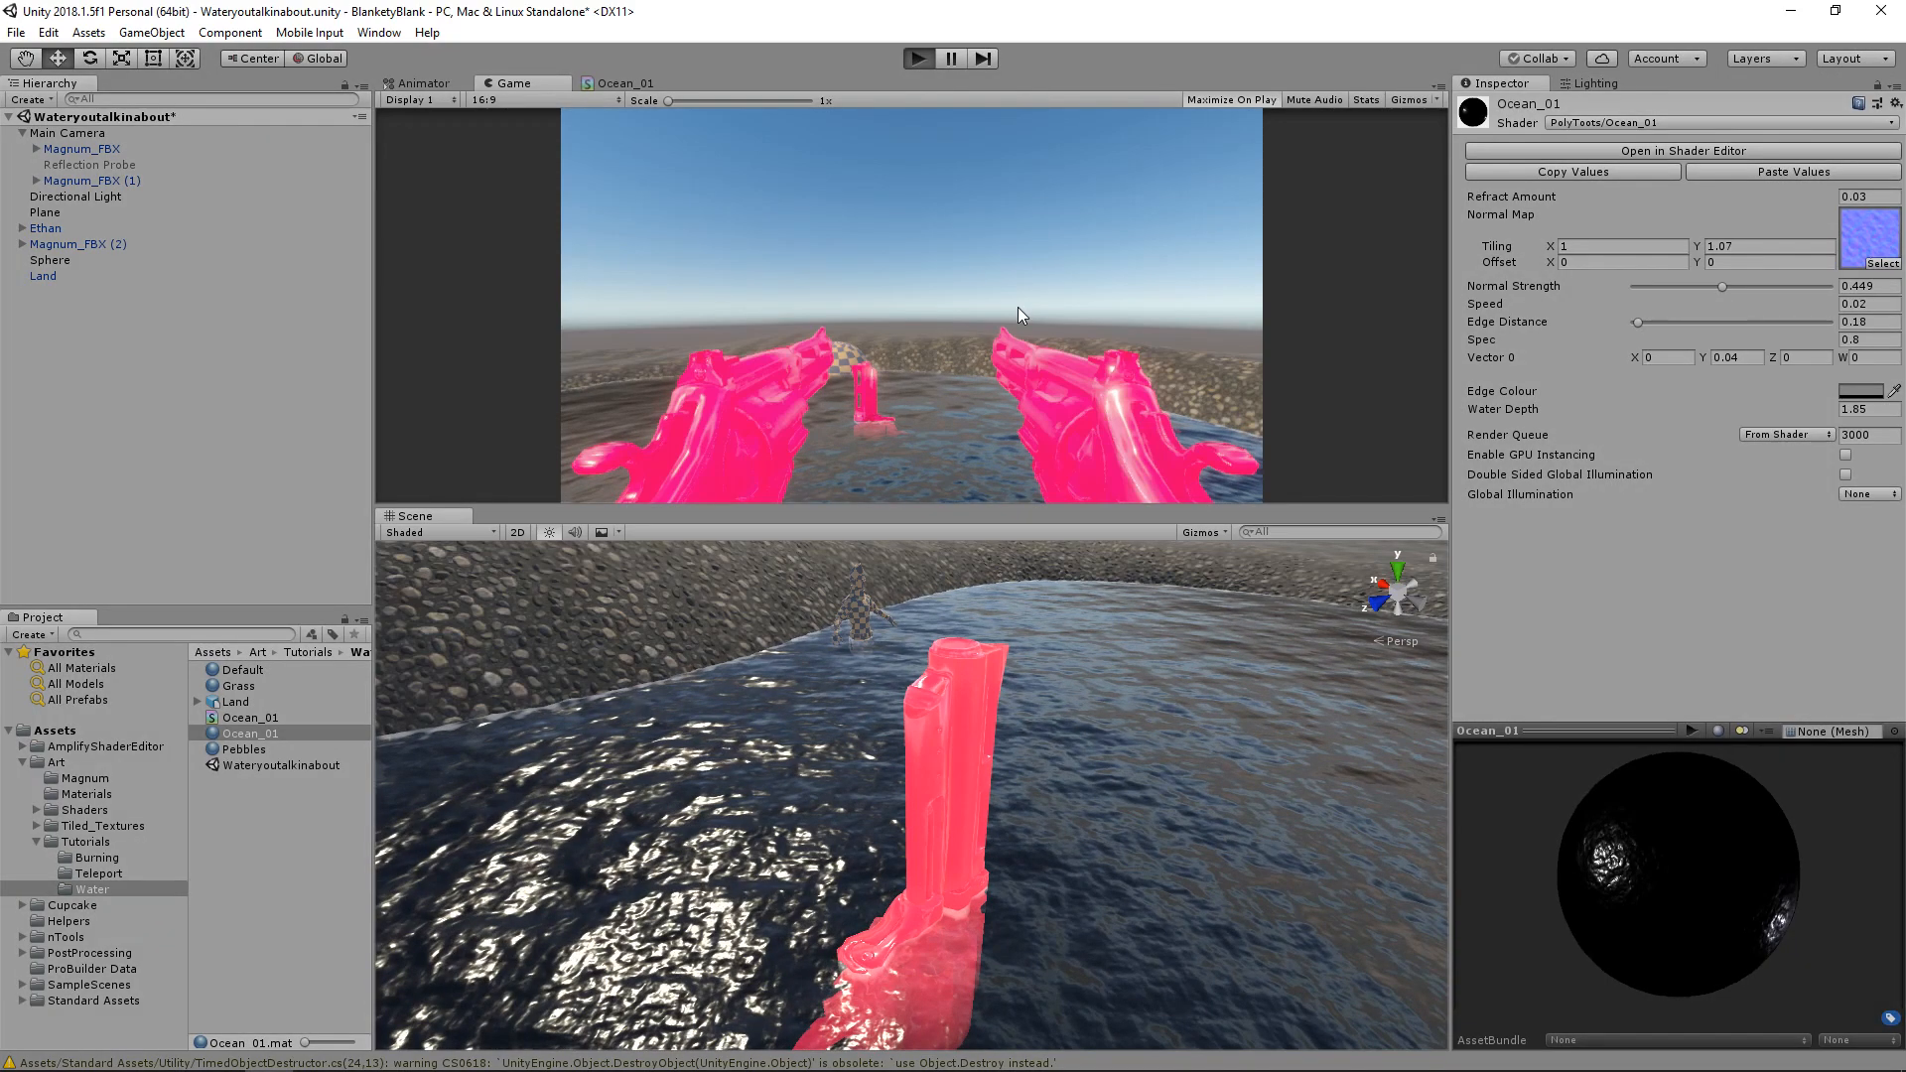
Exit play mode to return to the scene
{"action": "left_click", "coordinate": [1233, 99]}
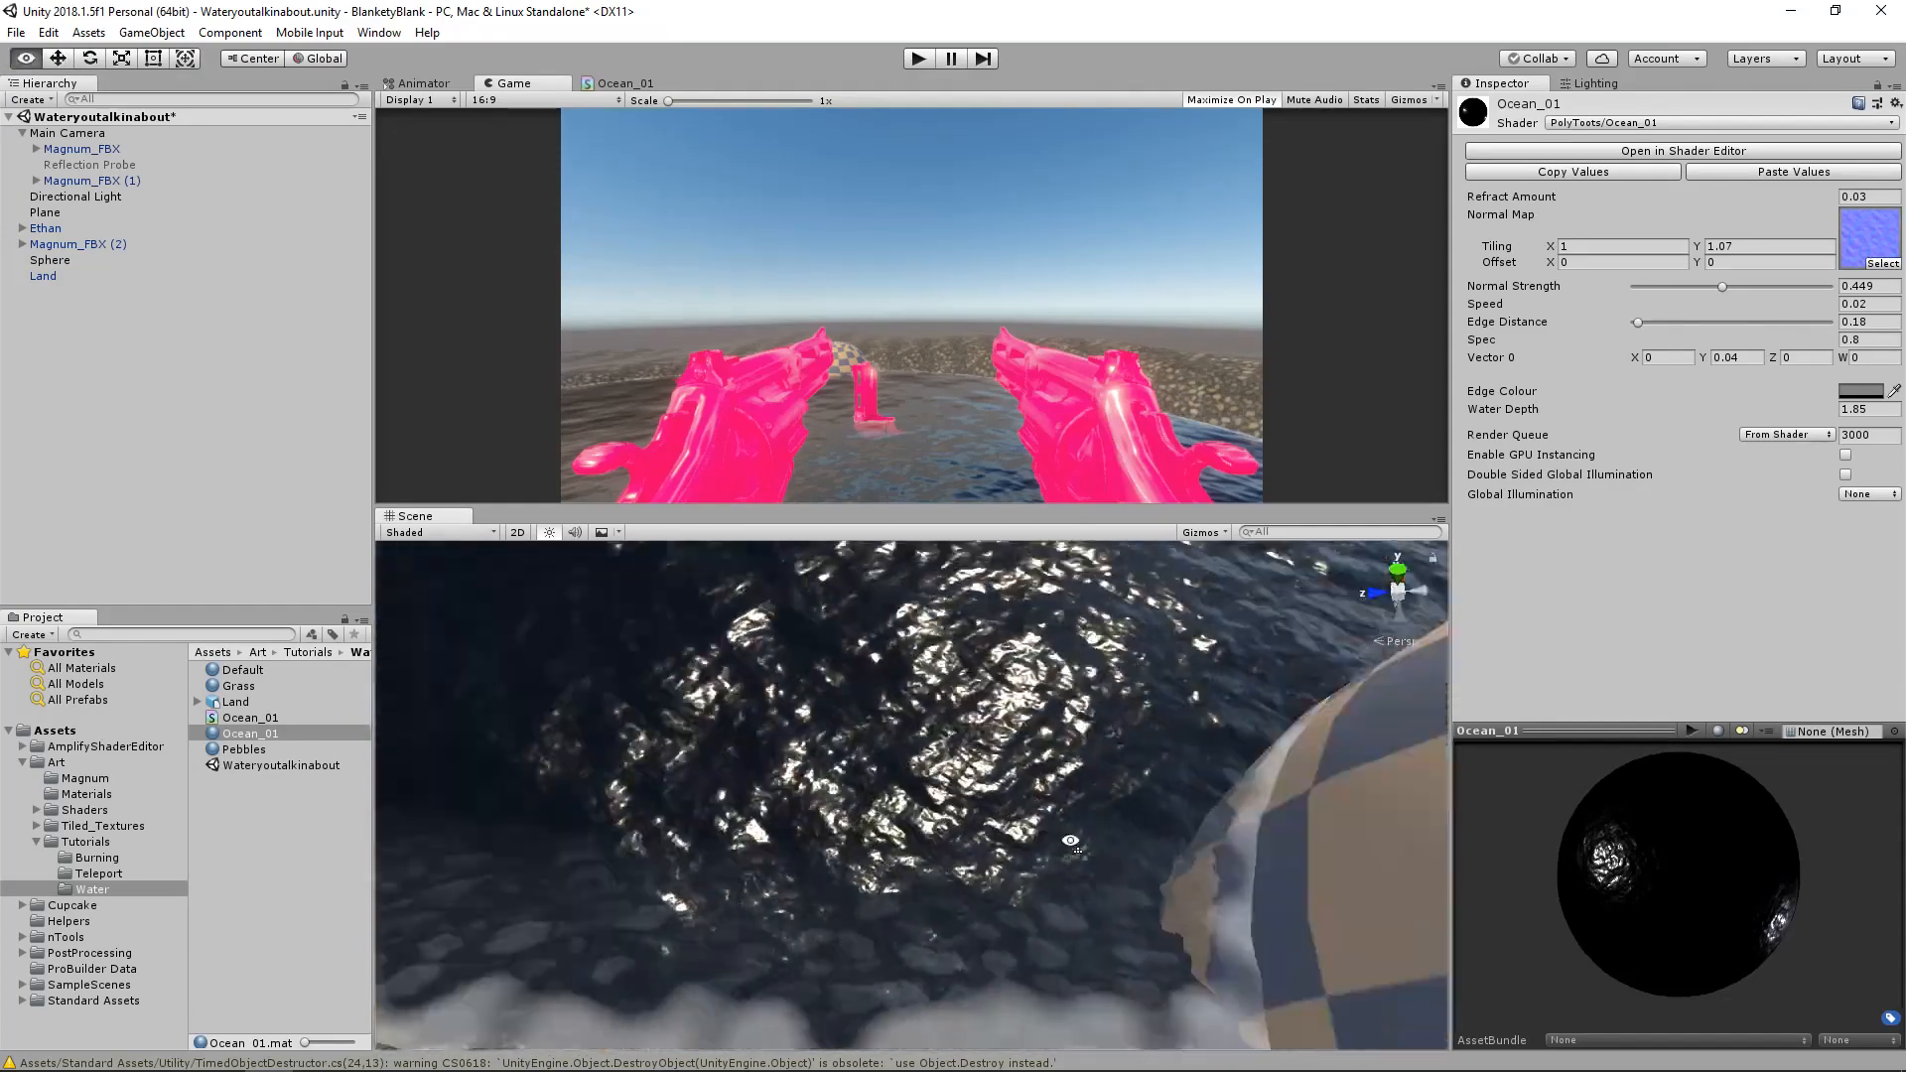
Inspect the Plane object, clear the selection, and start play mode maximized
{"action": "left_click", "coordinate": [36, 212]}
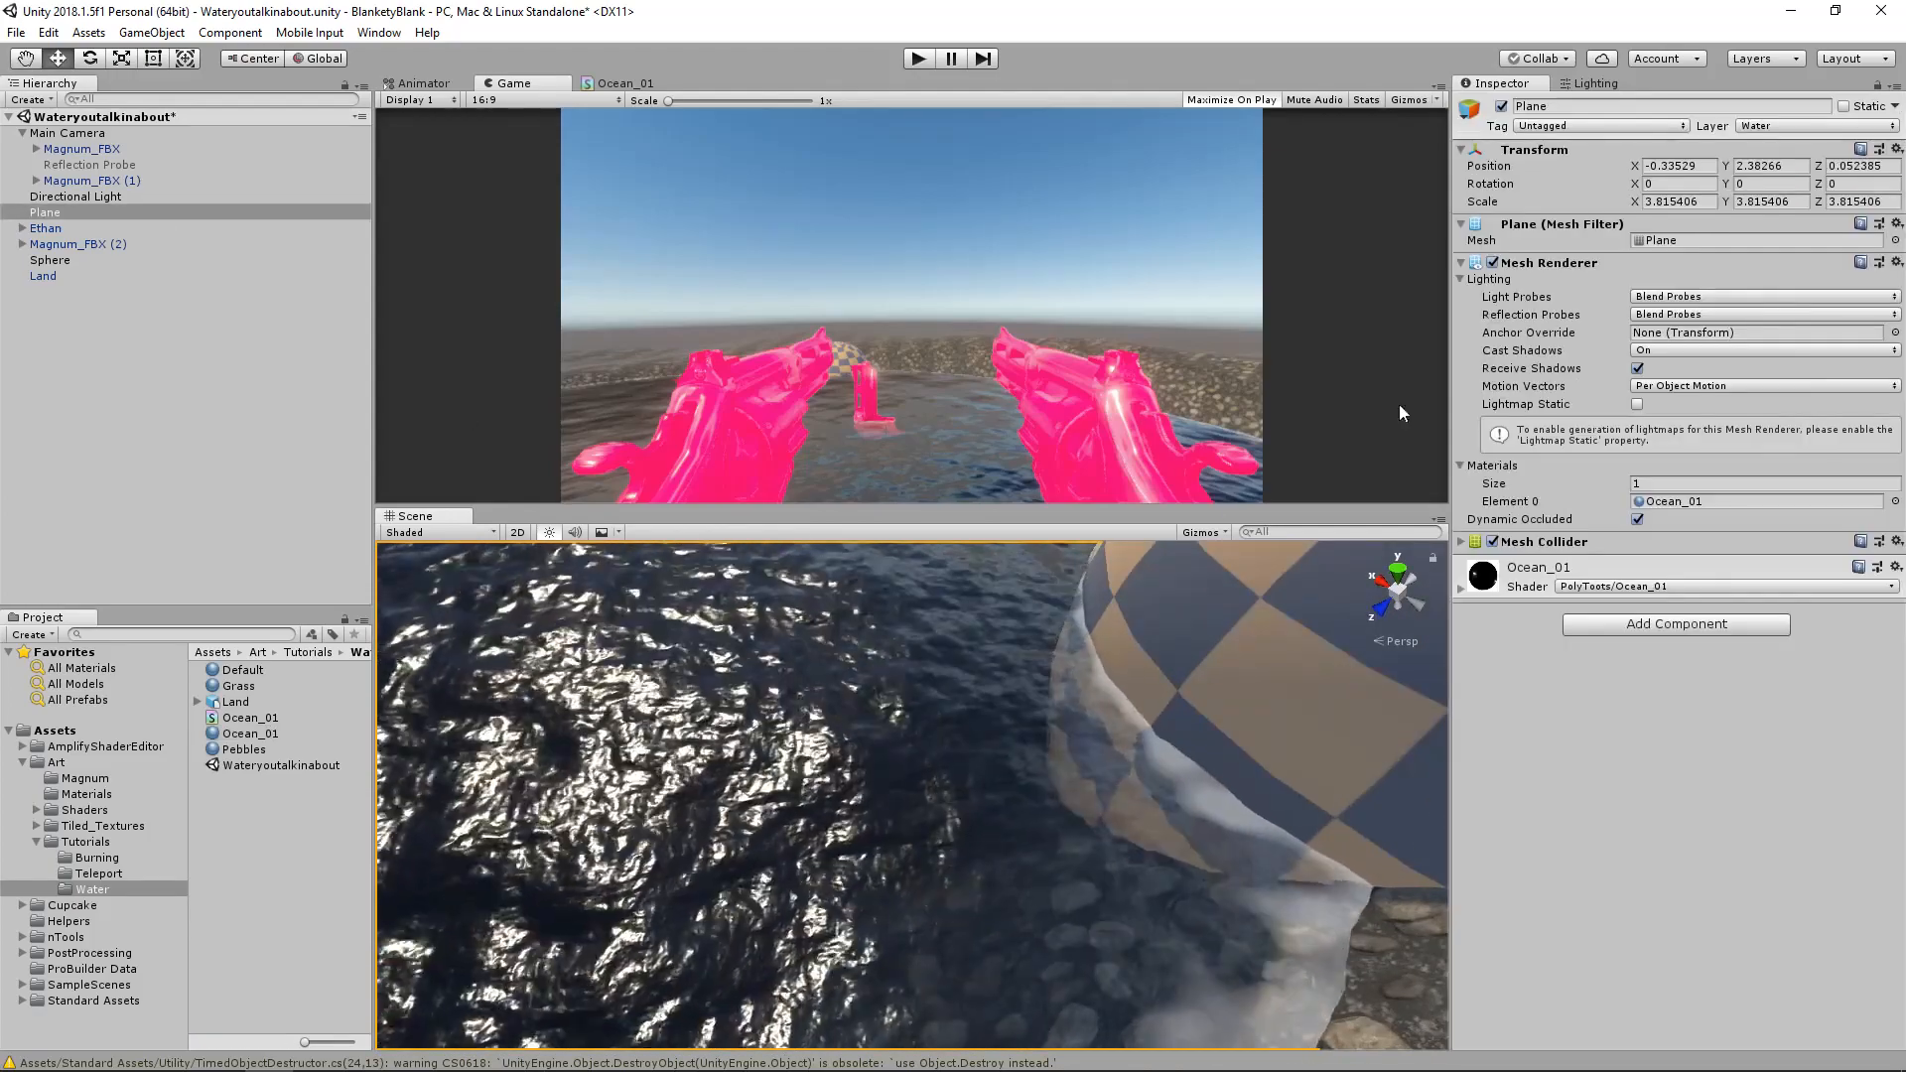
{"action": "left_click", "coordinate": [1762, 349]}
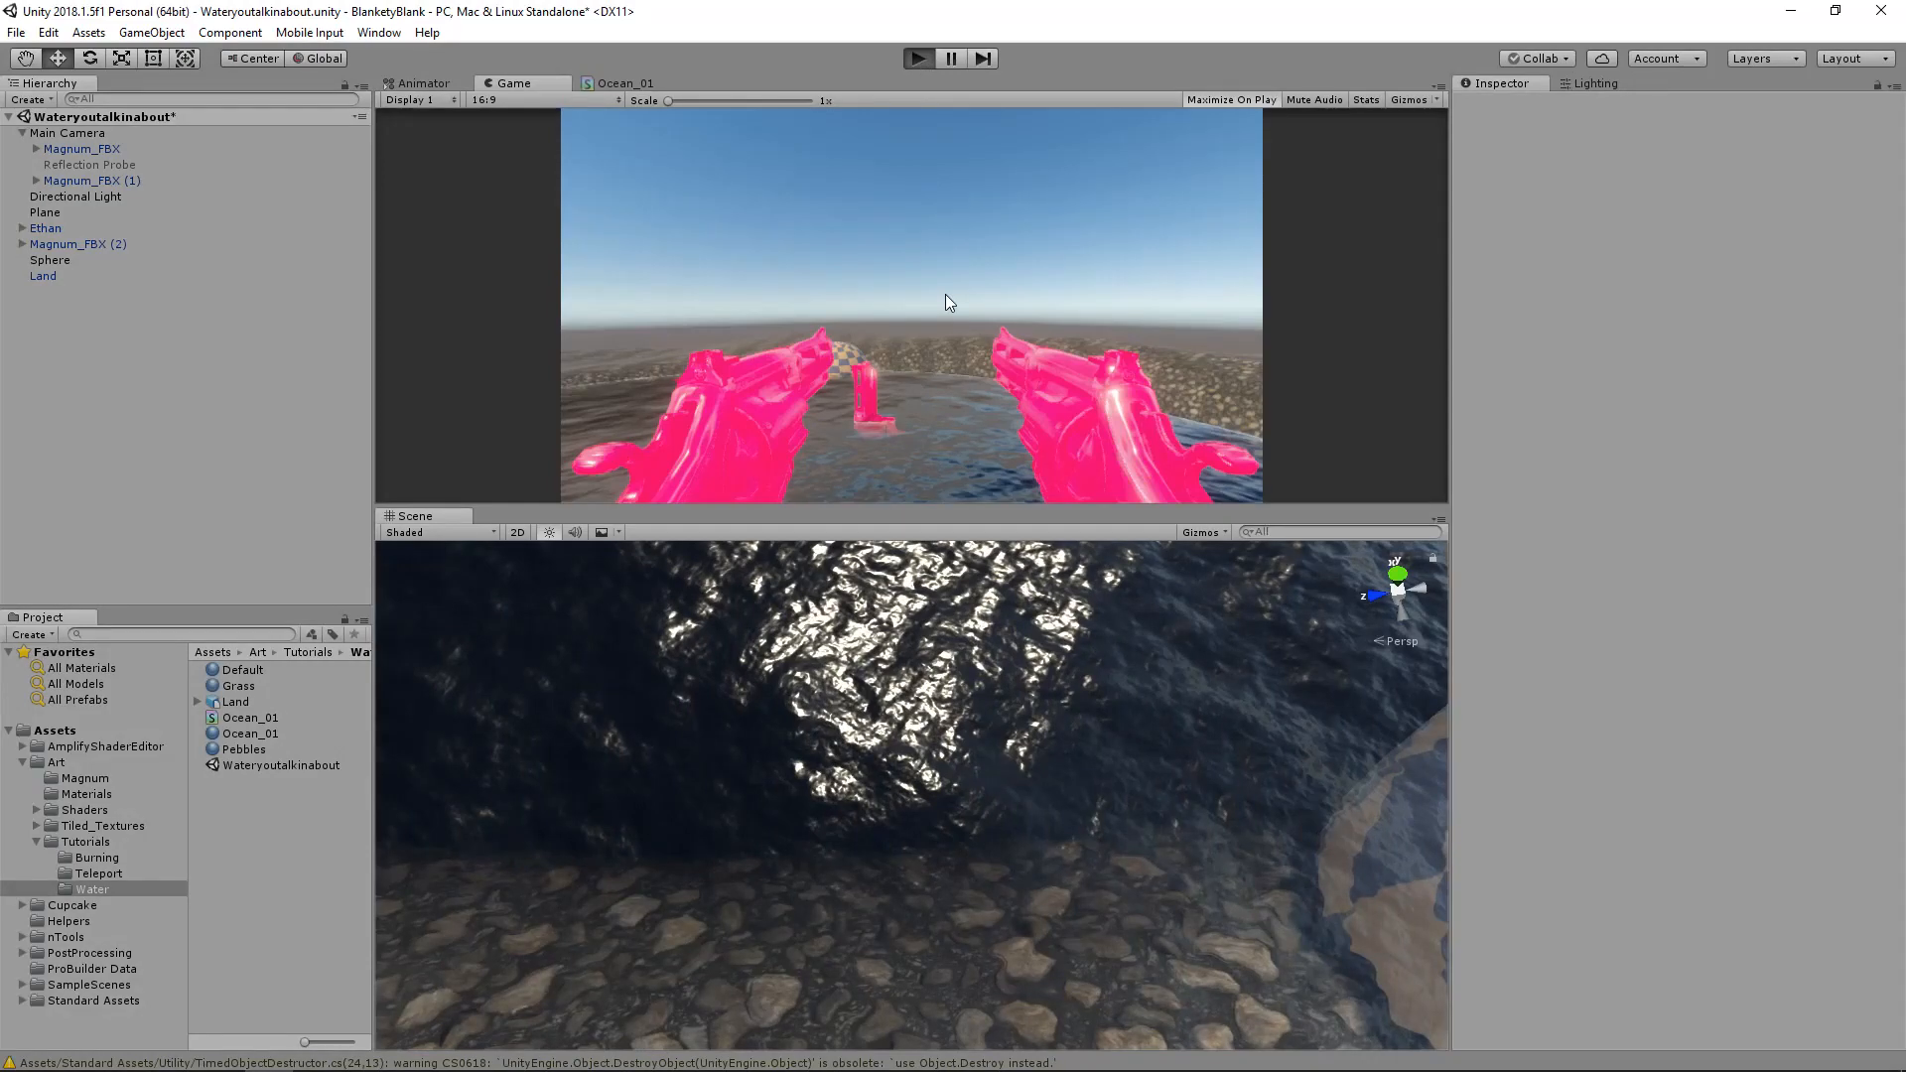
{"action": "left_click", "coordinate": [1231, 100]}
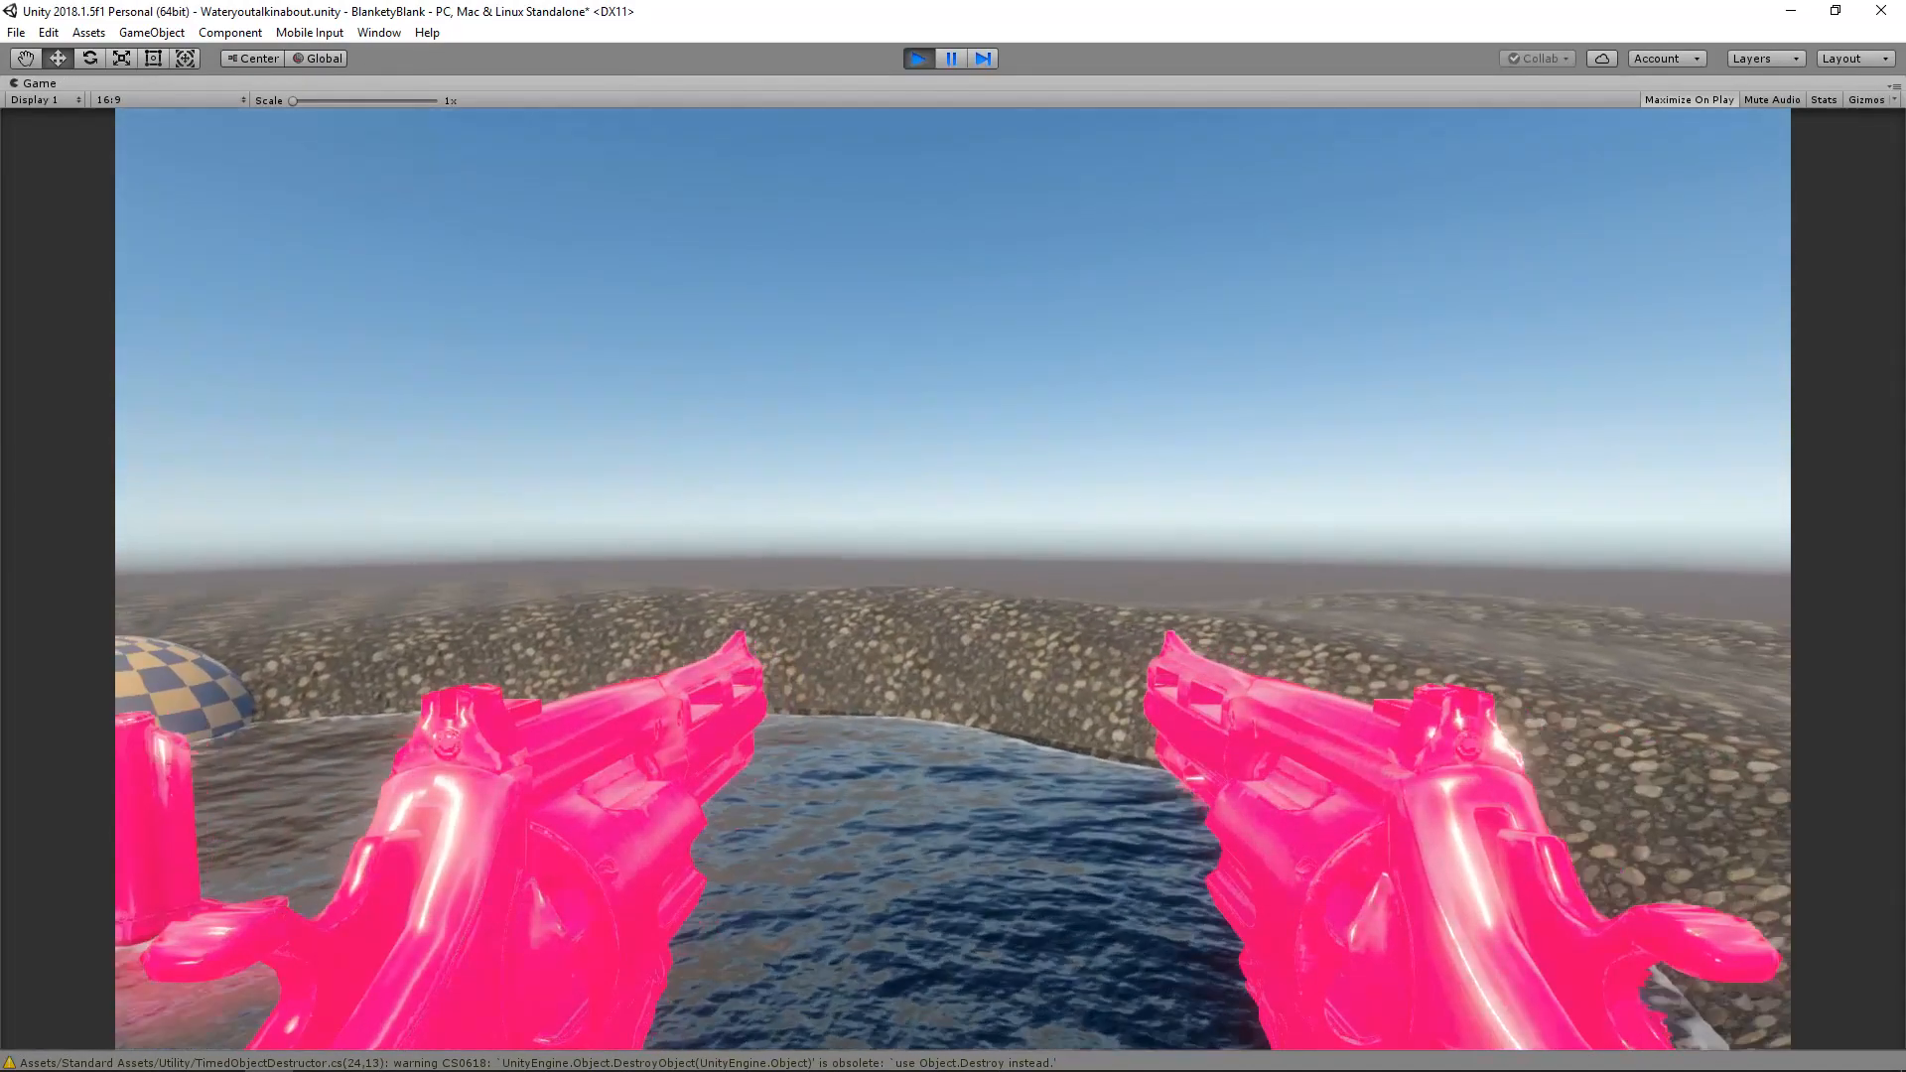